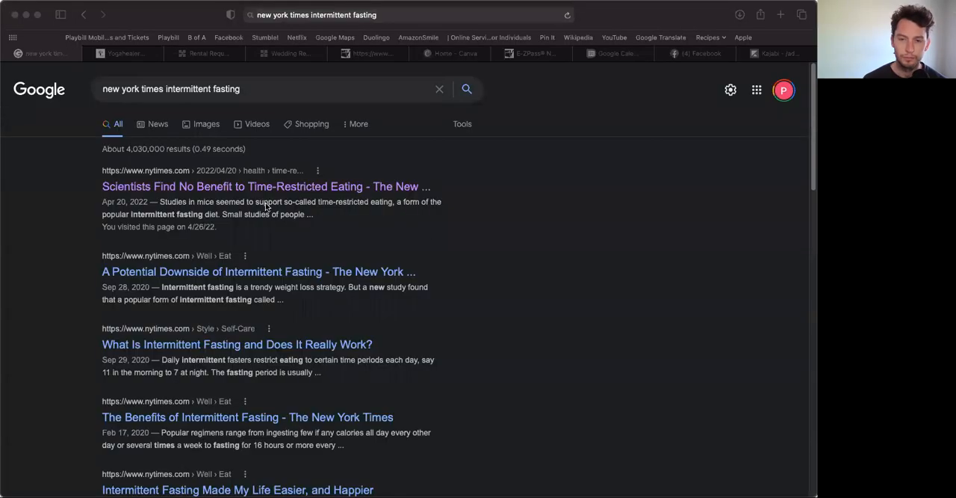
mouse_move(221, 78)
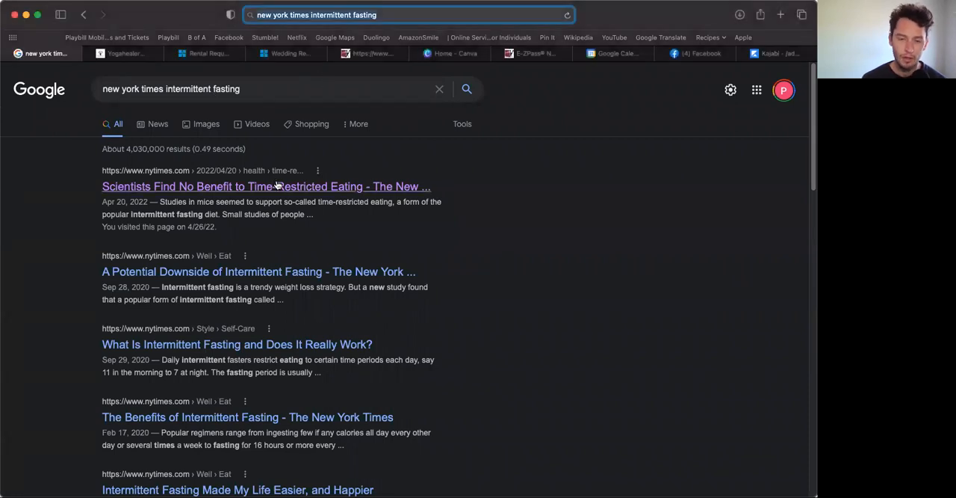
Open the 'Scientists Find No Benefit to Time-Restricted Eating' search result
left_click(266, 186)
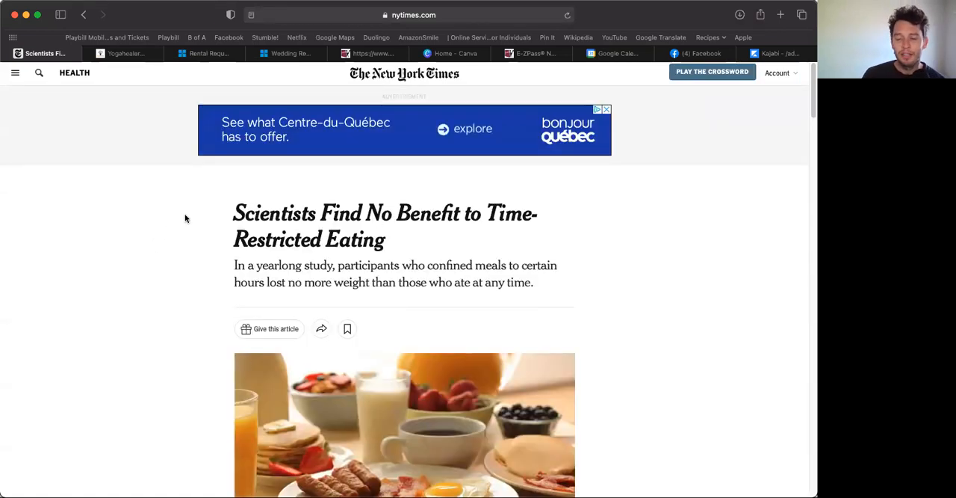
mouse_move(366, 243)
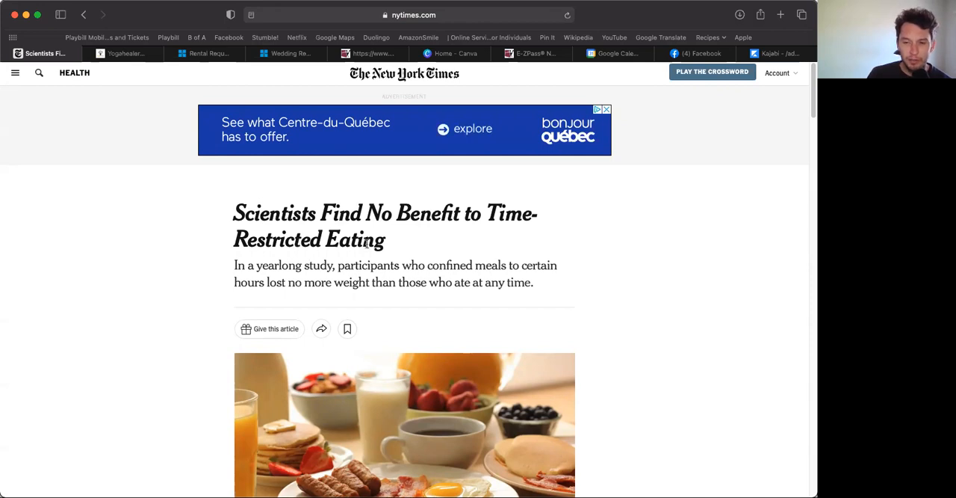
mouse_move(377, 256)
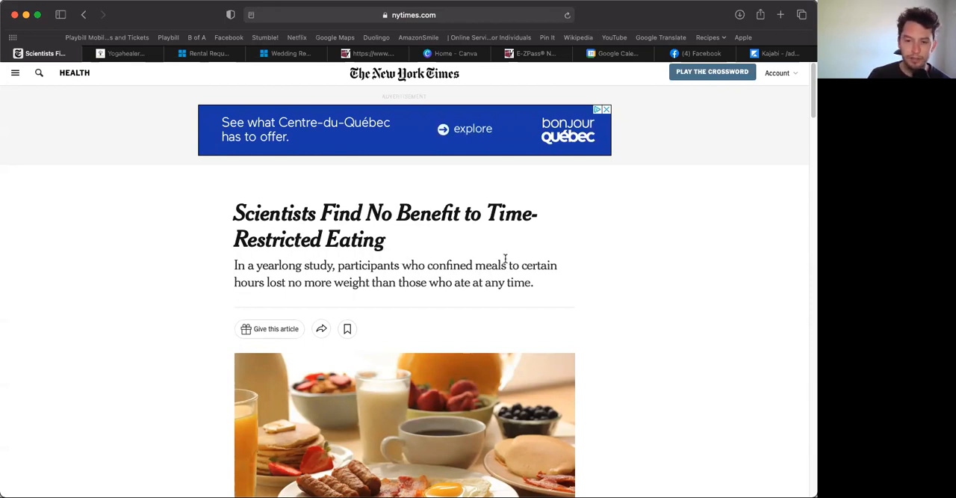
mouse_move(544, 284)
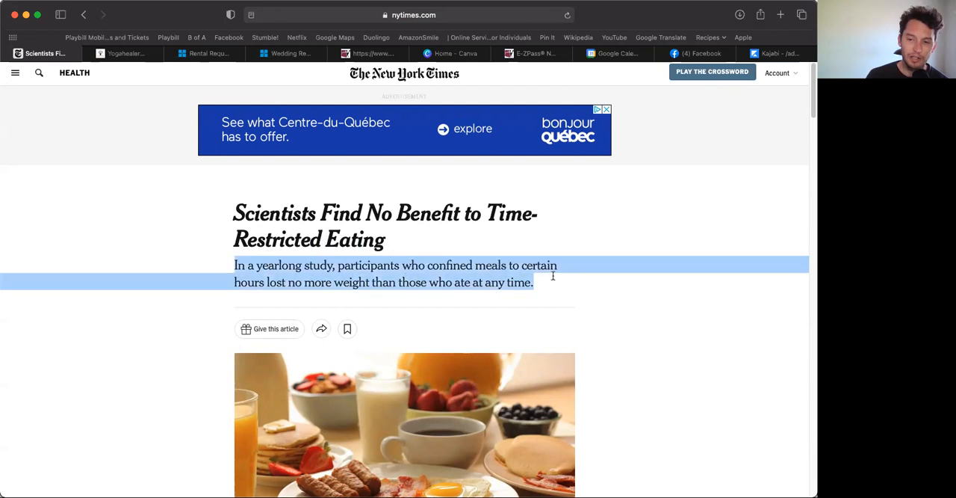
mouse_move(556, 284)
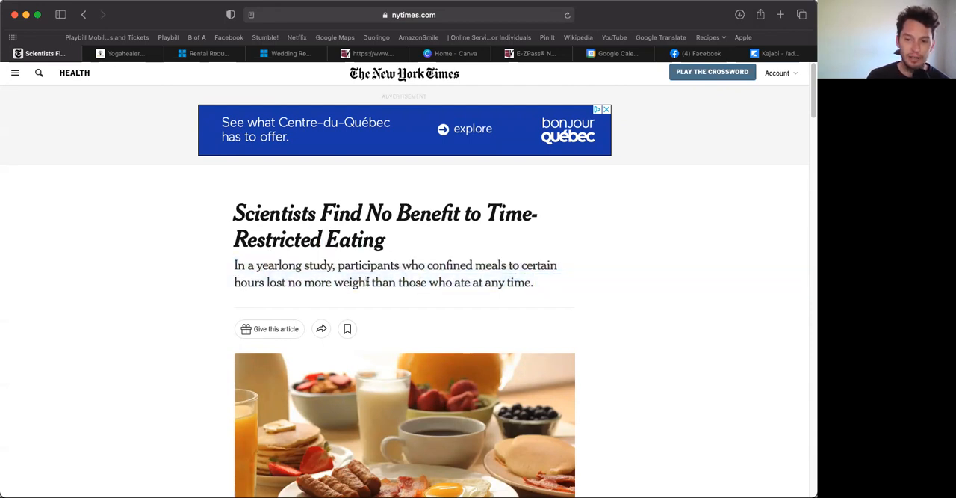
Mark 'weight' in the subheading and scroll through the caption and opening paragraphs
double_click(352, 283)
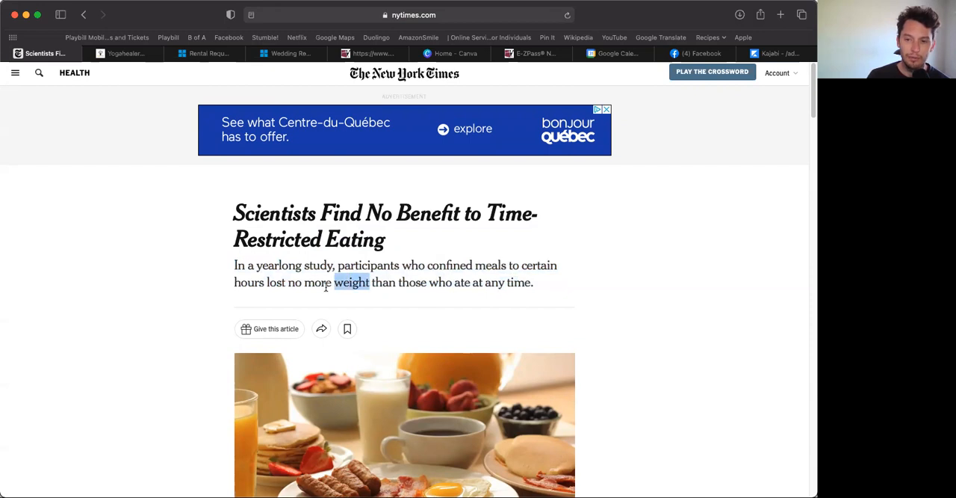
mouse_move(445, 261)
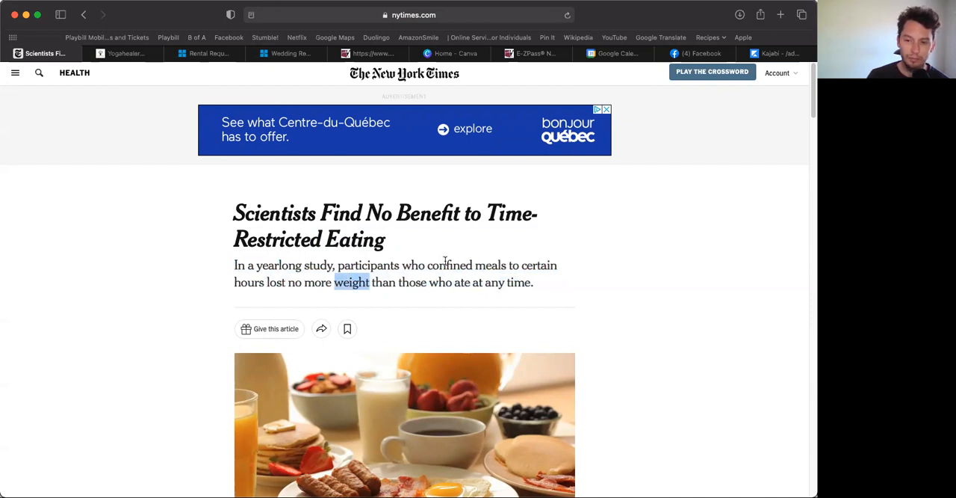
scroll("down", 3)
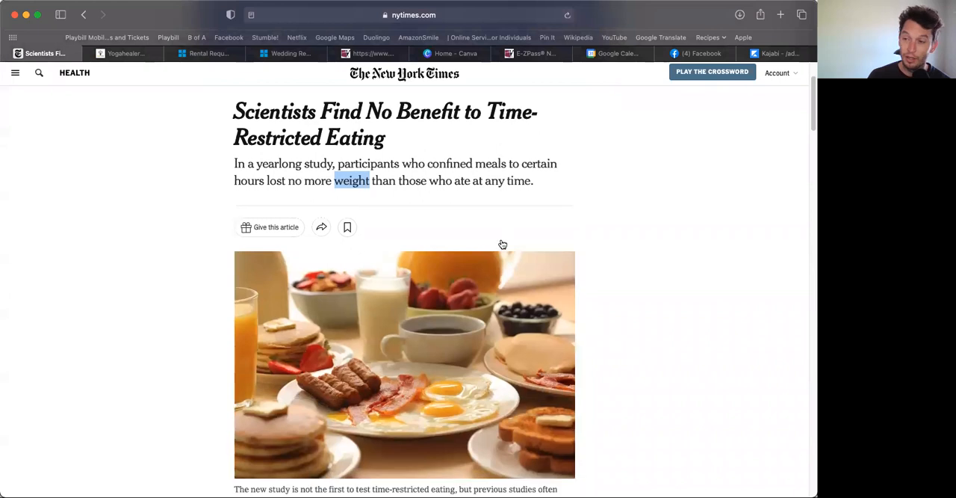
scroll("down", 3)
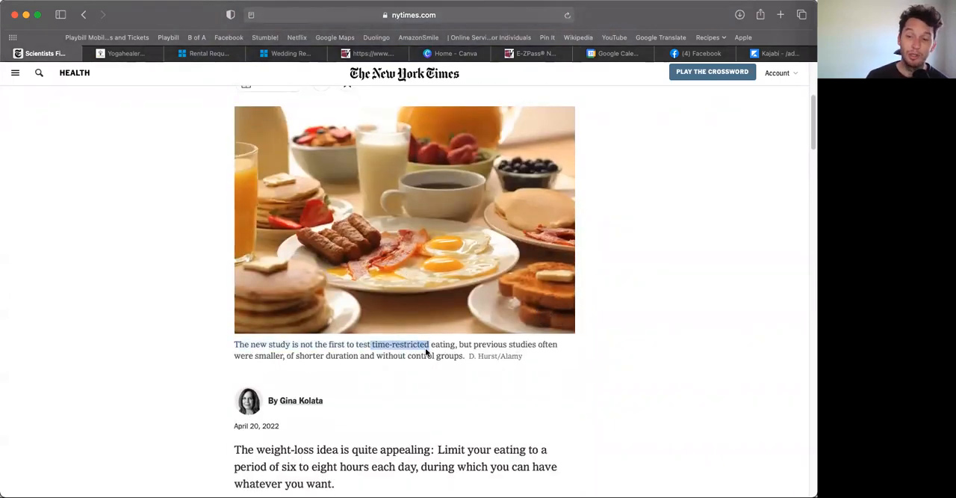
scroll("up", 3)
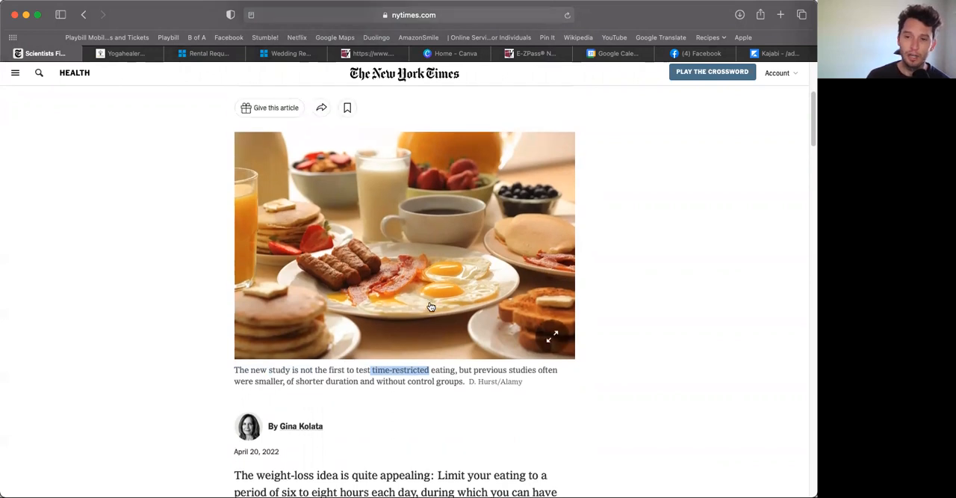
scroll("up", 3)
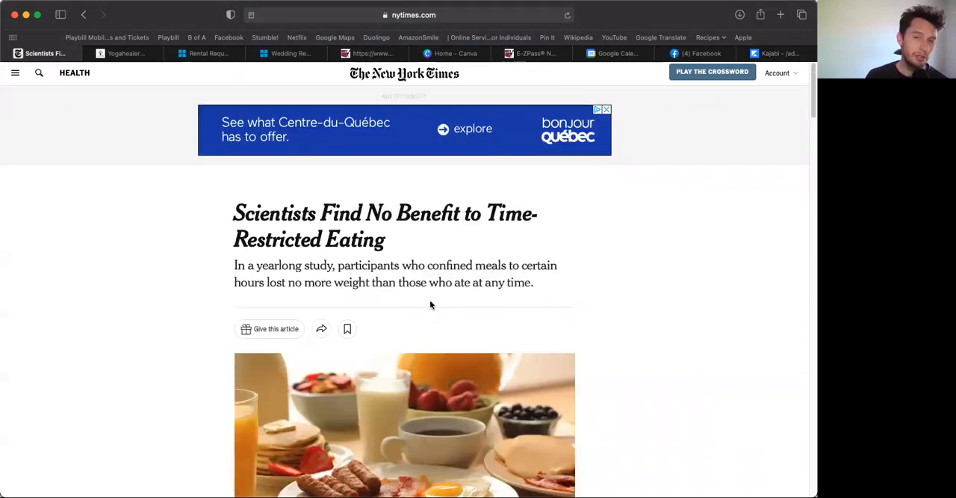
mouse_move(437, 304)
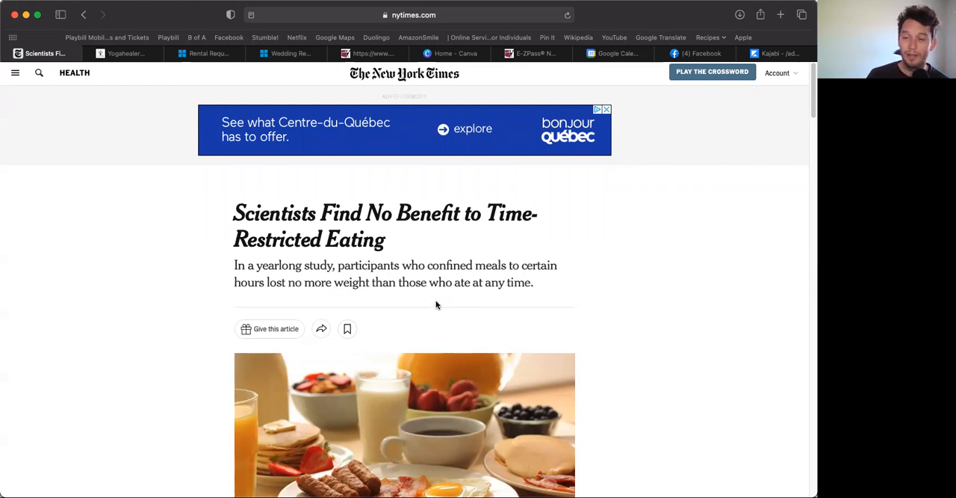
mouse_move(507, 287)
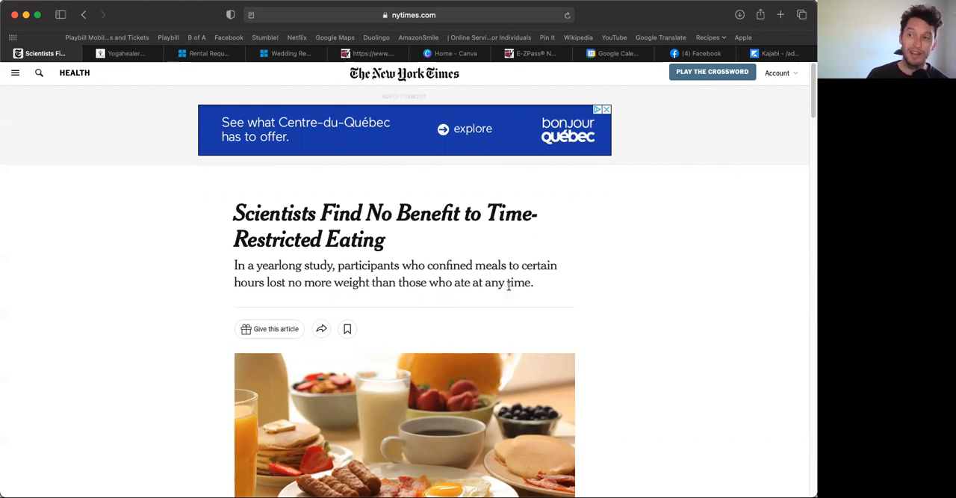
scroll("down", 3)
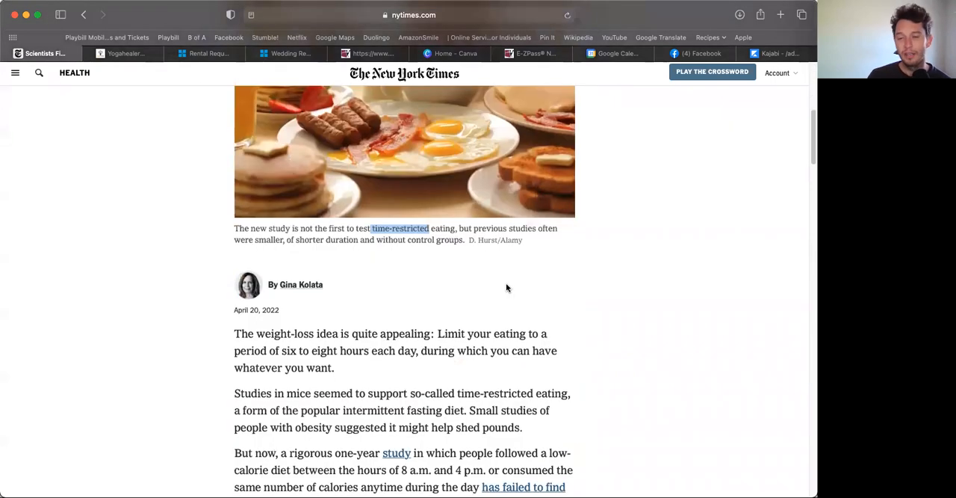
mouse_move(471, 274)
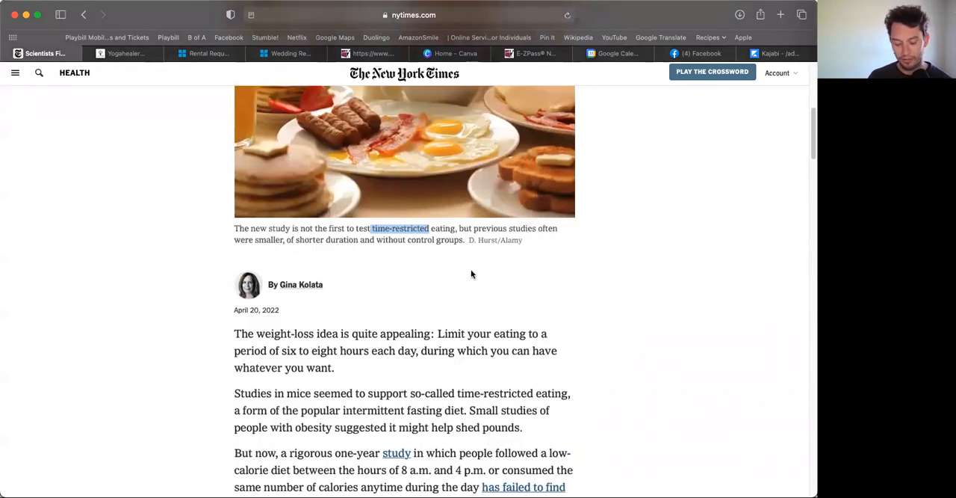
mouse_move(479, 271)
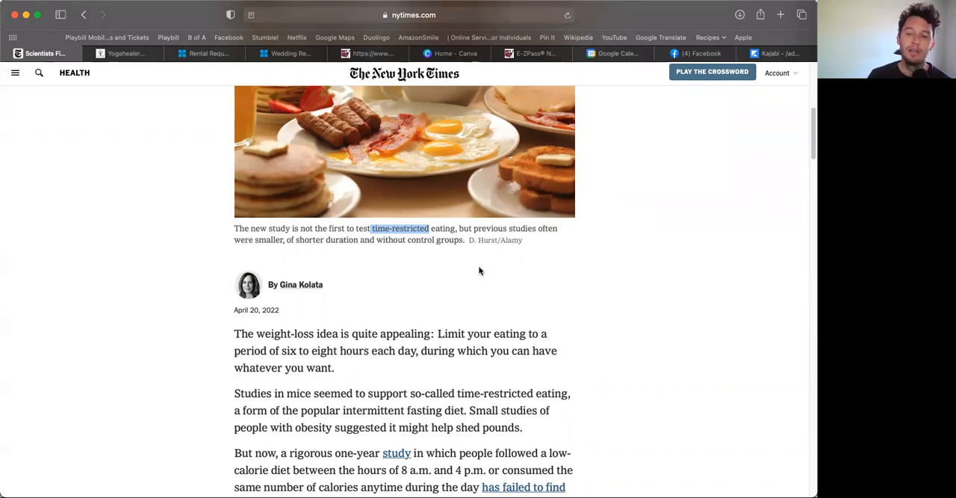
mouse_move(475, 271)
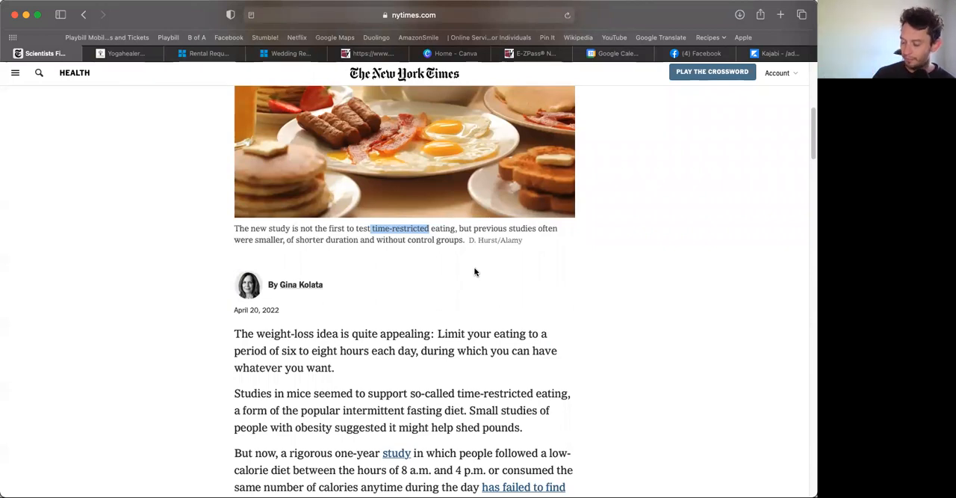
mouse_move(488, 268)
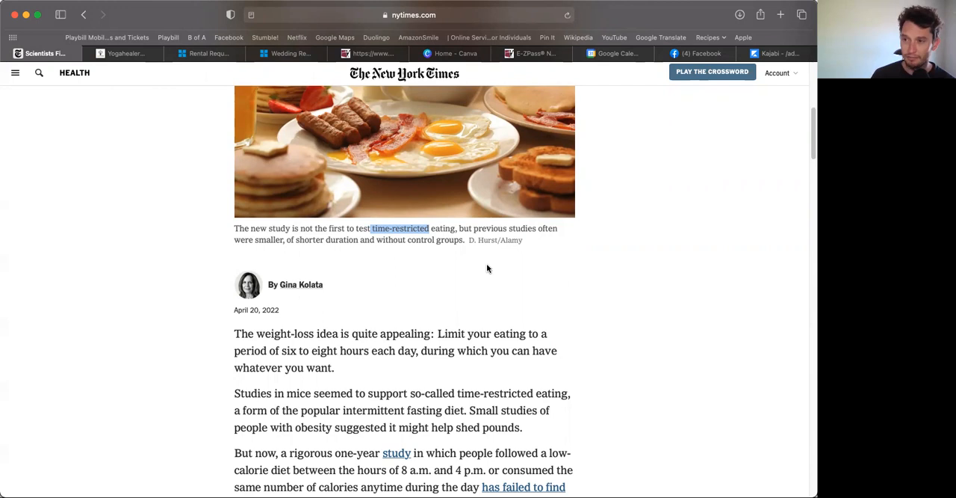
mouse_move(532, 287)
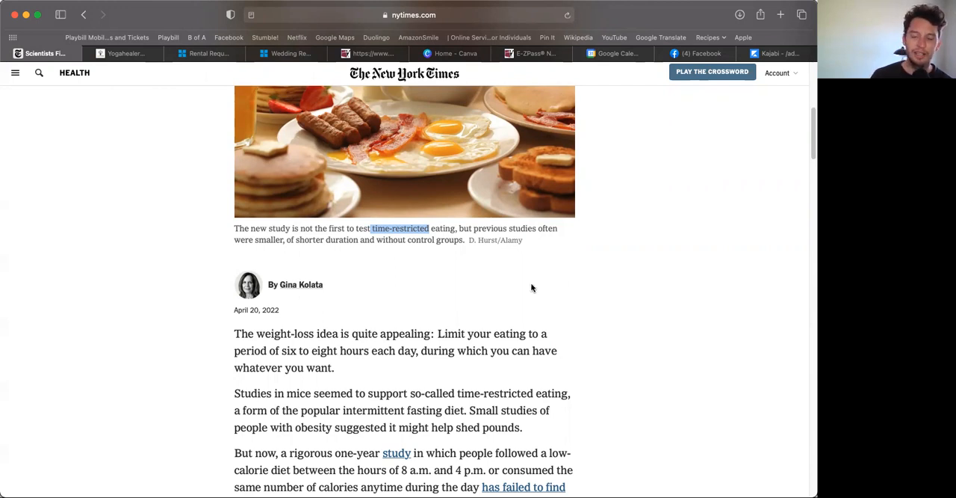
scroll("up", 3)
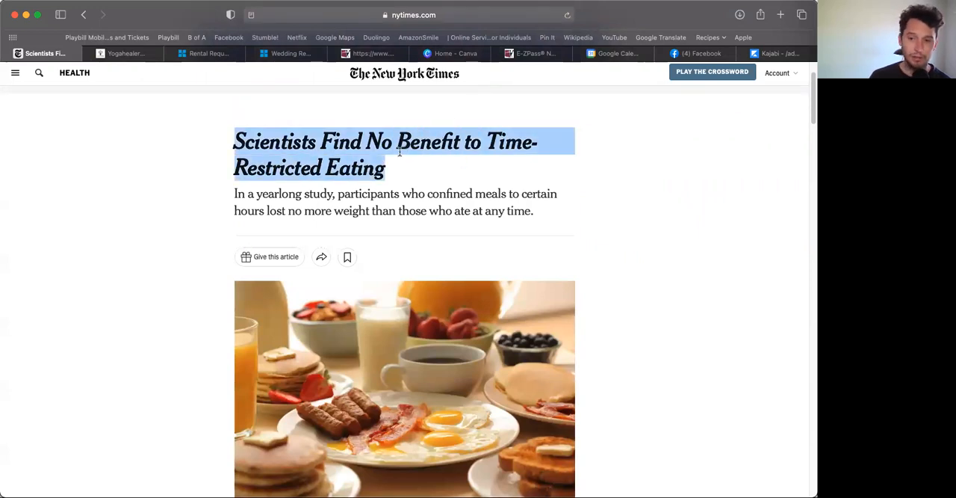
scroll("down", 3)
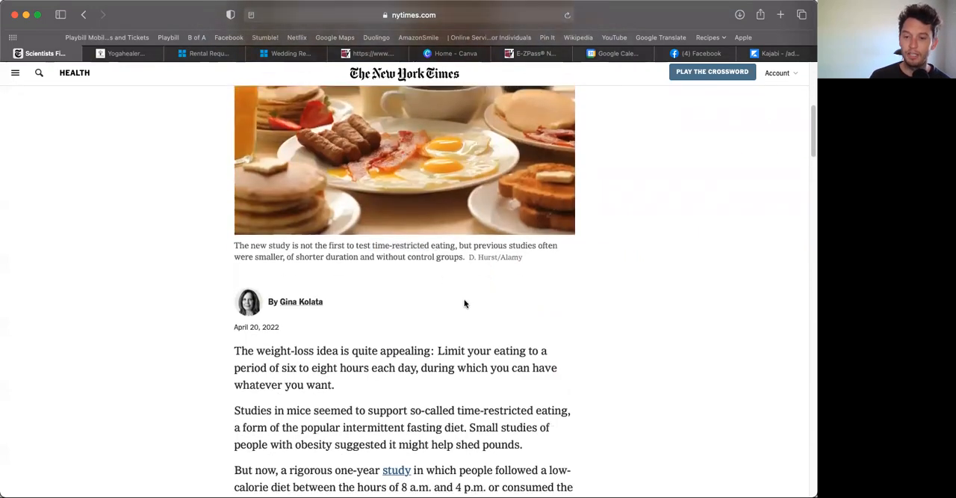
scroll("down", 3)
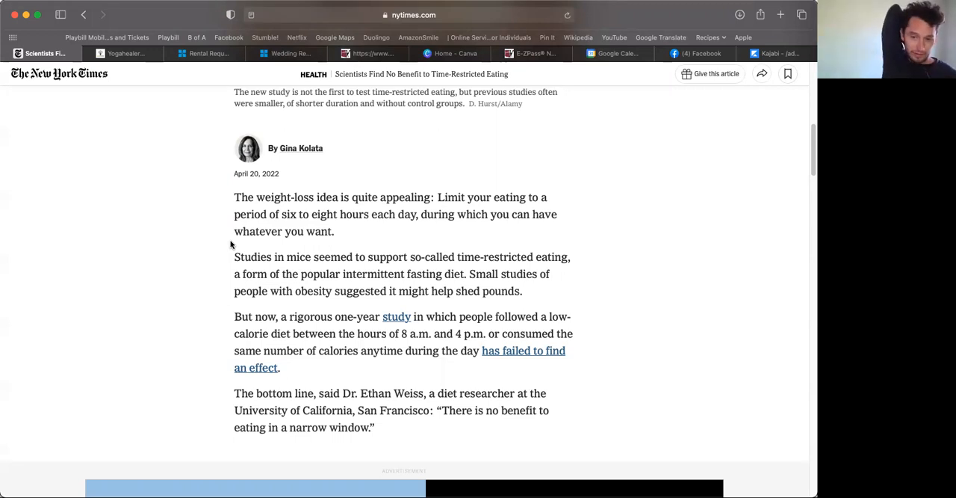
mouse_move(241, 263)
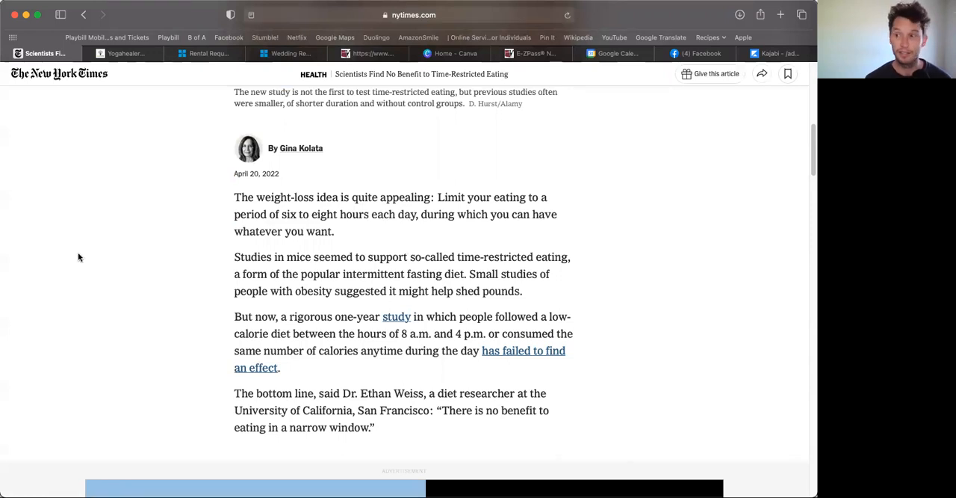
mouse_move(243, 209)
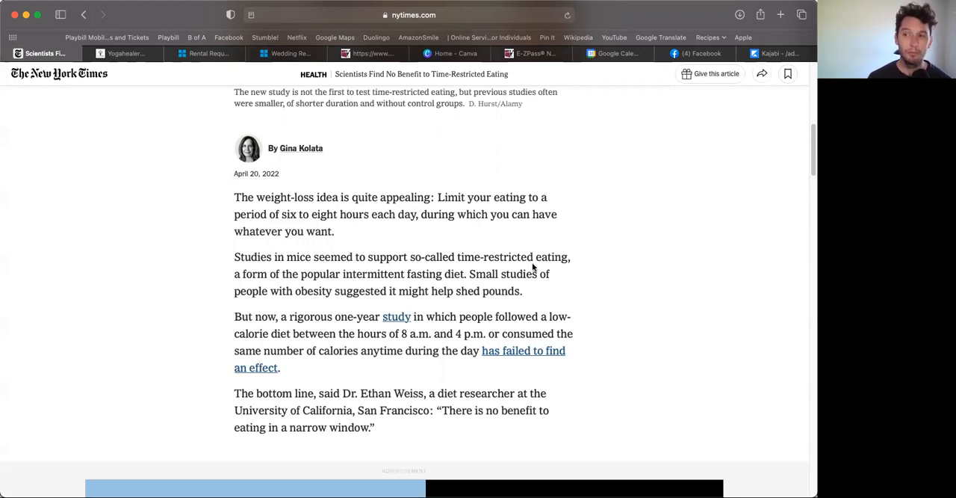
mouse_move(394, 286)
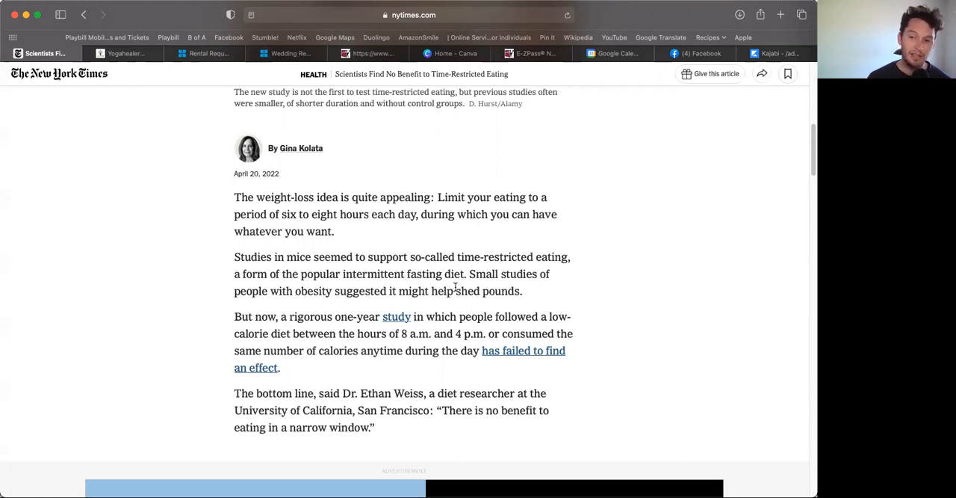
mouse_move(369, 302)
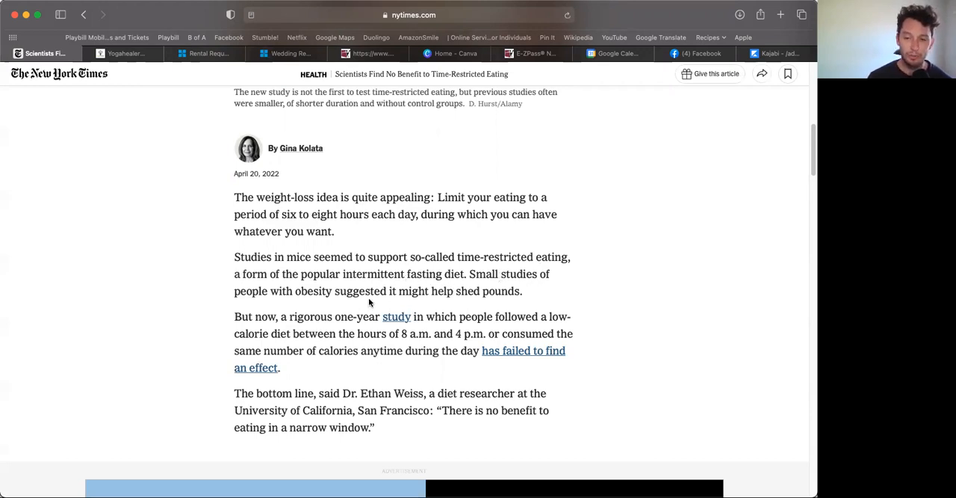
mouse_move(480, 316)
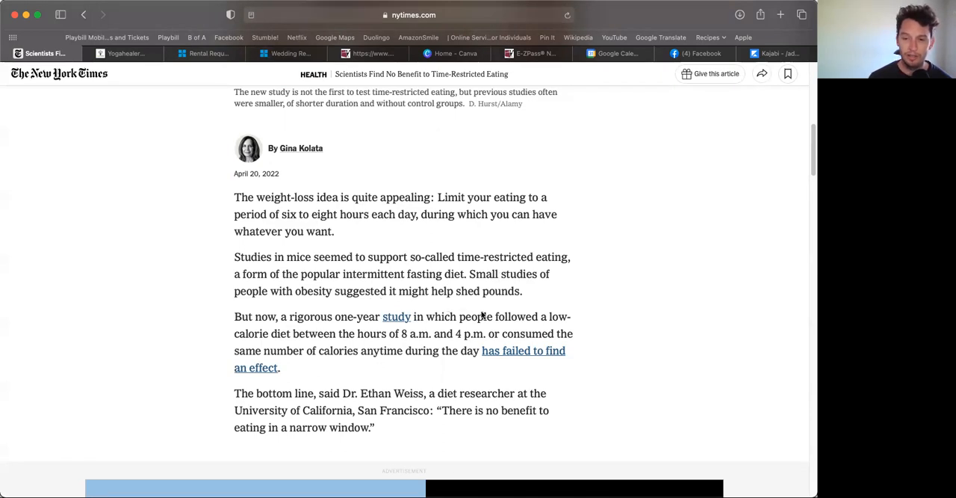
Highlight and clear the 8 a.m.–4 p.m. diet phrase, then open the cited NEJM study
scroll("down", 3)
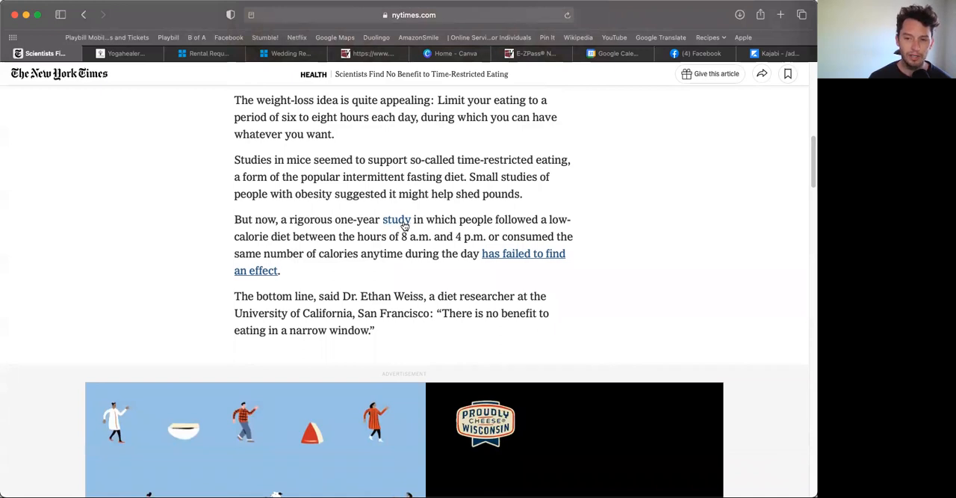
mouse_move(117, 242)
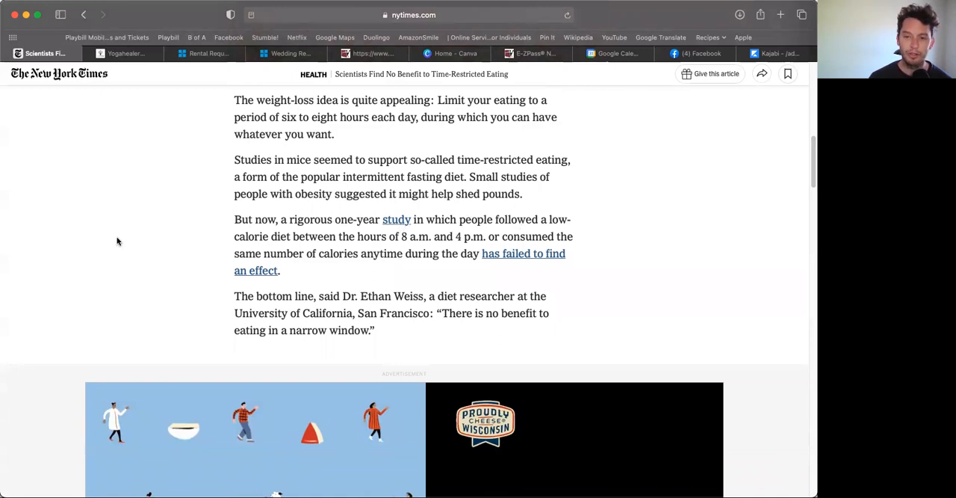
mouse_move(394, 252)
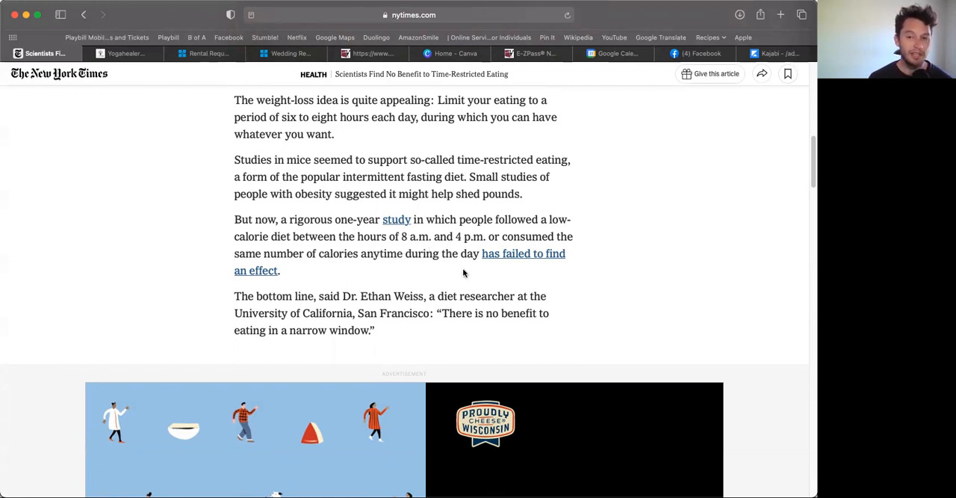
mouse_move(489, 278)
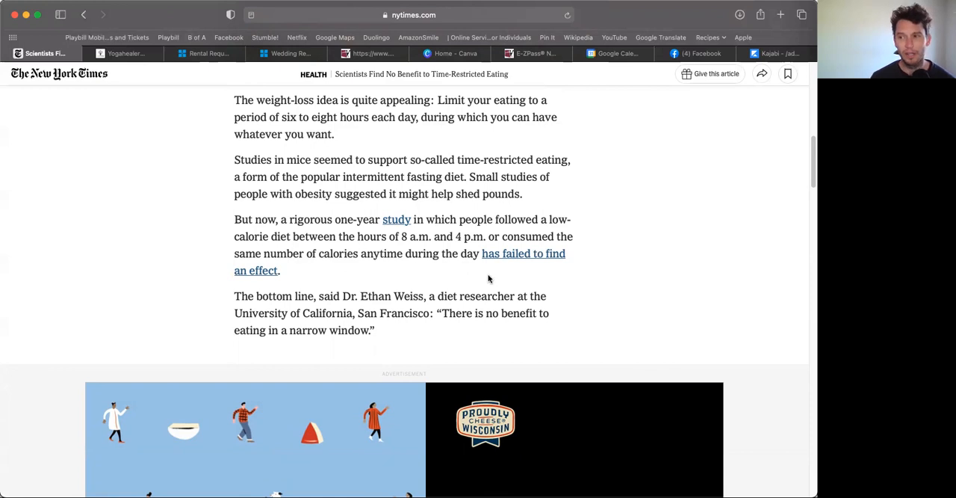
mouse_move(493, 275)
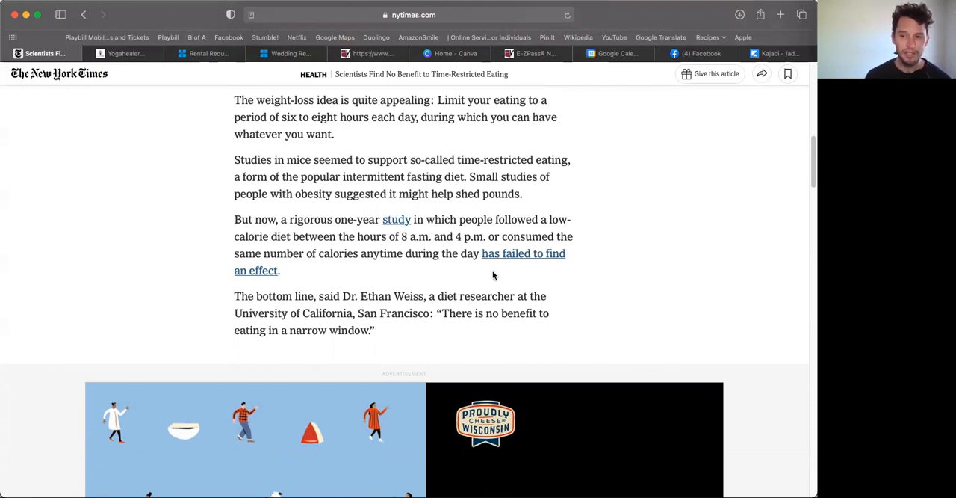
mouse_move(500, 269)
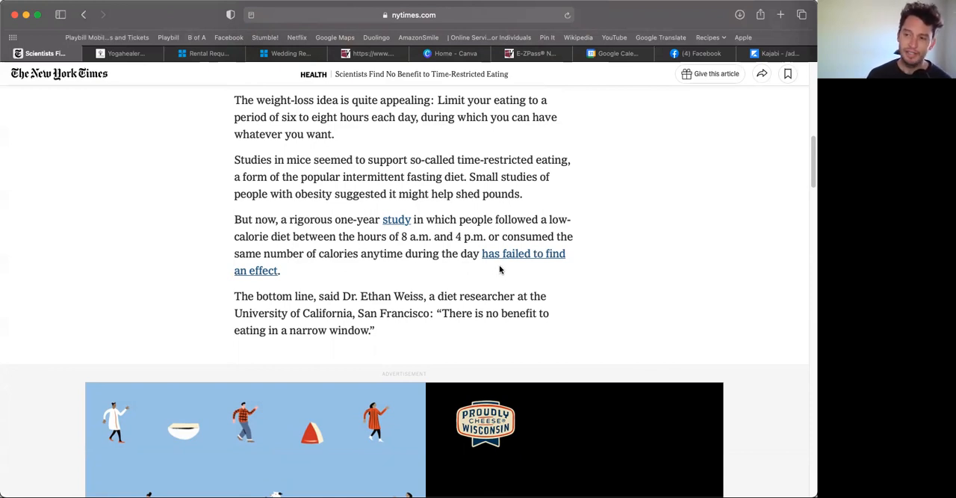
mouse_move(372, 275)
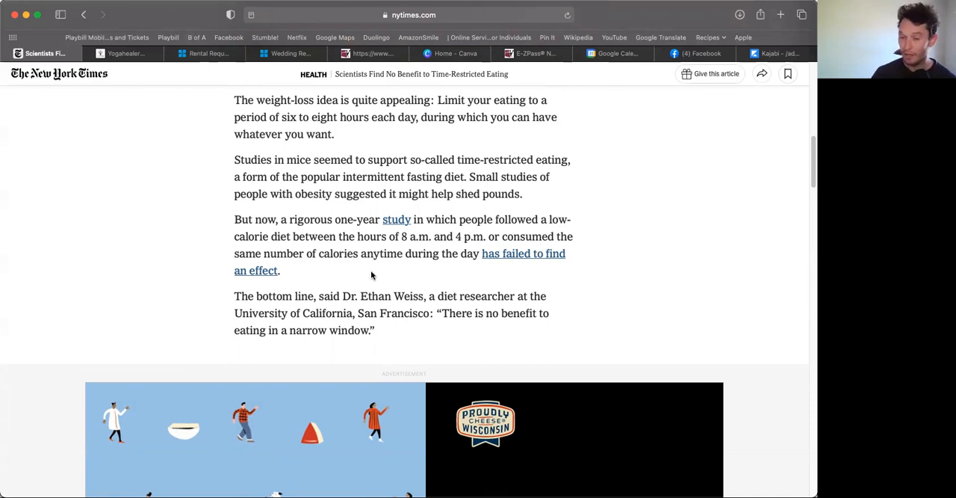
mouse_move(446, 268)
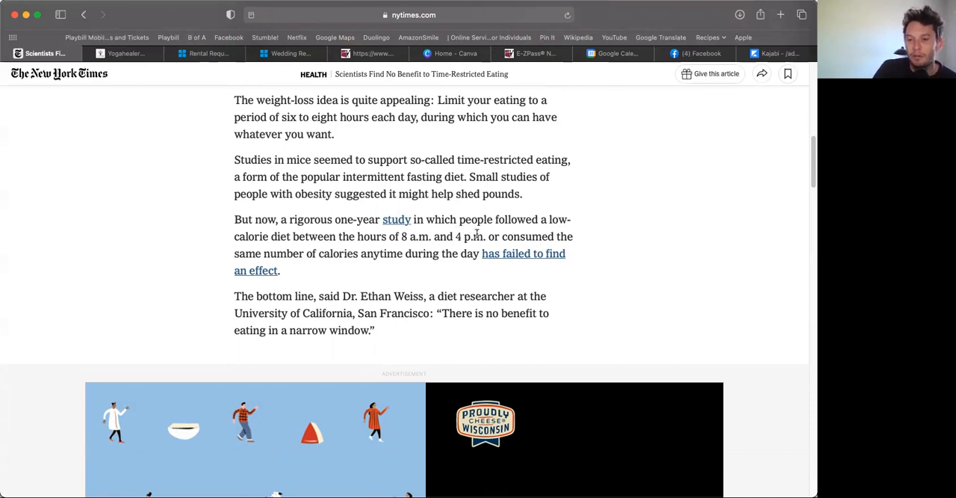
left_click_drag(456, 219, 484, 236)
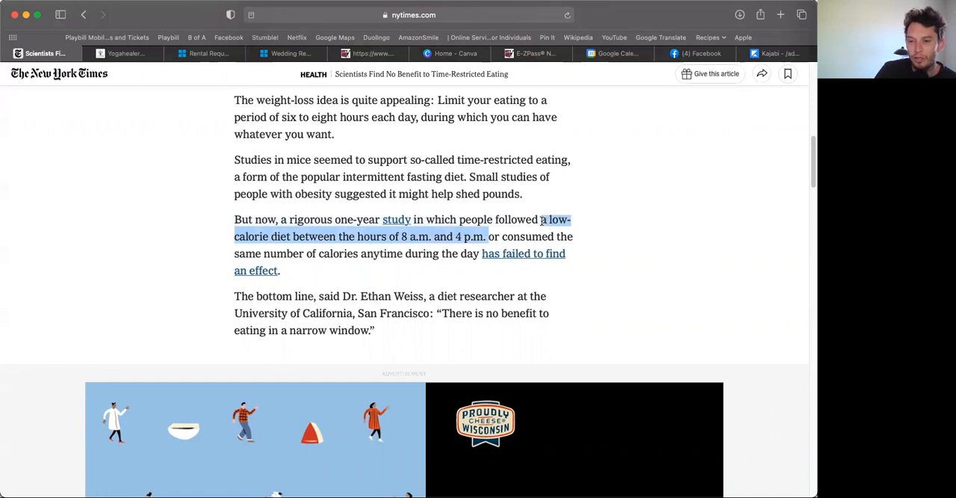
left_click(508, 243)
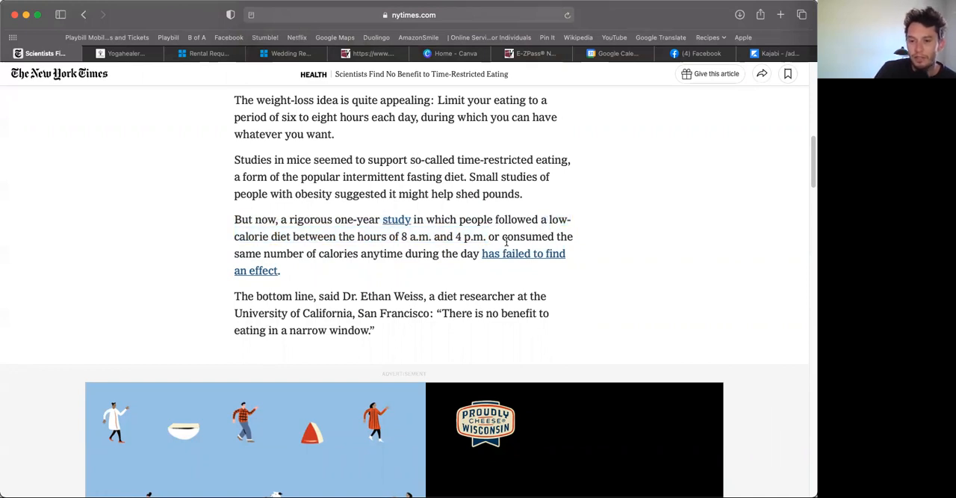
mouse_move(399, 266)
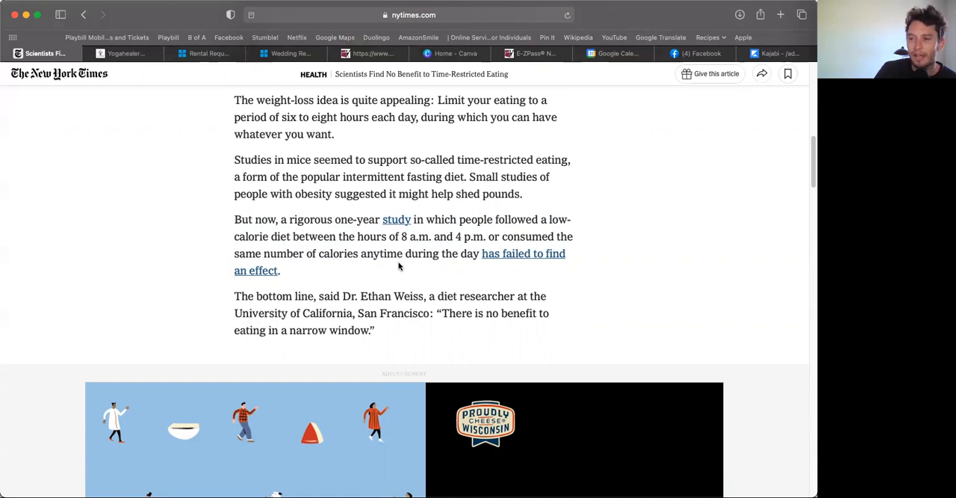
mouse_move(416, 277)
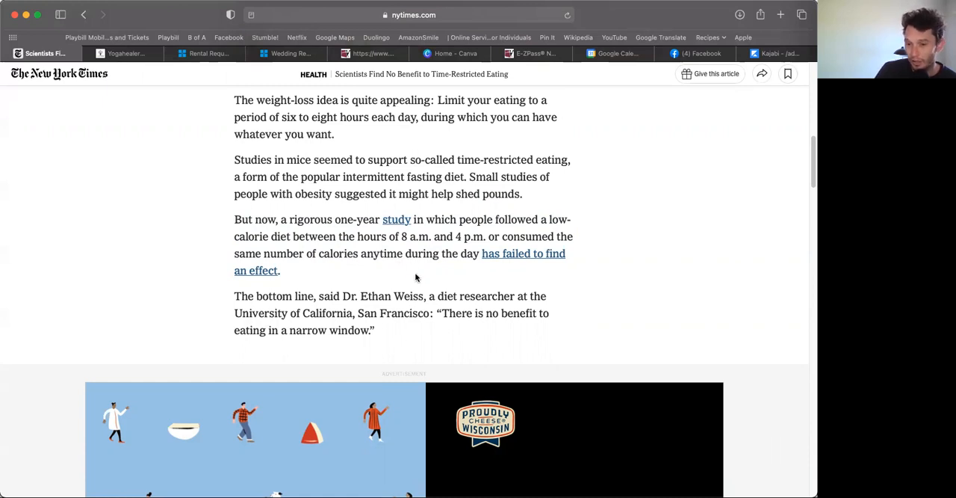
mouse_move(451, 264)
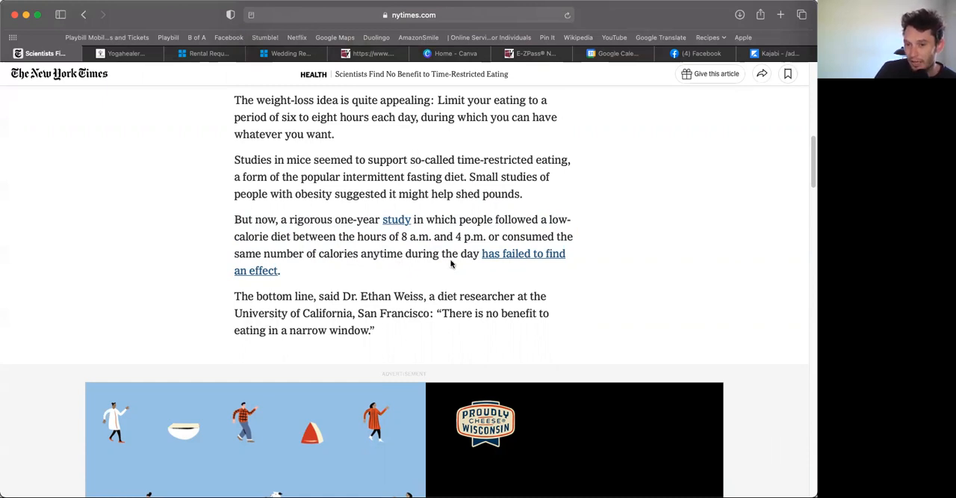
left_click(781, 14)
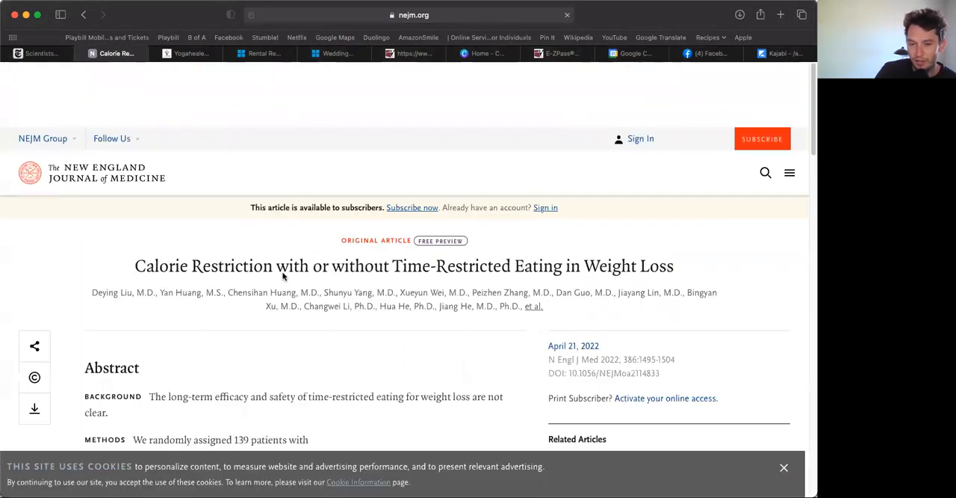
Highlight 'Weight Loss' in the NEJM study title while reading the abstract
scroll("down", 3)
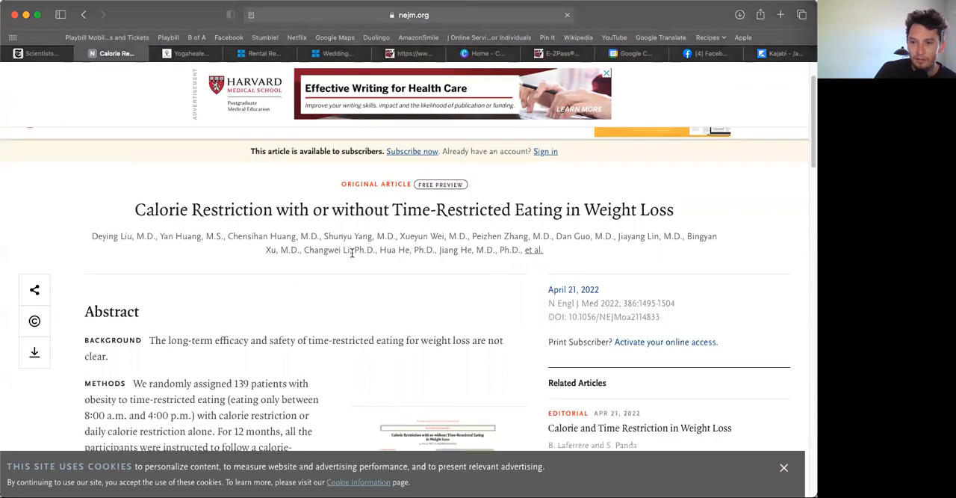
double_click(628, 210)
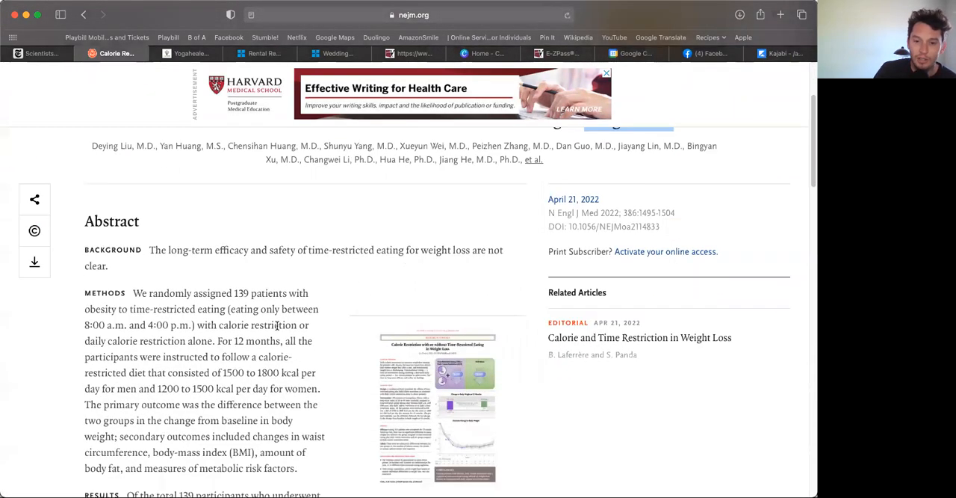
scroll("up", 3)
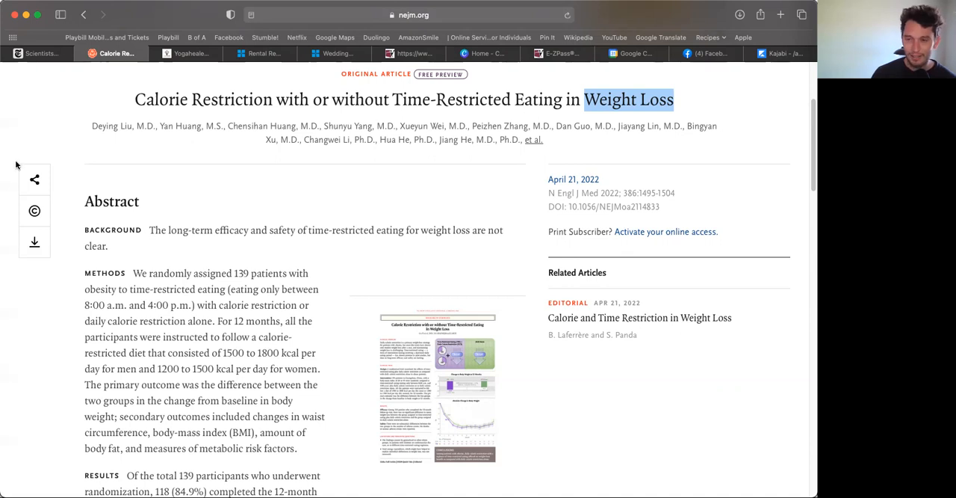
mouse_move(188, 220)
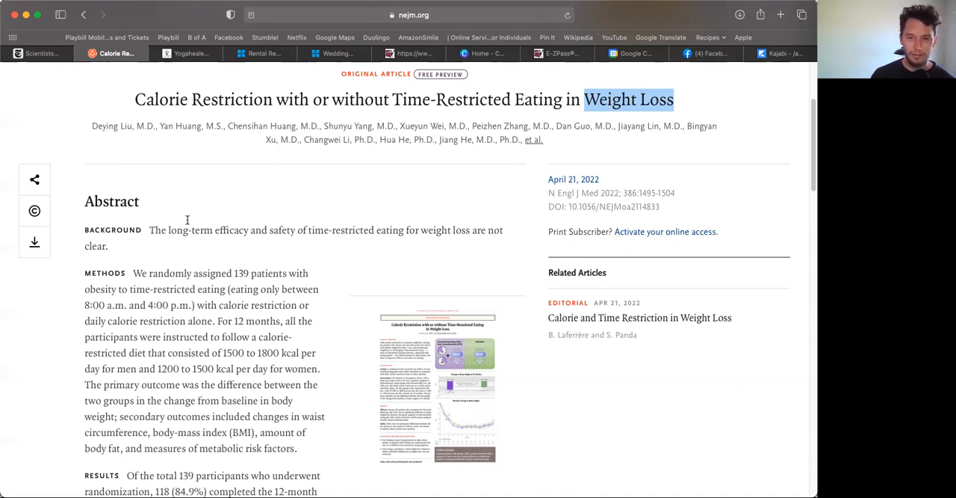
mouse_move(346, 231)
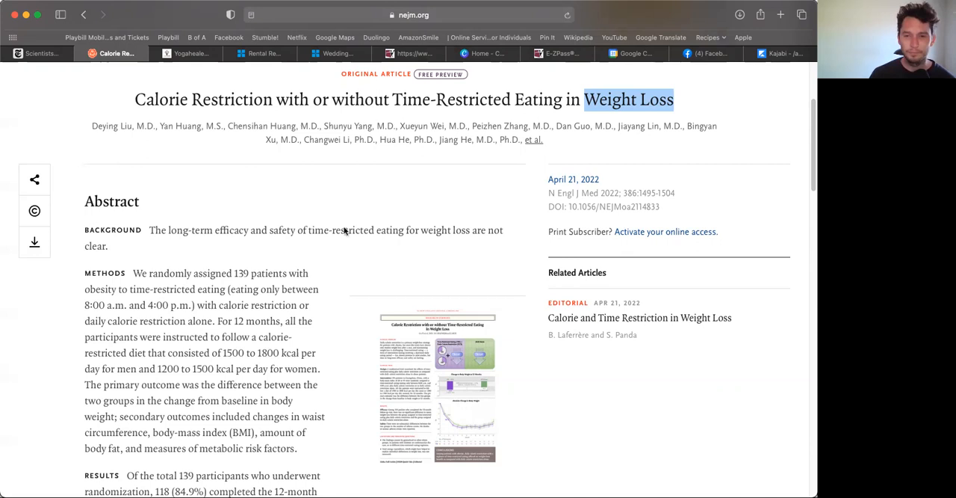
mouse_move(281, 289)
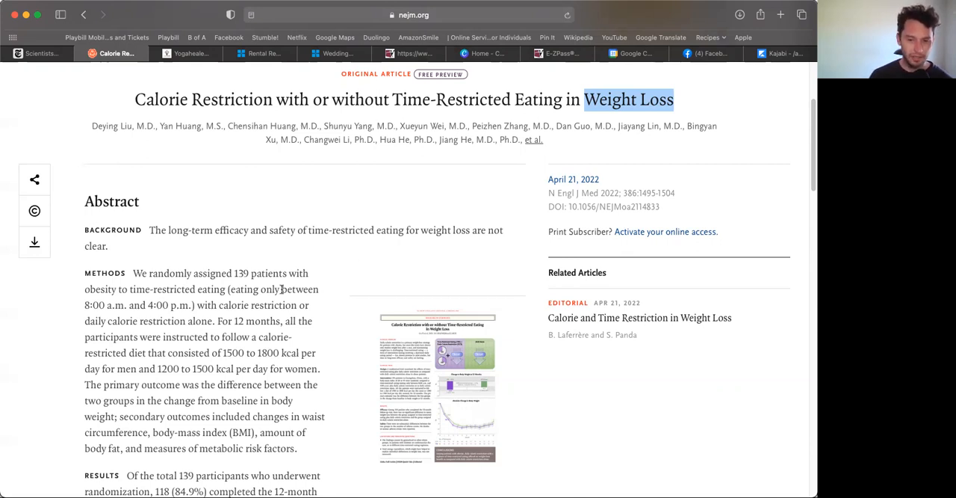
mouse_move(239, 342)
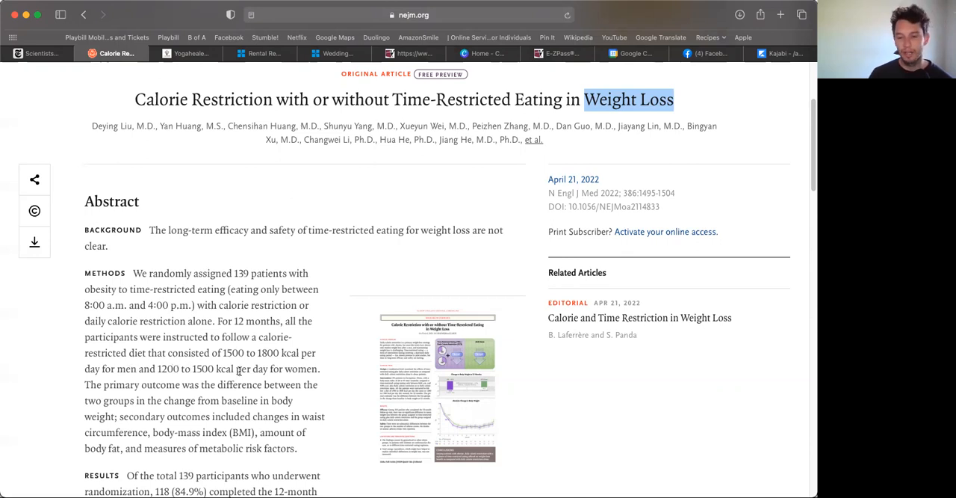
mouse_move(137, 393)
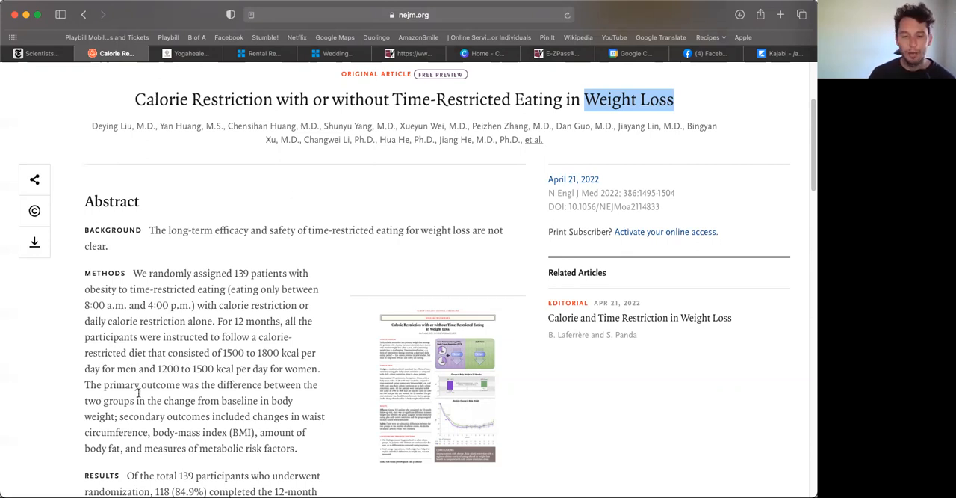
mouse_move(93, 409)
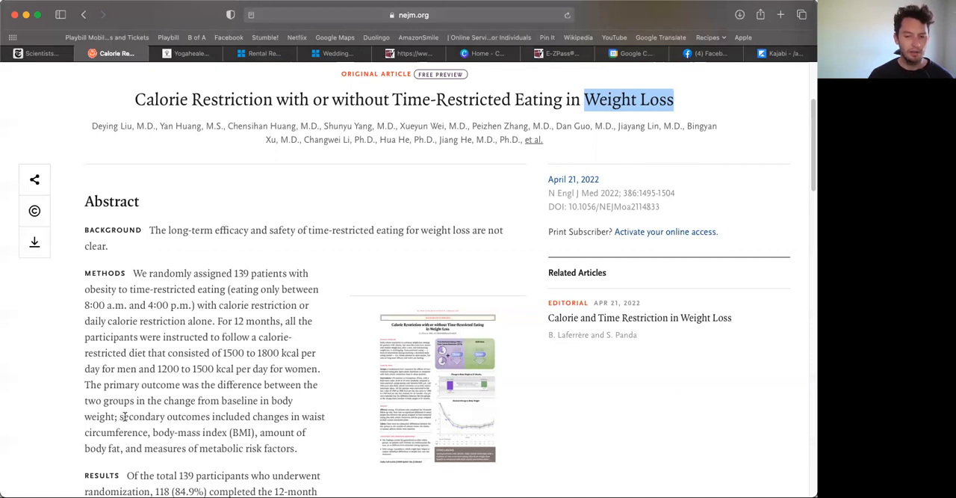
mouse_move(178, 433)
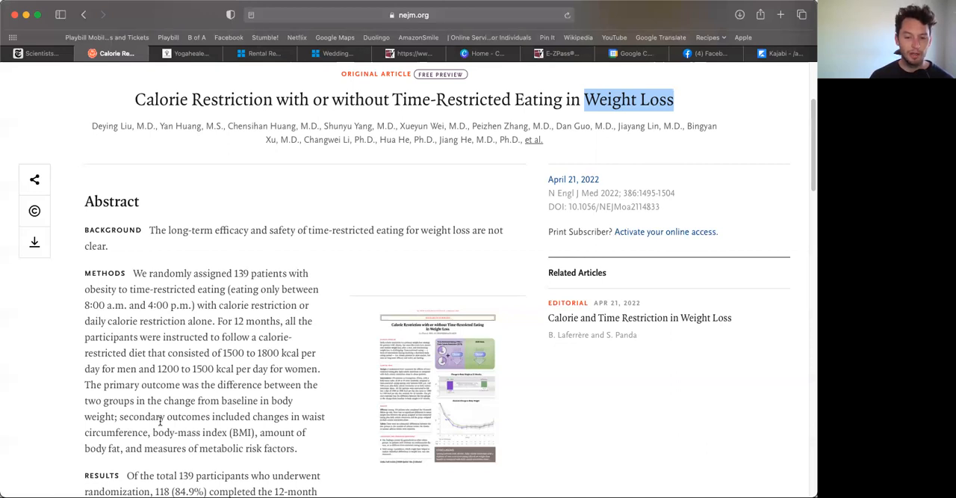
Scroll to Results and highlight the secondary outcomes and adverse events sentences
scroll("down", 3)
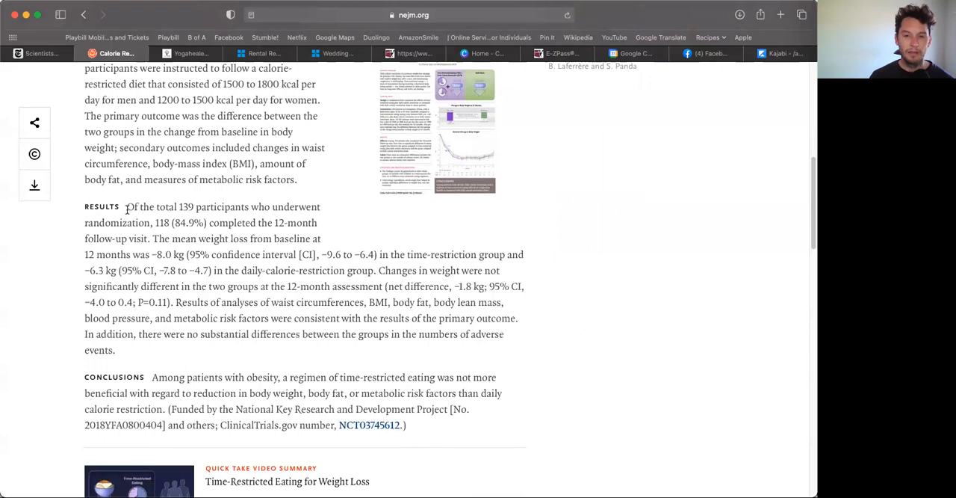
mouse_move(230, 217)
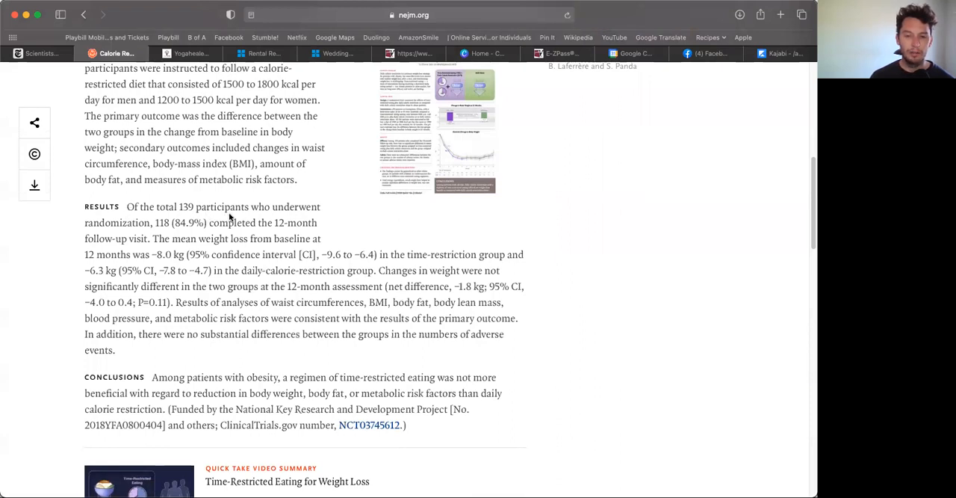
mouse_move(142, 228)
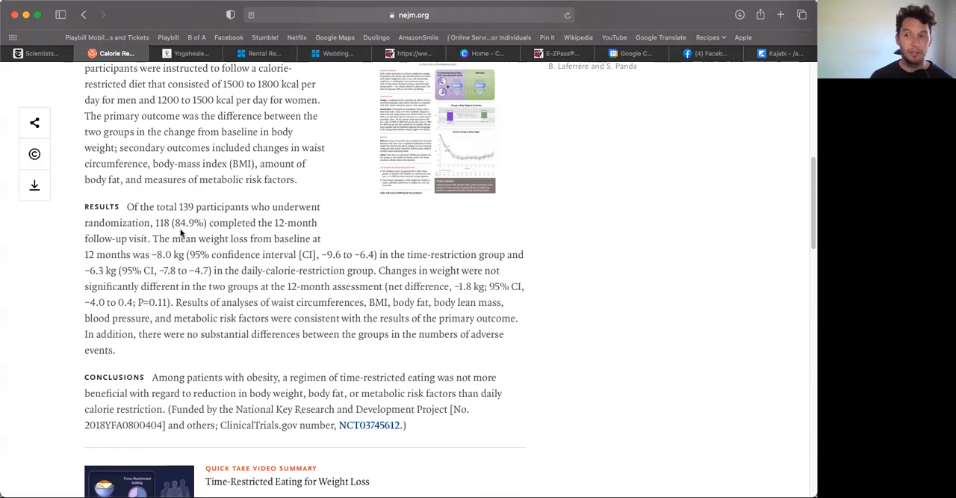
mouse_move(230, 233)
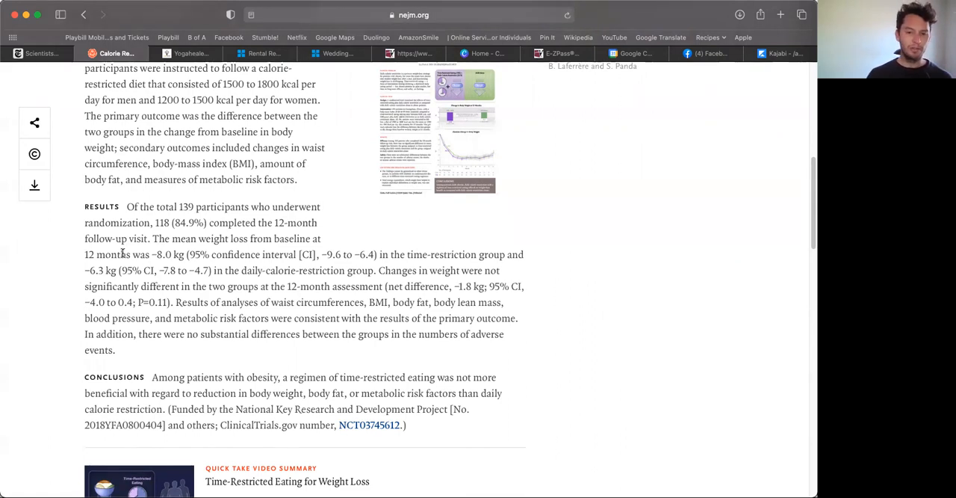
mouse_move(178, 265)
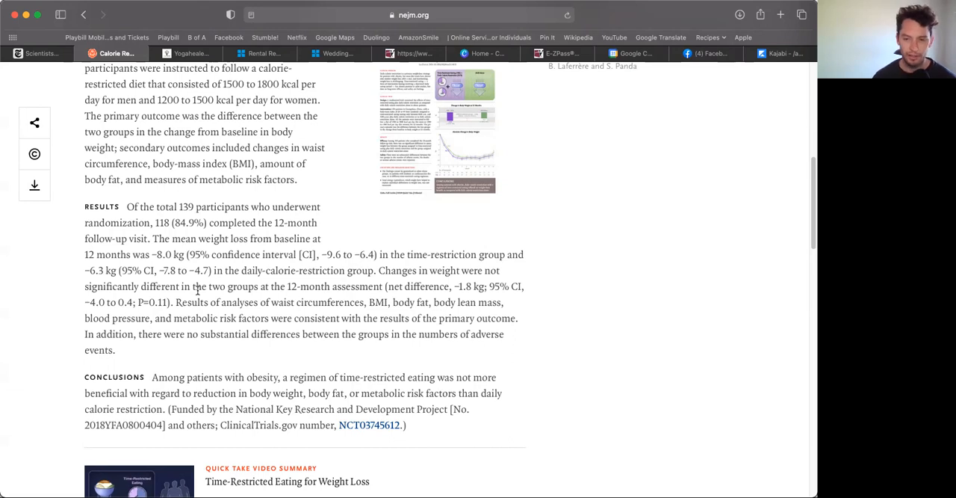
left_click_drag(177, 302, 115, 350)
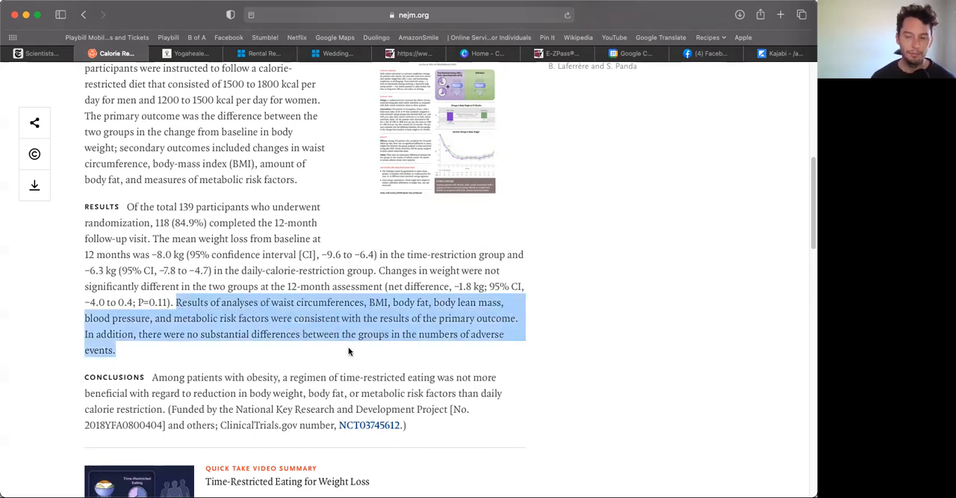
mouse_move(410, 364)
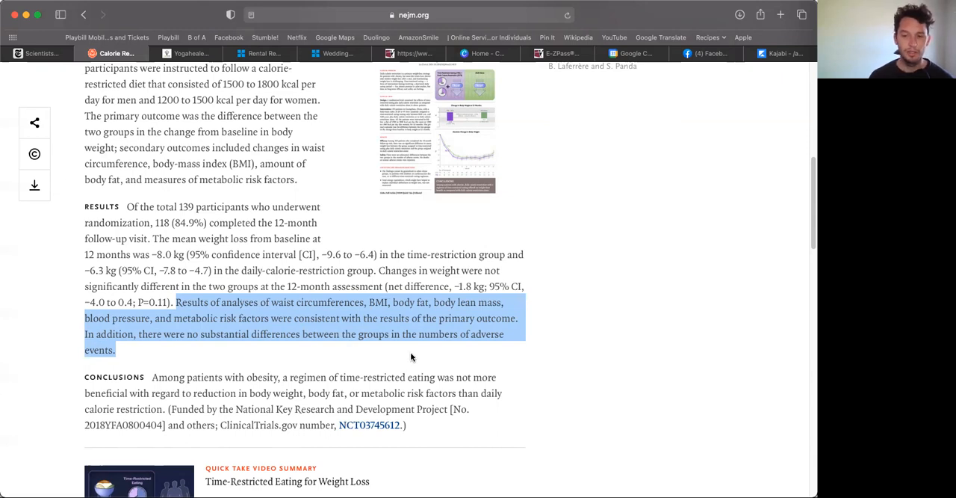
left_click(415, 352)
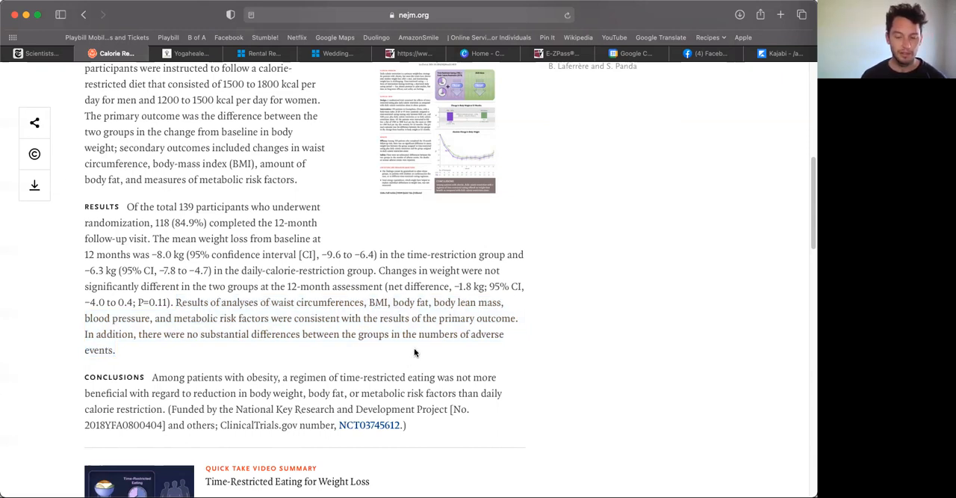
Select the opening of Conclusions, then the funder 'National Key Research and Development Project'
scroll("down", 3)
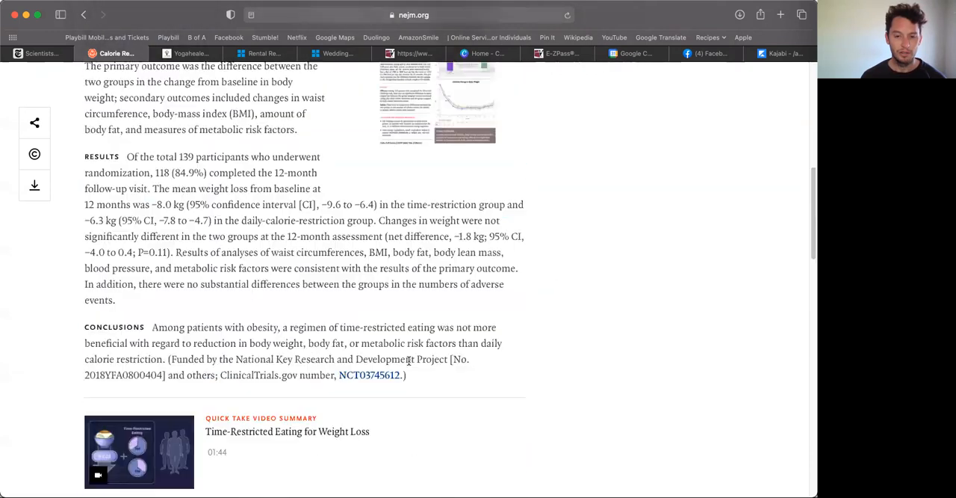
left_click_drag(153, 326, 453, 327)
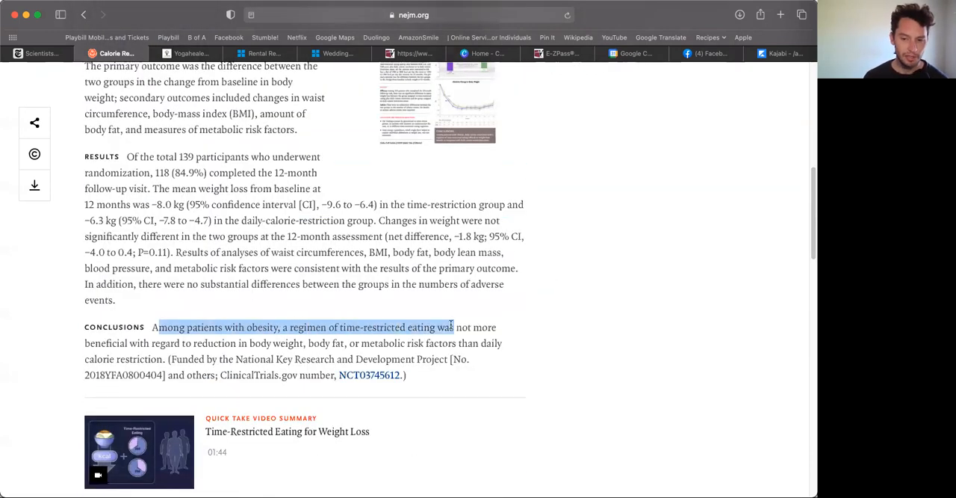
left_click_drag(452, 326, 497, 327)
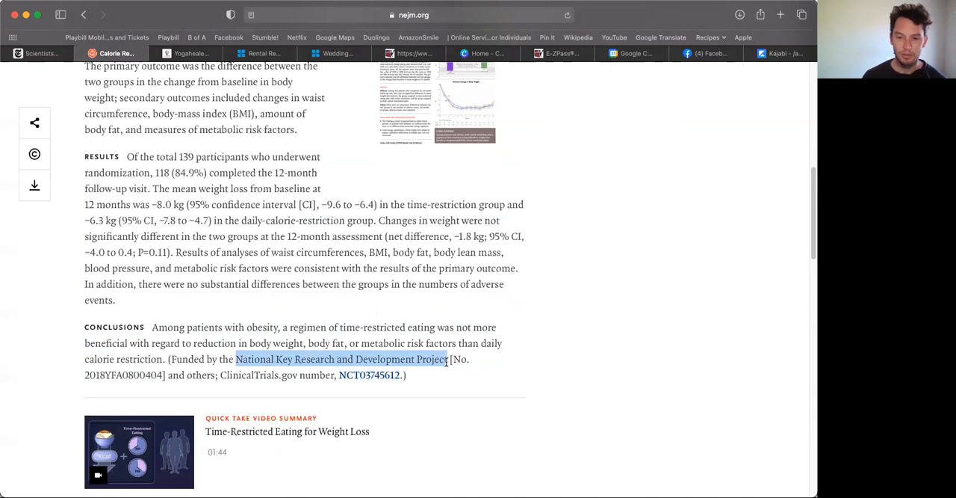
mouse_move(444, 366)
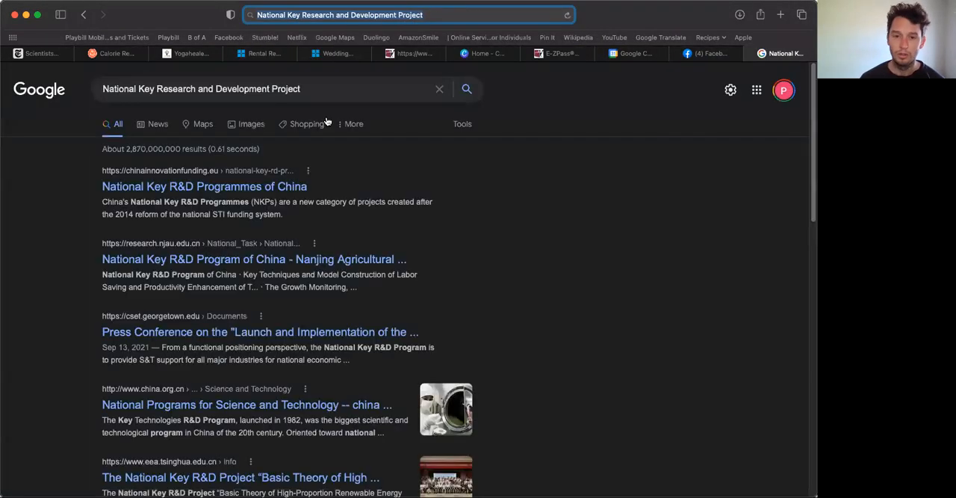
mouse_move(391, 320)
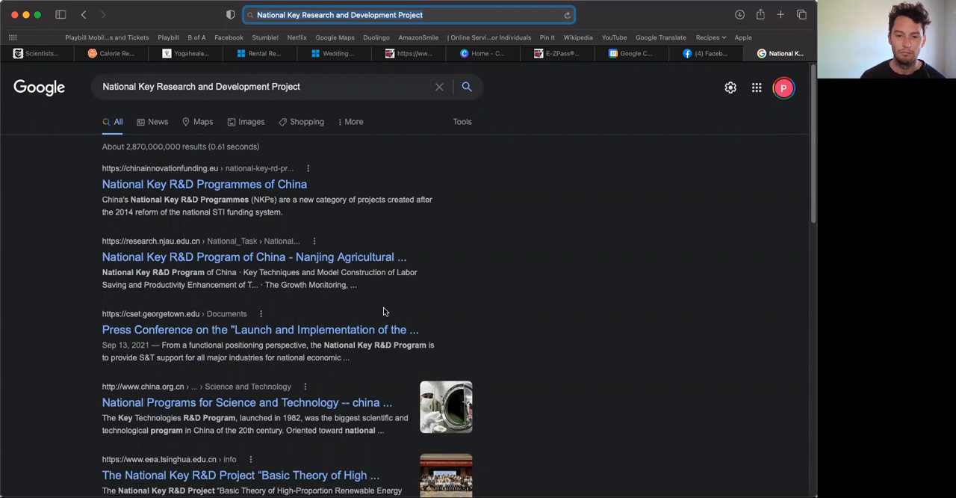
Scroll through the Google results on China's National Key R&D Programmes
scroll("down", 3)
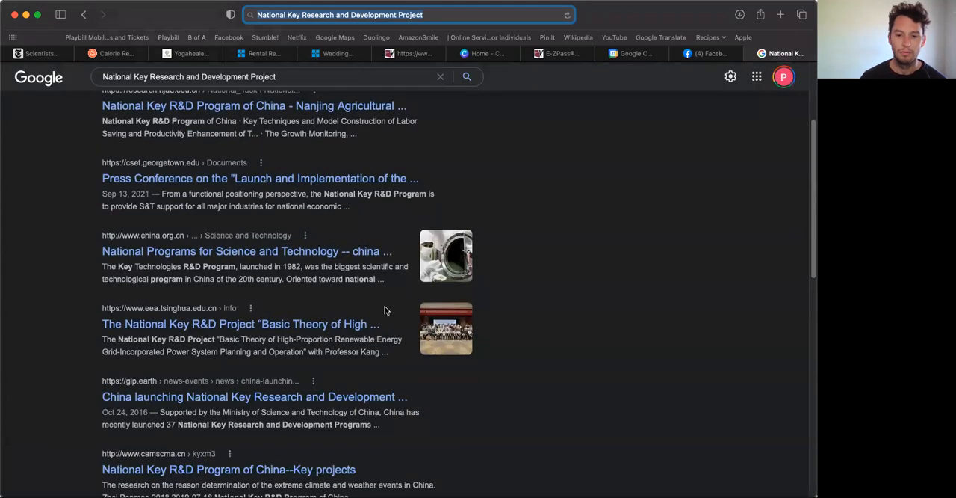
scroll("up", 3)
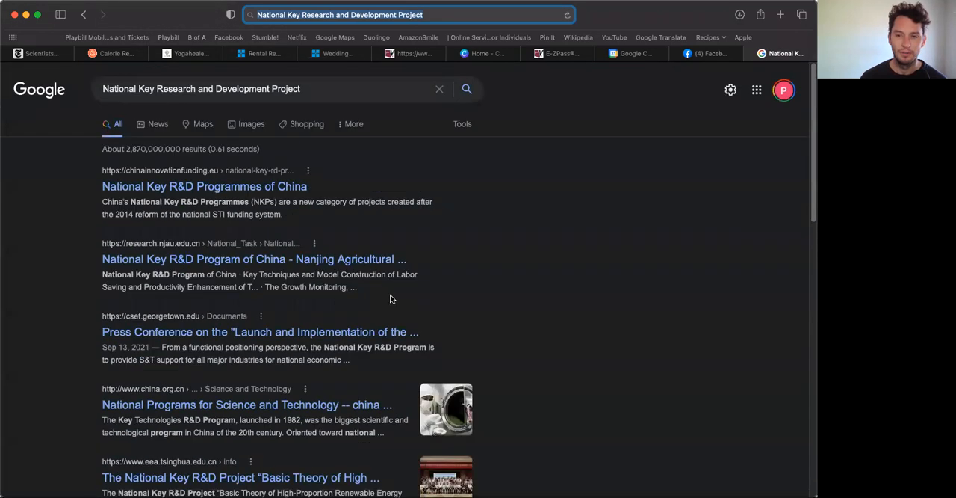
mouse_move(452, 59)
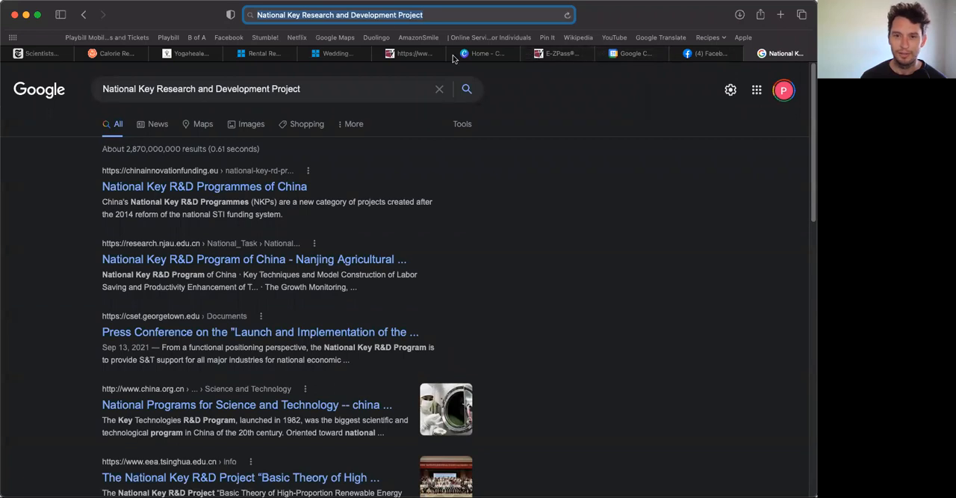
left_click(112, 53)
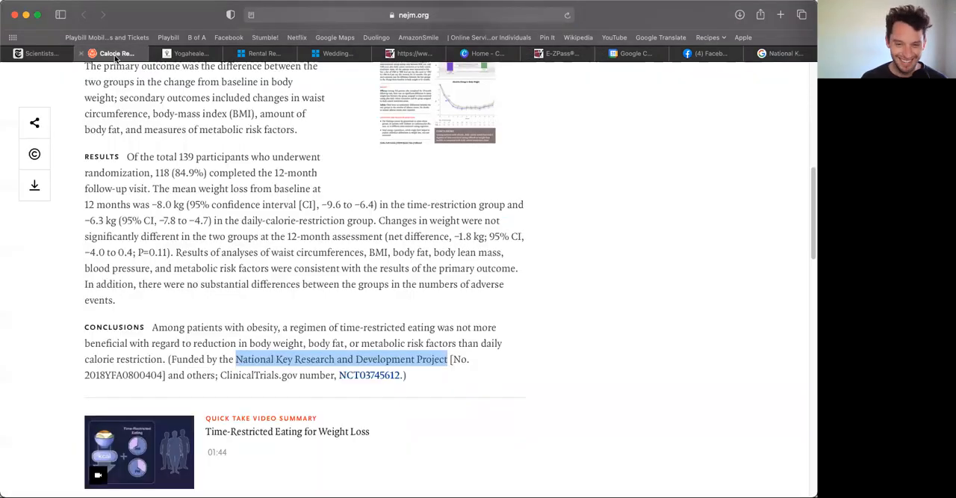
scroll("down", 3)
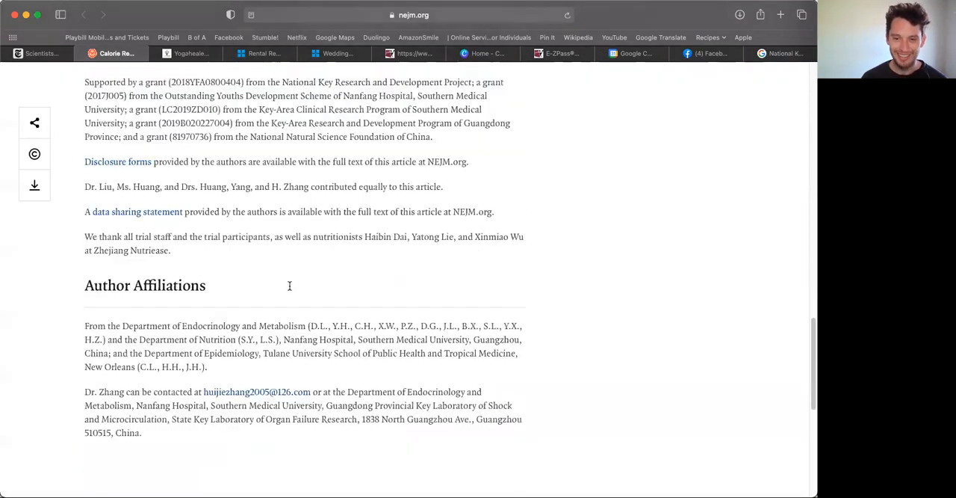
scroll("up", 3)
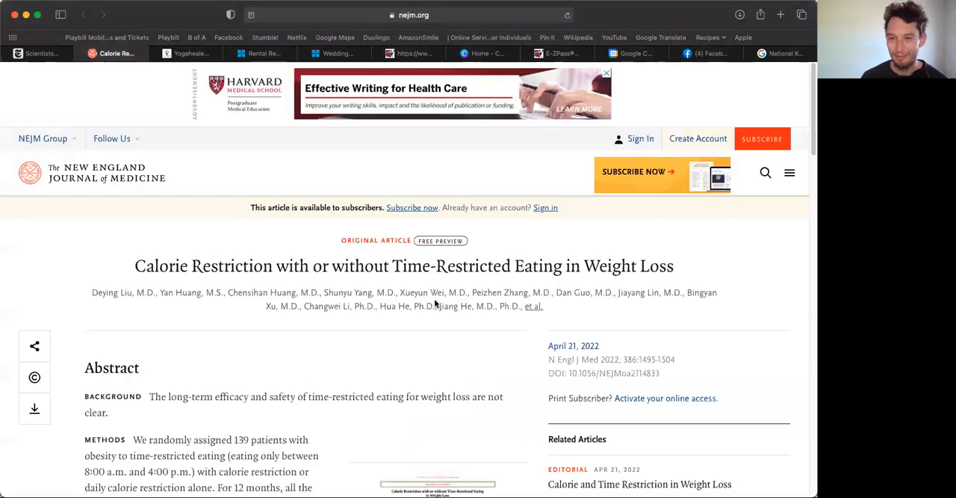
scroll("down", 3)
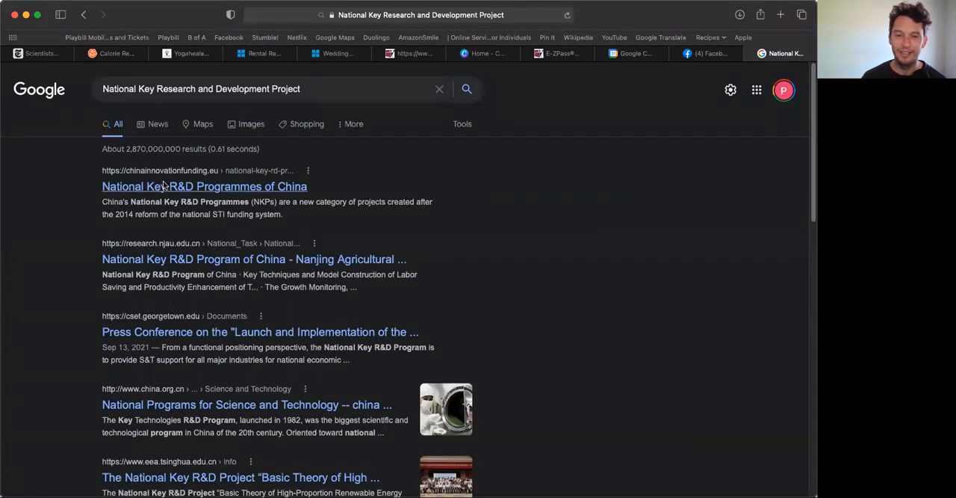
Open 'National Key R&D Programmes of China' on chinainnovationfunding.eu and skim its sections
left_click(204, 186)
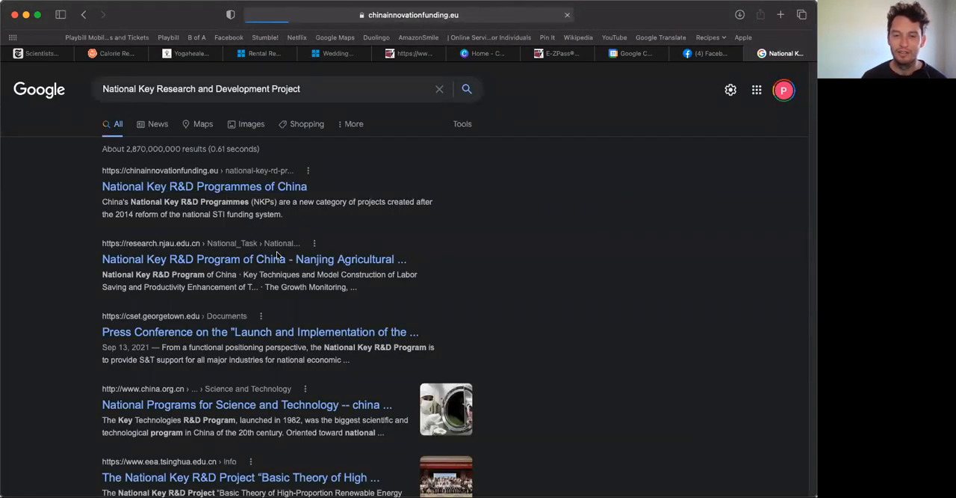
left_click(204, 186)
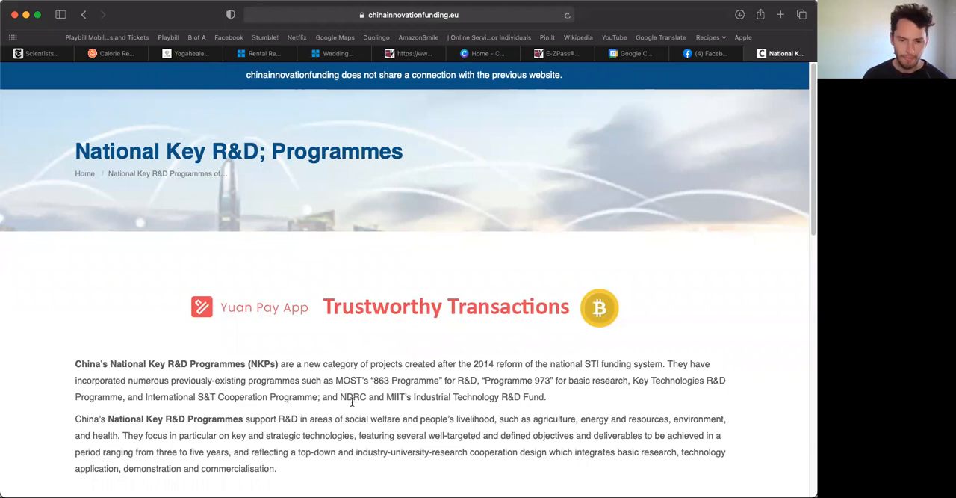
scroll("down", 3)
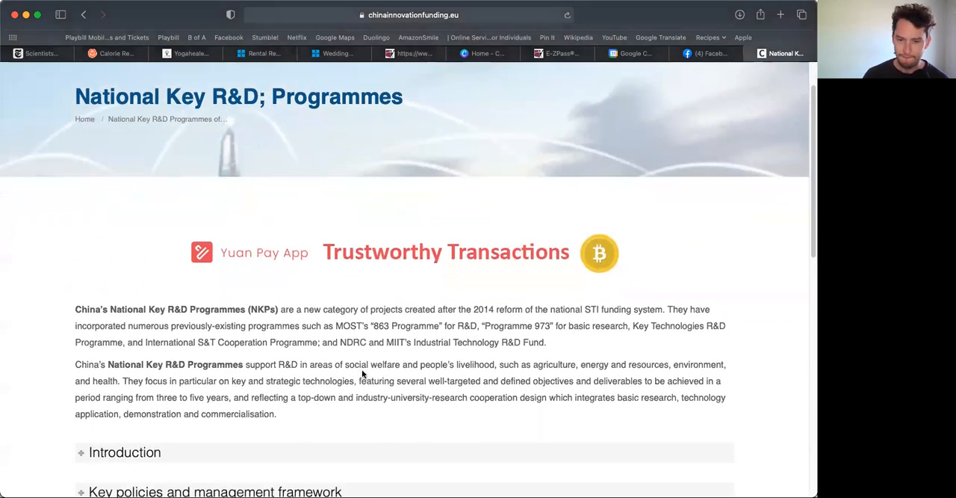
scroll("down", 3)
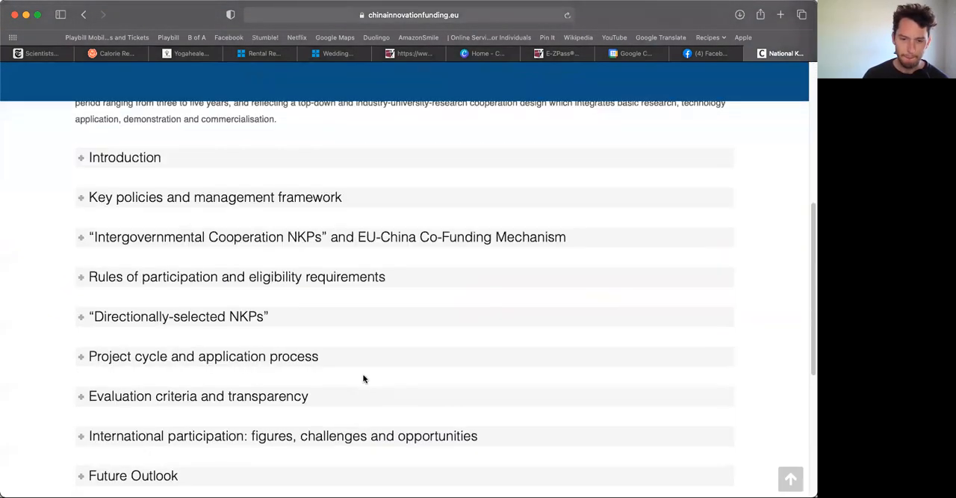
scroll("down", 3)
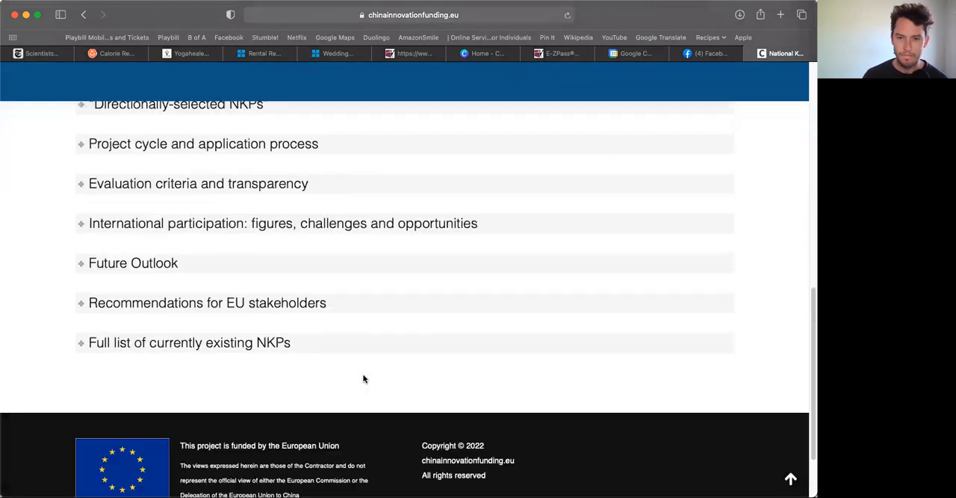
scroll("down", 3)
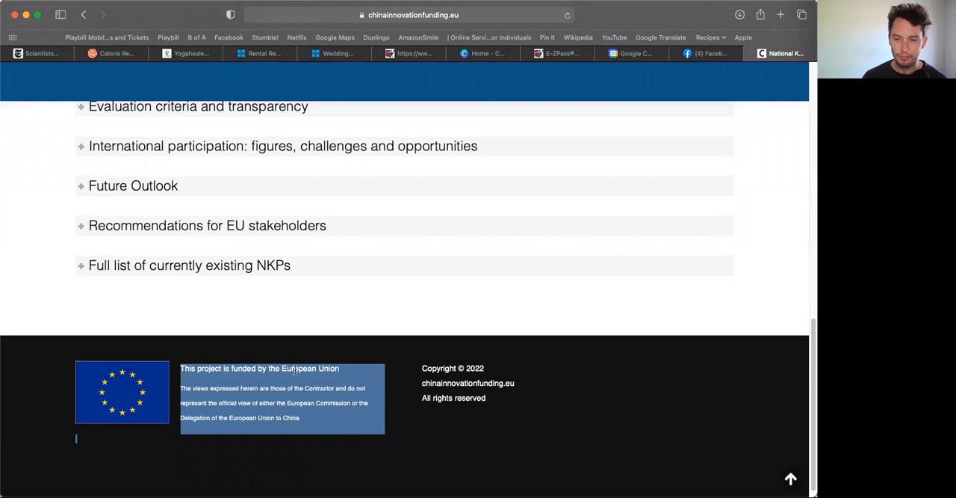
scroll("up", 3)
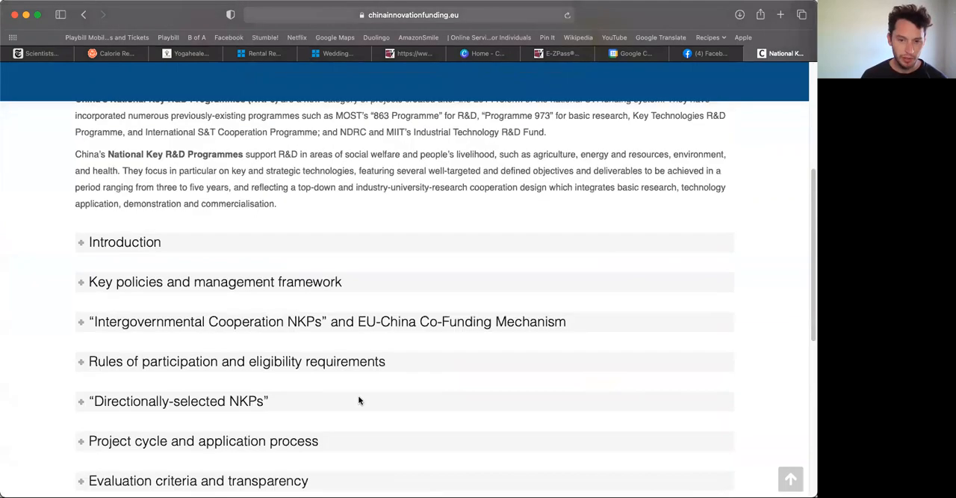
scroll("up", 3)
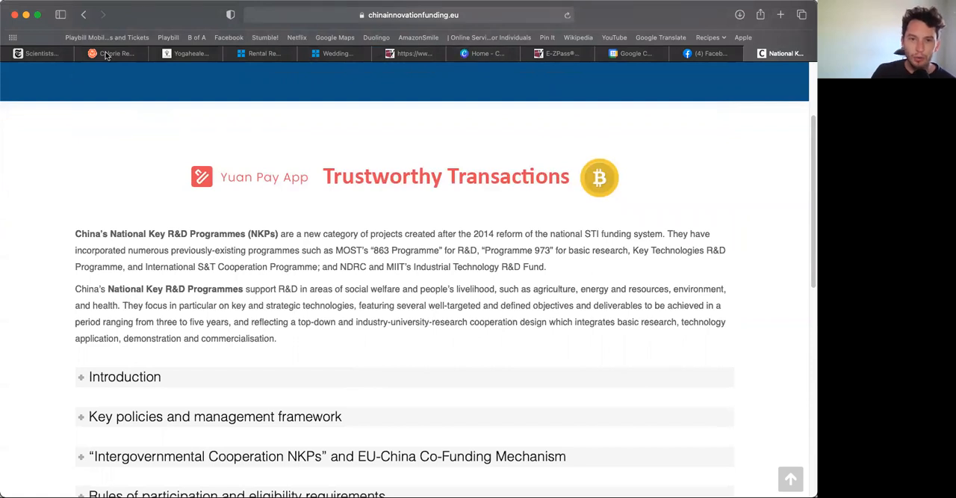
Scroll to the top of the NEJM study tab, then return to the New York Times tab
left_click(112, 53)
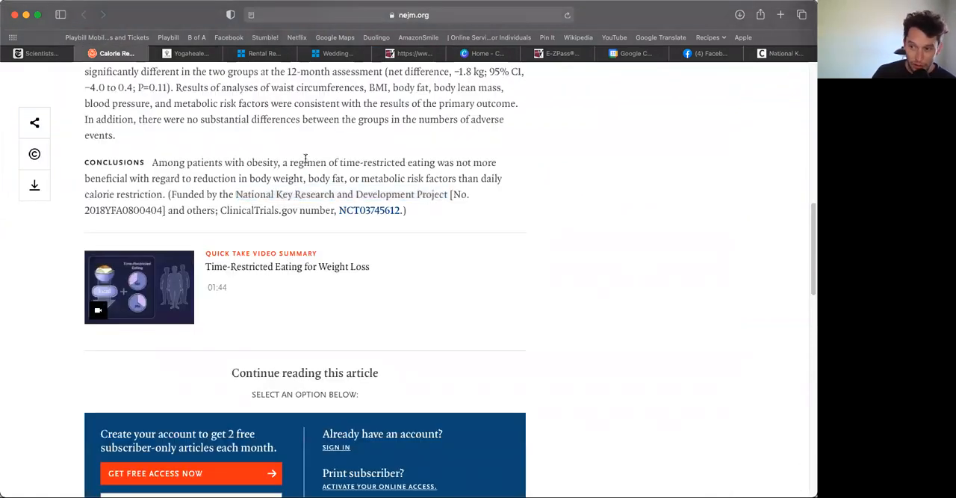
scroll("up", 3)
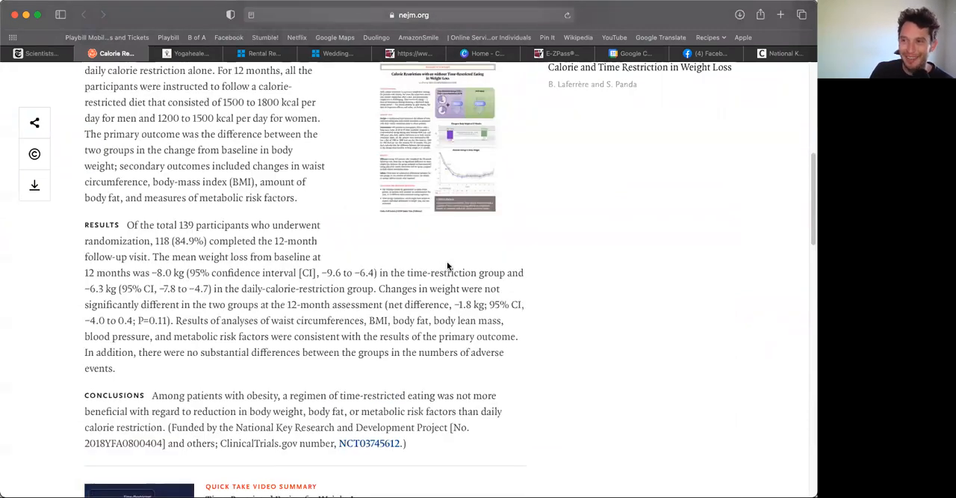
scroll("up", 3)
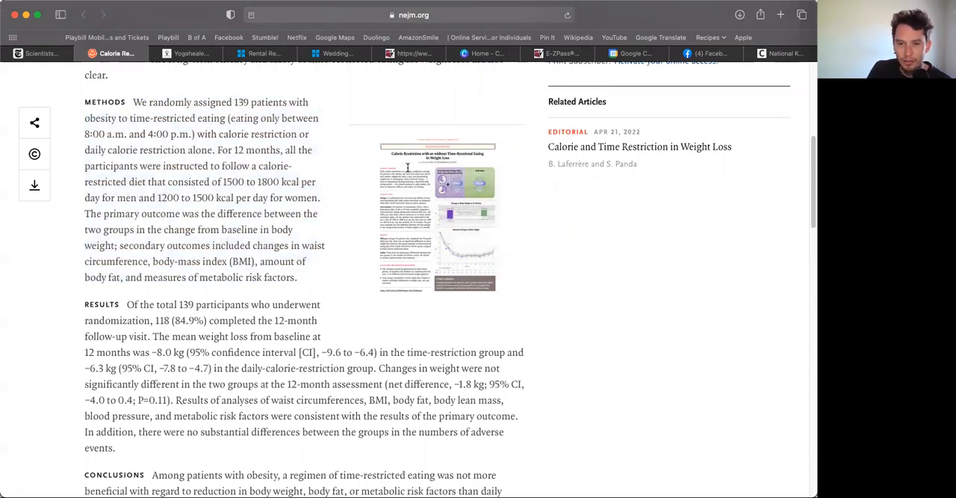
scroll("up", 3)
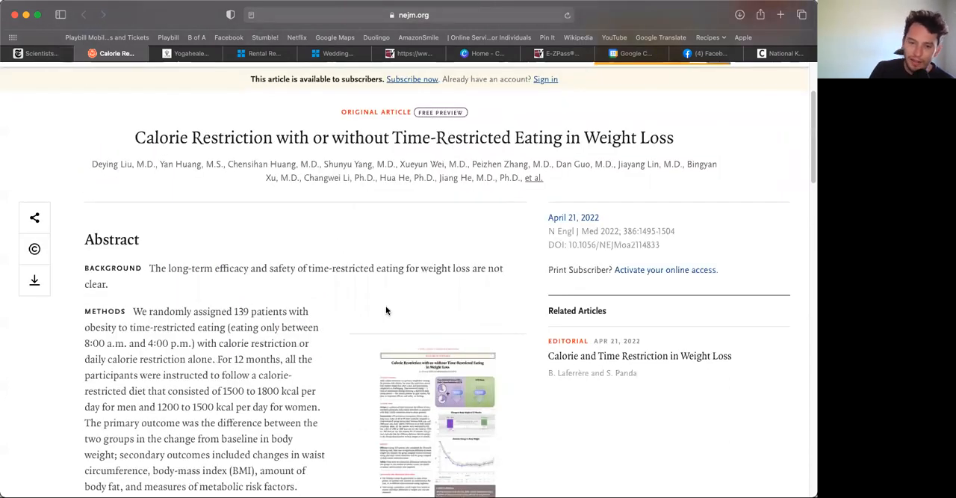
scroll("up", 3)
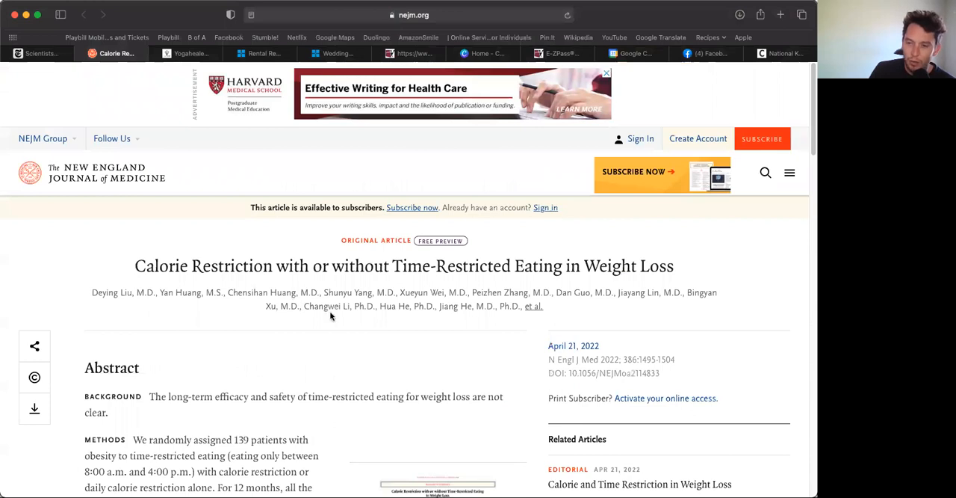
left_click(37, 53)
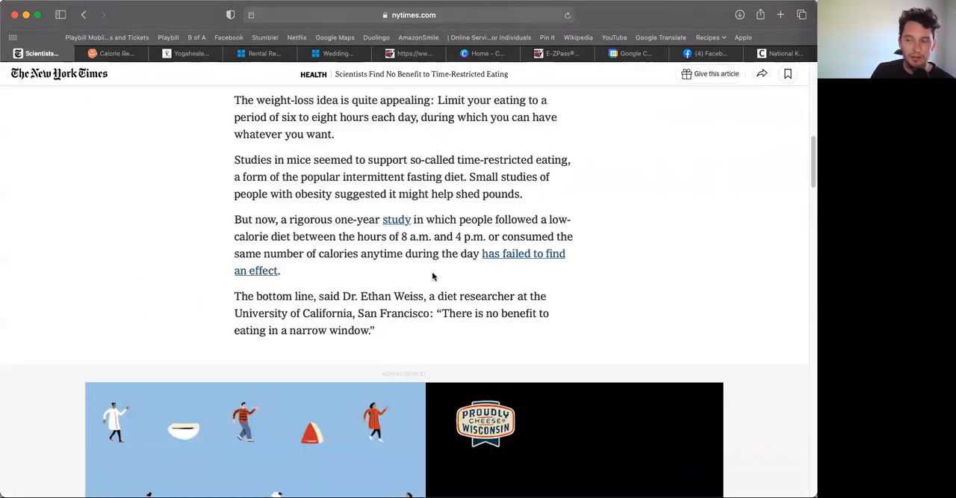
scroll("up", 3)
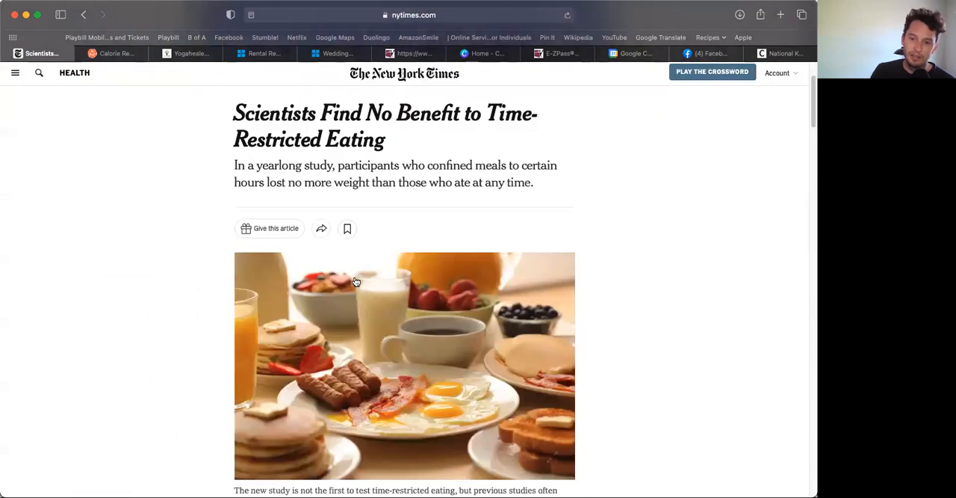
scroll("down", 3)
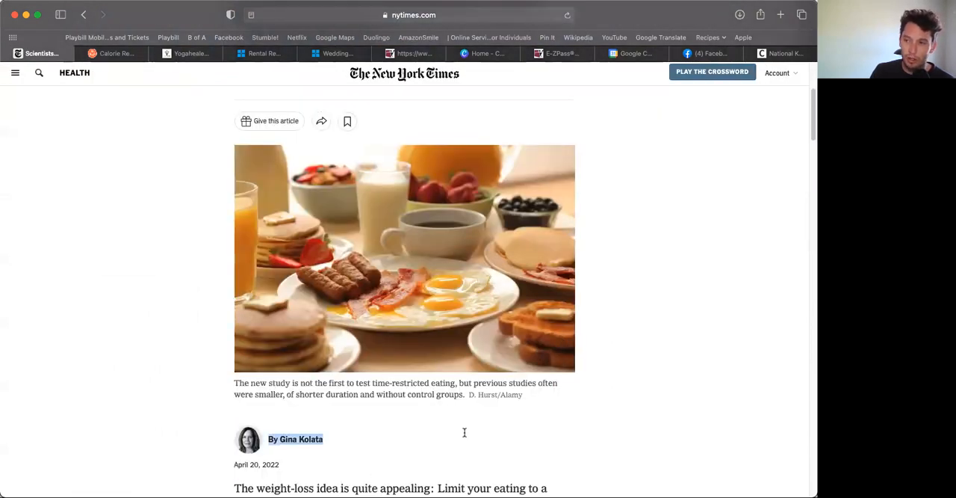
scroll("down", 3)
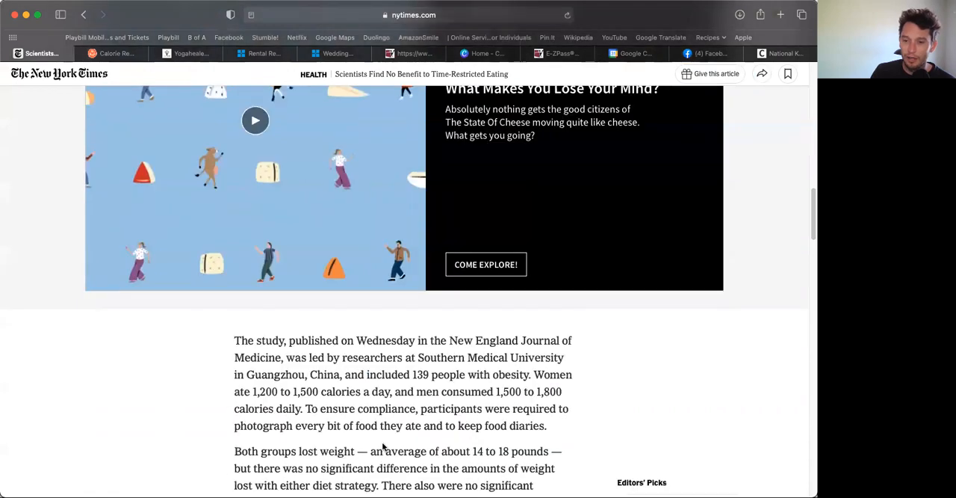
scroll("up", 3)
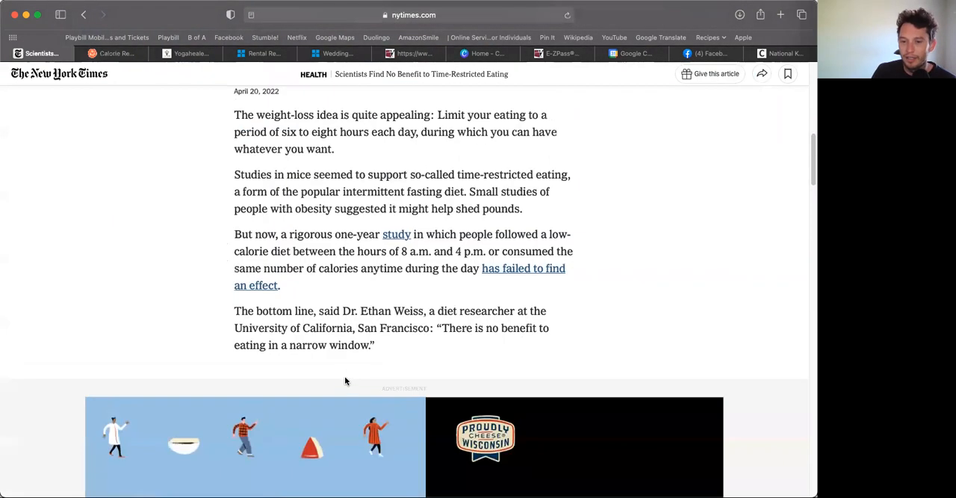
mouse_move(351, 369)
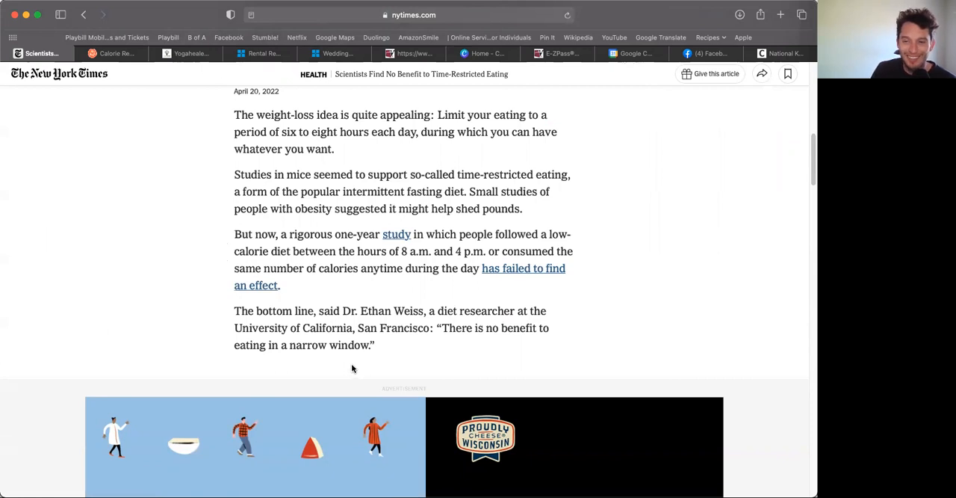
mouse_move(292, 268)
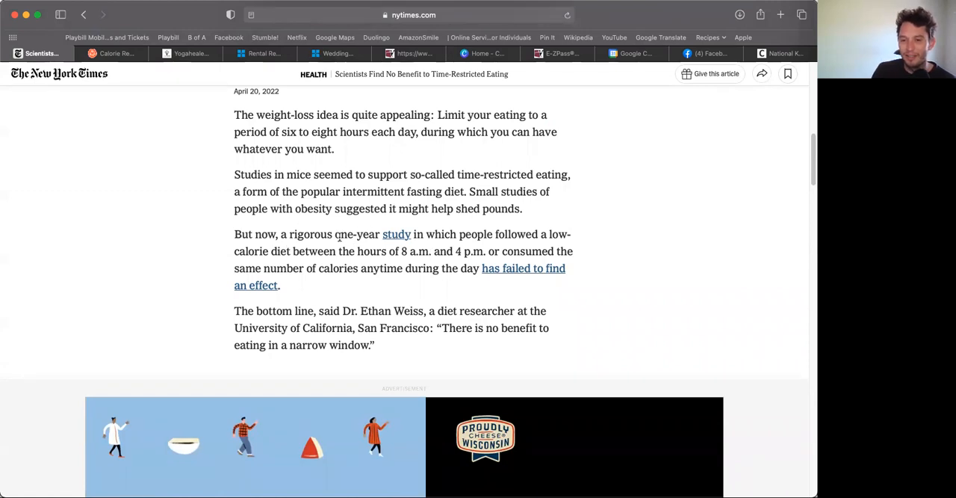
double_click(310, 233)
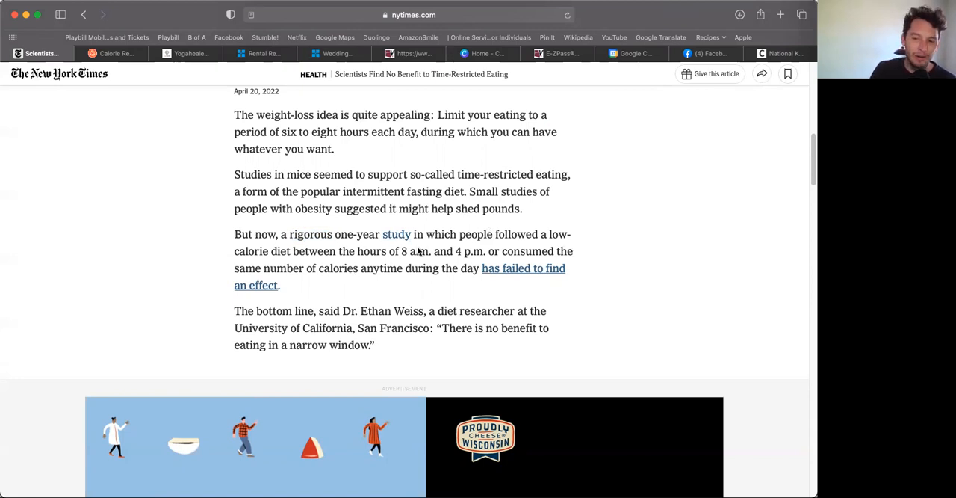
mouse_move(364, 289)
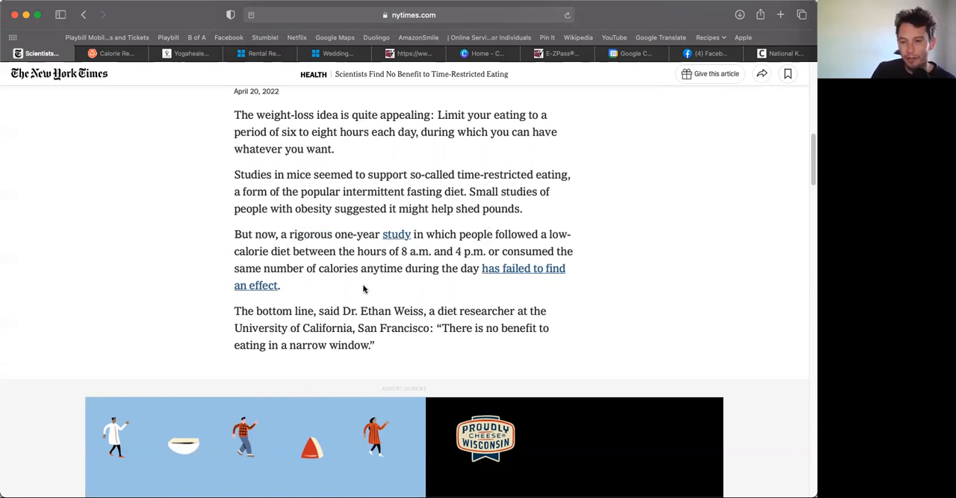
mouse_move(299, 308)
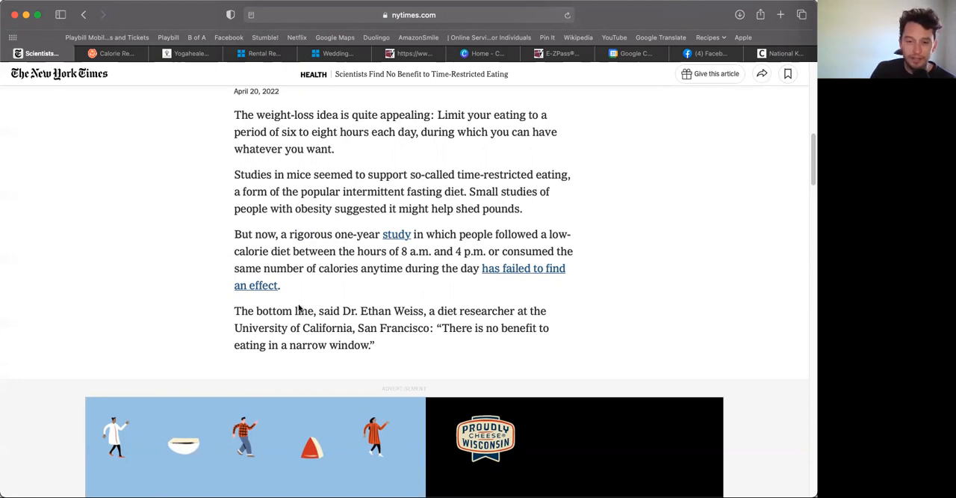
mouse_move(478, 311)
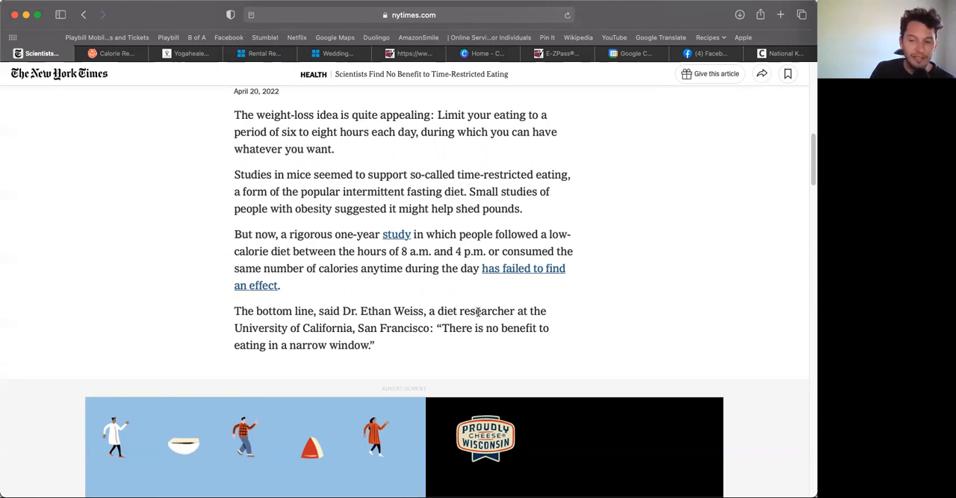
mouse_move(435, 338)
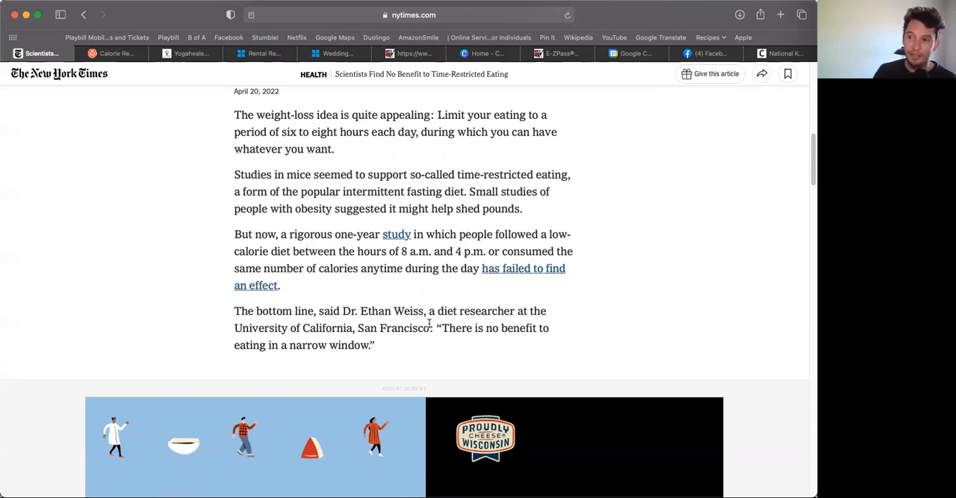
scroll("down", 3)
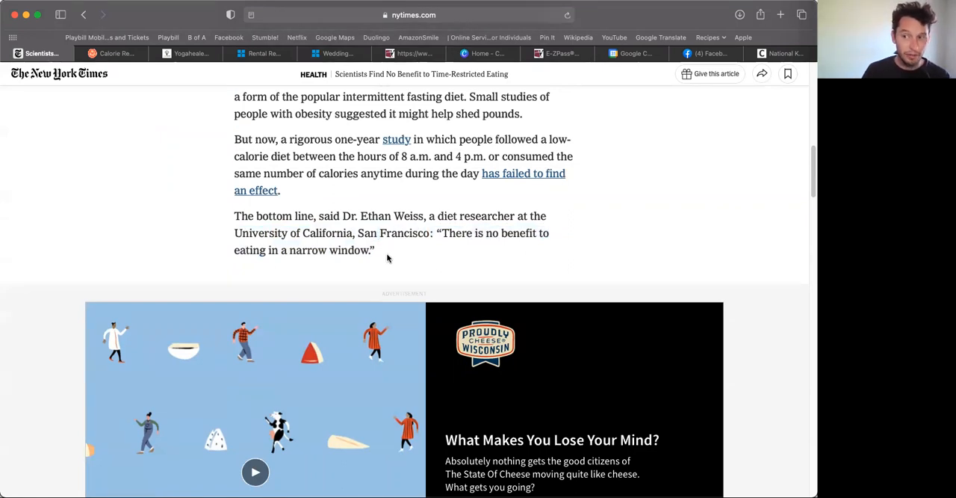
scroll("up", 3)
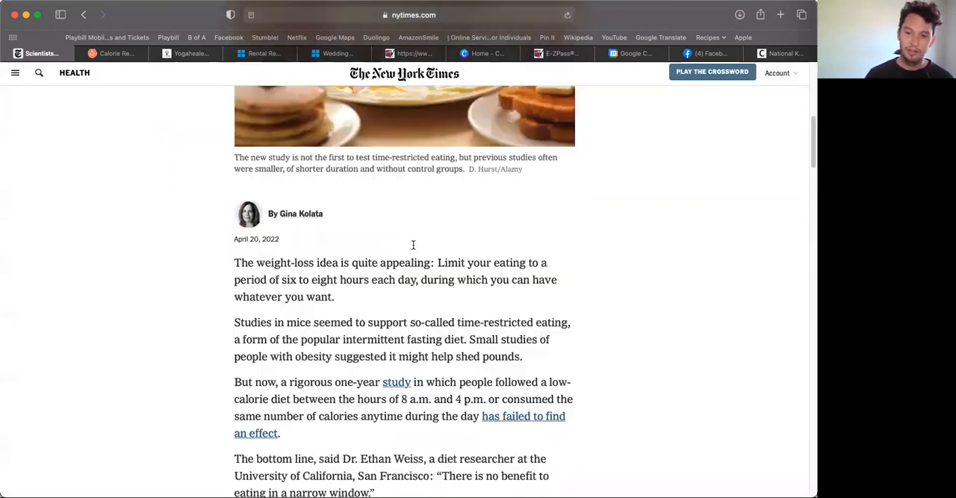
scroll("down", 3)
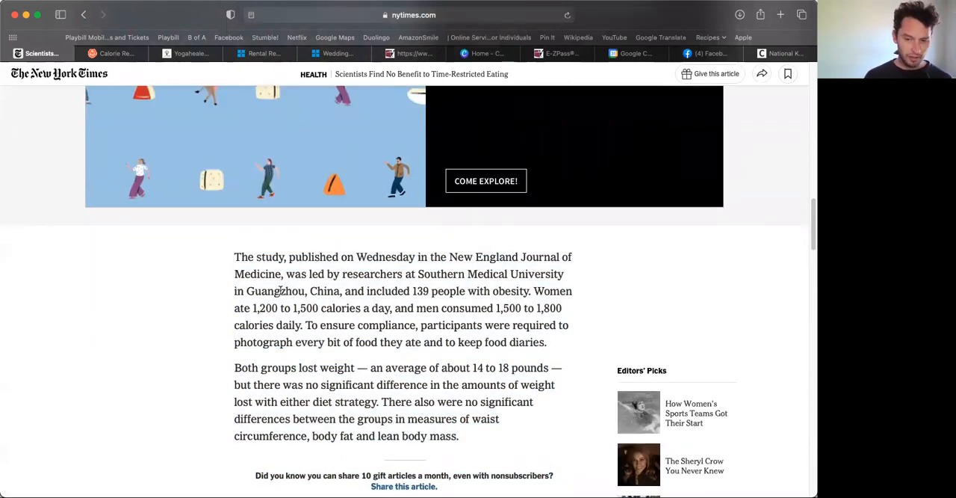
mouse_move(336, 303)
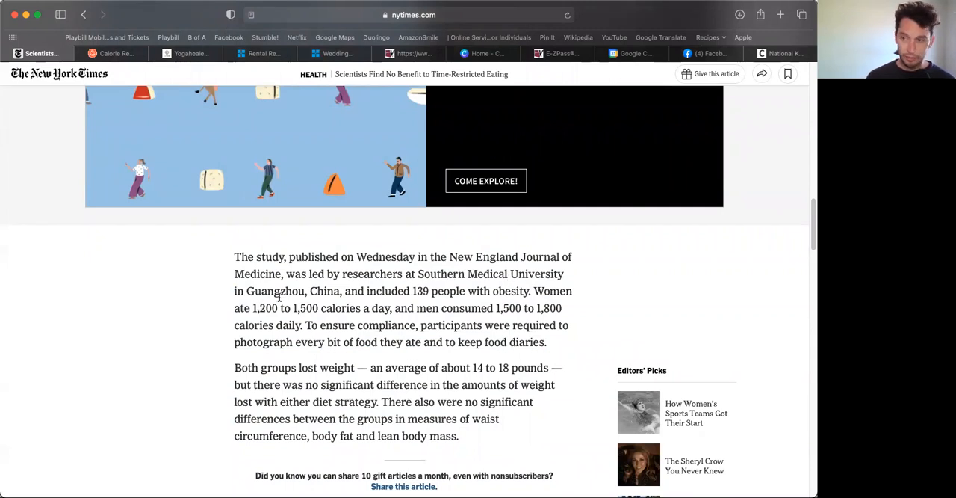
mouse_move(332, 303)
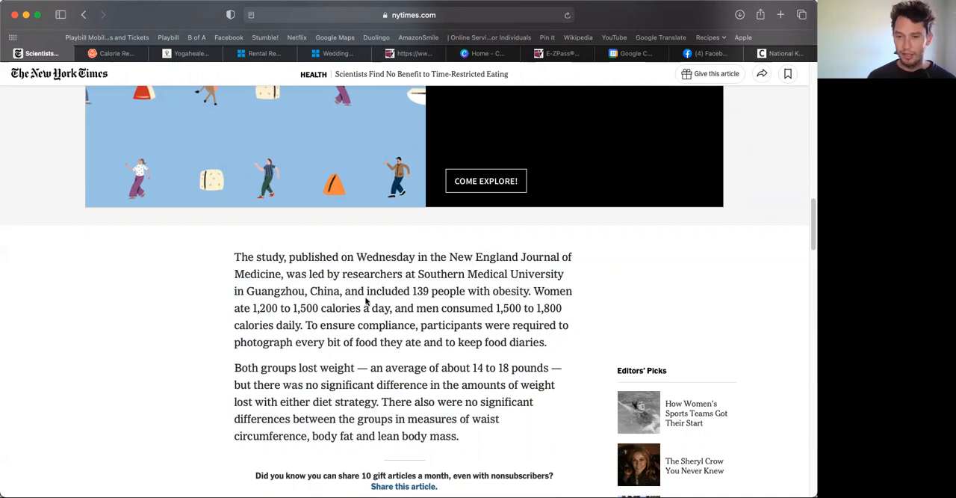
mouse_move(490, 321)
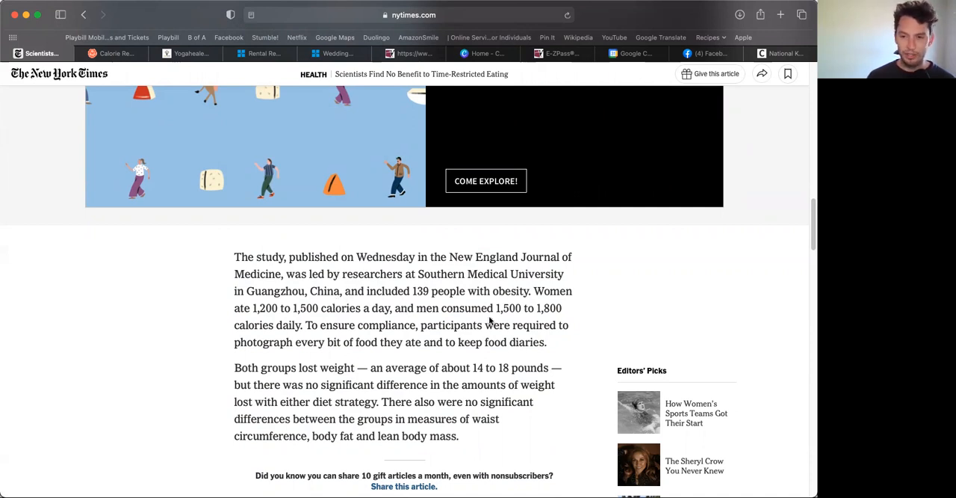
mouse_move(537, 303)
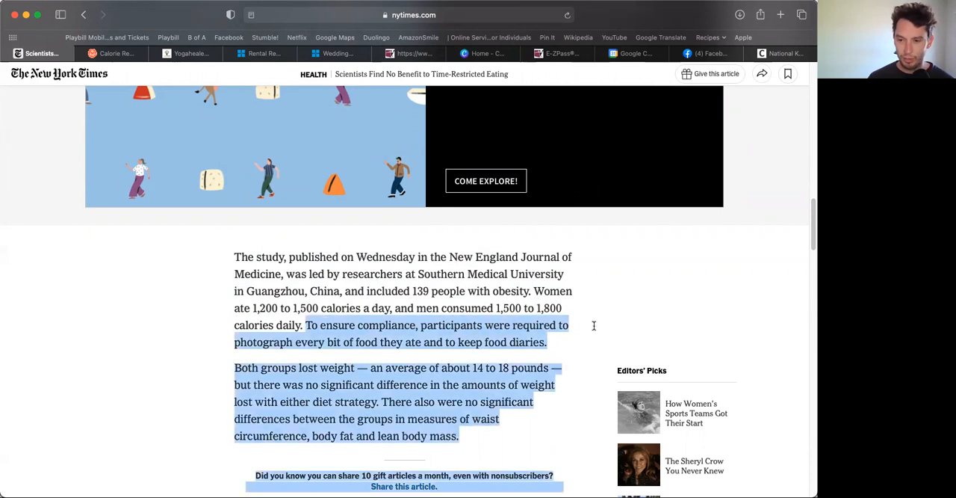
left_click(553, 349)
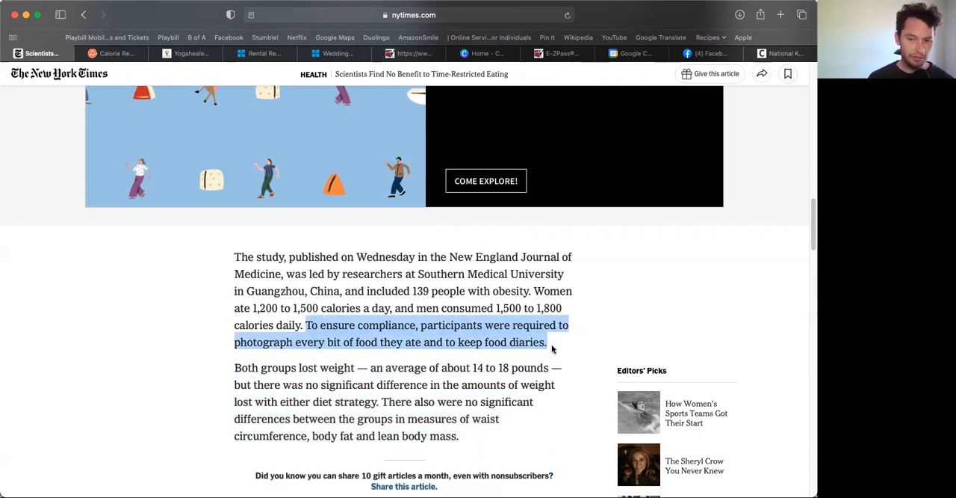
left_click(550, 351)
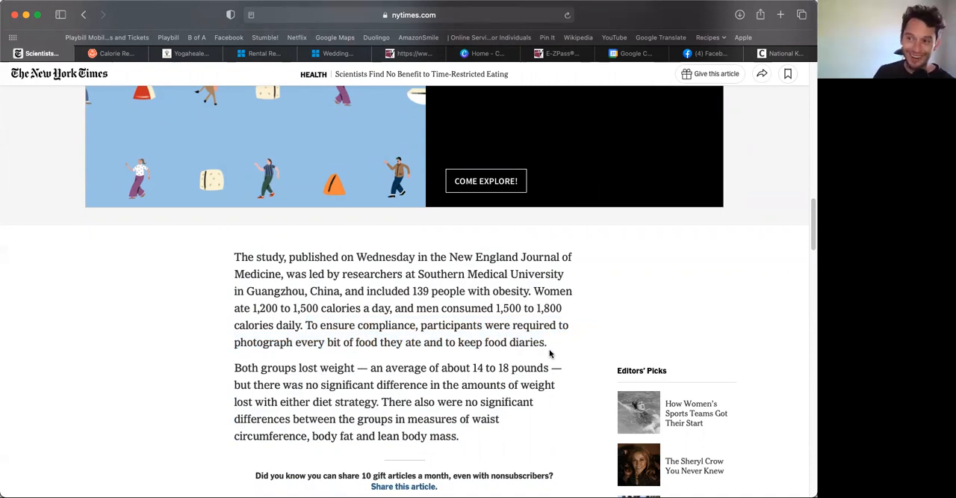
mouse_move(536, 356)
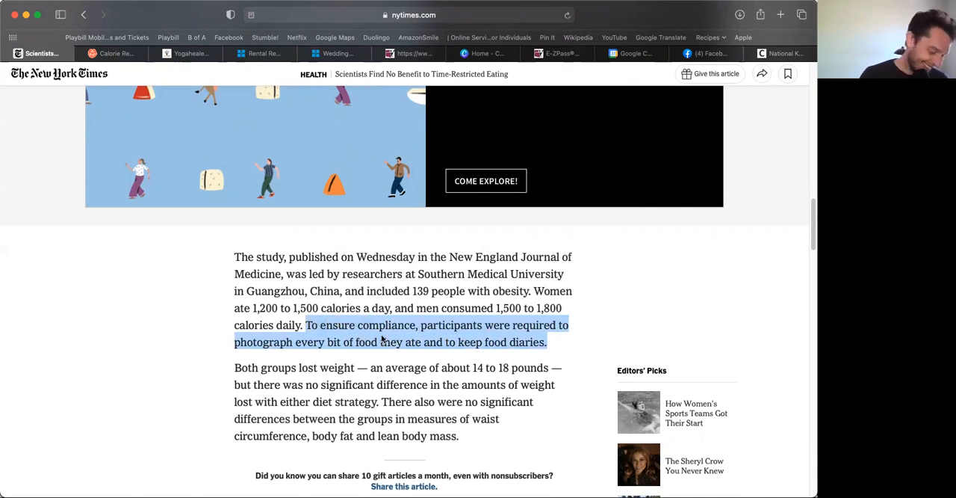
left_click(312, 341)
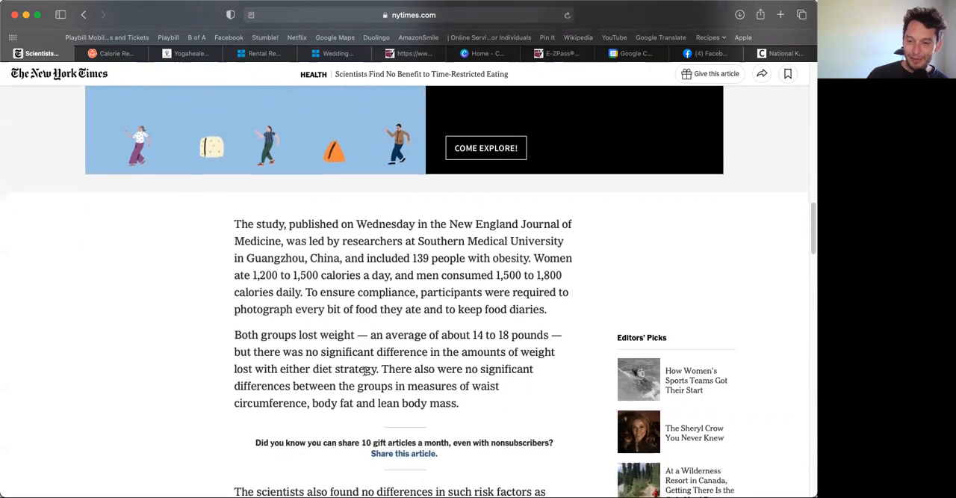
scroll("down", 3)
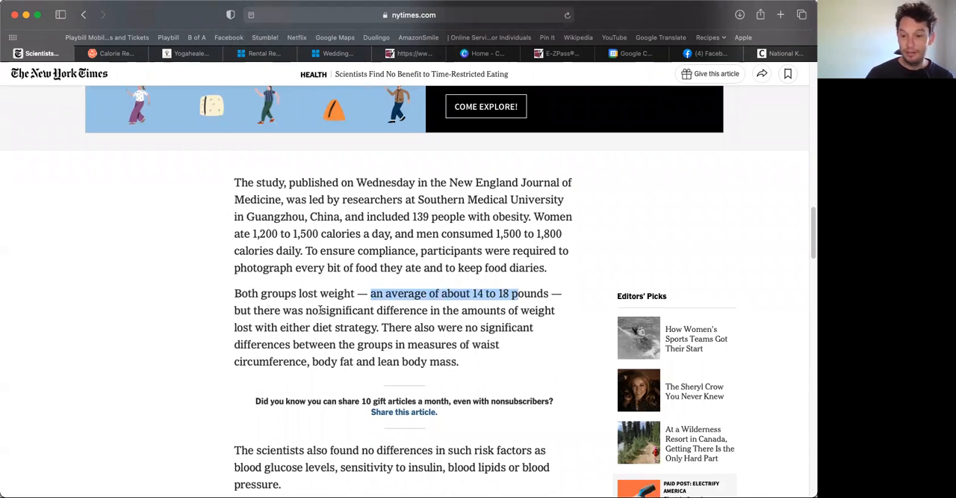
mouse_move(346, 324)
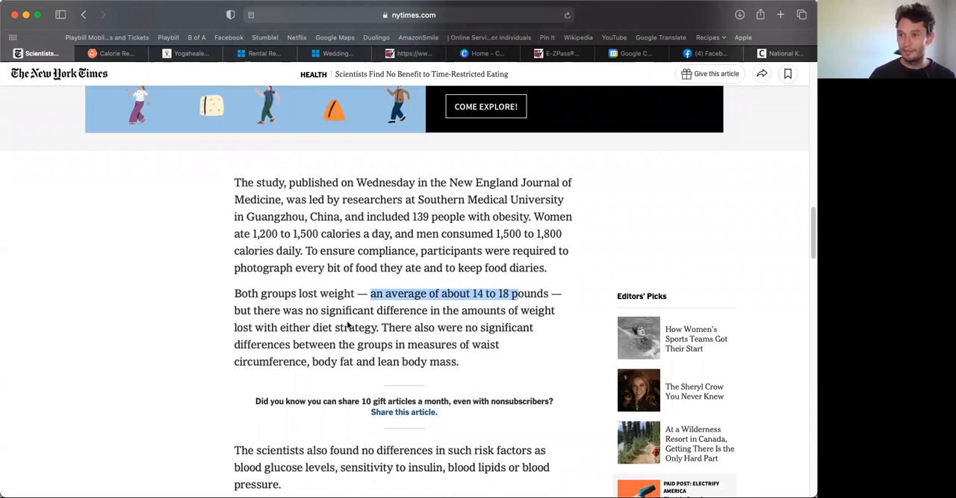
mouse_move(388, 359)
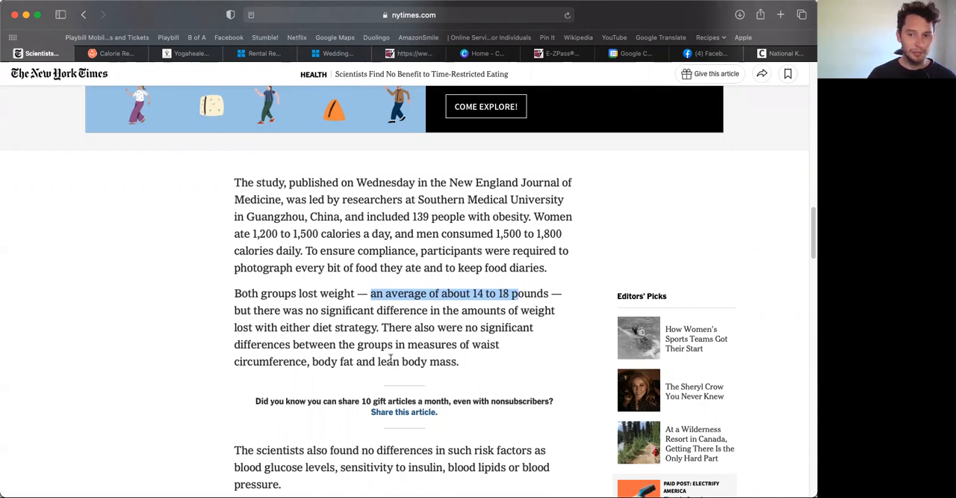
mouse_move(331, 338)
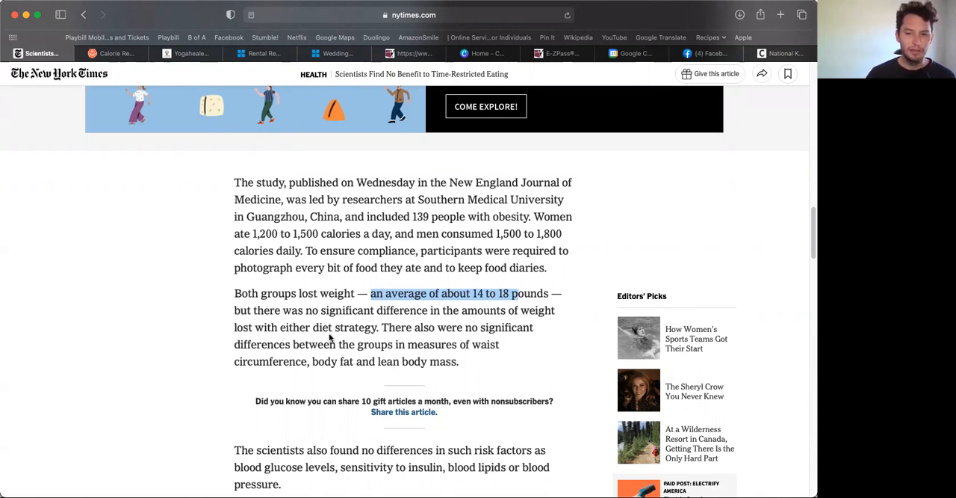
mouse_move(273, 281)
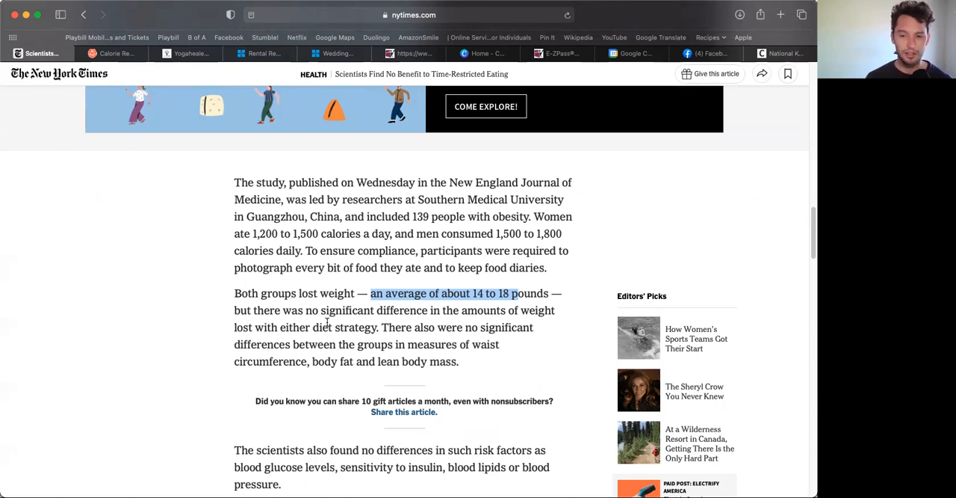
left_click(336, 321)
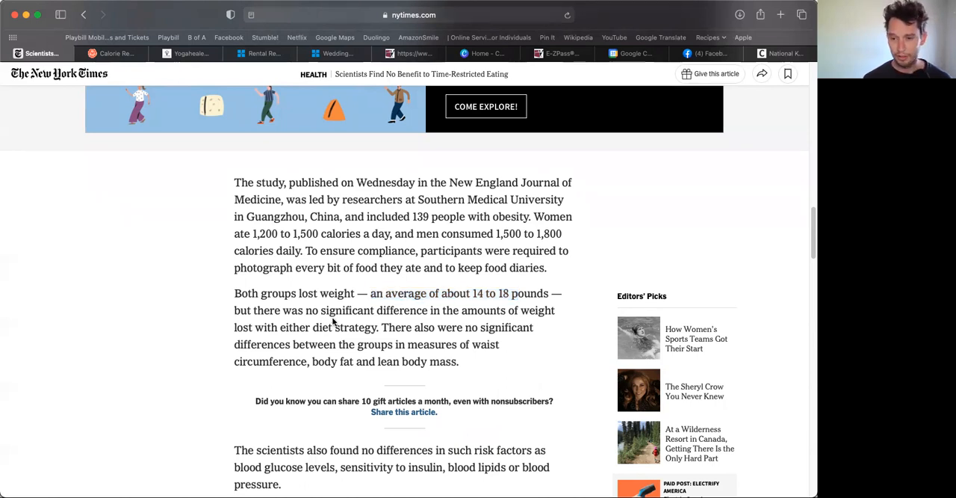
mouse_move(419, 379)
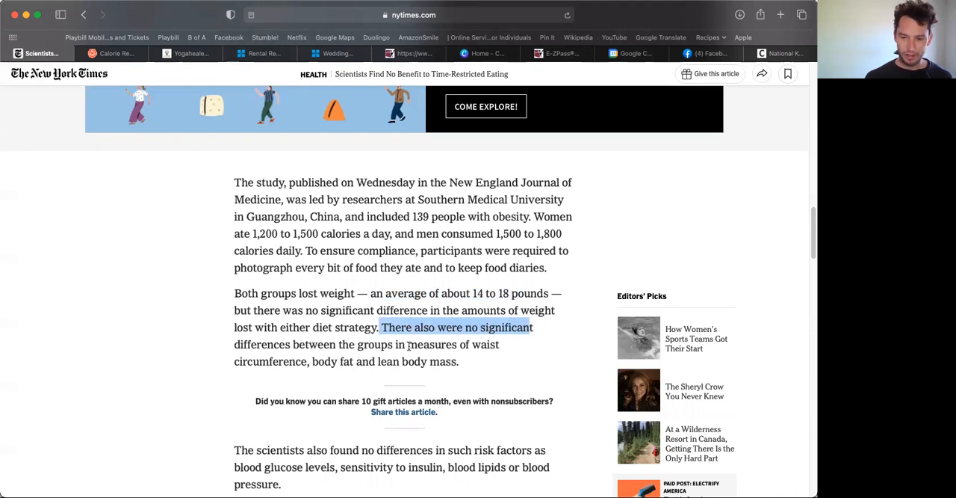
mouse_move(470, 359)
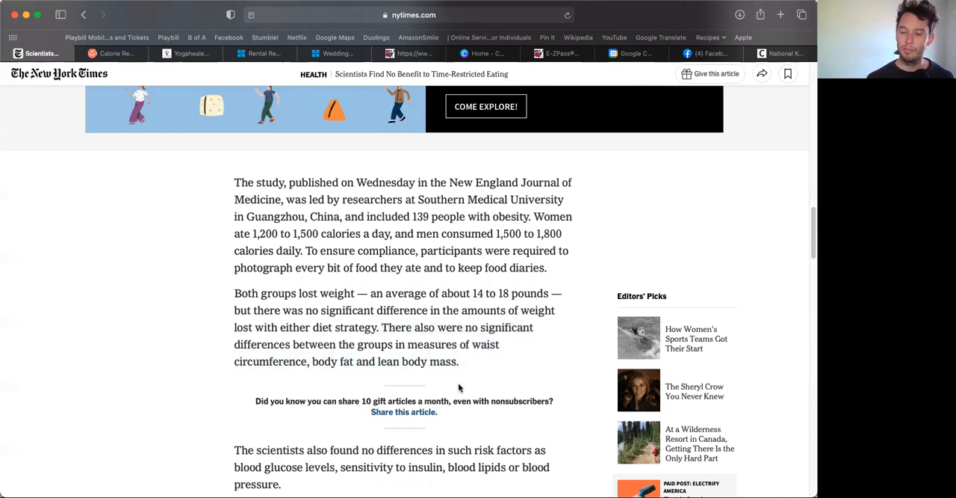
scroll("down", 3)
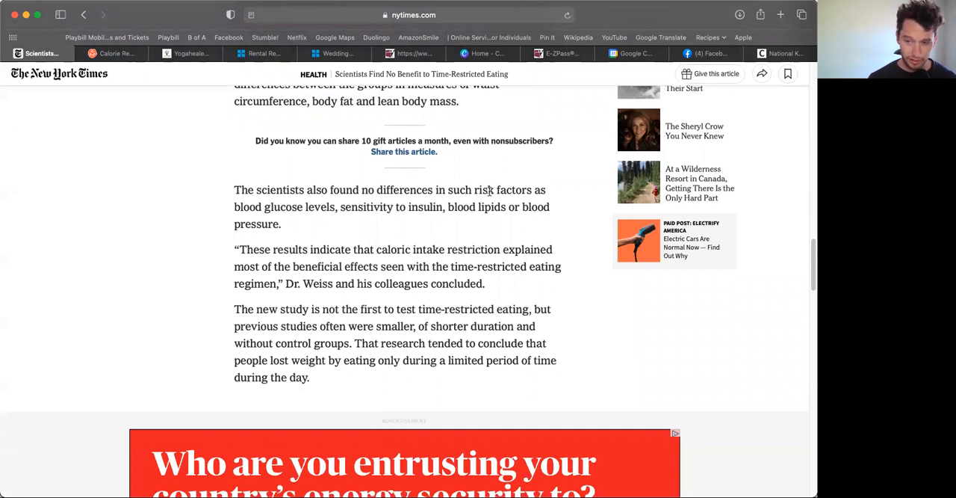
mouse_move(338, 219)
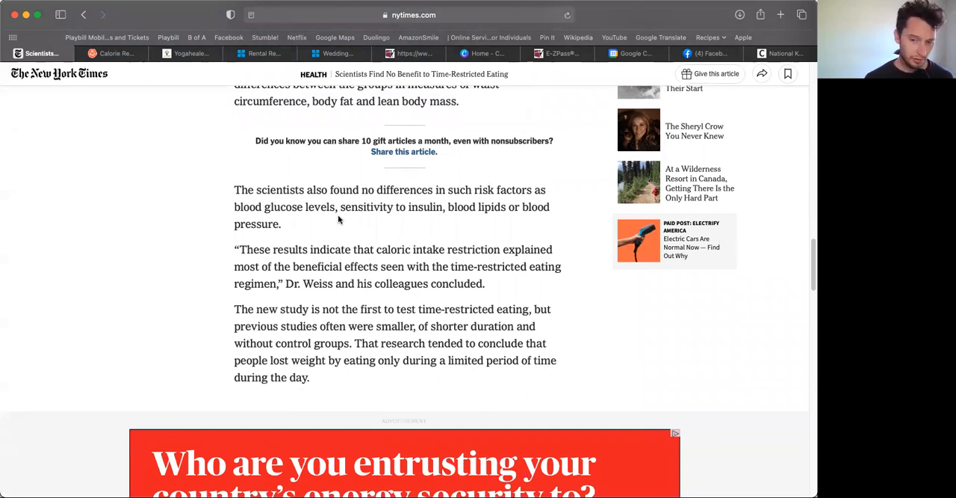
mouse_move(422, 211)
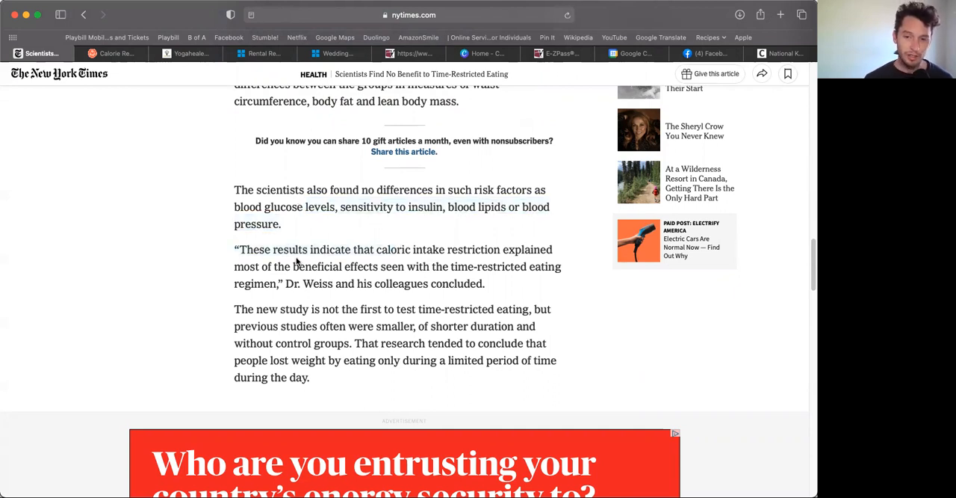
mouse_move(499, 266)
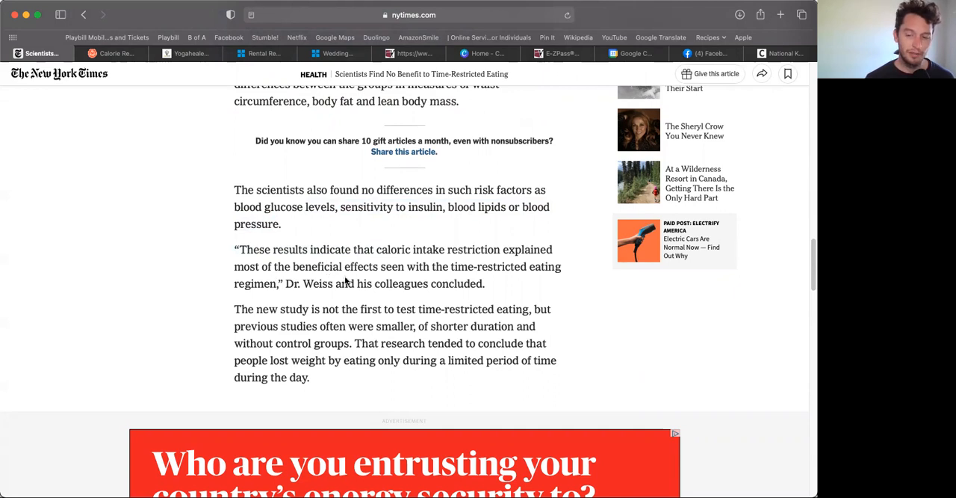
mouse_move(489, 285)
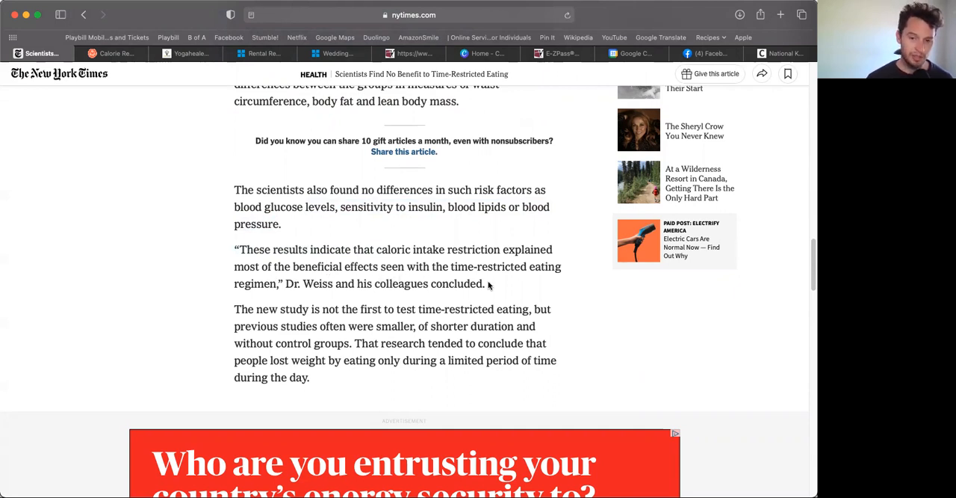
mouse_move(381, 252)
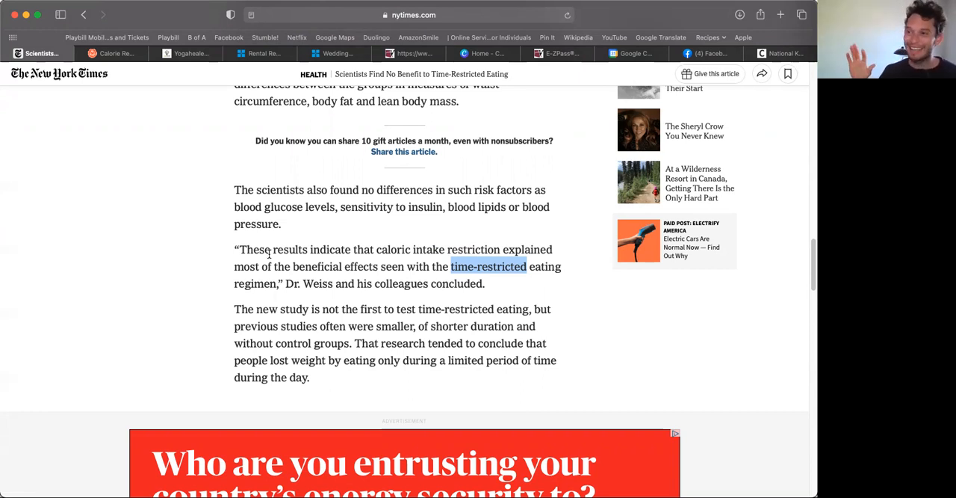
mouse_move(328, 319)
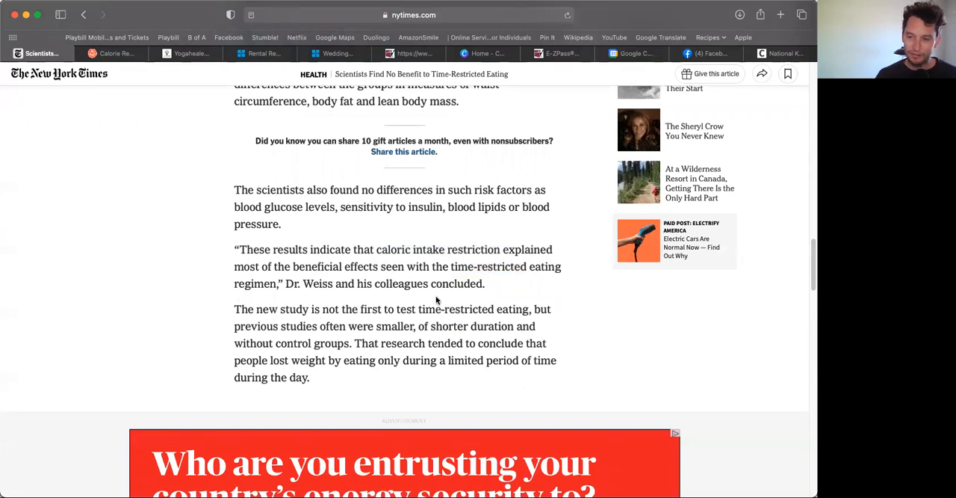
mouse_move(416, 342)
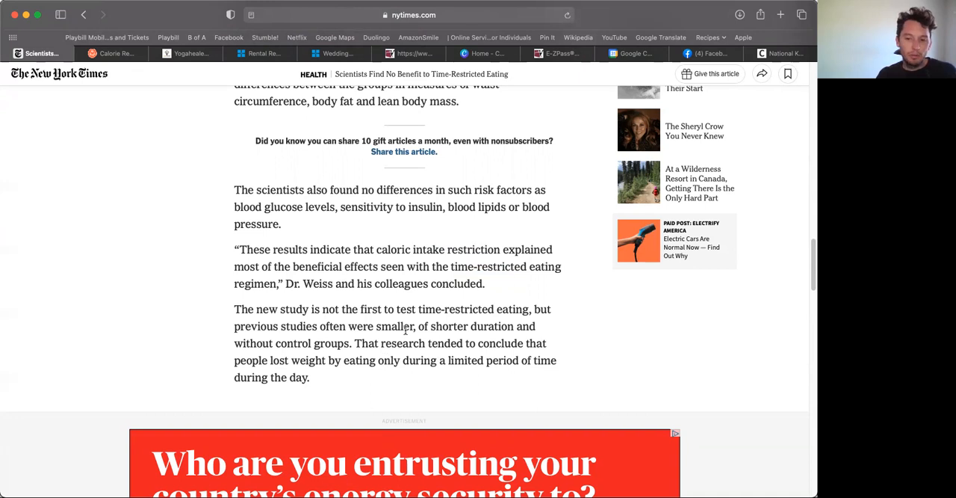
mouse_move(396, 381)
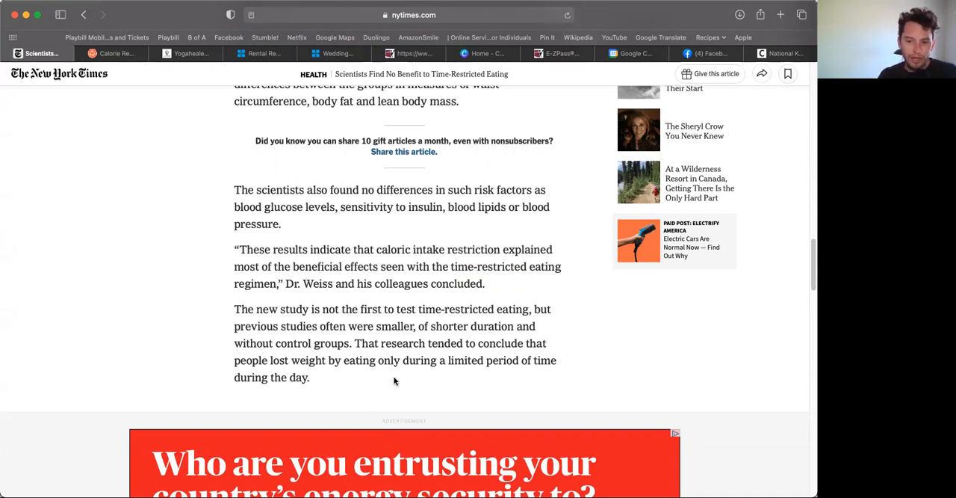
mouse_move(386, 337)
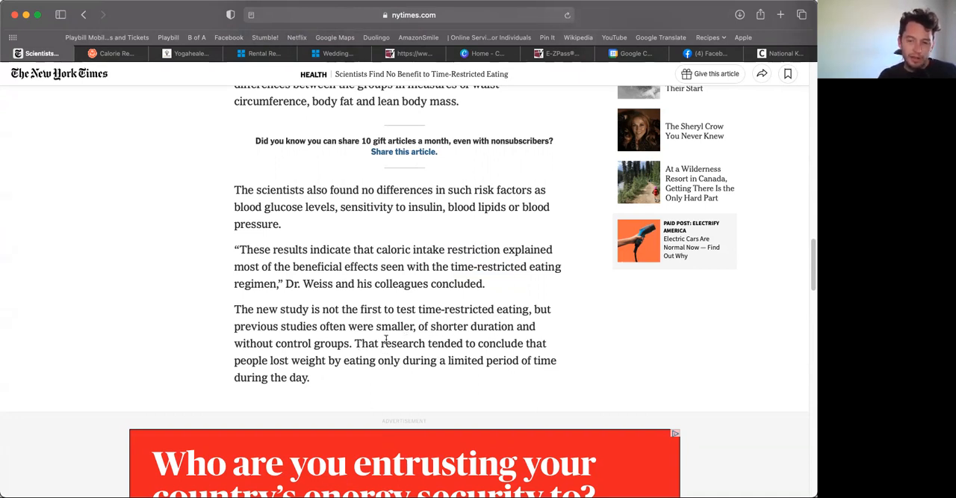
mouse_move(357, 370)
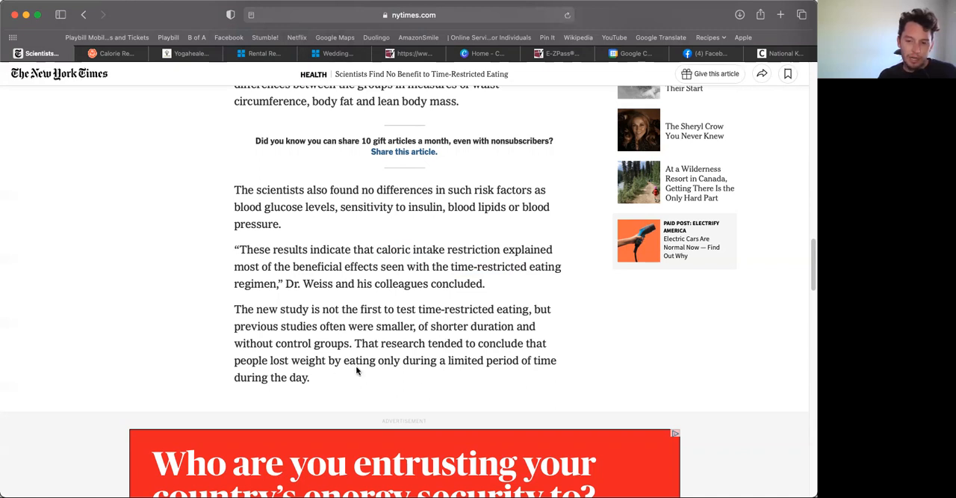
mouse_move(415, 356)
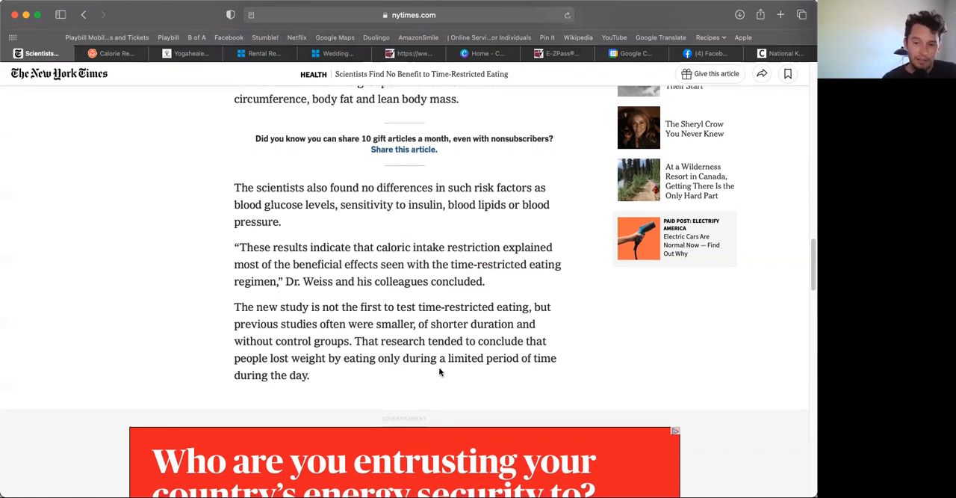
Scroll past the ad to Dr. Weiss's earlier 116-participant study and select a passage
scroll("down", 3)
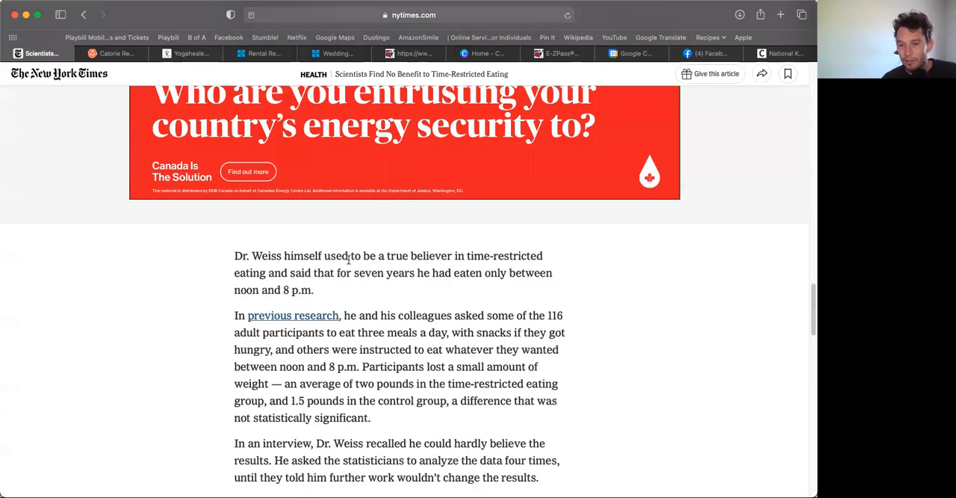
scroll("down", 3)
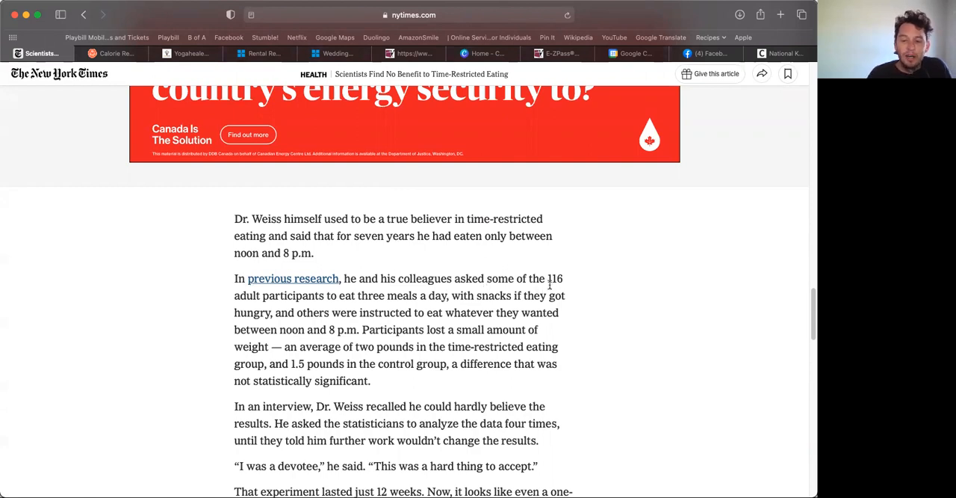
mouse_move(404, 333)
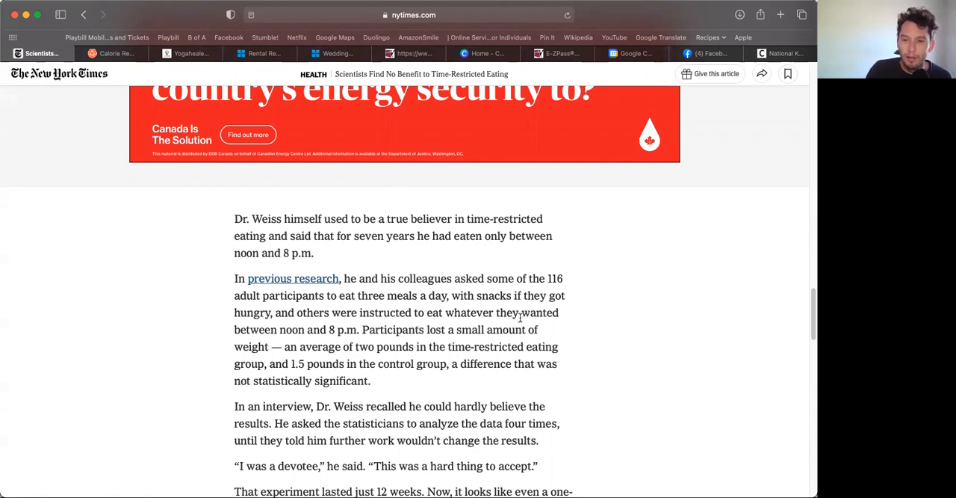
left_click_drag(234, 278, 359, 329)
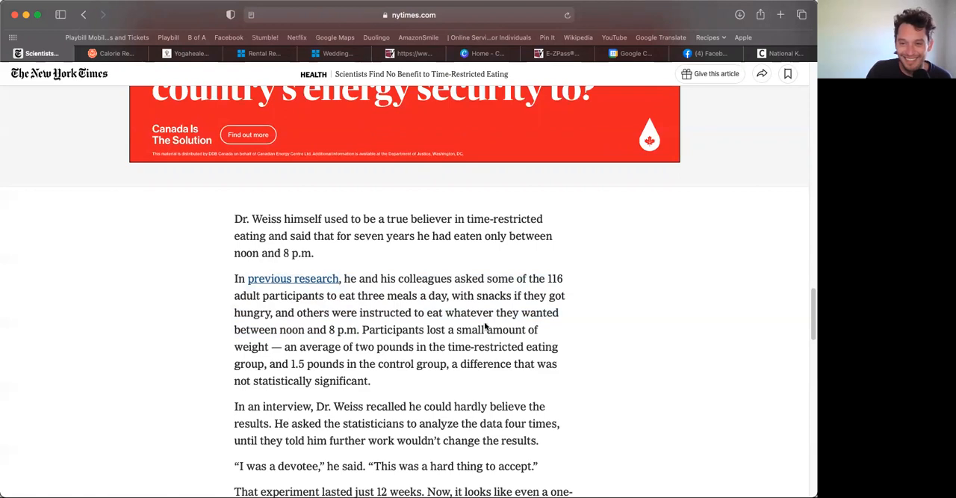
mouse_move(492, 308)
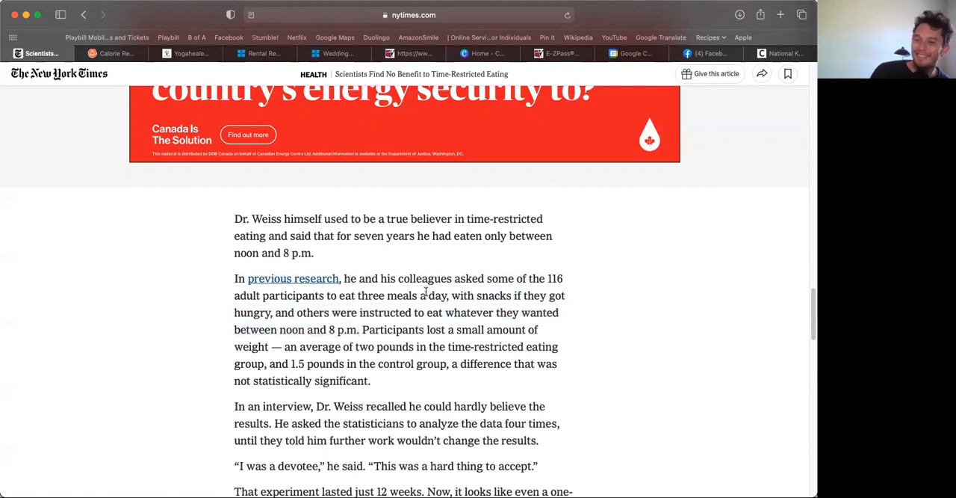
mouse_move(512, 340)
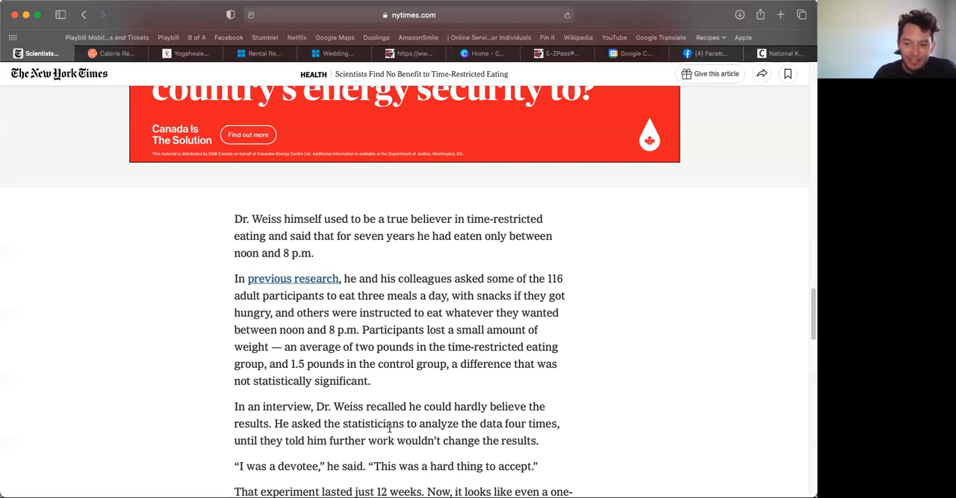
mouse_move(573, 413)
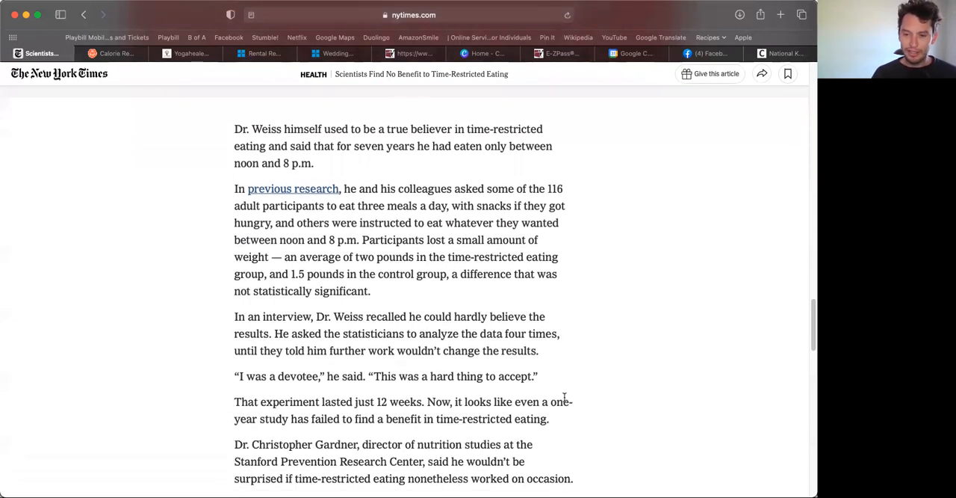
Select the 'That experiment lasted just 12 weeks' sentence, then scroll to Dr. Christopher Gardner's quote
scroll("up", 3)
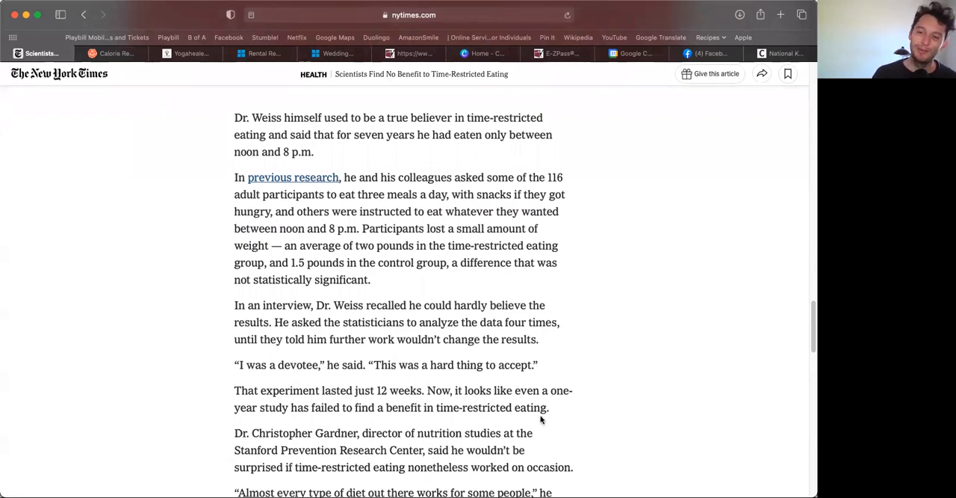
mouse_move(587, 395)
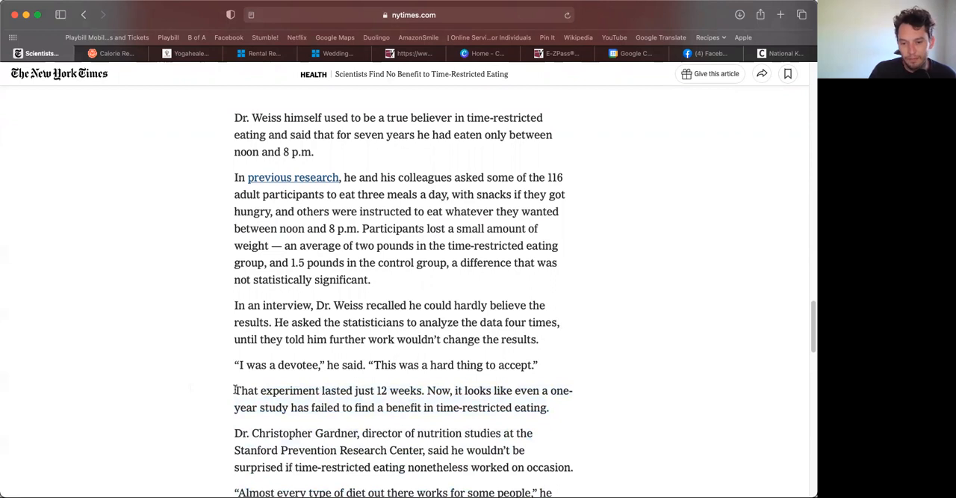
left_click_drag(234, 390, 549, 407)
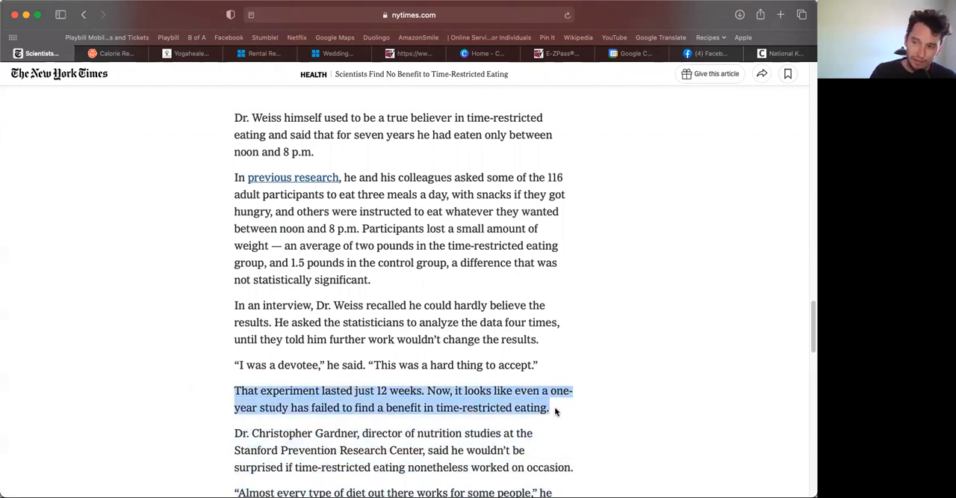
scroll("down", 3)
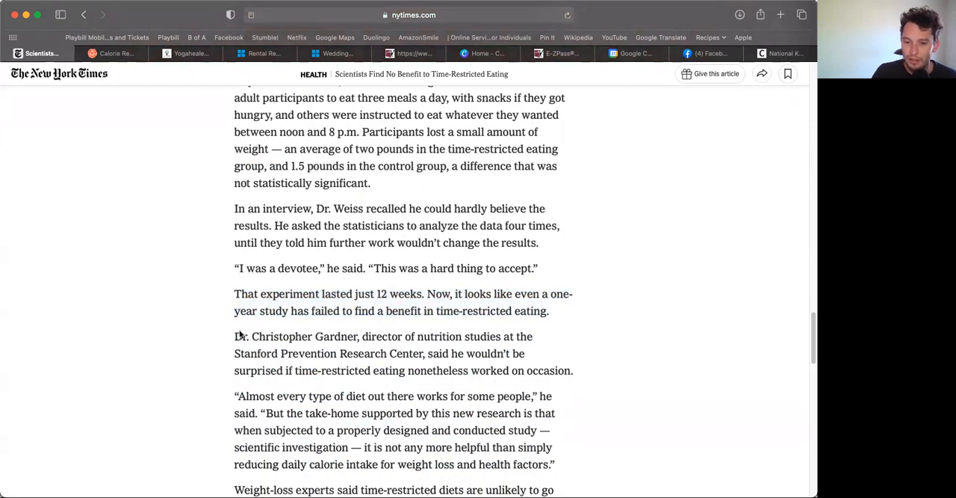
mouse_move(420, 341)
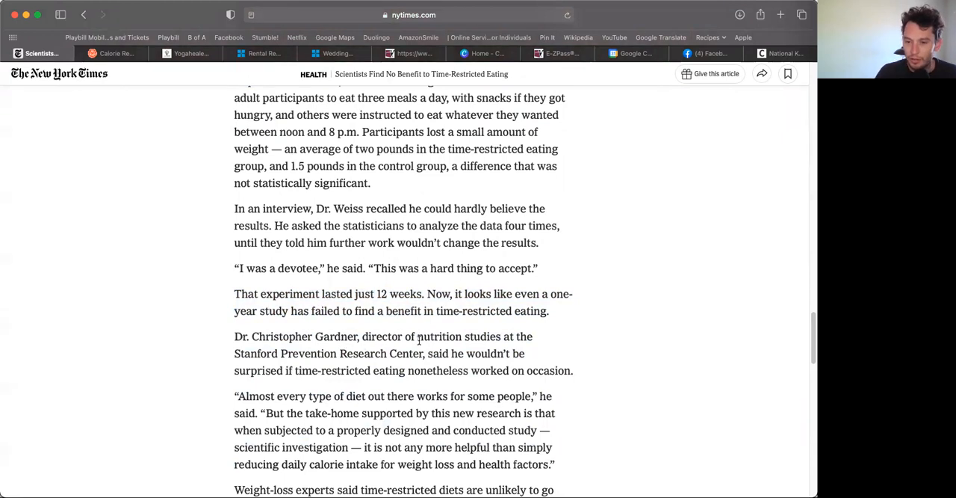
mouse_move(415, 369)
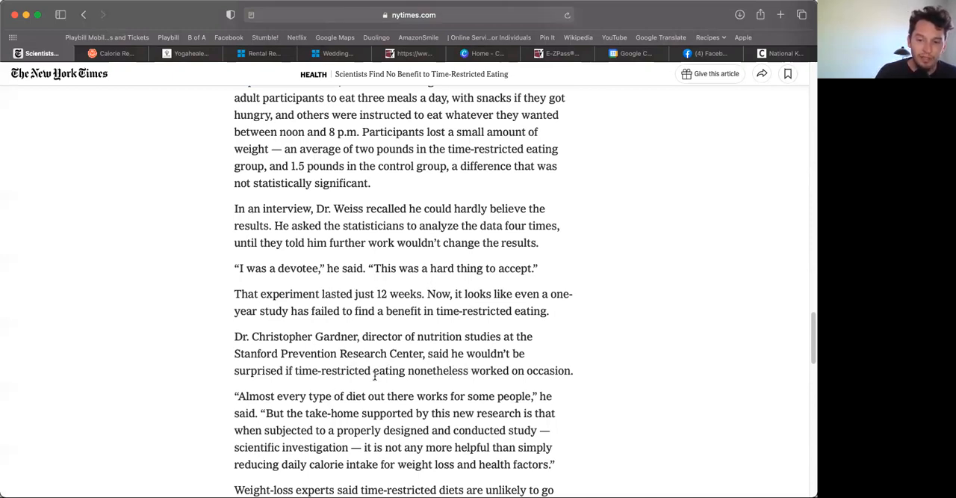
mouse_move(514, 383)
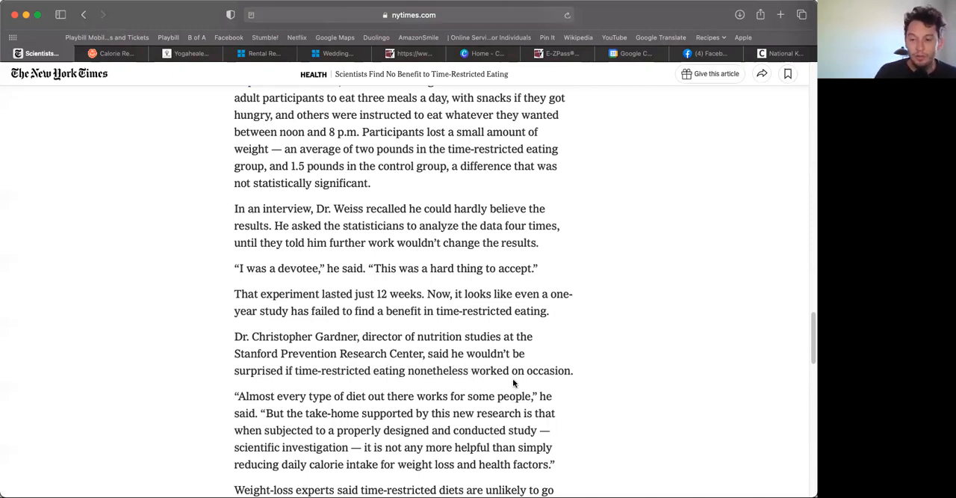
Mark 'lose weight' in Courtney Peterson's 'no clear answer yet' quote paragraph
scroll("down", 3)
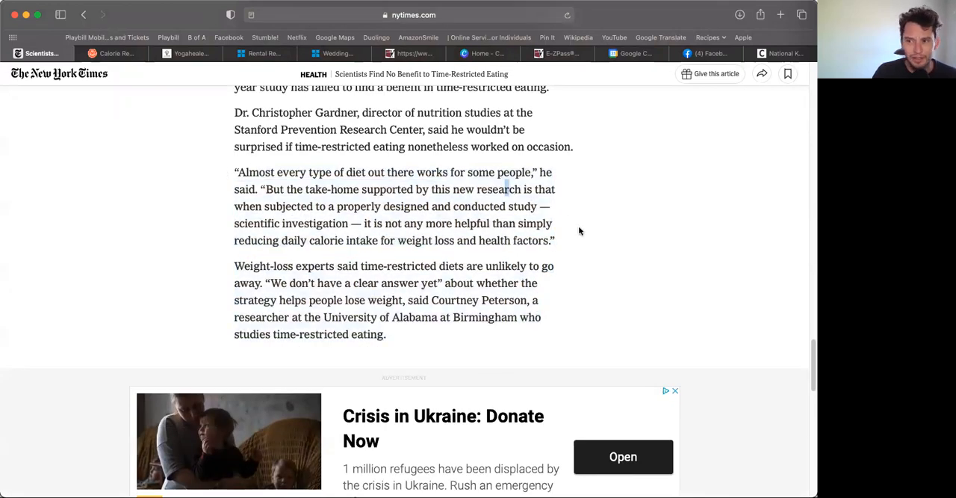
mouse_move(245, 166)
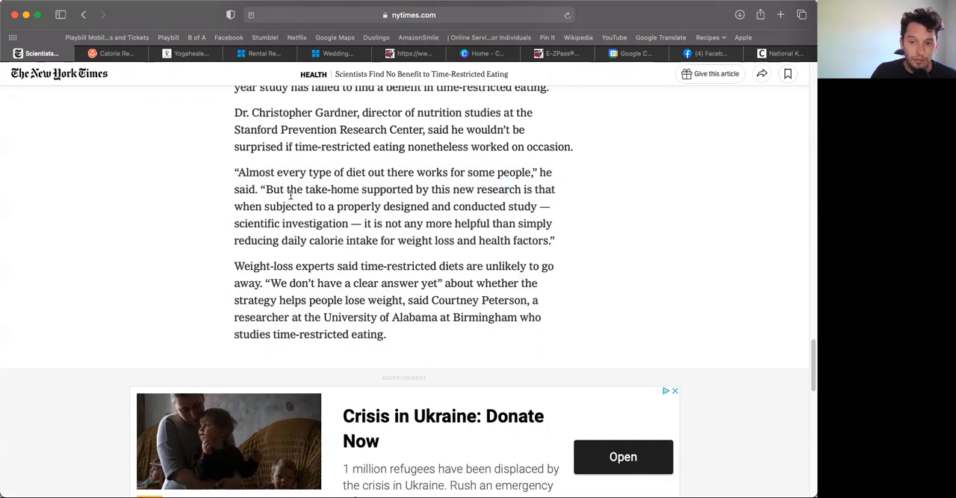
mouse_move(520, 204)
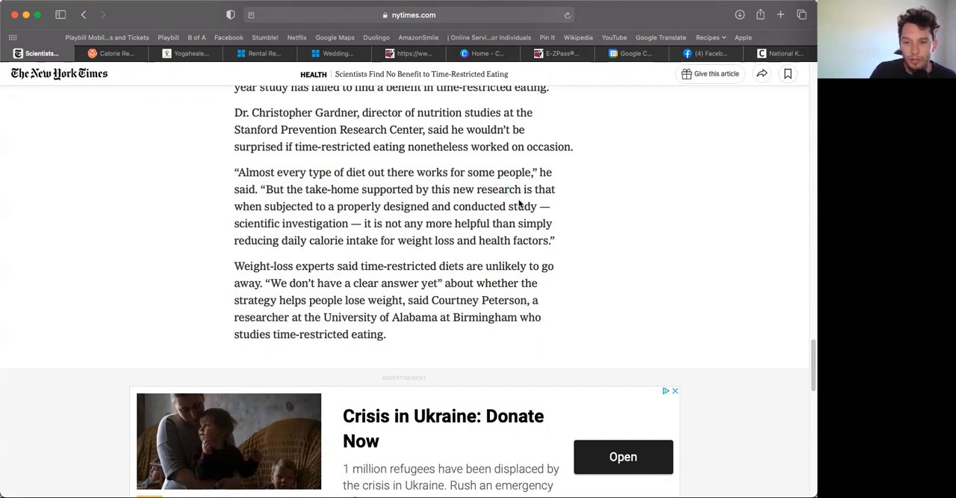
mouse_move(239, 235)
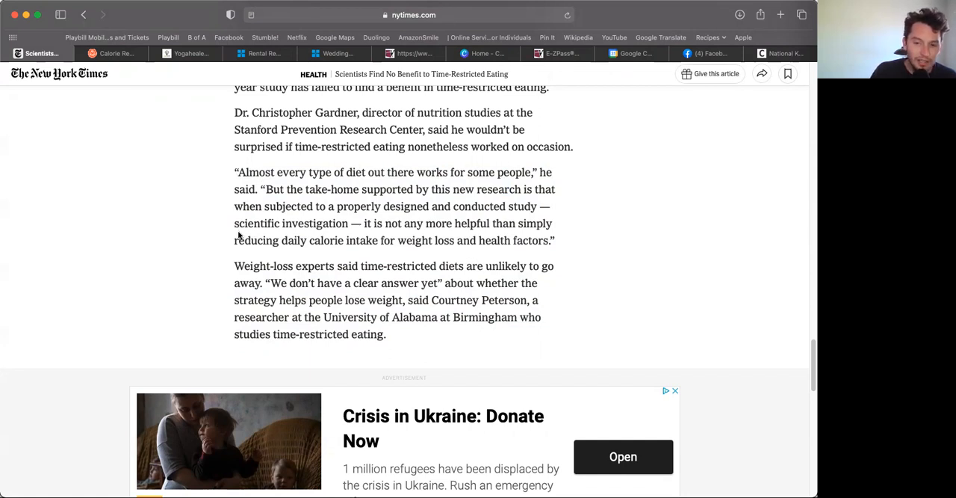
mouse_move(181, 262)
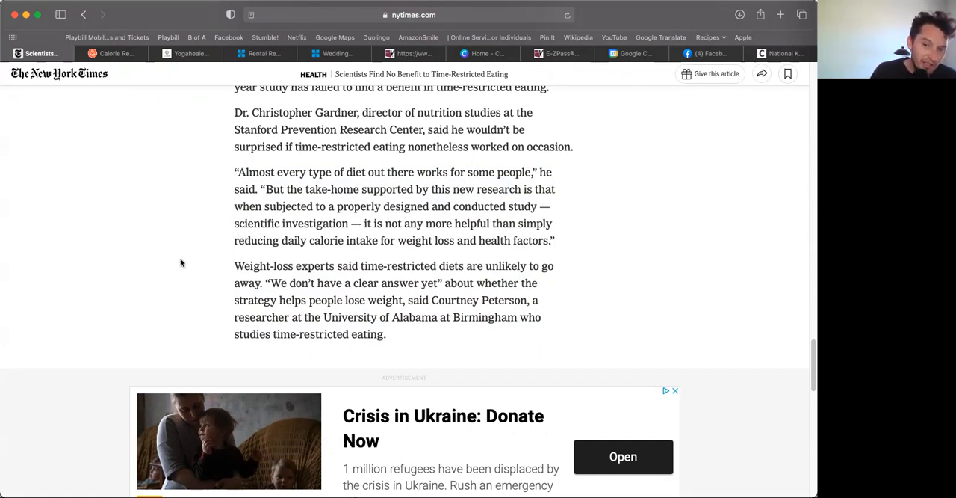
mouse_move(69, 307)
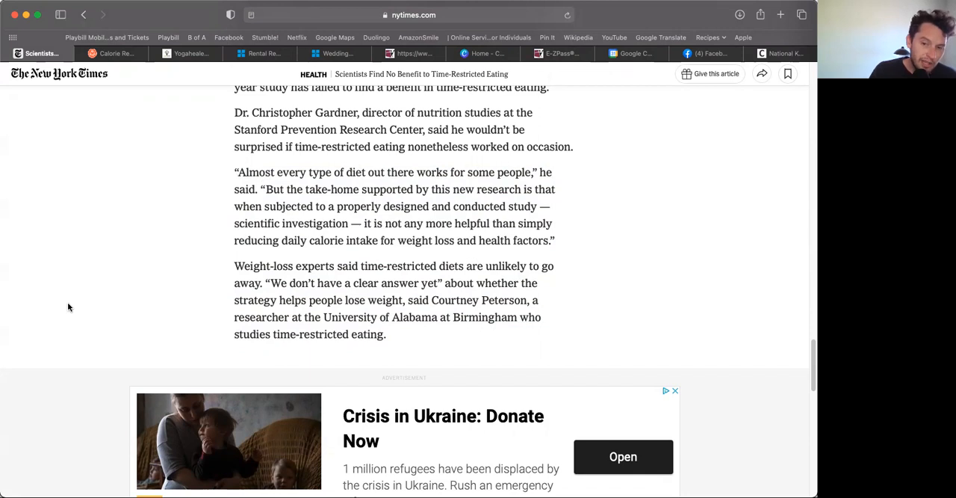
mouse_move(64, 356)
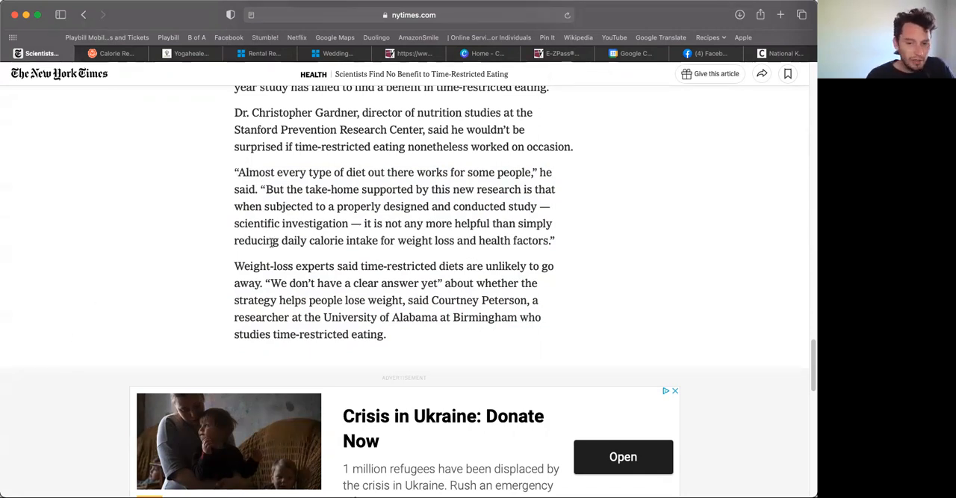
mouse_move(486, 259)
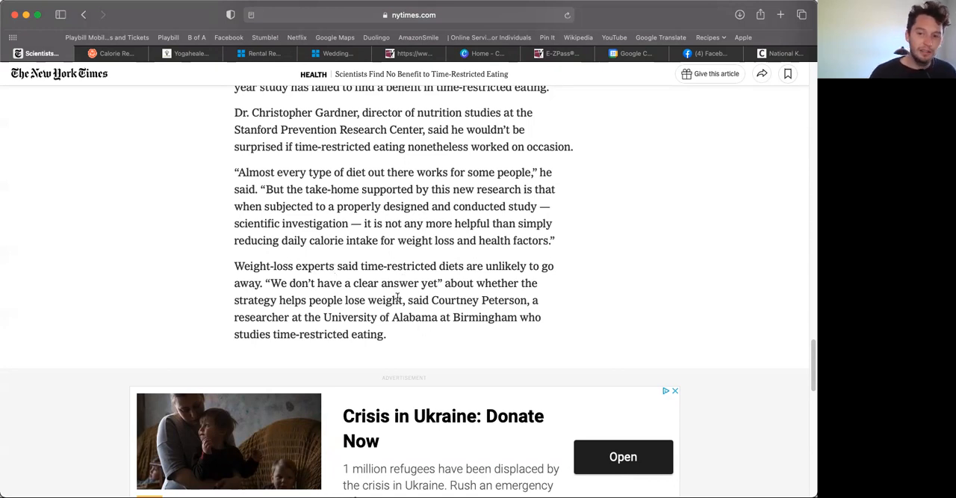
double_click(374, 300)
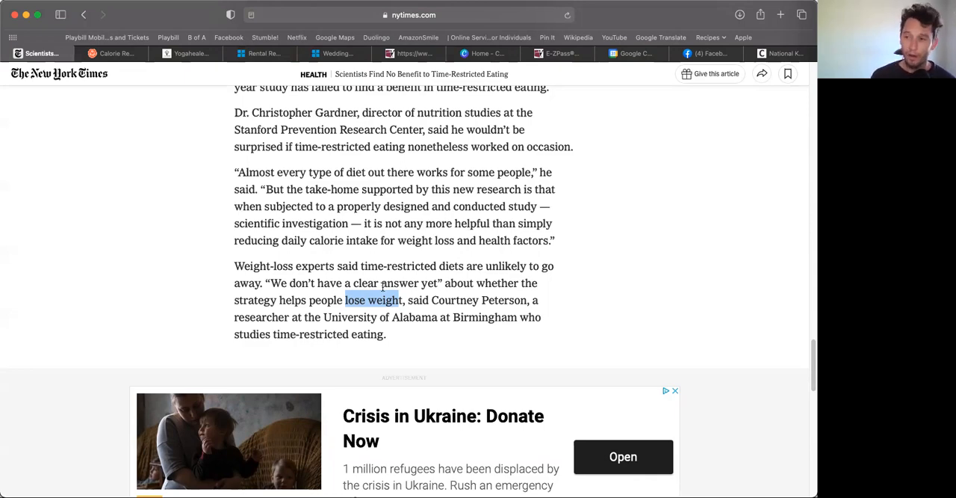
Scroll past the Ukraine ad, deselect the 'patients more options' sentence, and reach Dr. Apovian's quotes
scroll("down", 3)
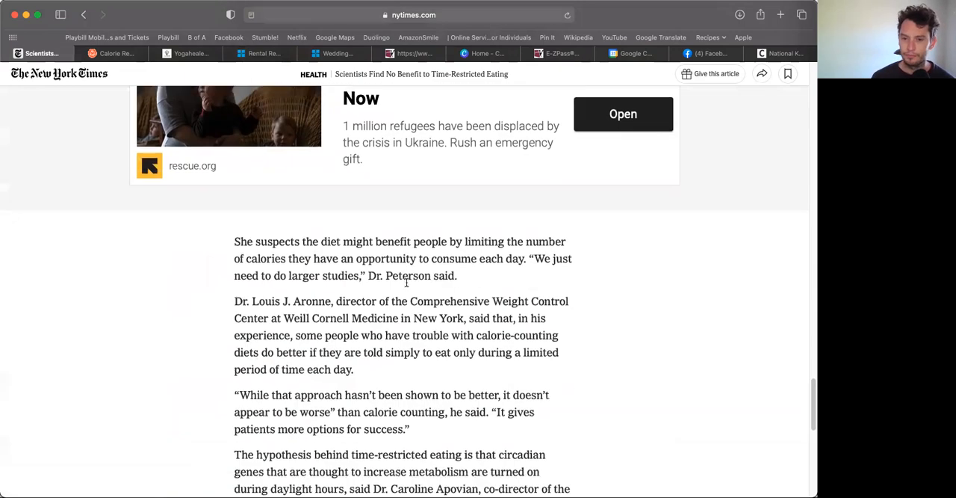
scroll("down", 3)
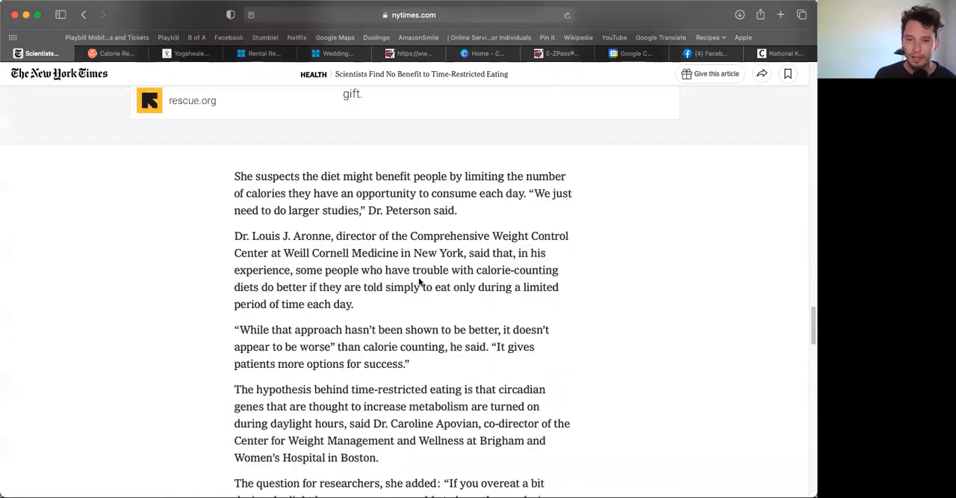
mouse_move(387, 206)
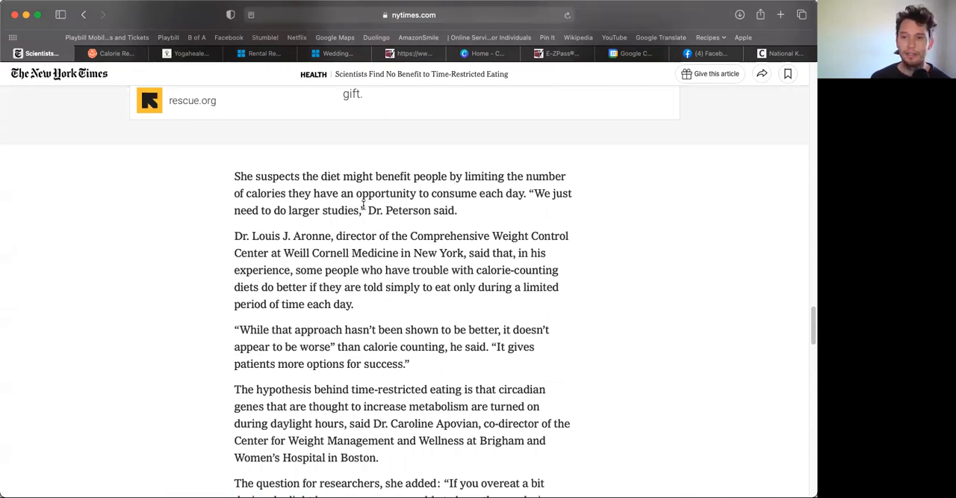
mouse_move(523, 210)
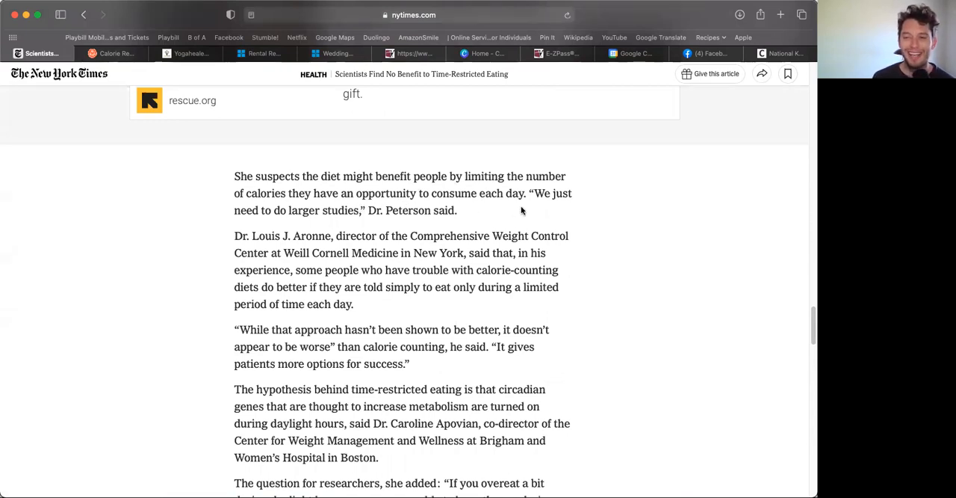
mouse_move(501, 235)
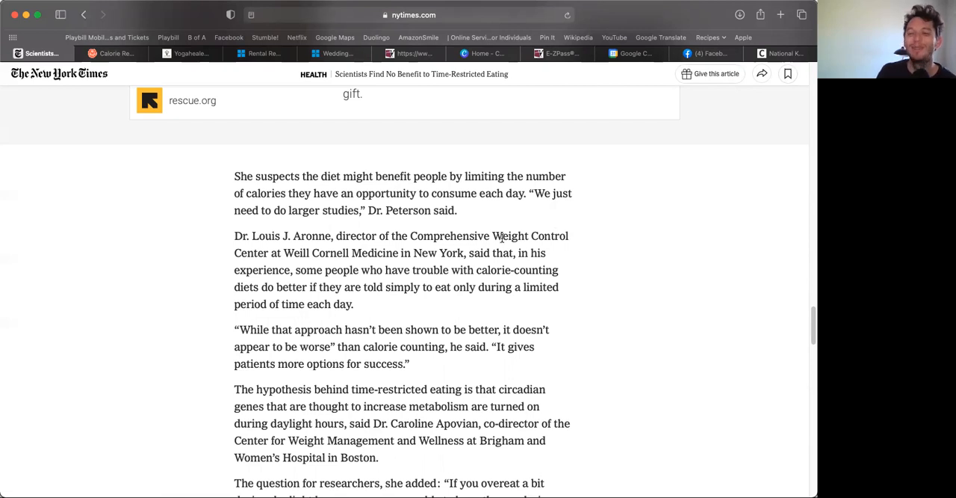
mouse_move(238, 236)
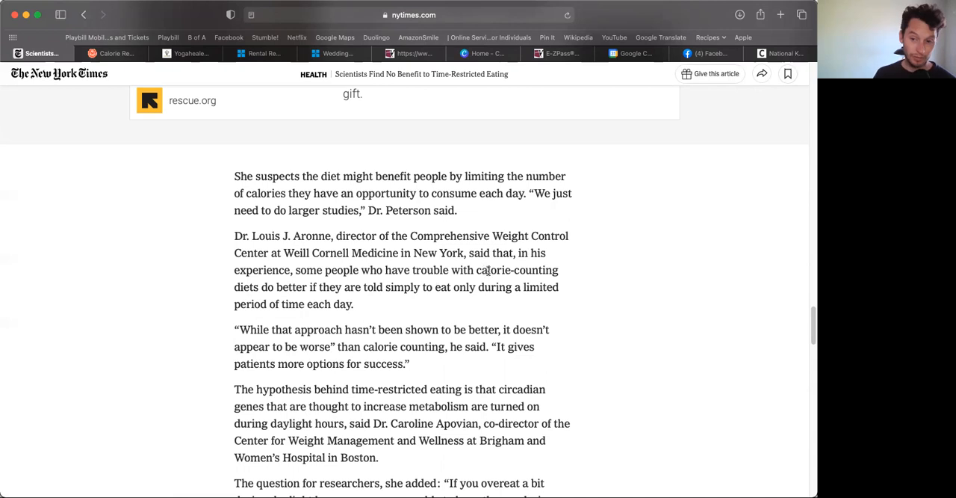
mouse_move(451, 322)
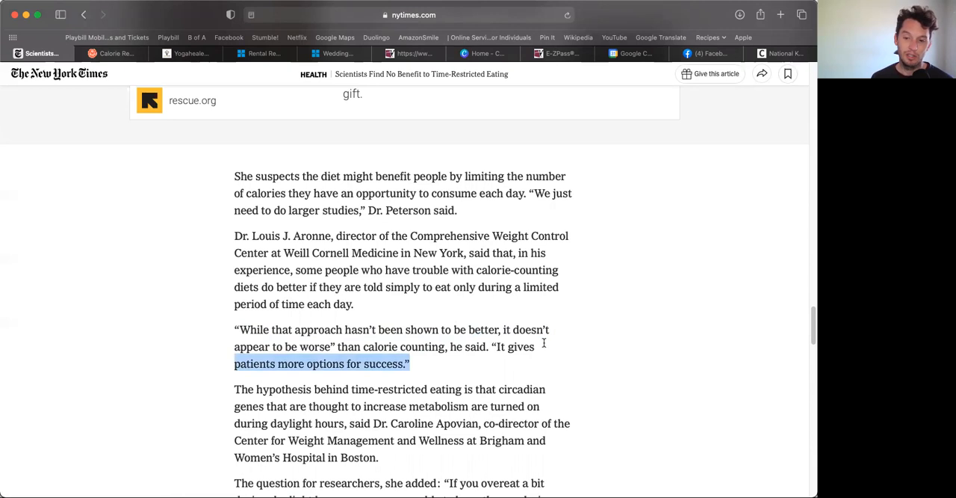
left_click(376, 304)
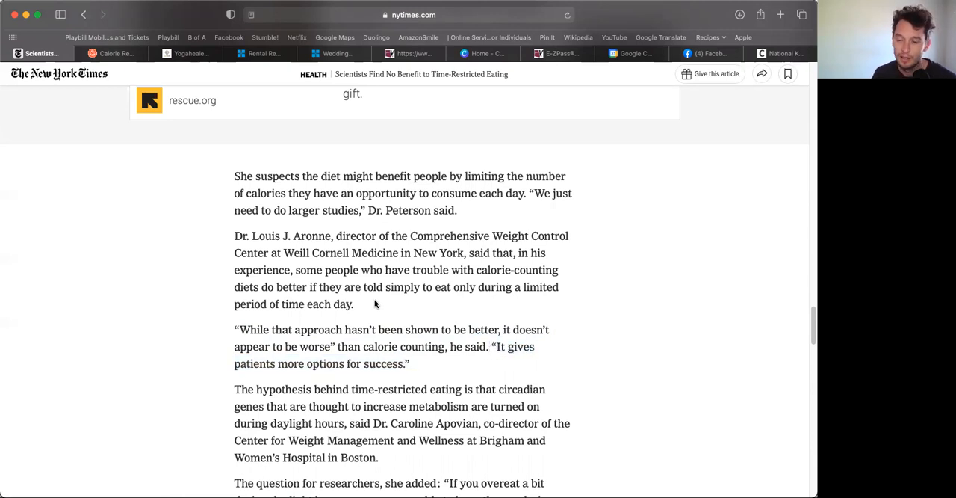
scroll("down", 3)
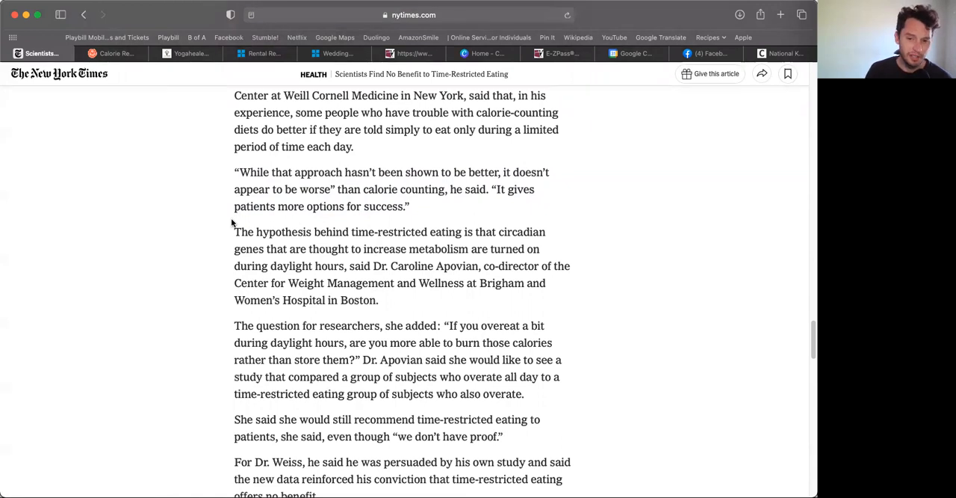
mouse_move(421, 254)
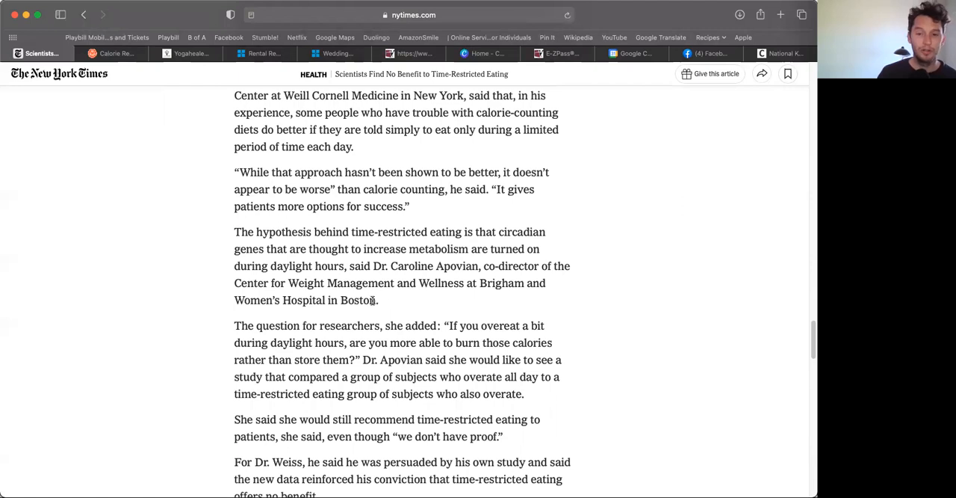
mouse_move(410, 283)
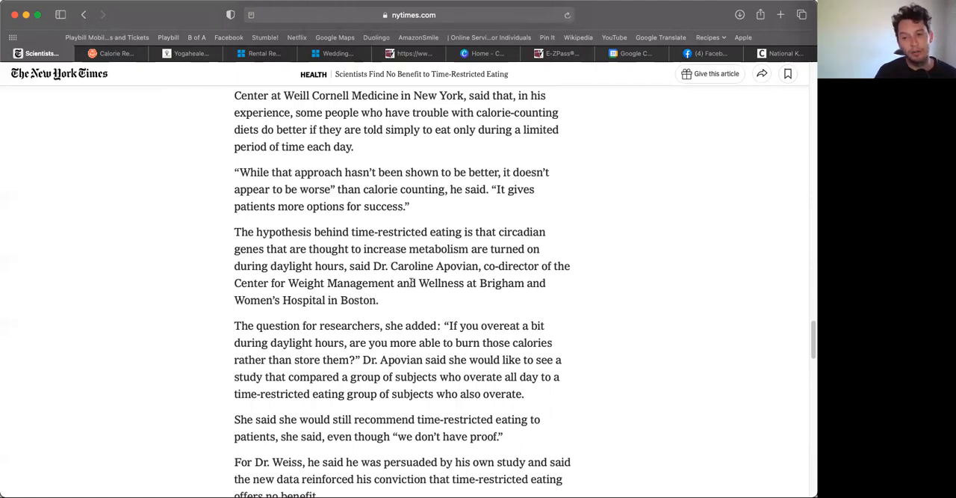
mouse_move(464, 276)
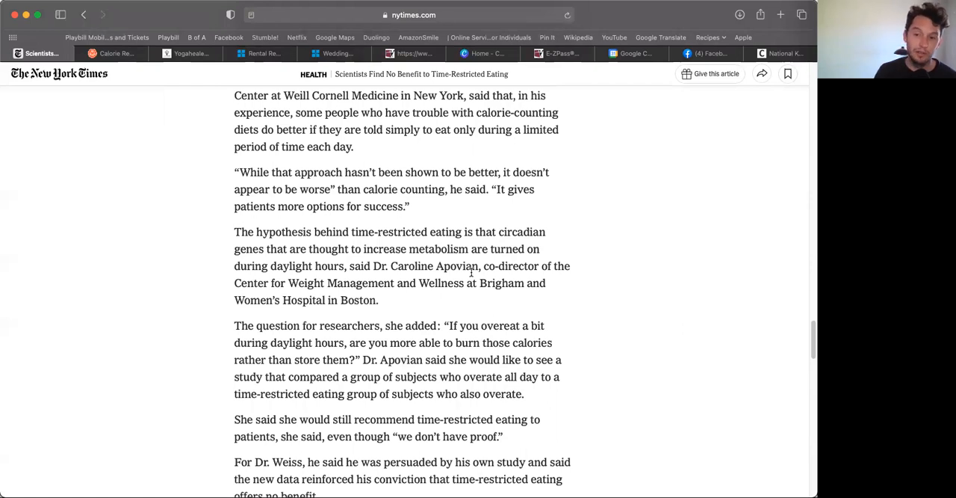
mouse_move(466, 277)
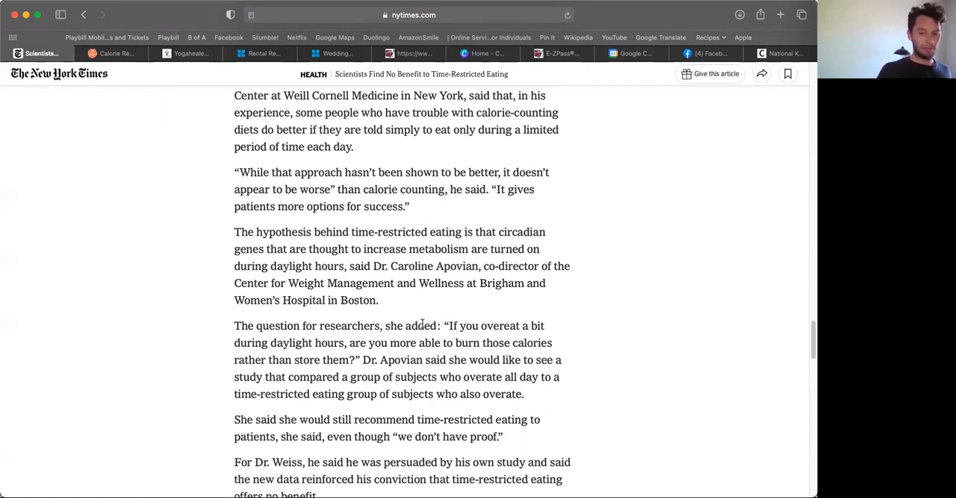
mouse_move(458, 389)
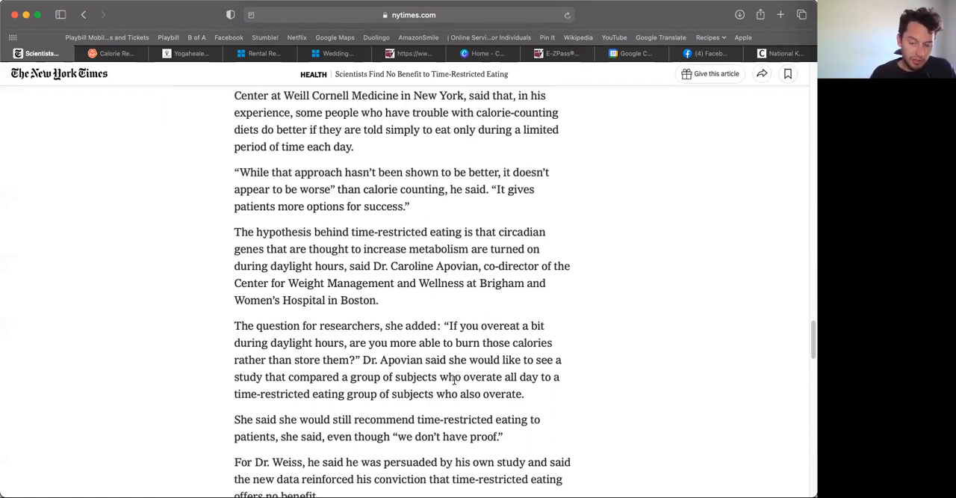
mouse_move(532, 393)
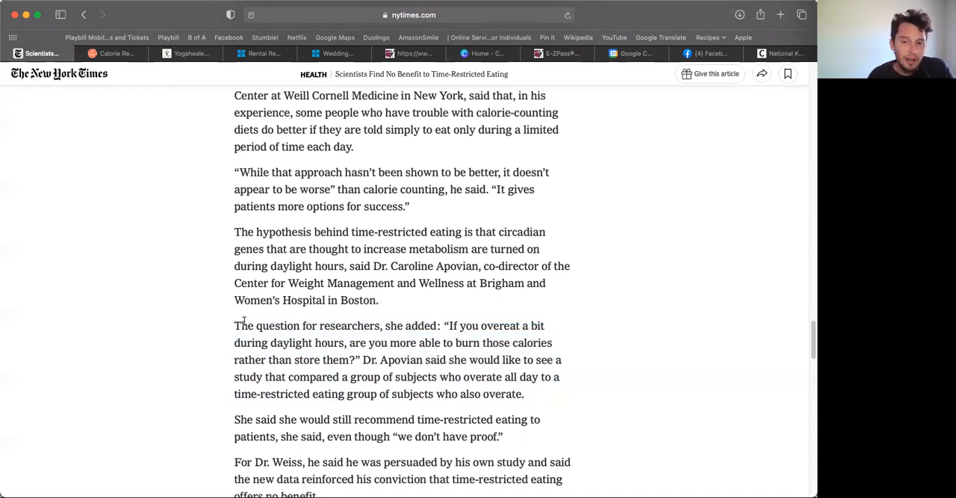
mouse_move(250, 322)
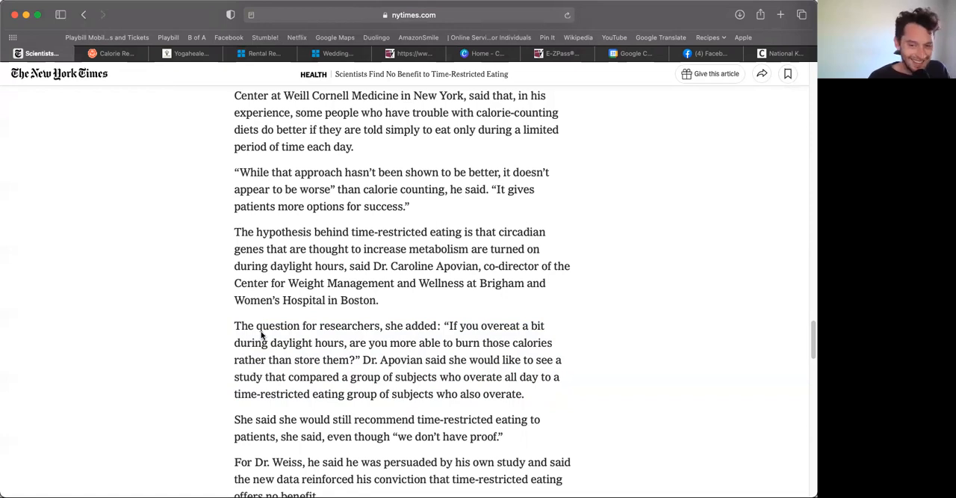
mouse_move(258, 337)
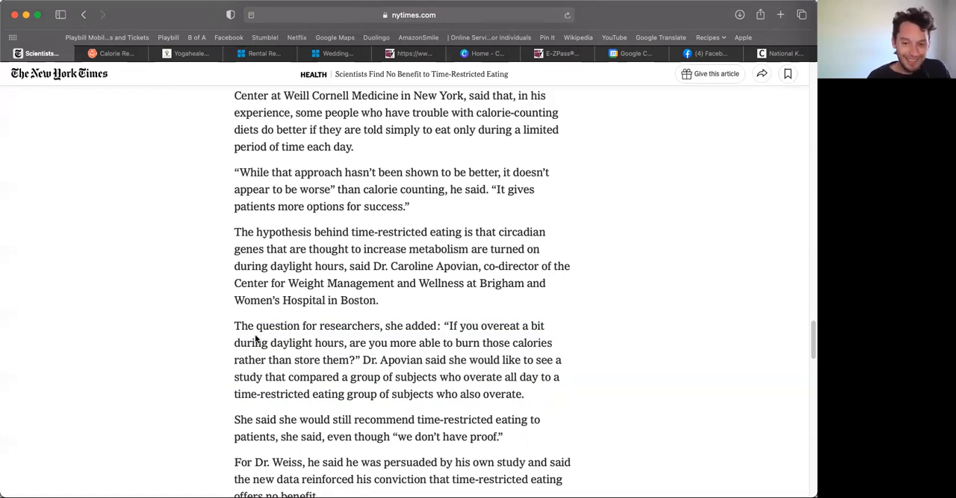
mouse_move(217, 348)
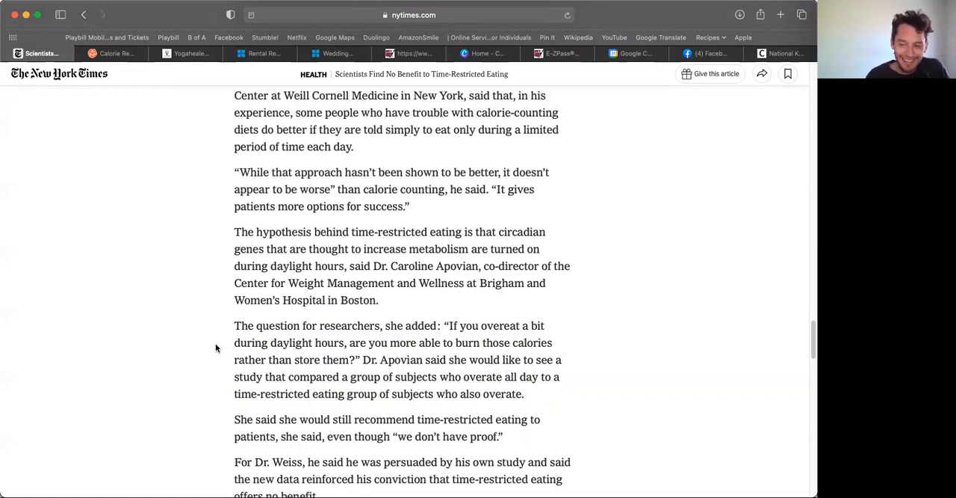
mouse_move(479, 376)
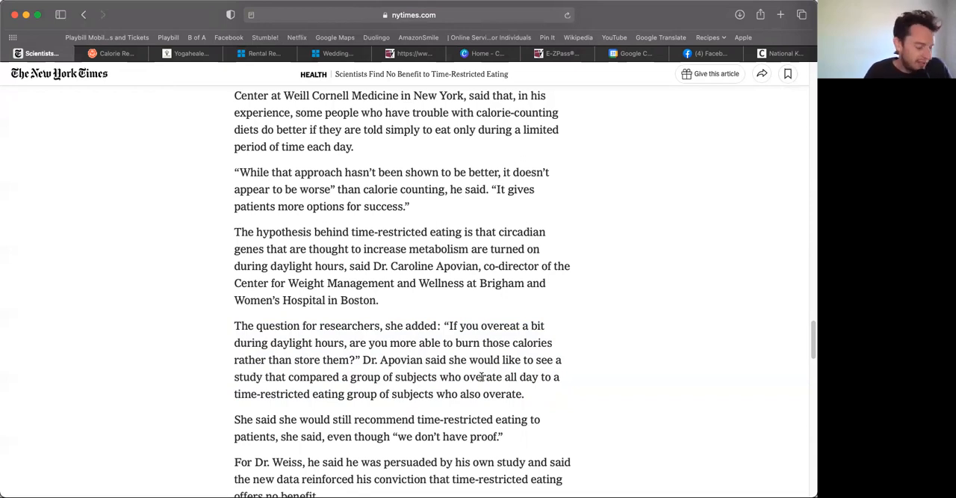
scroll("up", 3)
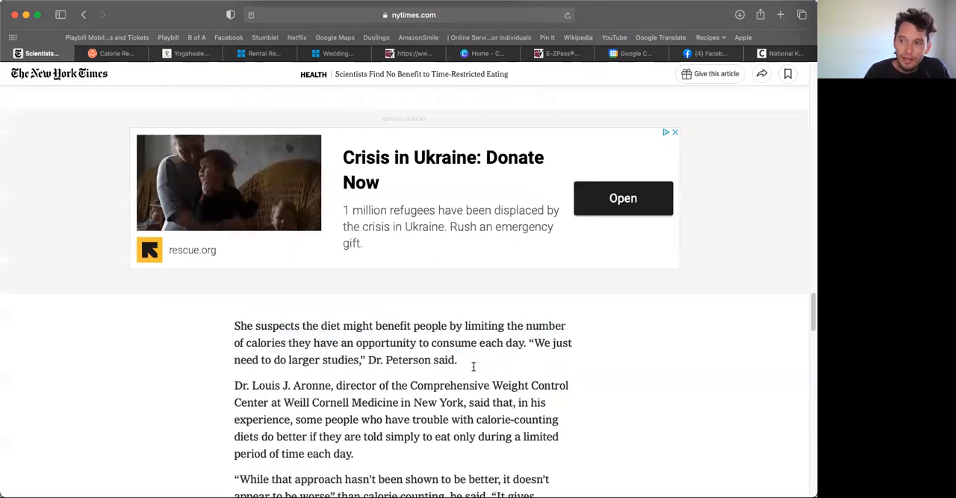
Scroll to the Times article's end, with Dr. Weiss's breakfast quote and related links
scroll("down", 3)
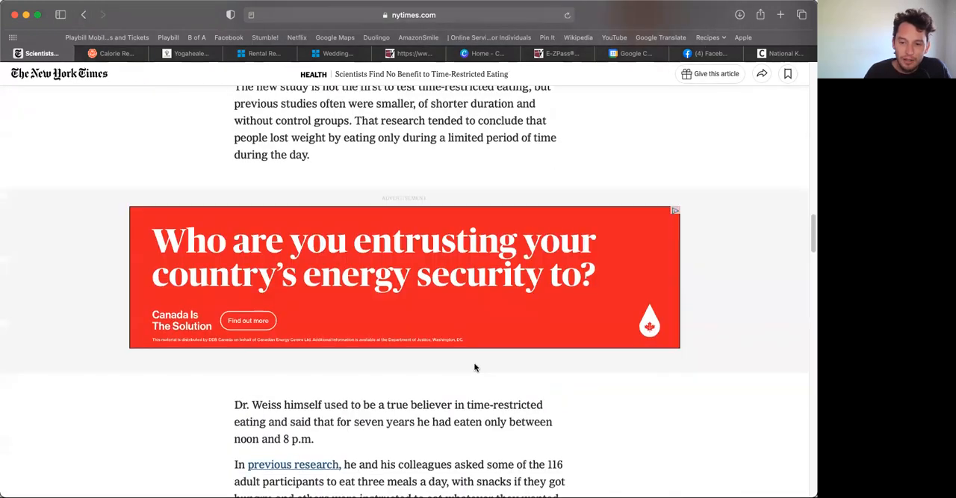
scroll("down", 3)
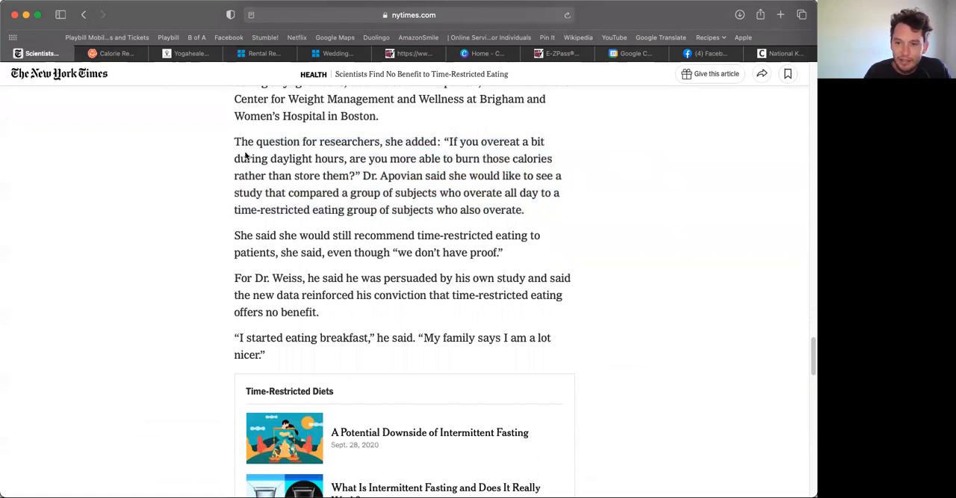
mouse_move(247, 274)
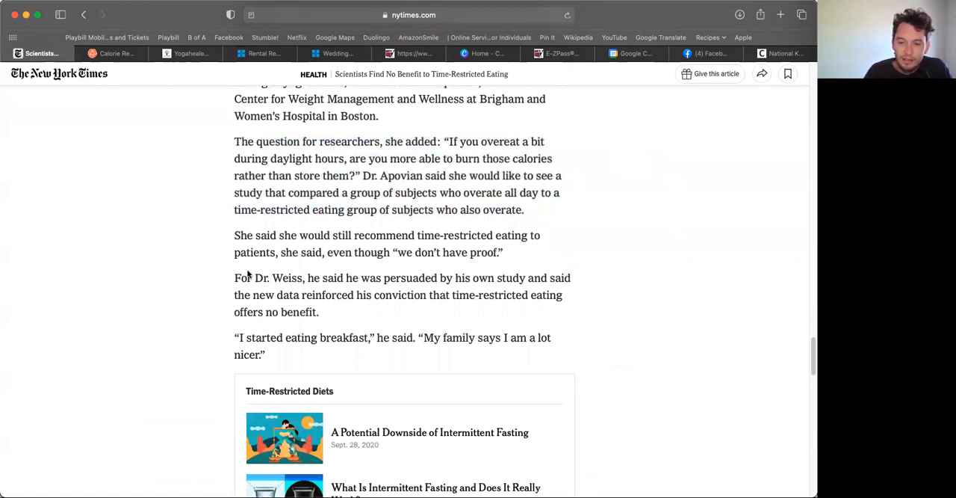
mouse_move(531, 272)
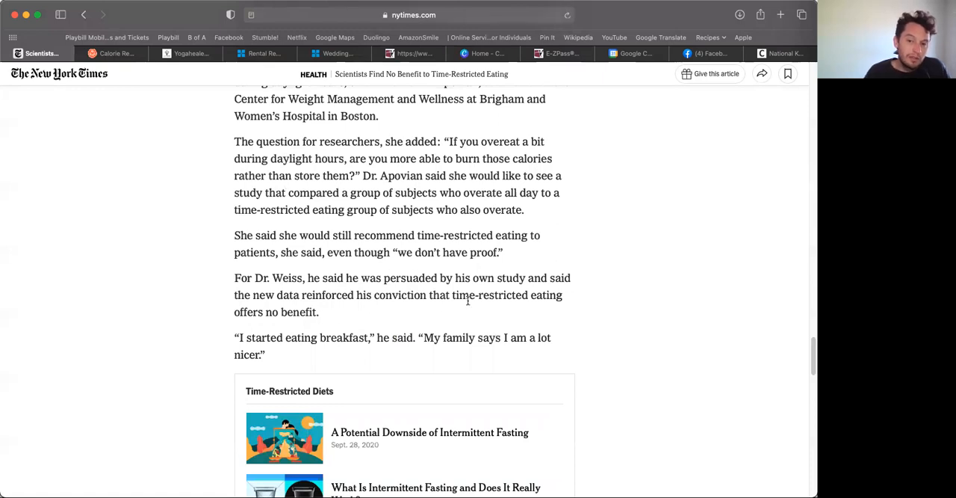
mouse_move(289, 327)
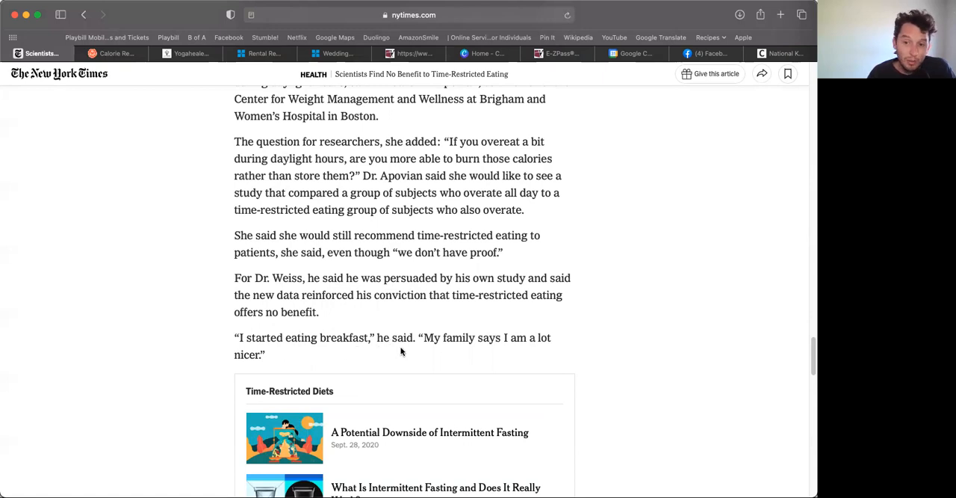
mouse_move(436, 328)
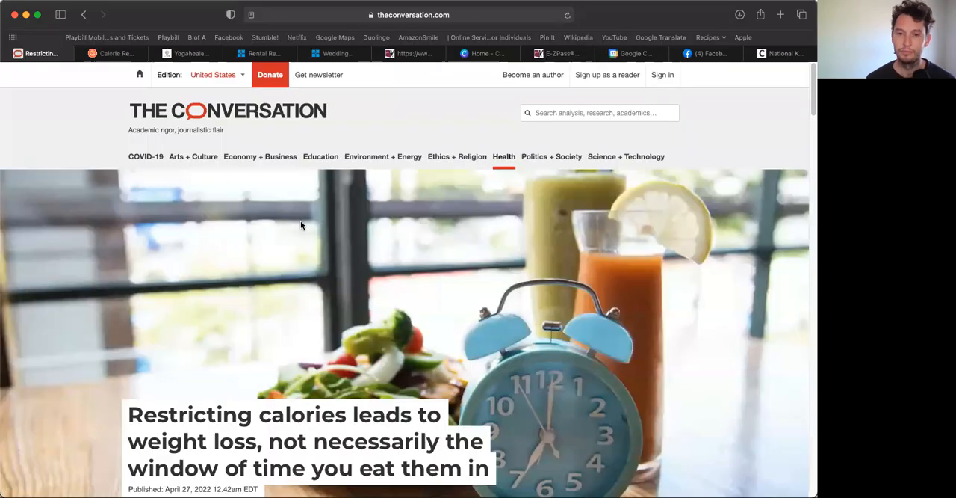
scroll("down", 3)
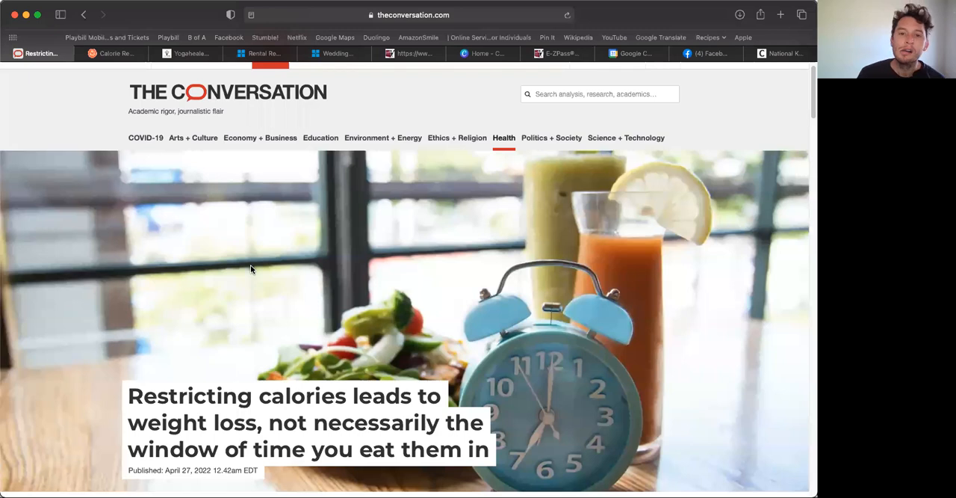
scroll("up", 3)
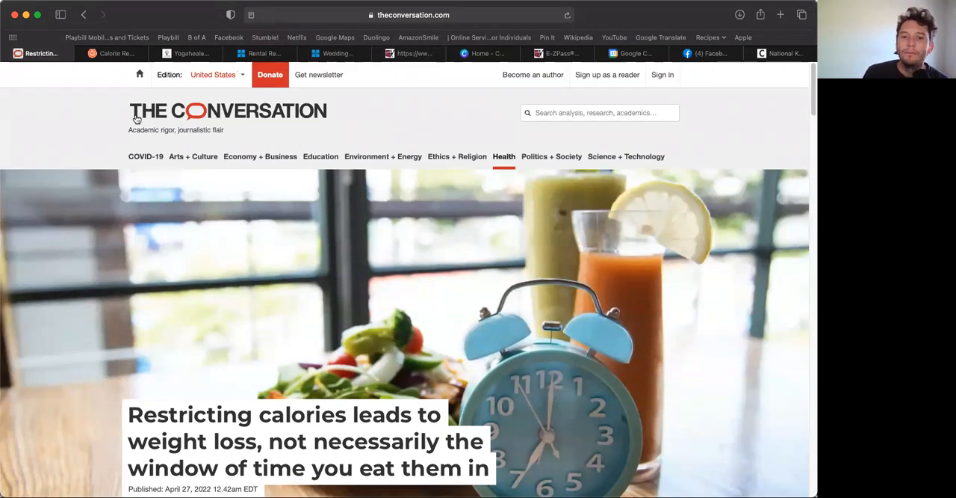
mouse_move(383, 110)
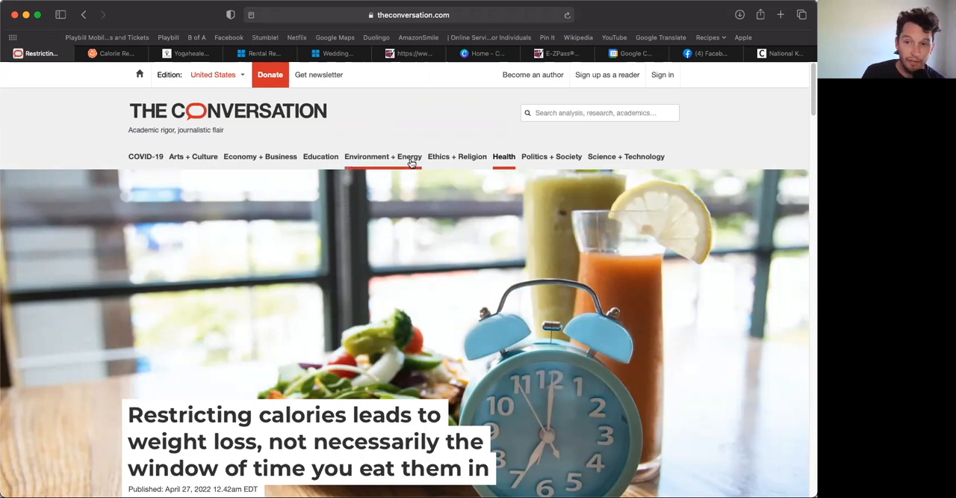
mouse_move(209, 147)
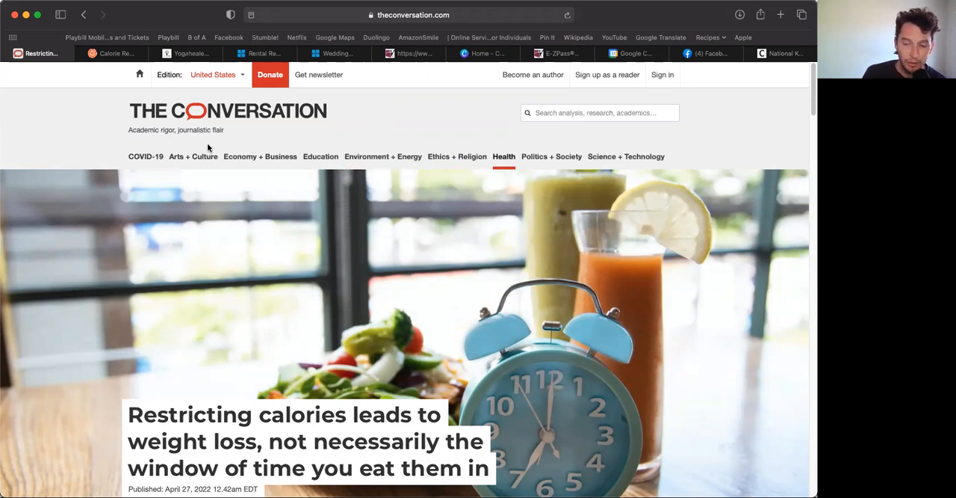
mouse_move(556, 91)
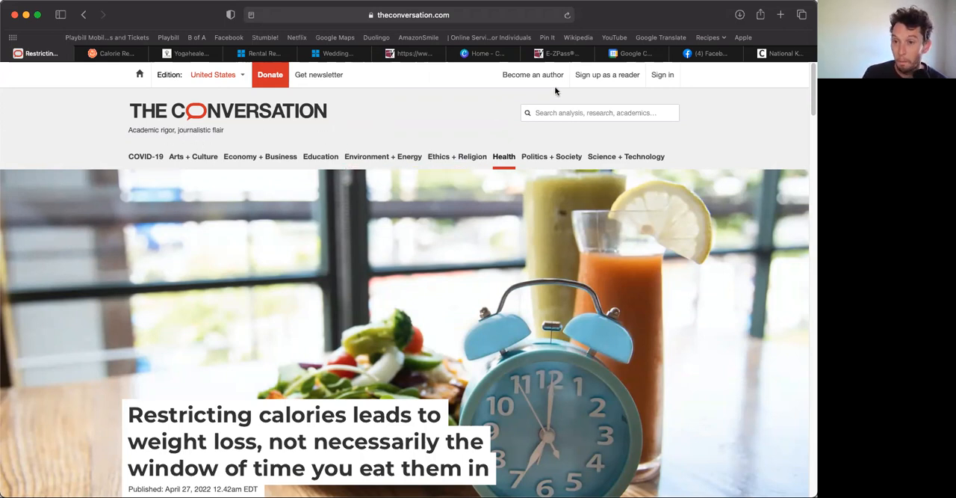
scroll("down", 3)
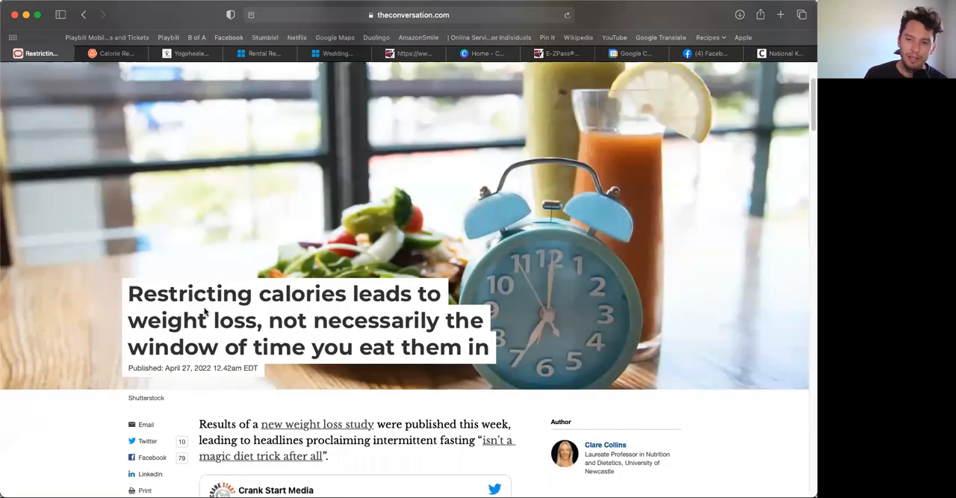
scroll("up", 3)
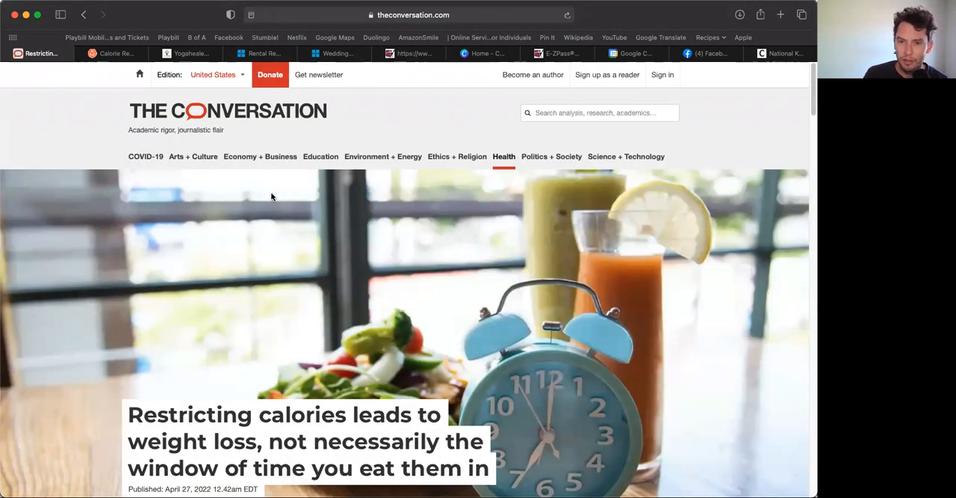
scroll("down", 3)
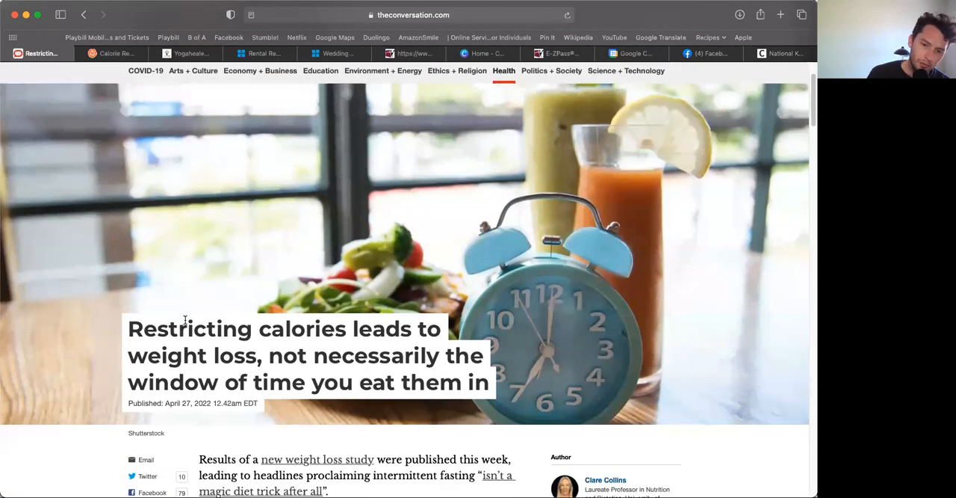
scroll("down", 3)
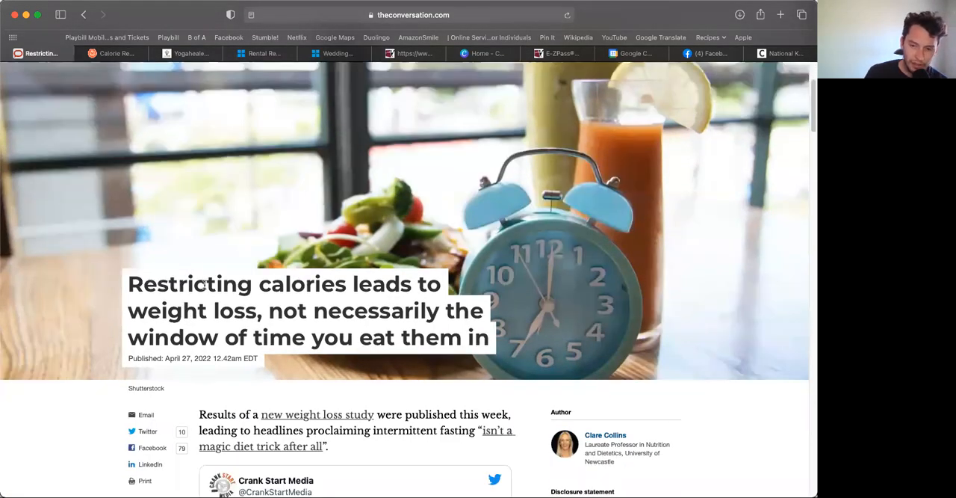
mouse_move(489, 343)
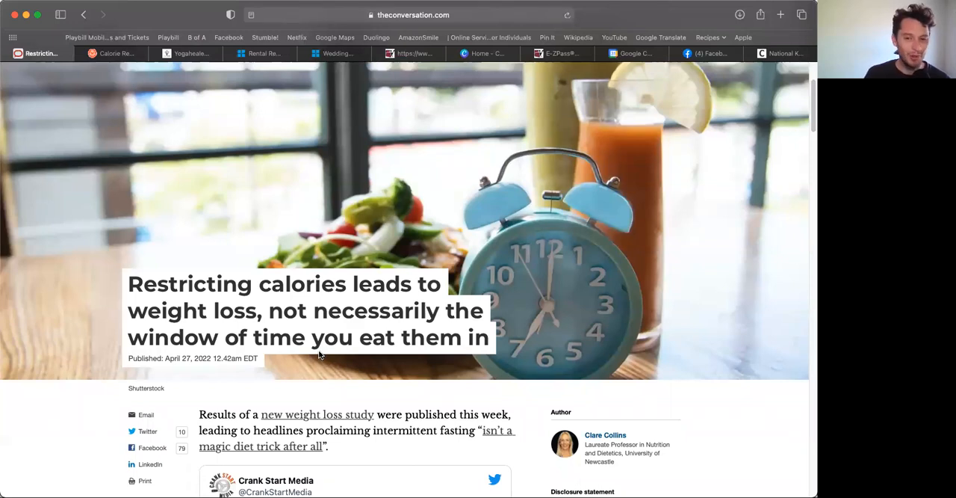
mouse_move(314, 354)
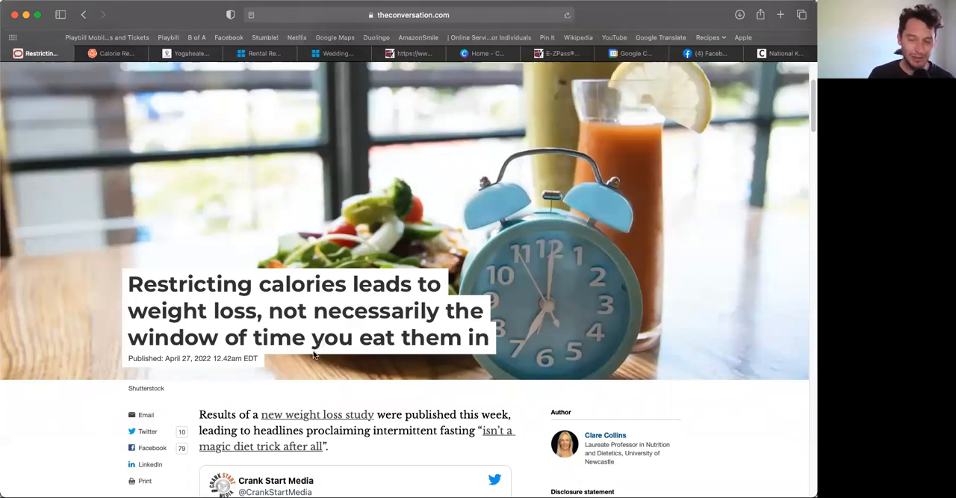
mouse_move(366, 198)
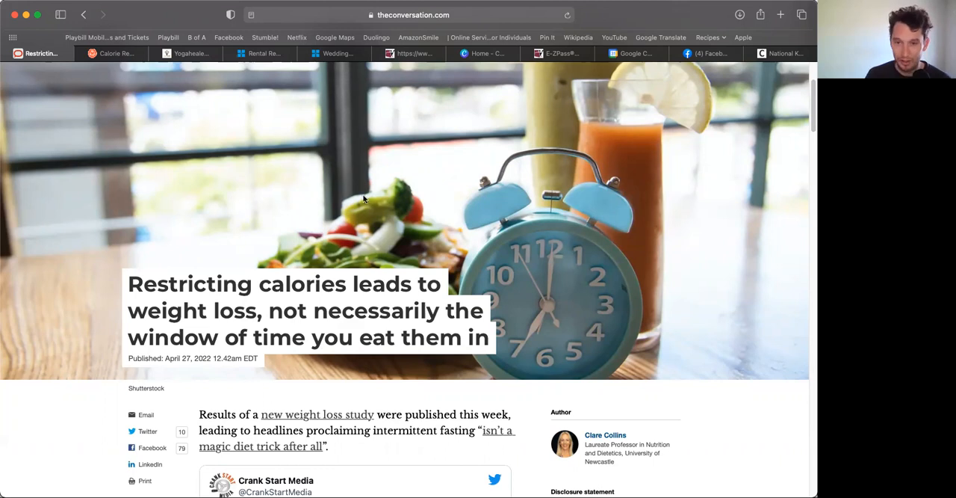
mouse_move(463, 124)
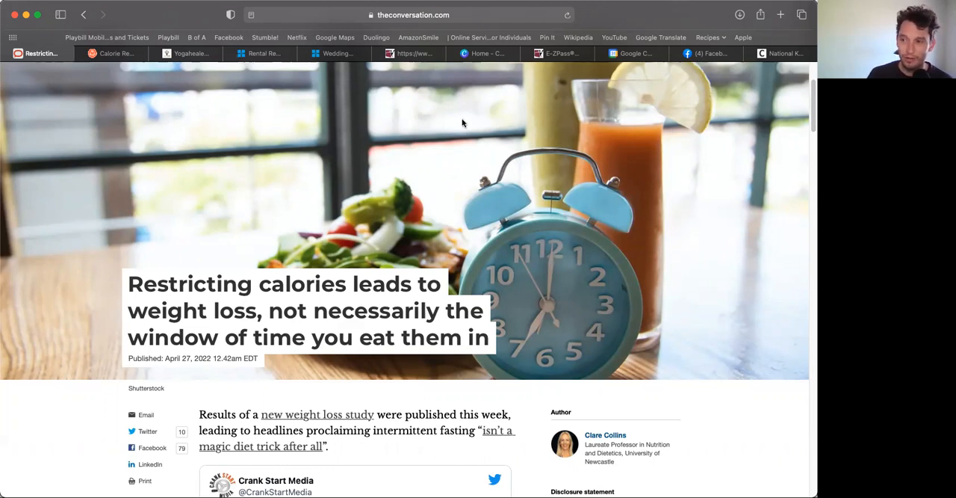
mouse_move(163, 194)
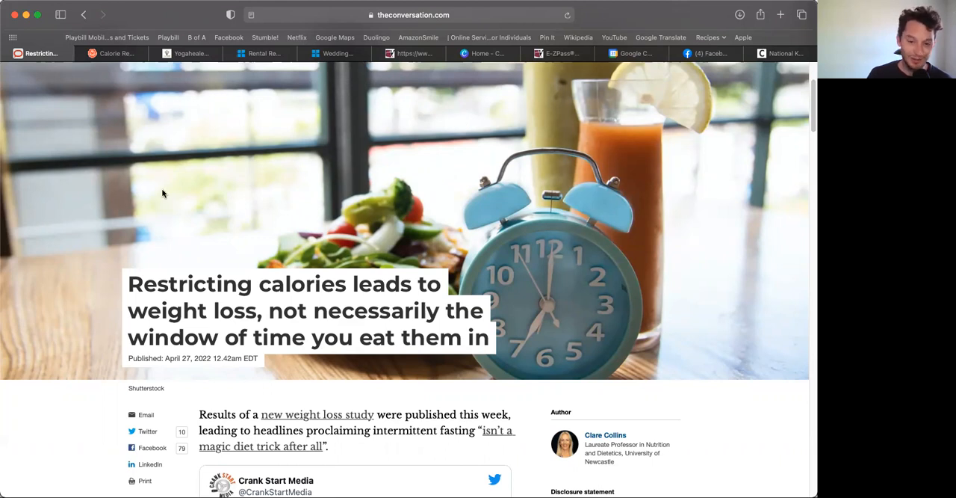
mouse_move(456, 264)
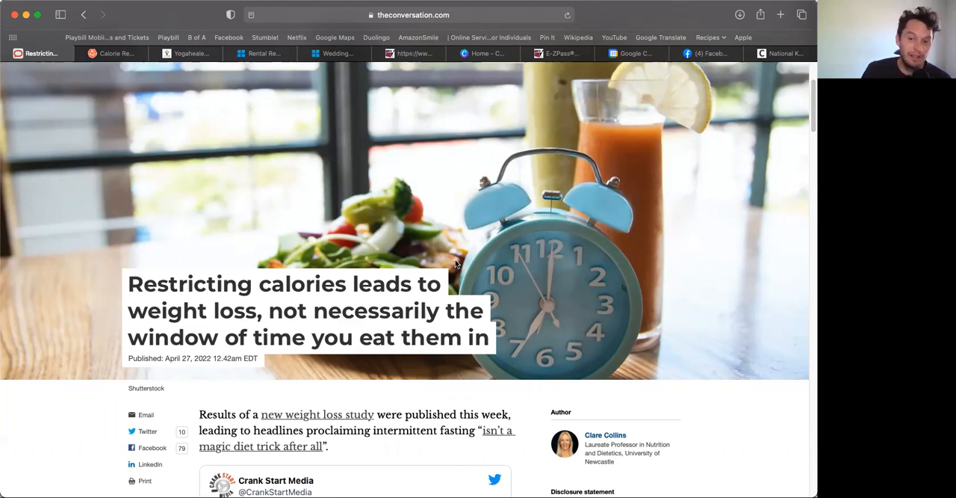
mouse_move(446, 252)
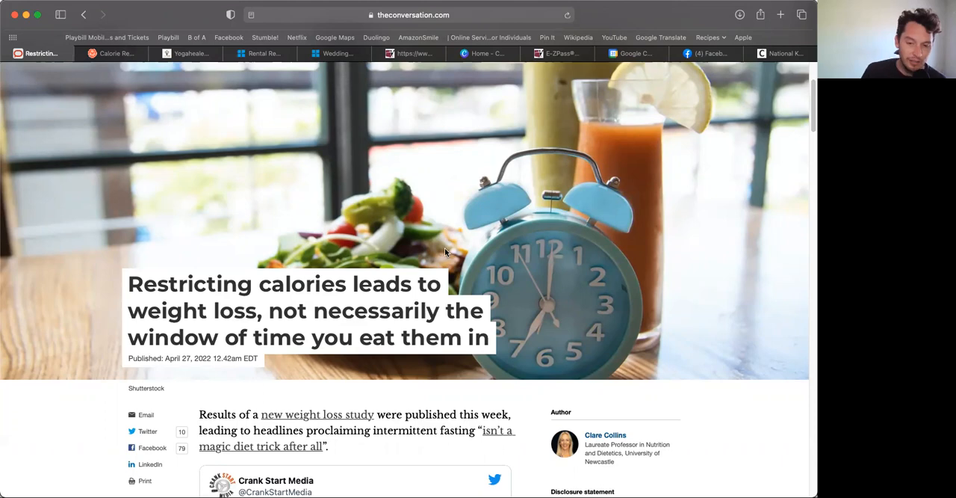
scroll("down", 3)
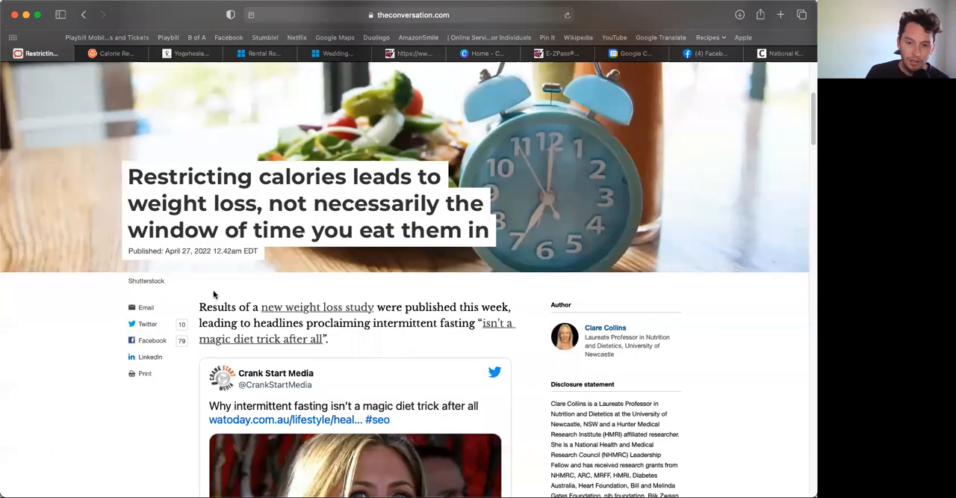
Open the cited 'new weight loss study' link and scroll through its PubMed record
left_click(317, 306)
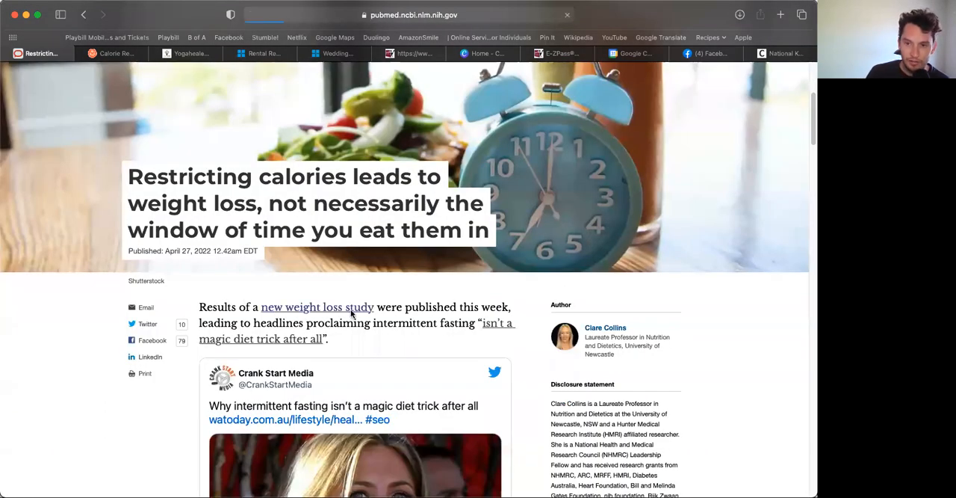
left_click(317, 306)
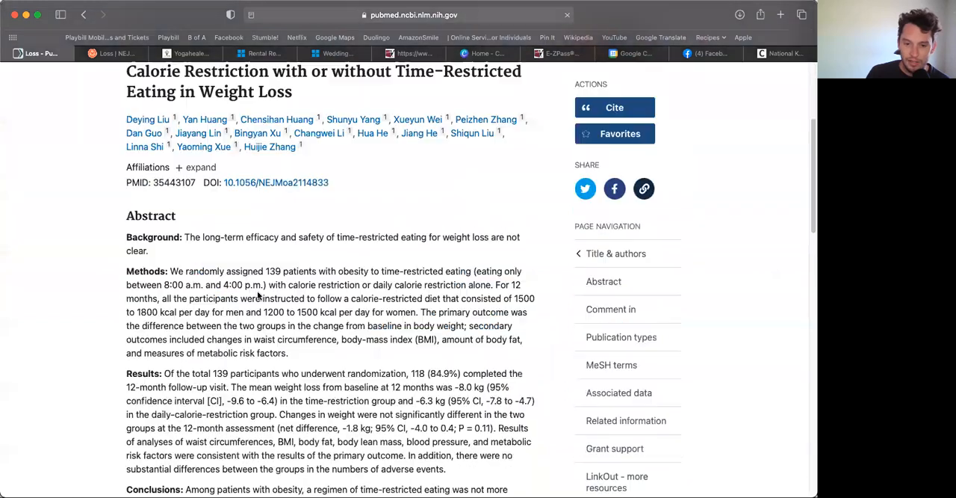
scroll("down", 3)
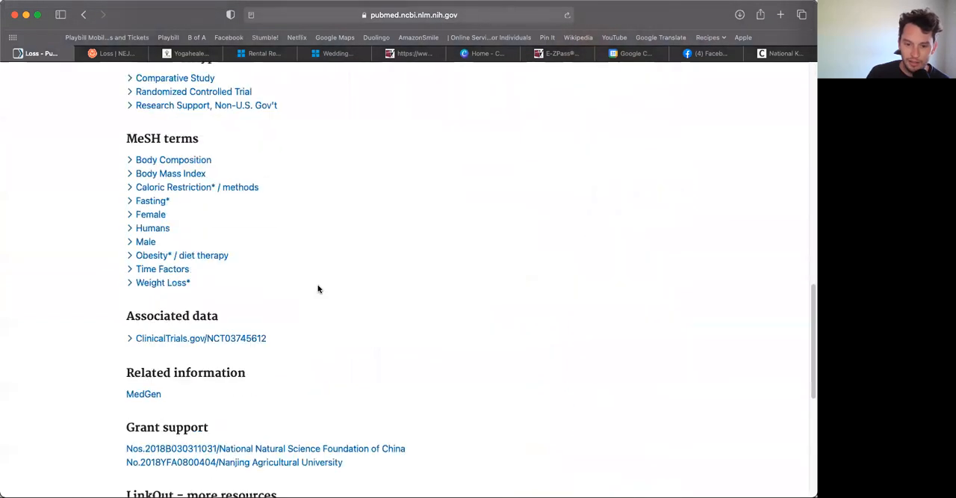
scroll("down", 3)
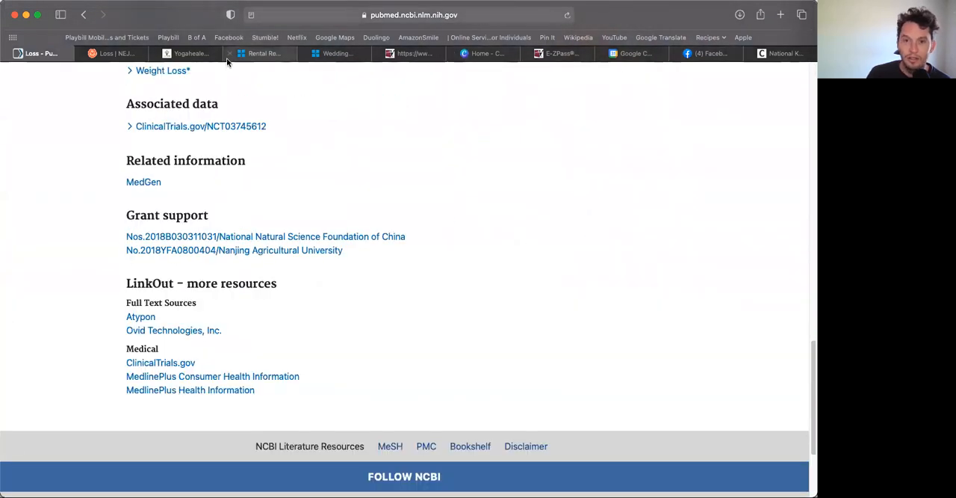
Switch between the open tabs, including the NEJM trial article, then return to The Conversation
left_click(782, 53)
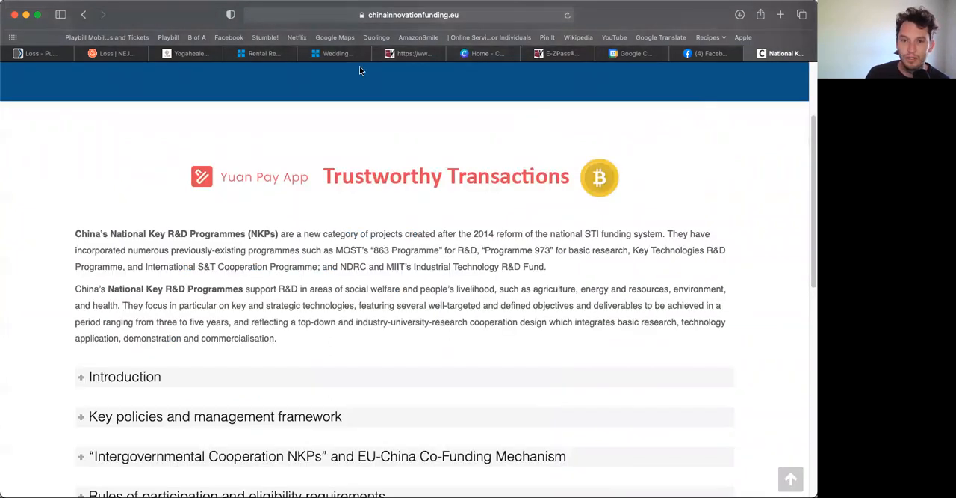
left_click(112, 53)
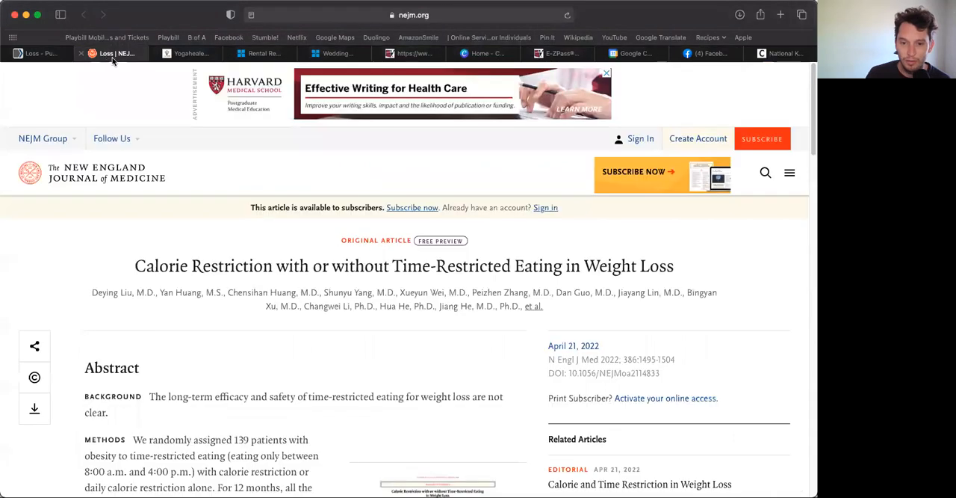
left_click(38, 53)
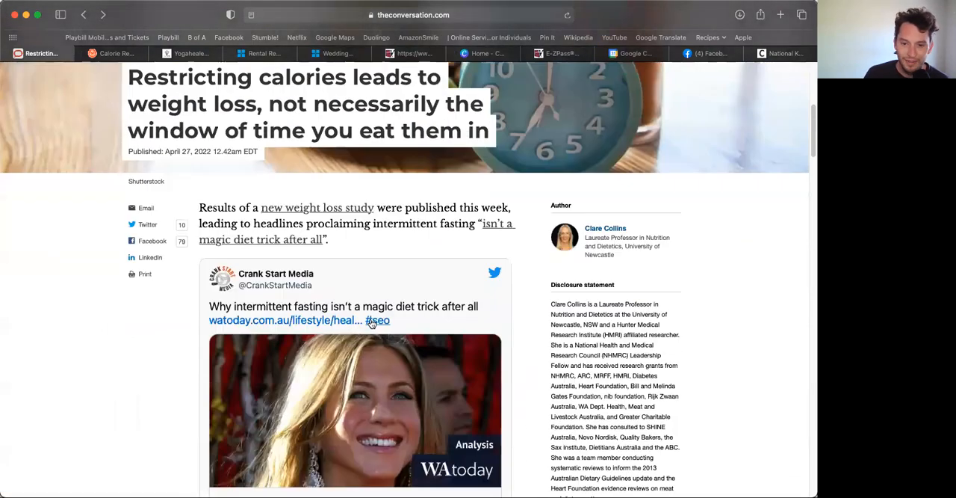
Follow the 'isn't a magic diet trick after all' link to the Techilive.in story
scroll("down", 3)
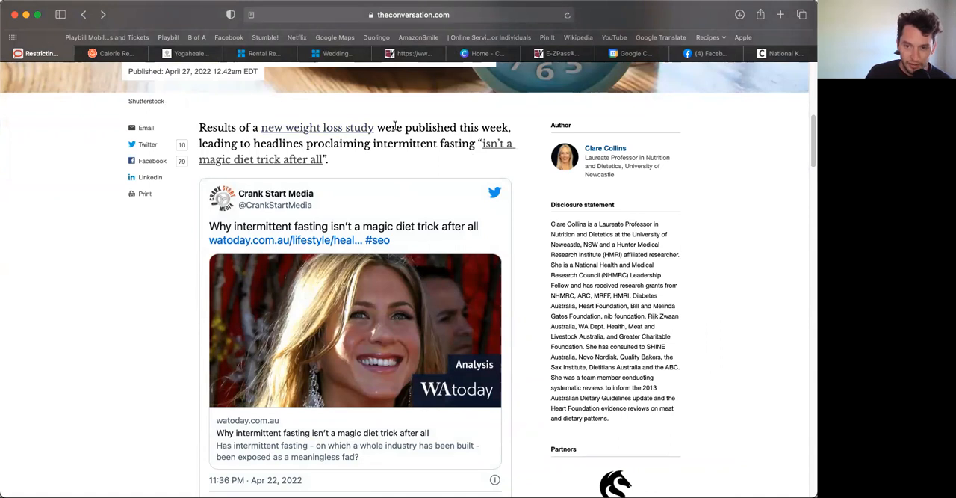
mouse_move(212, 139)
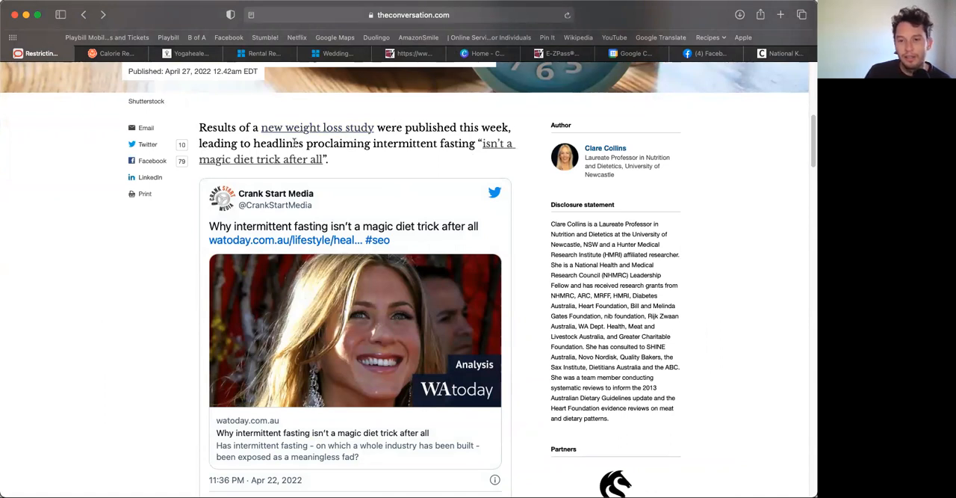
mouse_move(381, 163)
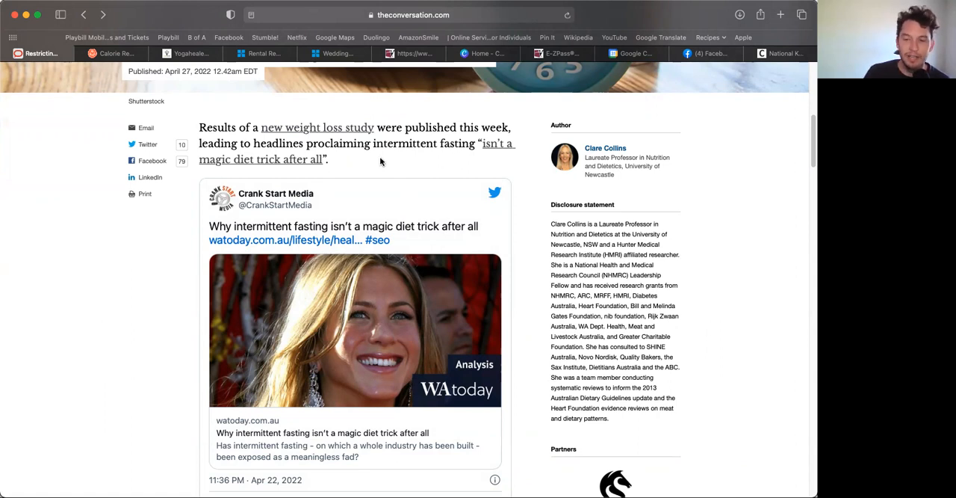
left_click(284, 240)
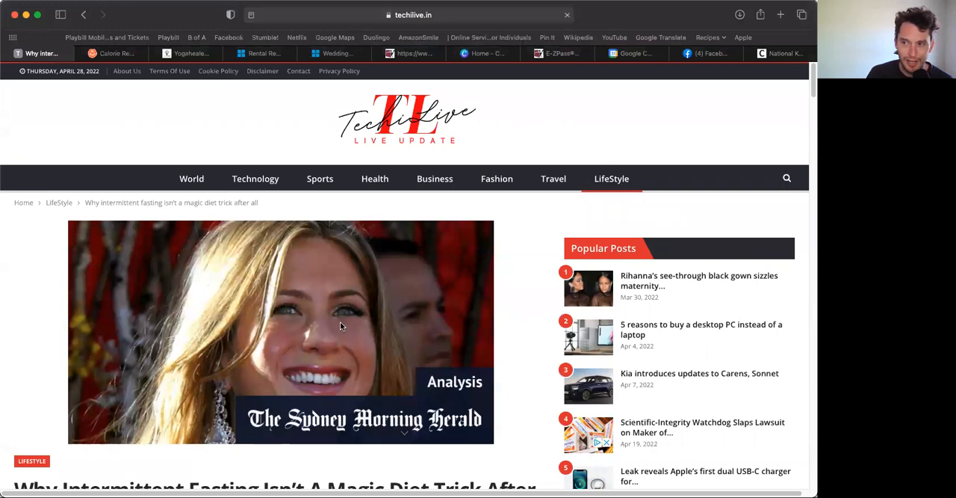
scroll("down", 3)
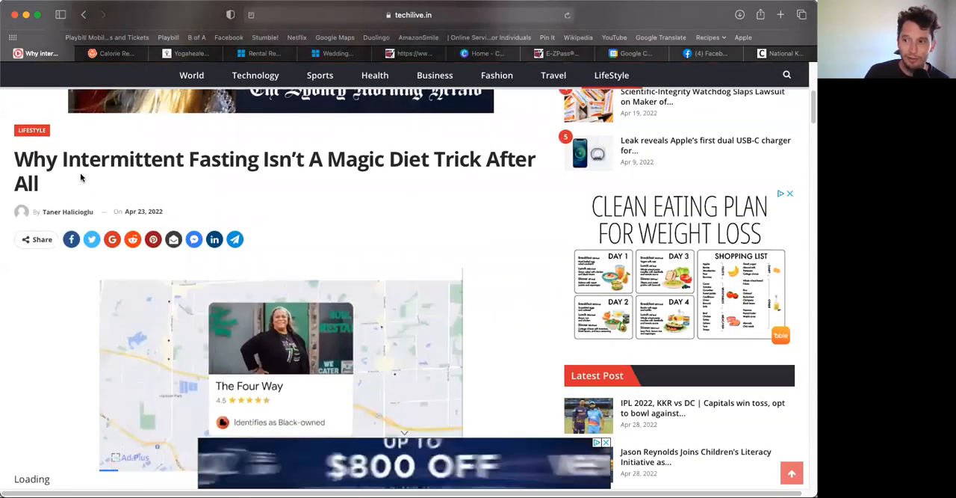
scroll("down", 3)
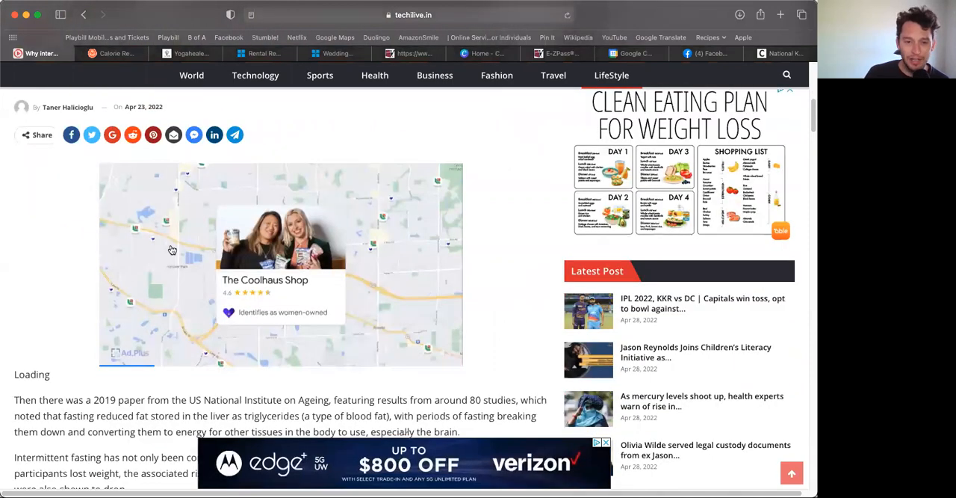
scroll("down", 3)
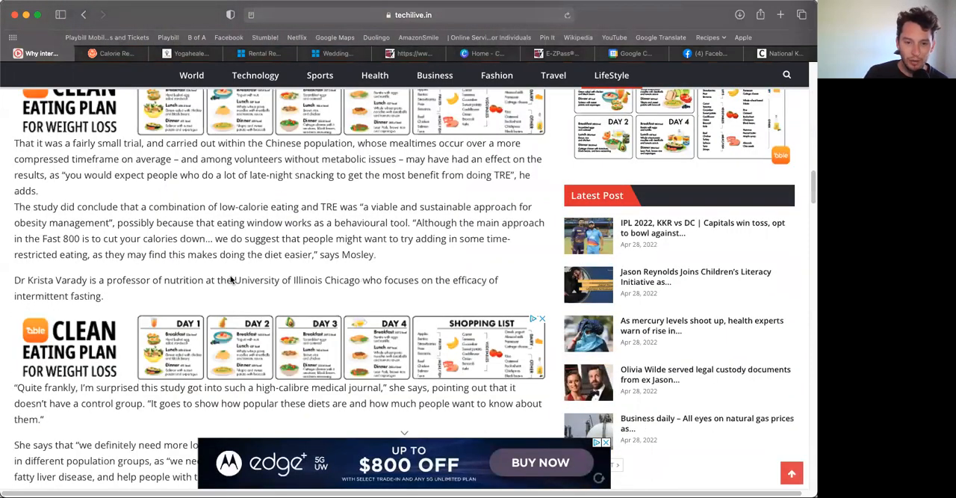
scroll("down", 3)
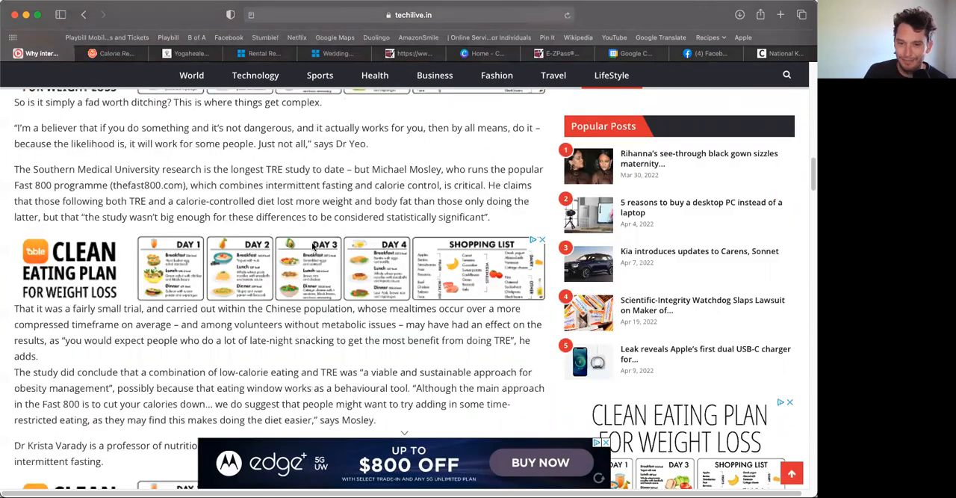
scroll("down", 3)
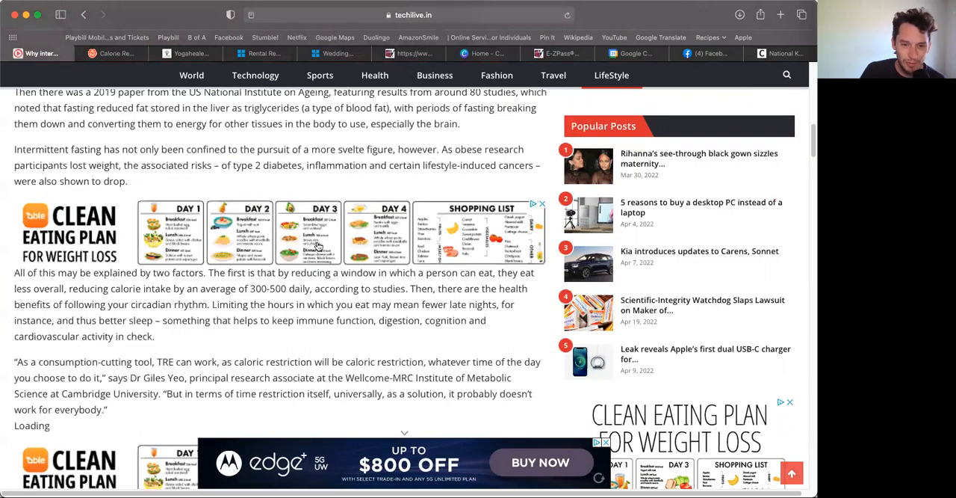
scroll("up", 3)
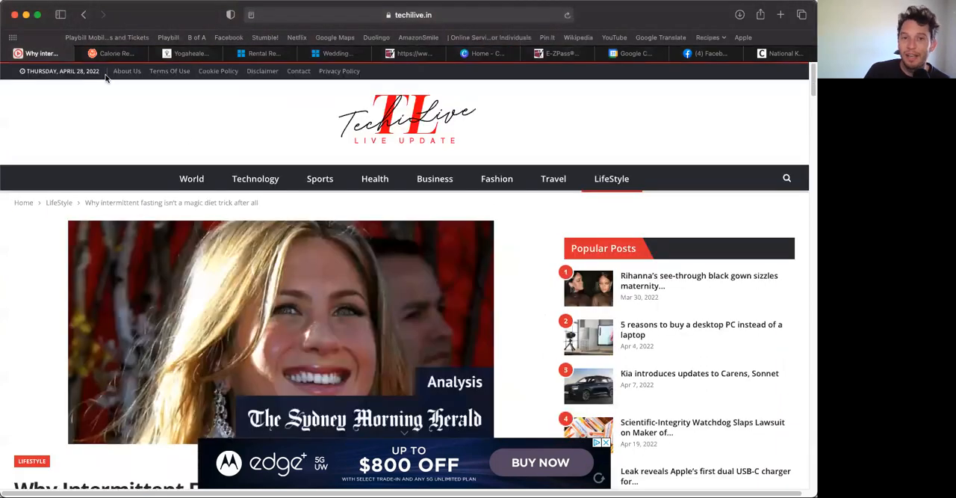
mouse_move(160, 163)
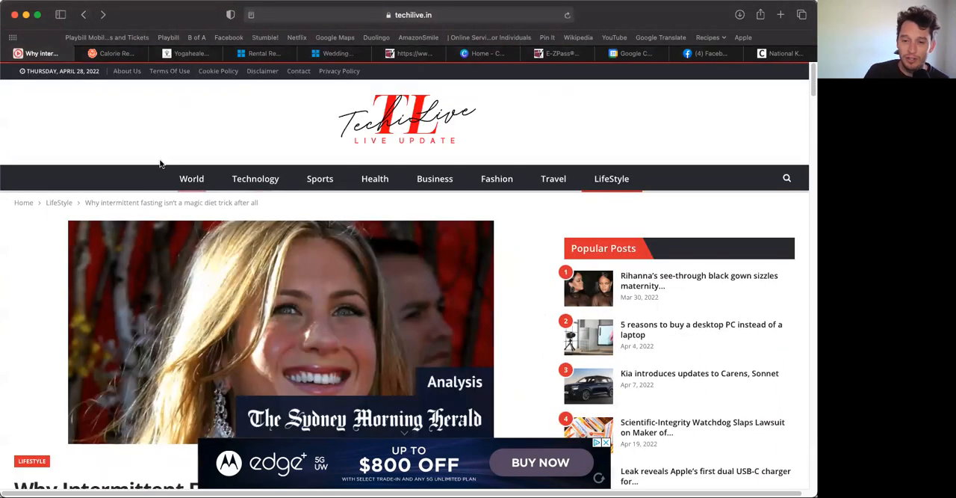
scroll("down", 3)
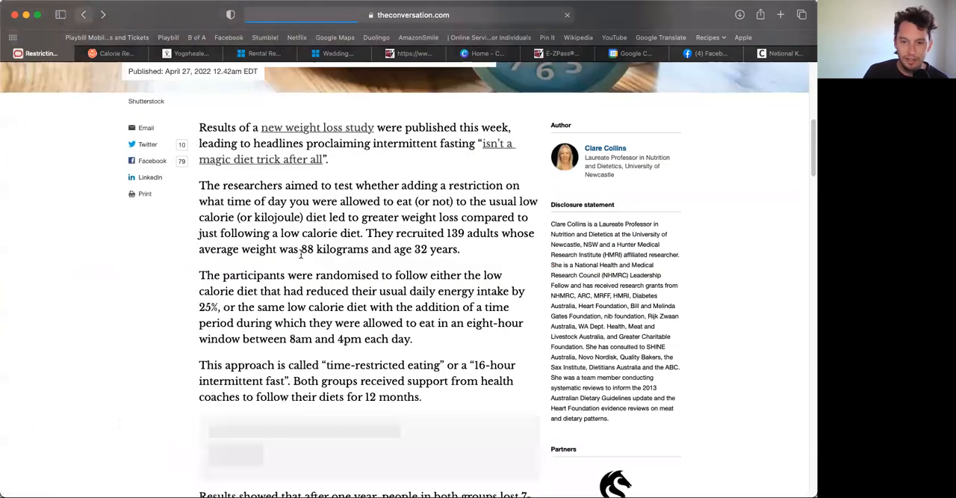
Scroll through the study description to the results: 7–10% body weight lost, 6.3 kg
scroll("down", 3)
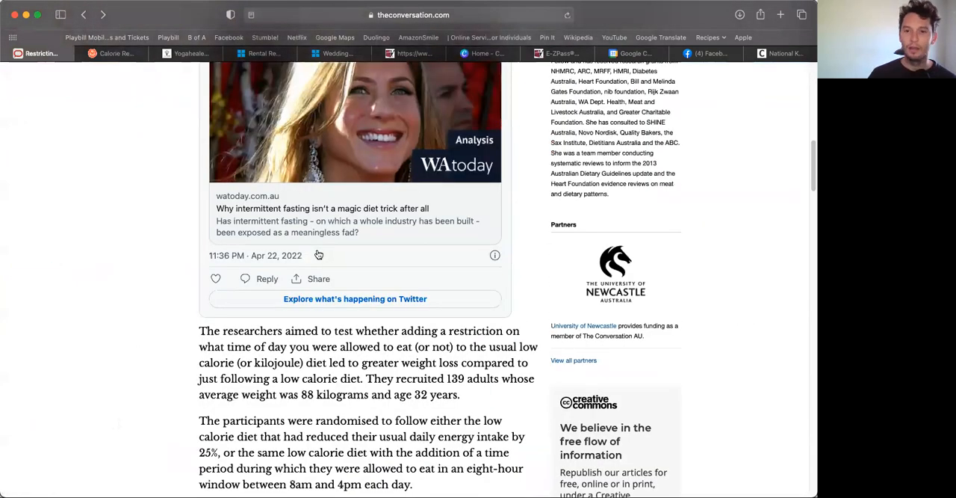
scroll("up", 3)
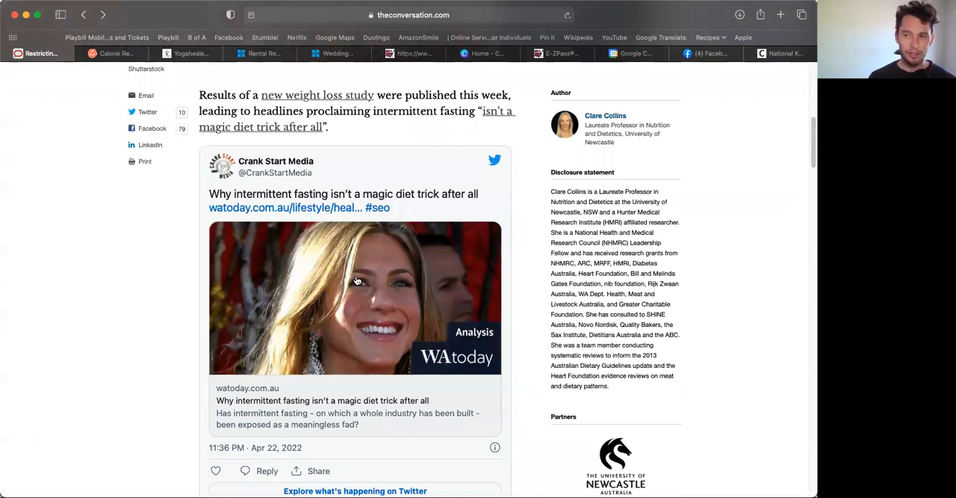
scroll("down", 3)
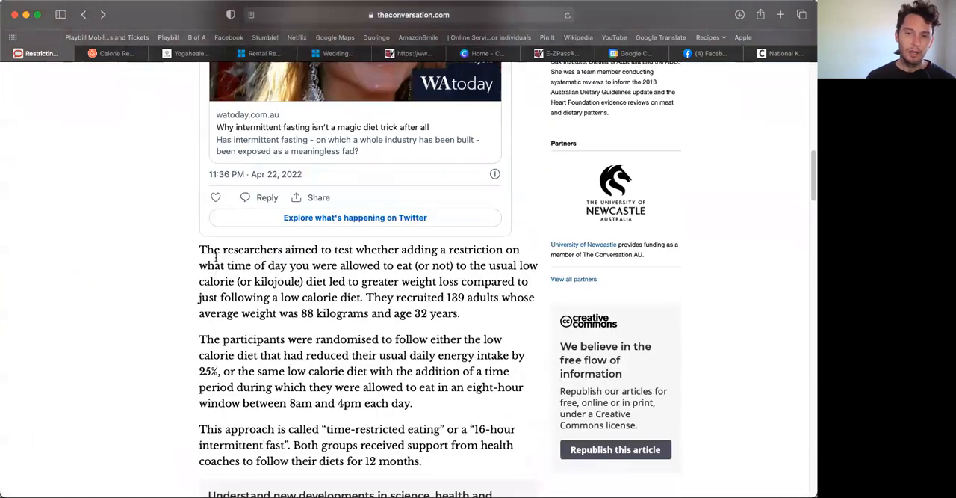
scroll("down", 3)
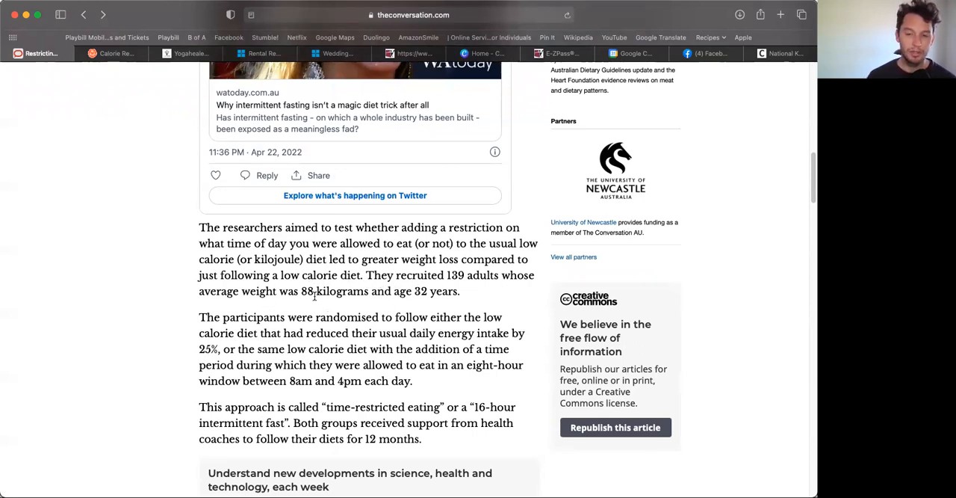
scroll("down", 3)
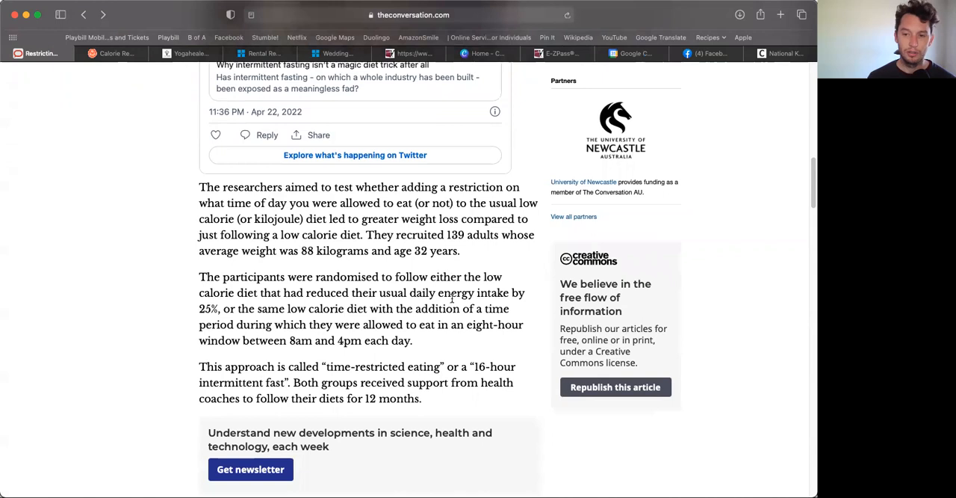
scroll("down", 3)
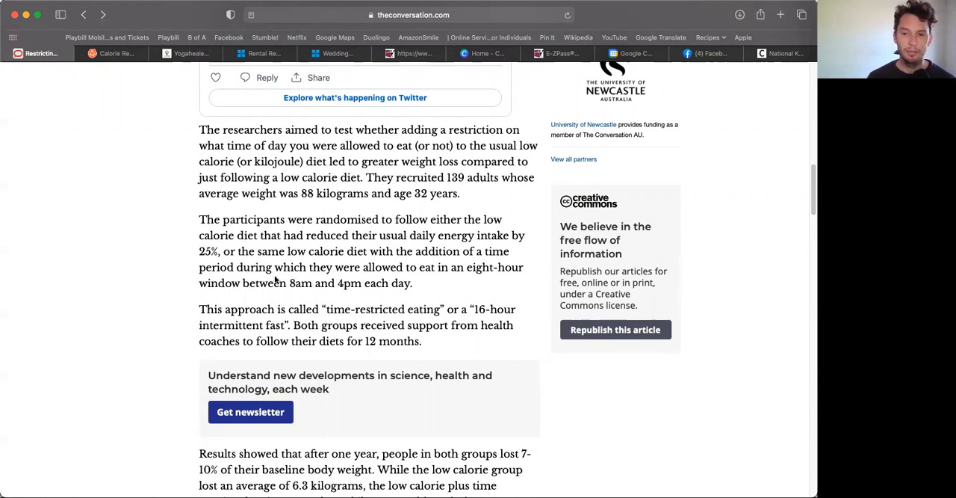
mouse_move(464, 281)
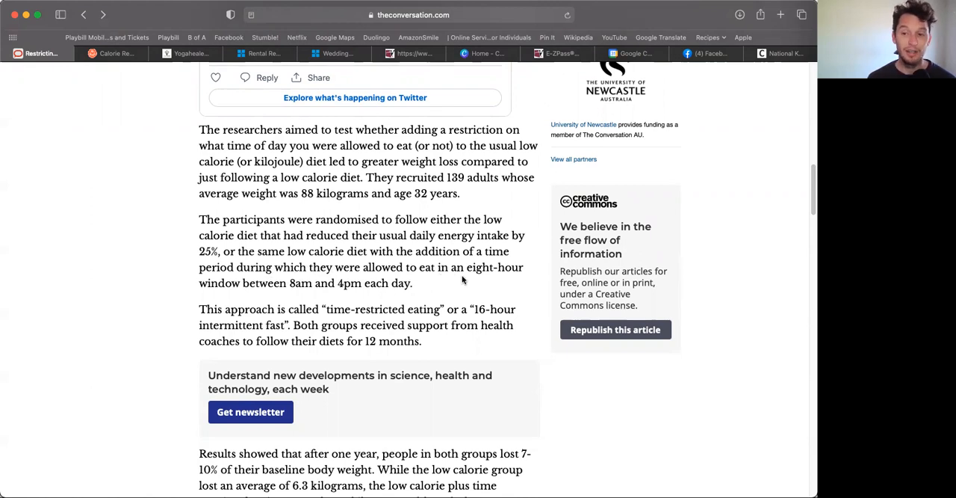
mouse_move(447, 298)
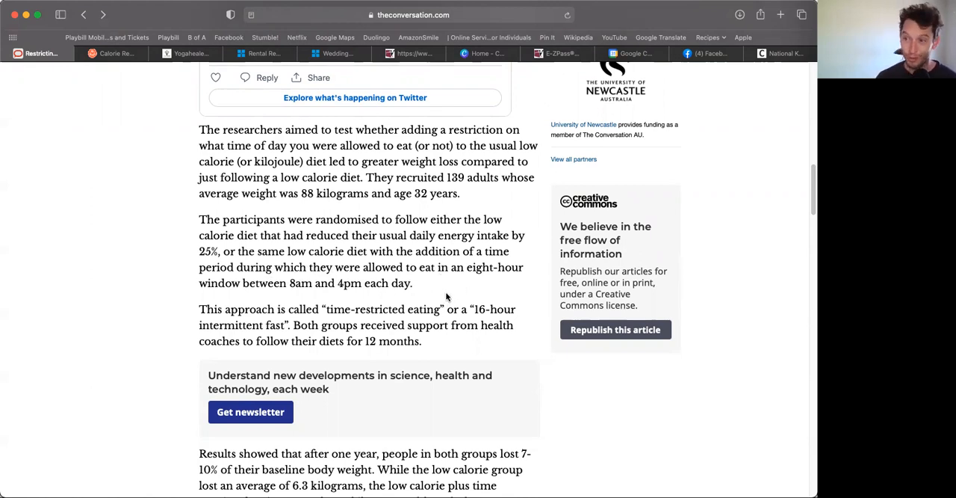
mouse_move(379, 321)
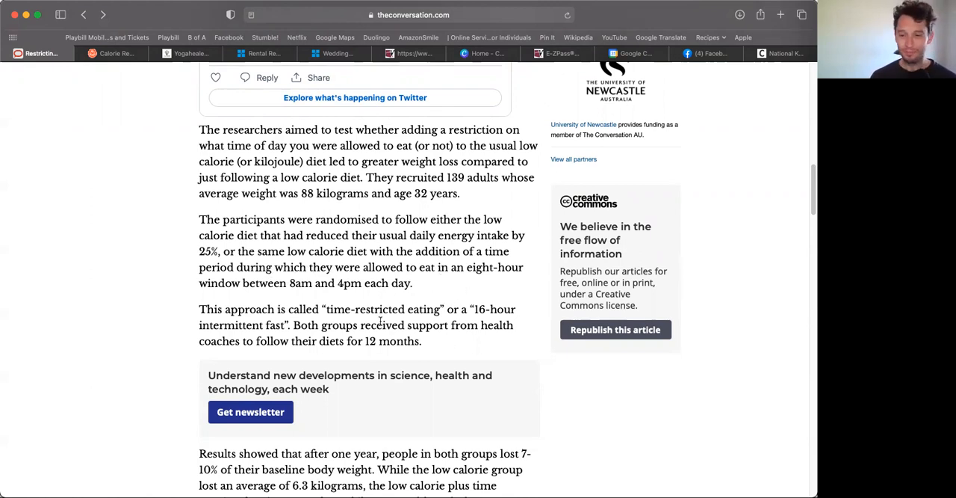
scroll("down", 3)
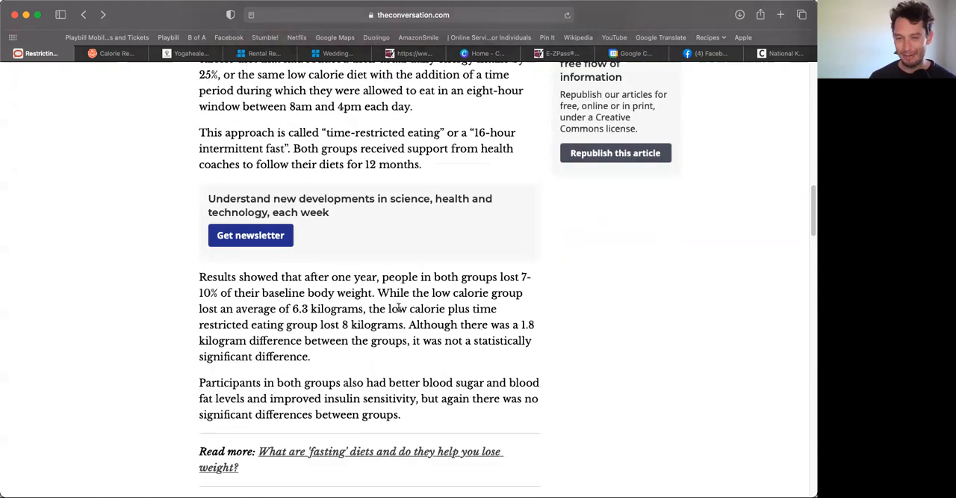
left_click_drag(199, 133, 421, 163)
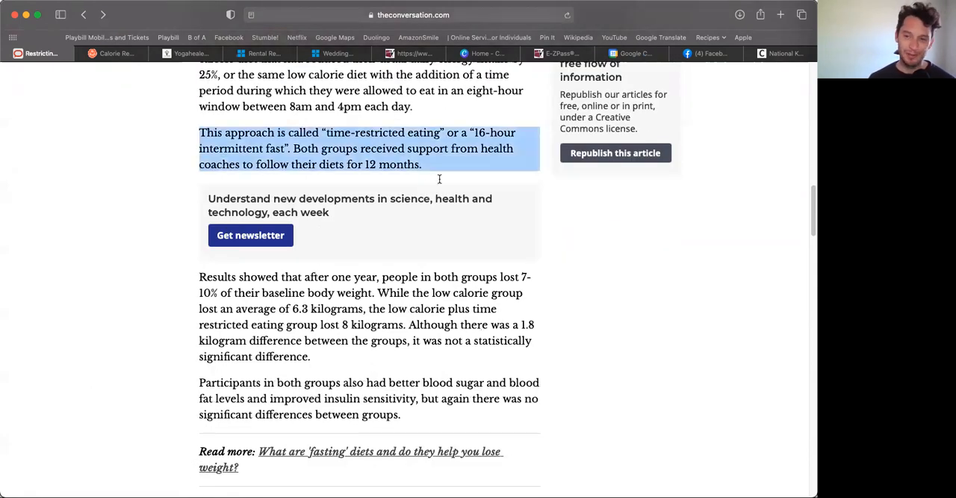
left_click(309, 148)
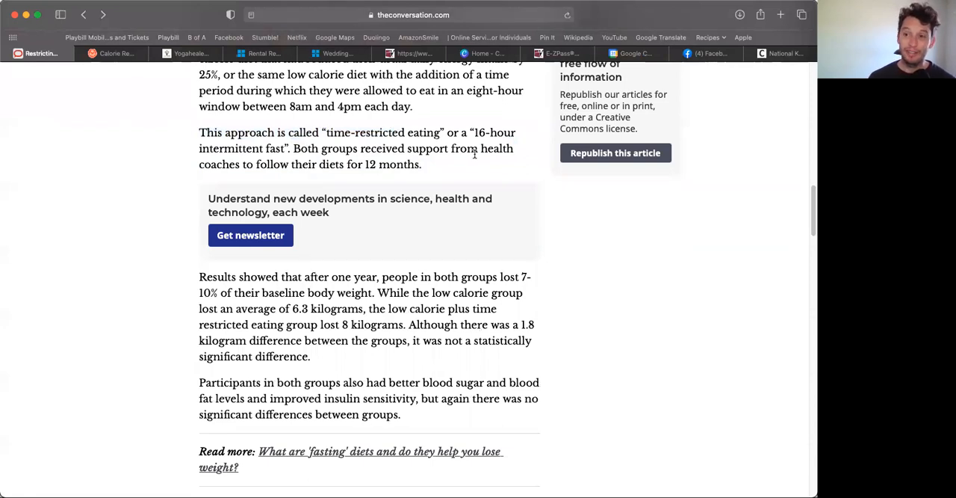
mouse_move(299, 154)
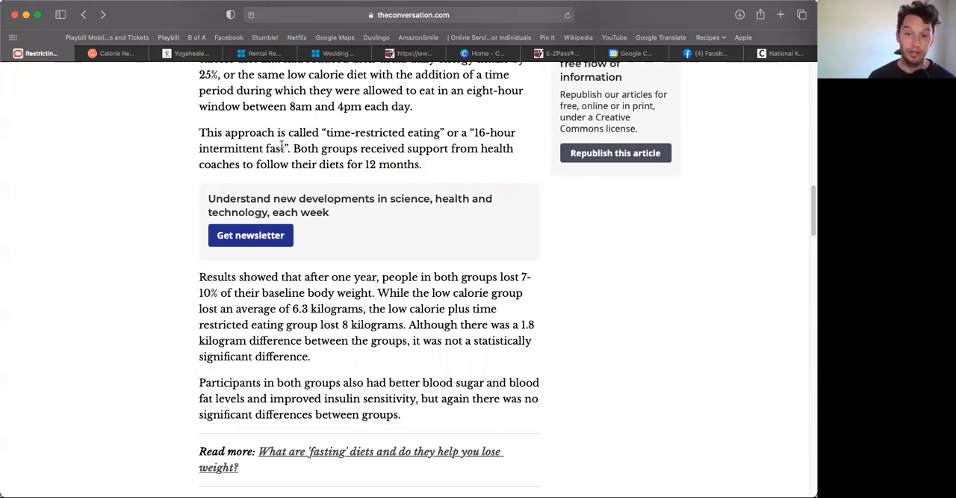
scroll("down", 3)
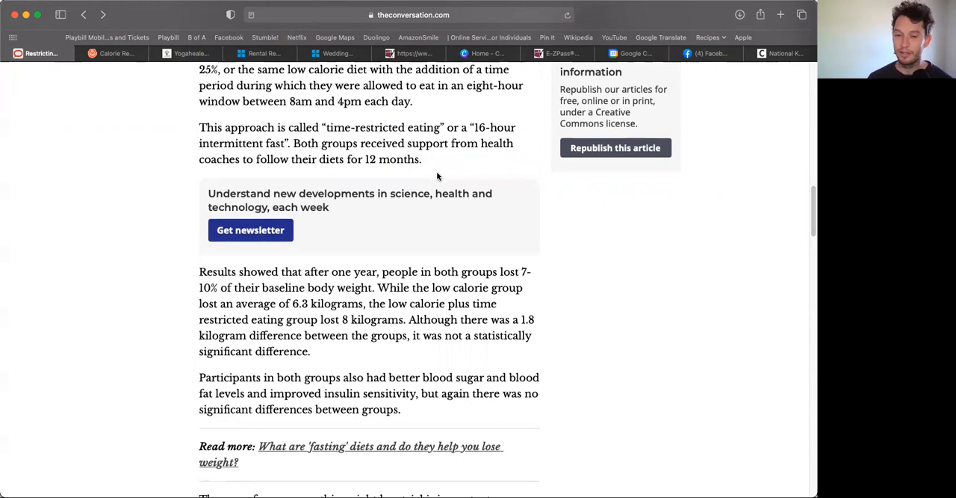
scroll("down", 3)
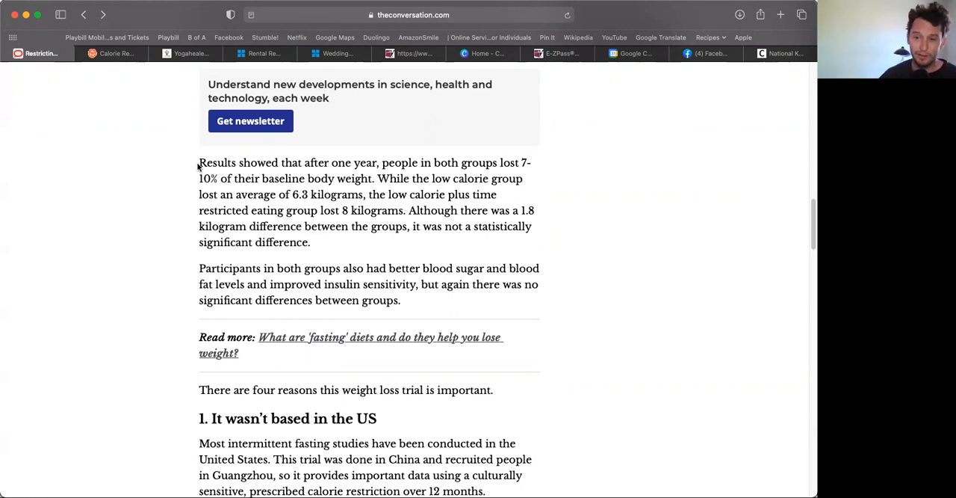
mouse_move(167, 169)
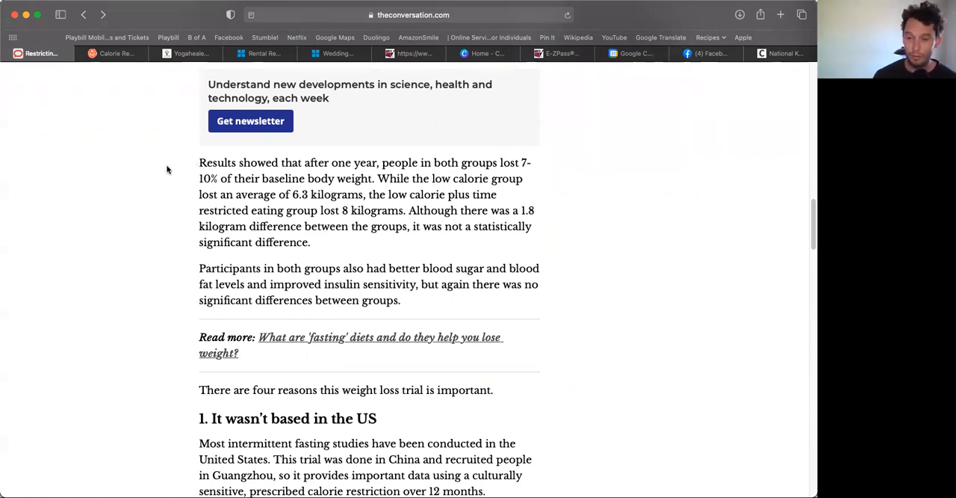
Scroll past the China photo and highlight the paragraph about the trial in China
scroll("down", 3)
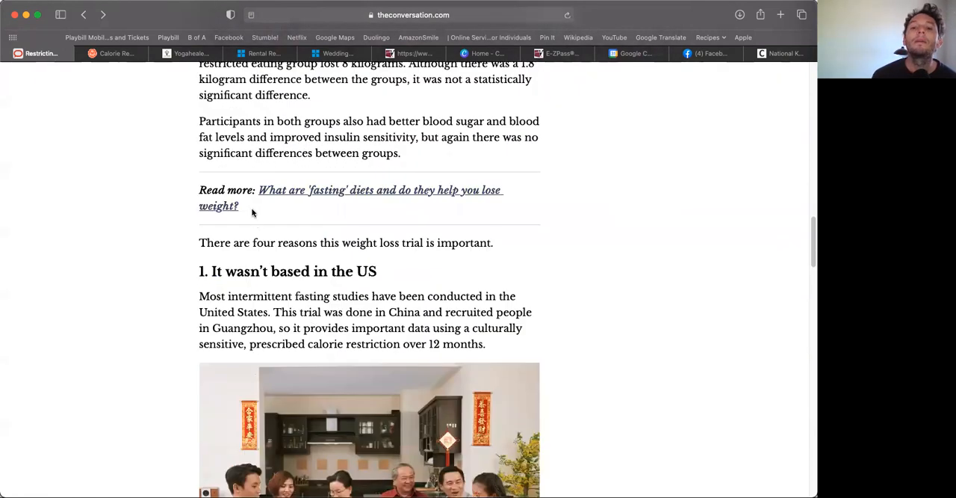
scroll("down", 3)
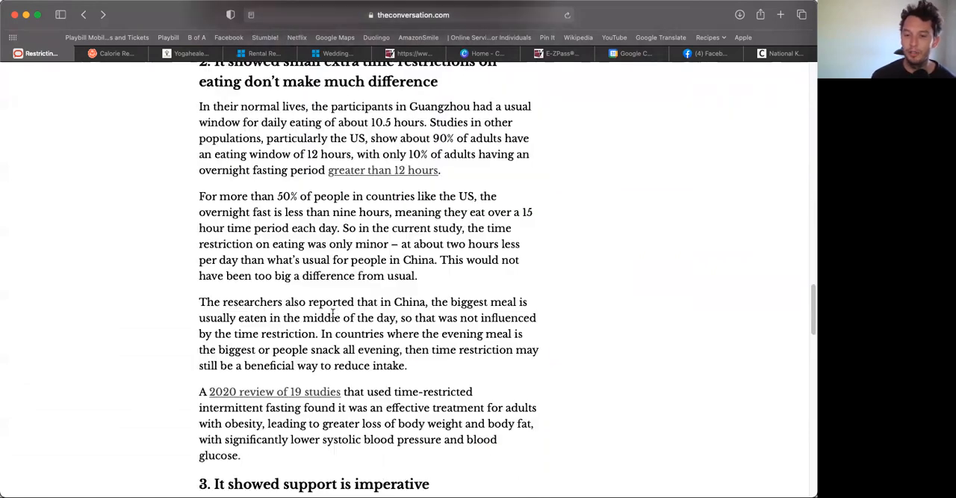
scroll("down", 3)
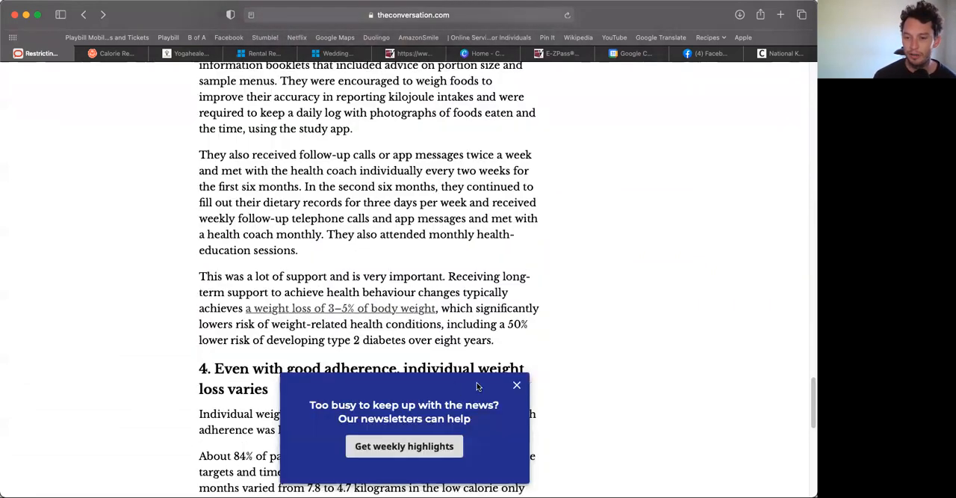
scroll("down", 3)
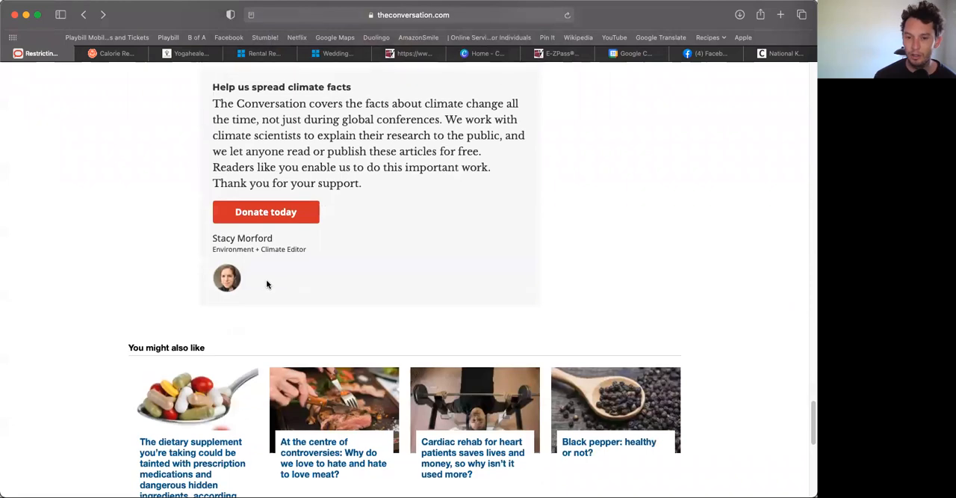
mouse_move(298, 289)
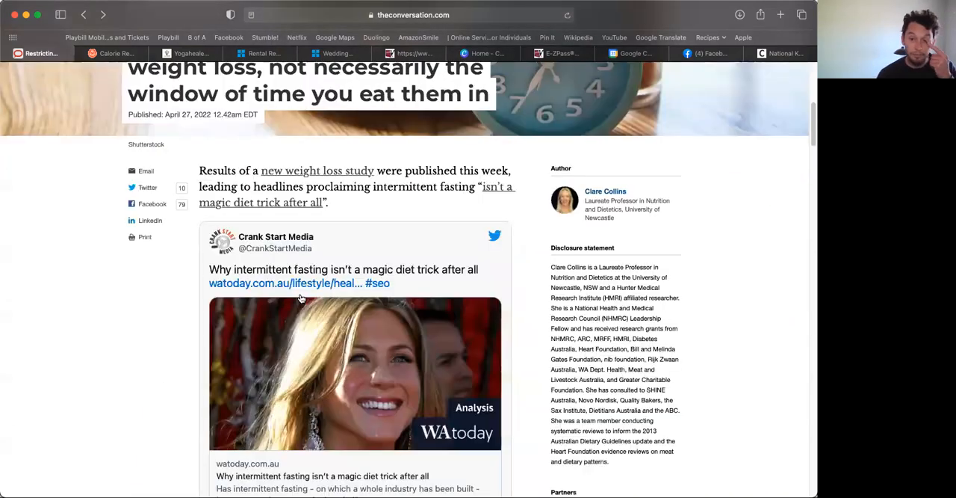
scroll("down", 3)
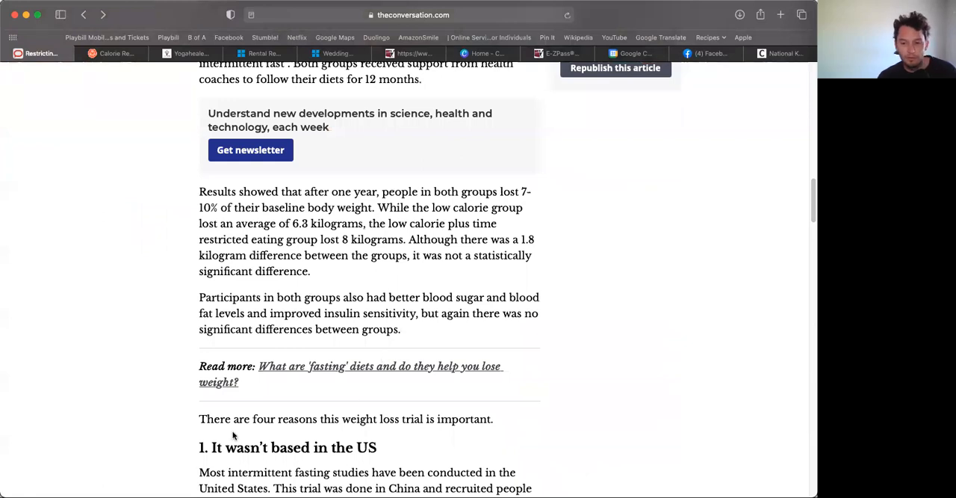
scroll("down", 3)
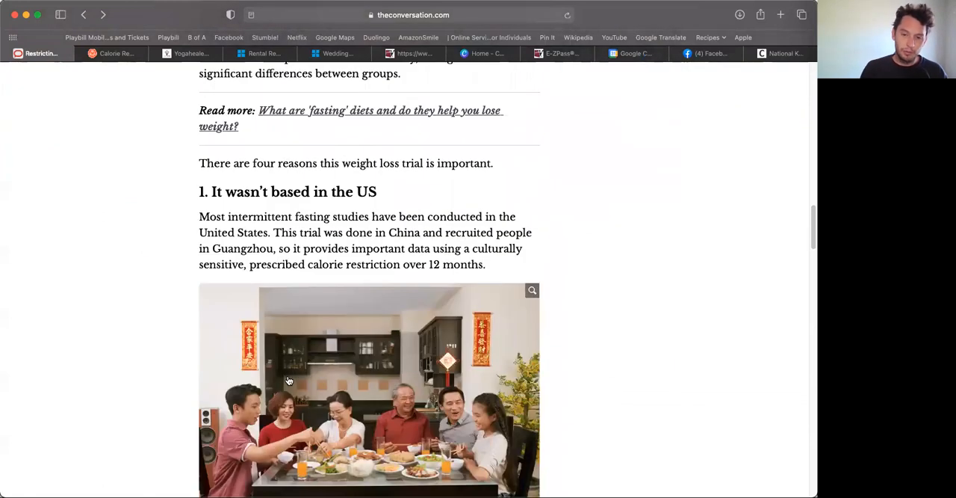
scroll("down", 3)
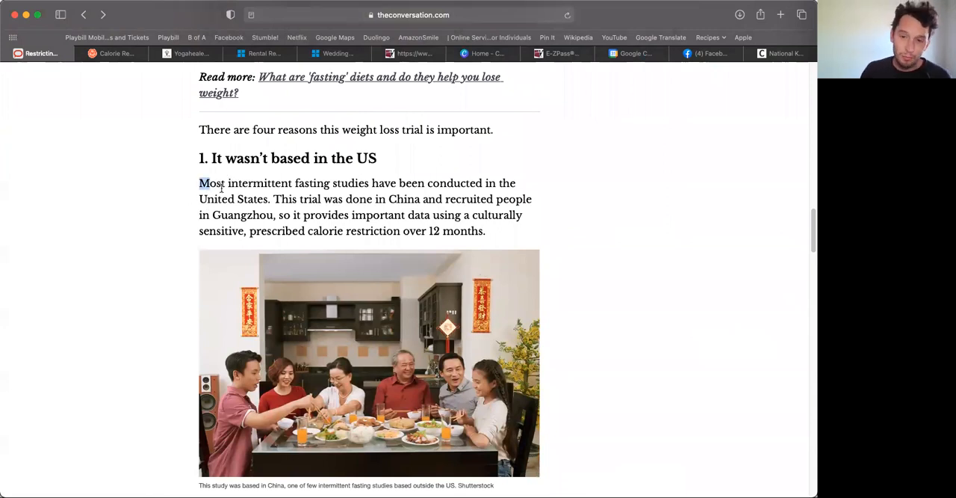
left_click_drag(200, 183, 485, 230)
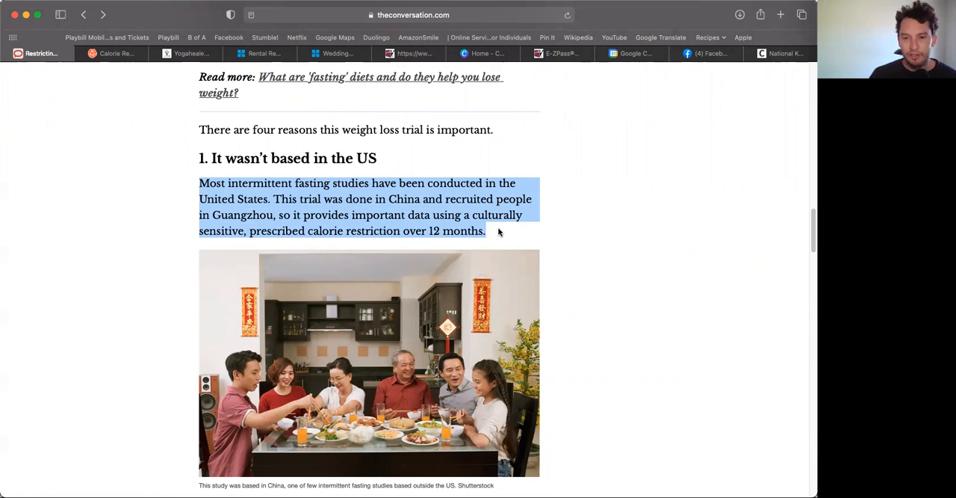
Scroll on through reason two to the '2020 review of 19 studies' paragraph
scroll("down", 3)
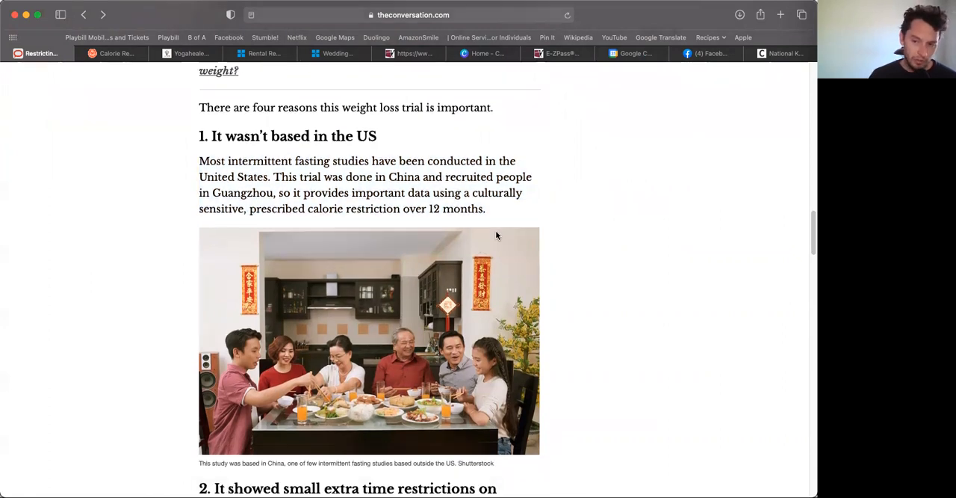
scroll("down", 3)
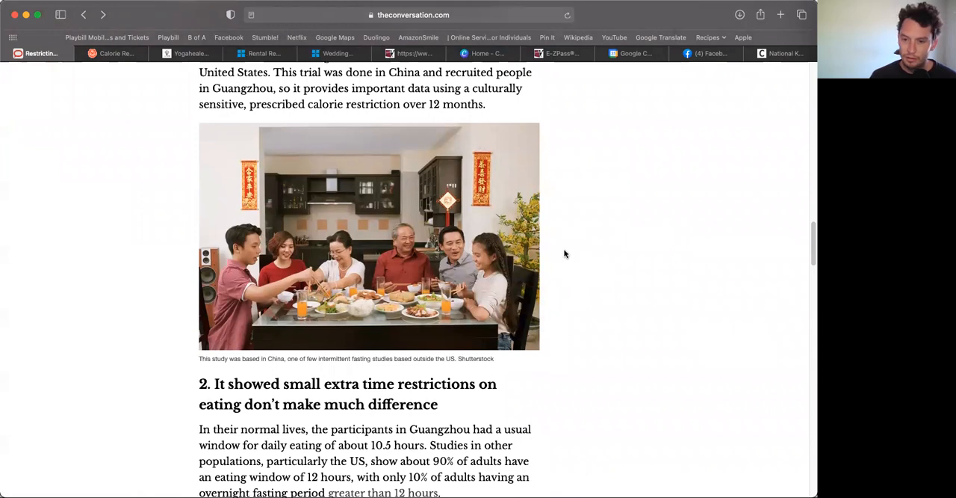
scroll("down", 3)
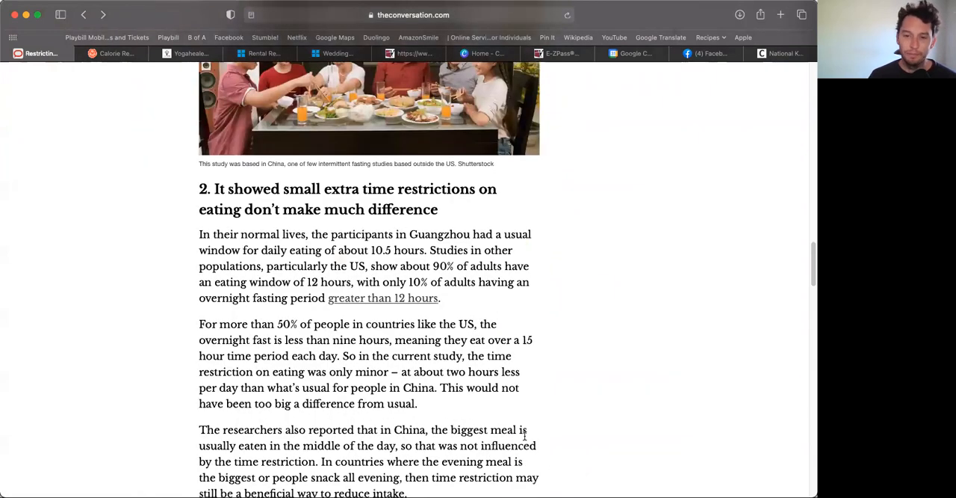
scroll("down", 3)
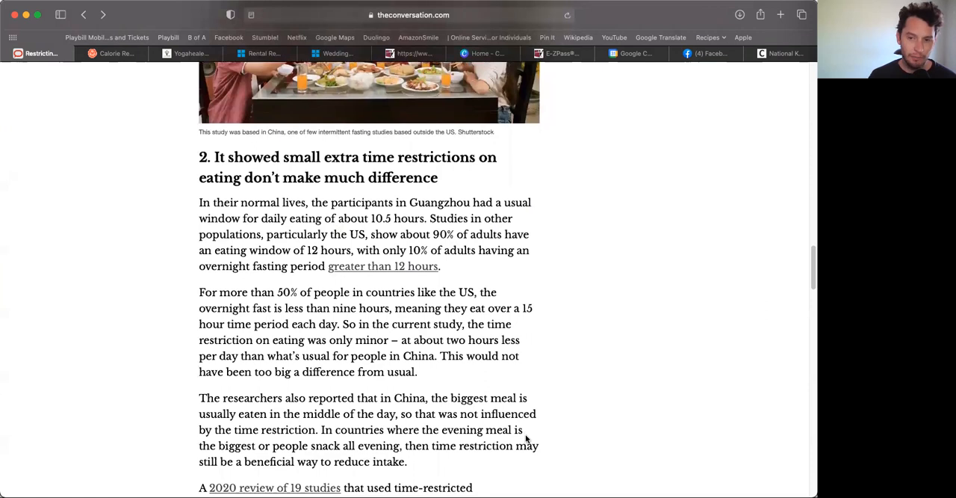
scroll("down", 3)
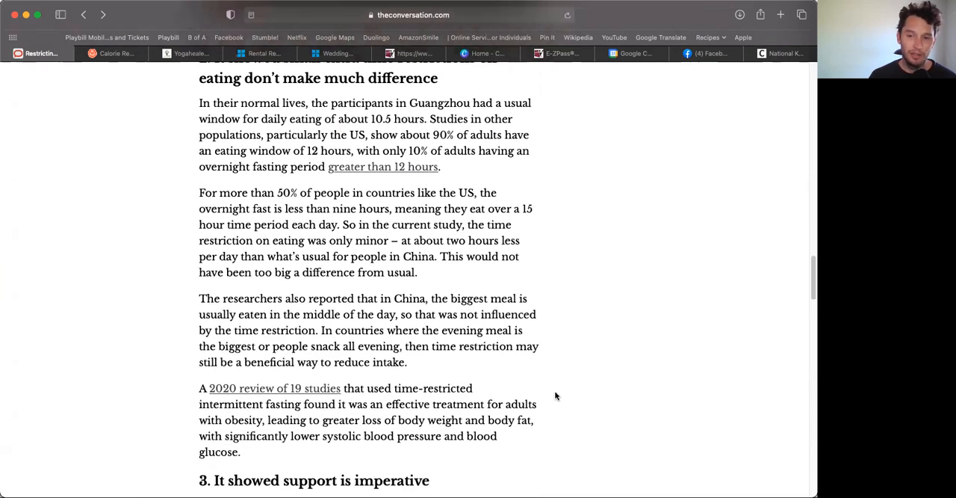
mouse_move(346, 122)
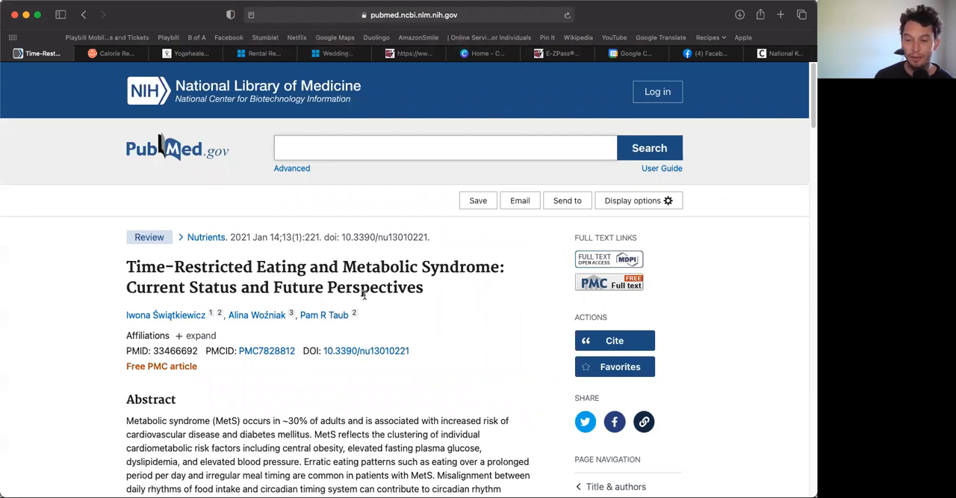
Scroll the PubMed review abstract and return from the enlarged Figure 1 to the article
scroll("down", 3)
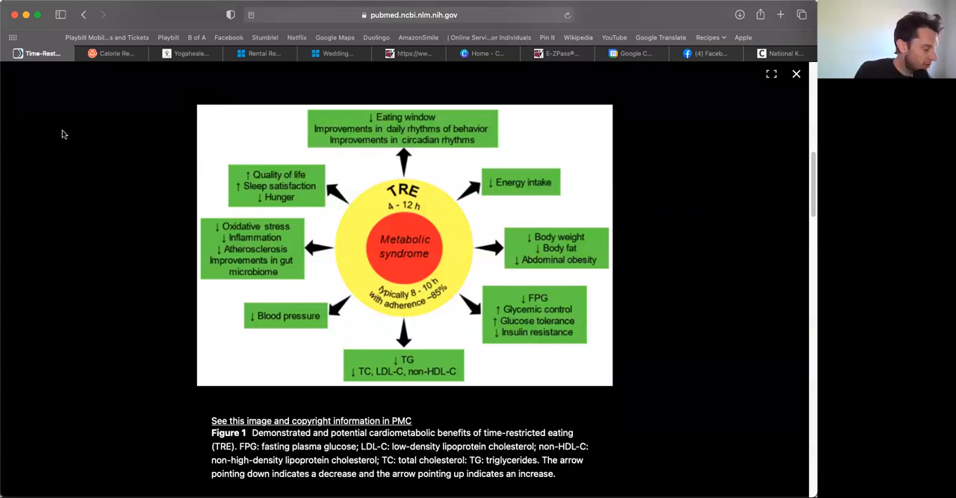
mouse_move(117, 129)
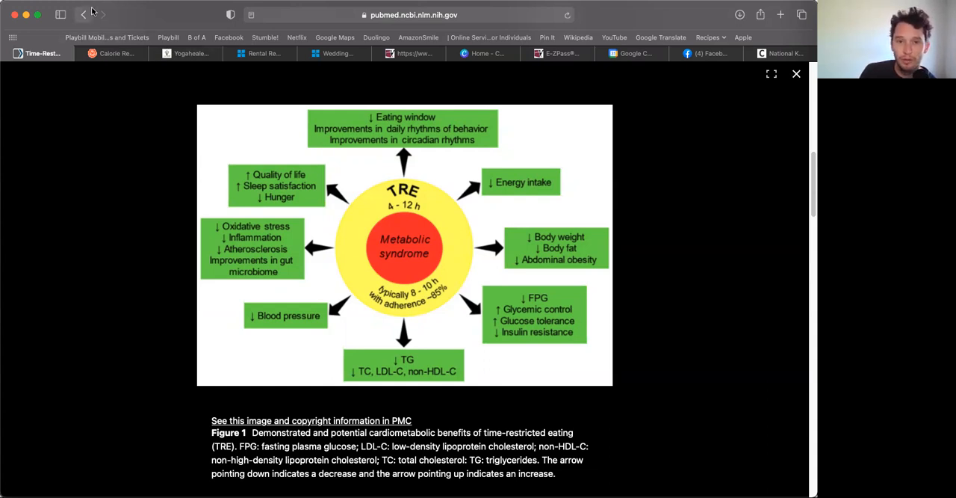
mouse_move(84, 14)
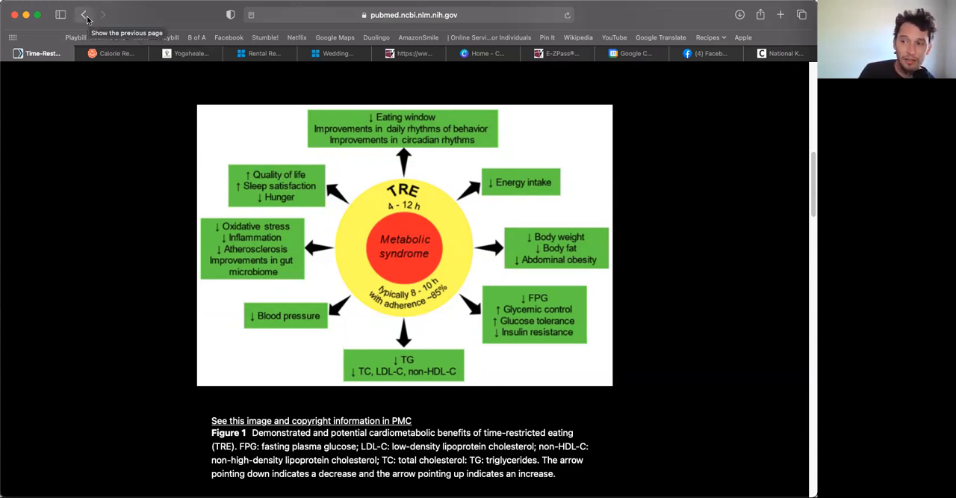
left_click(83, 15)
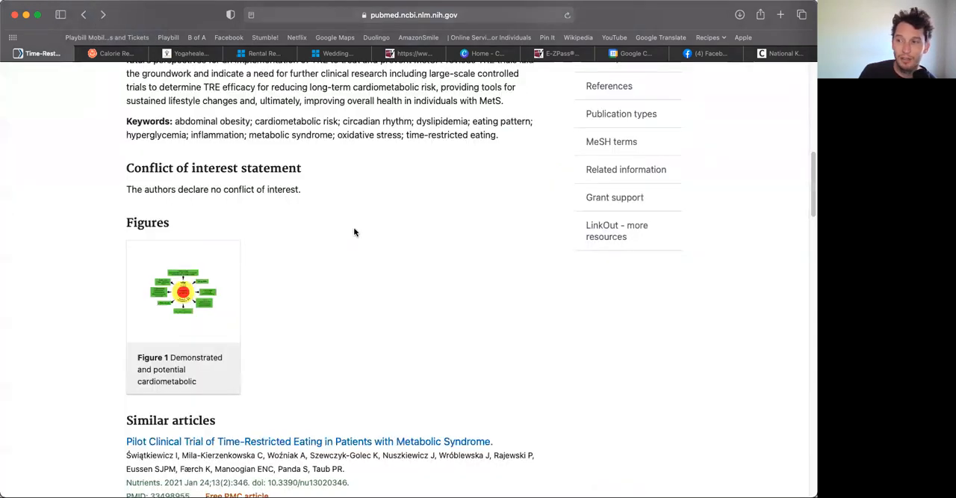
mouse_move(348, 231)
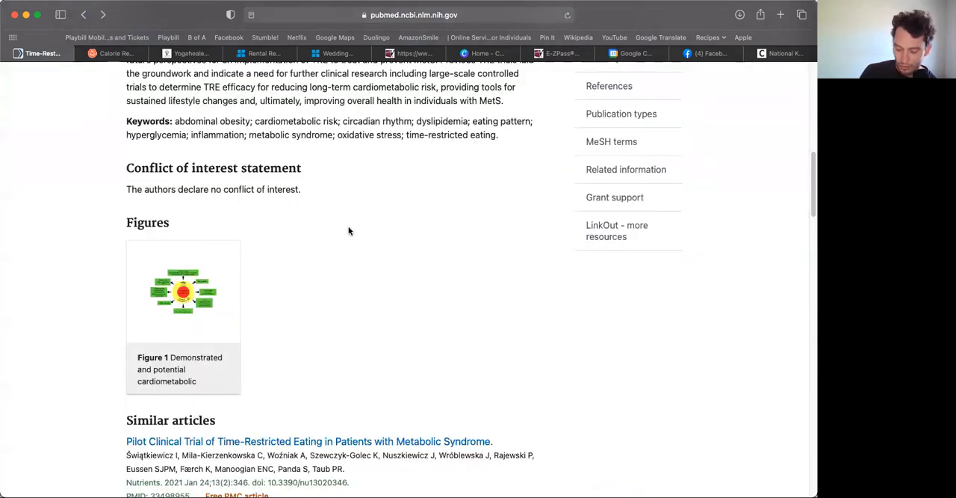
Scroll around reason two on minor eating-time restrictions and the 2020 review passage
scroll("up", 3)
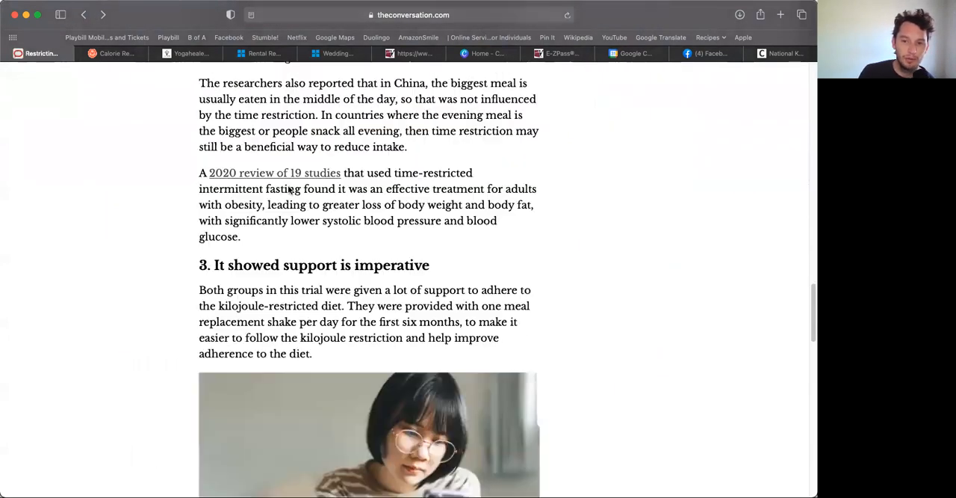
scroll("up", 3)
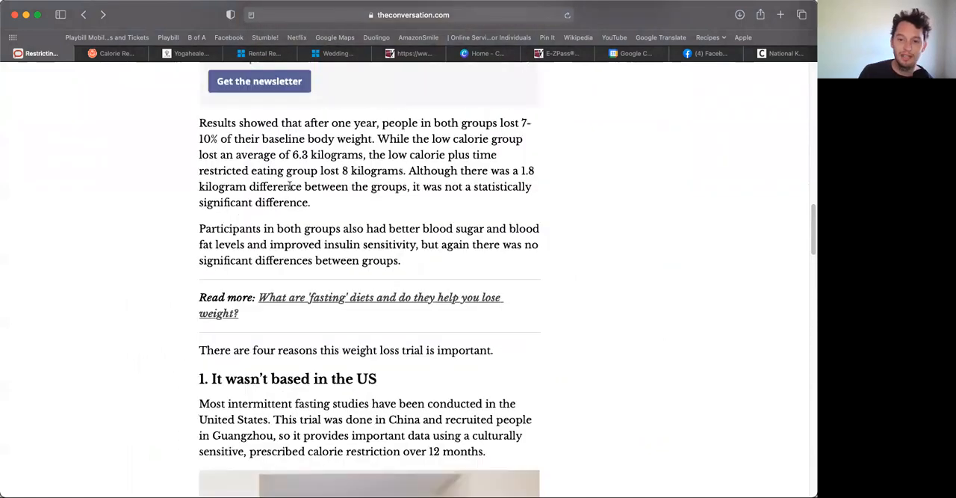
scroll("down", 3)
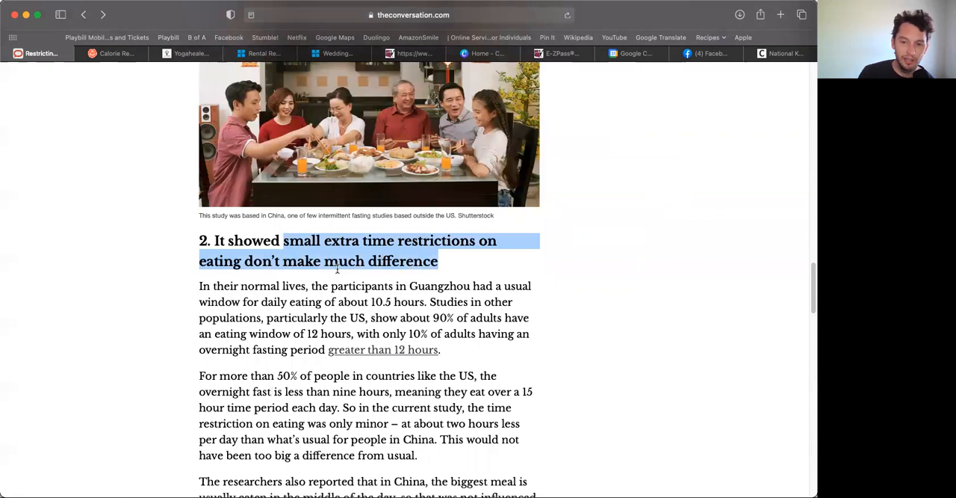
scroll("down", 3)
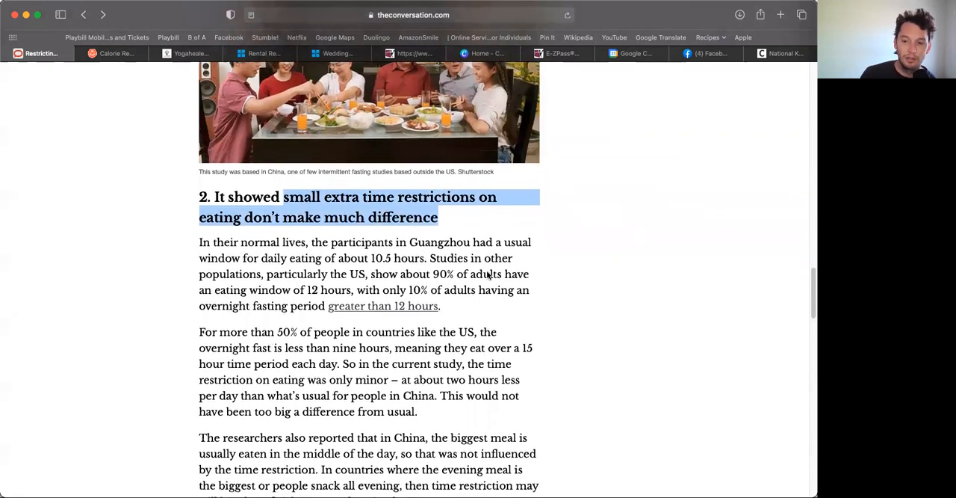
scroll("down", 3)
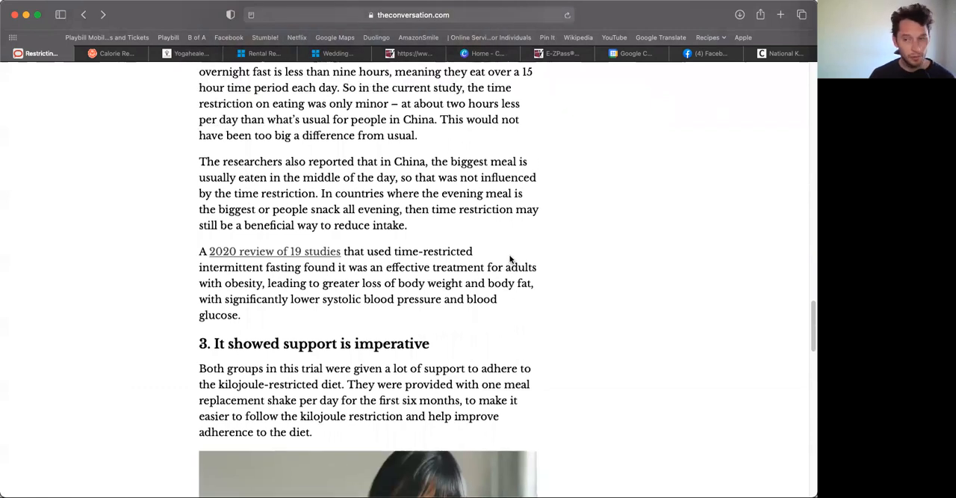
scroll("up", 3)
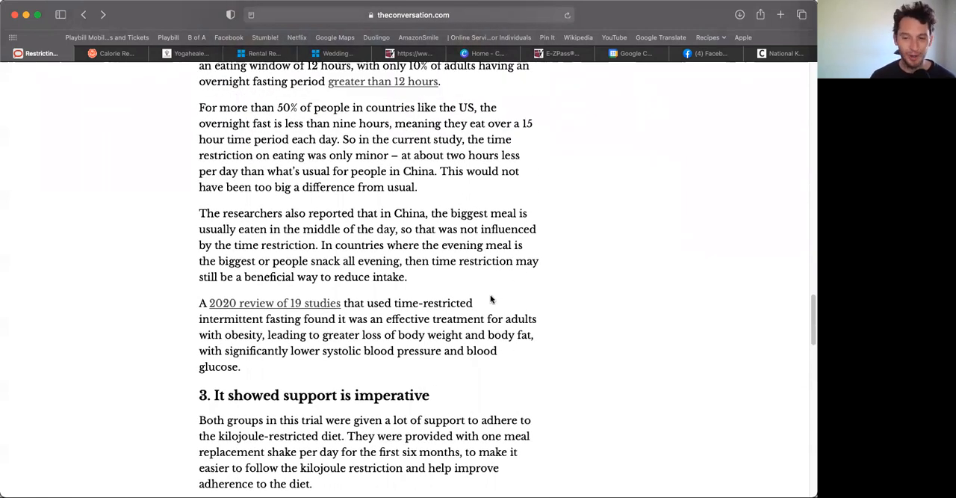
scroll("up", 3)
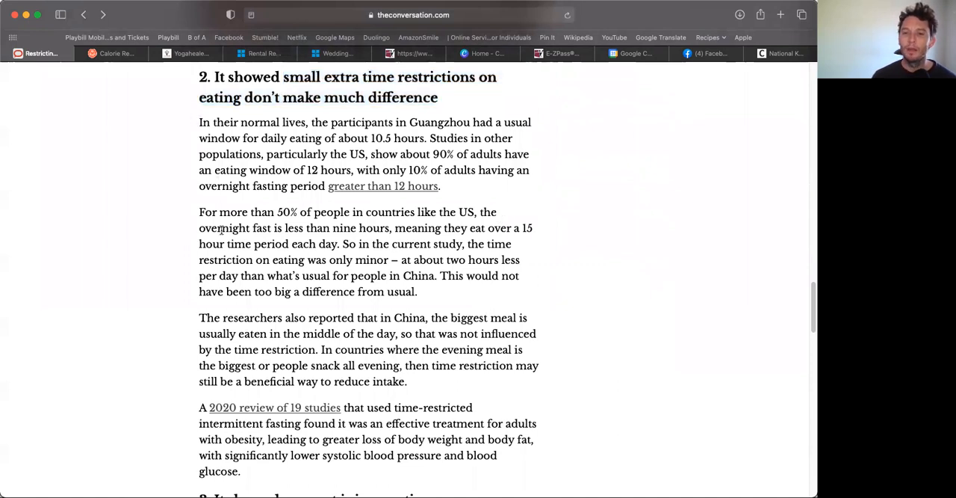
mouse_move(341, 225)
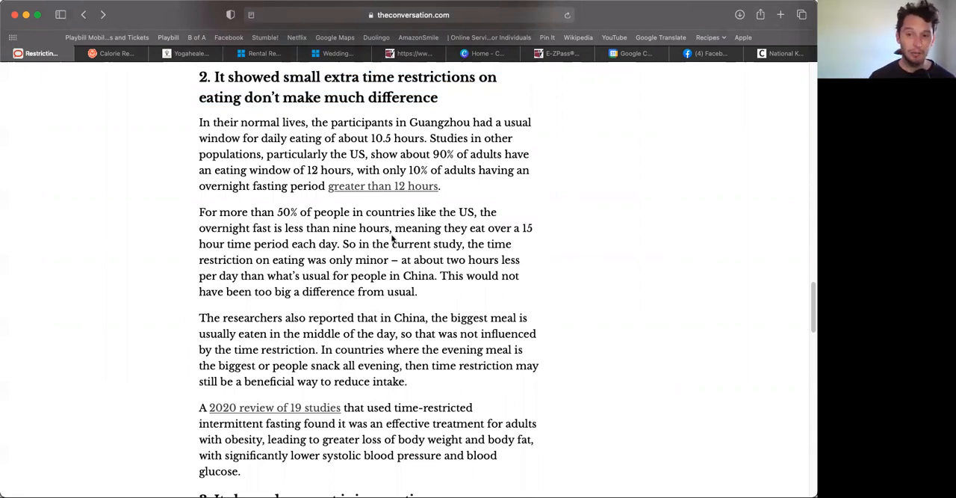
mouse_move(274, 248)
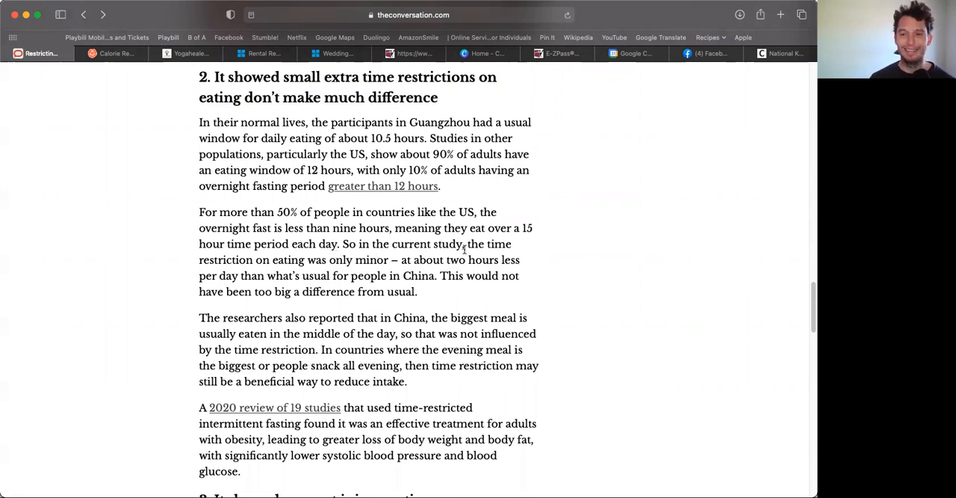
mouse_move(557, 266)
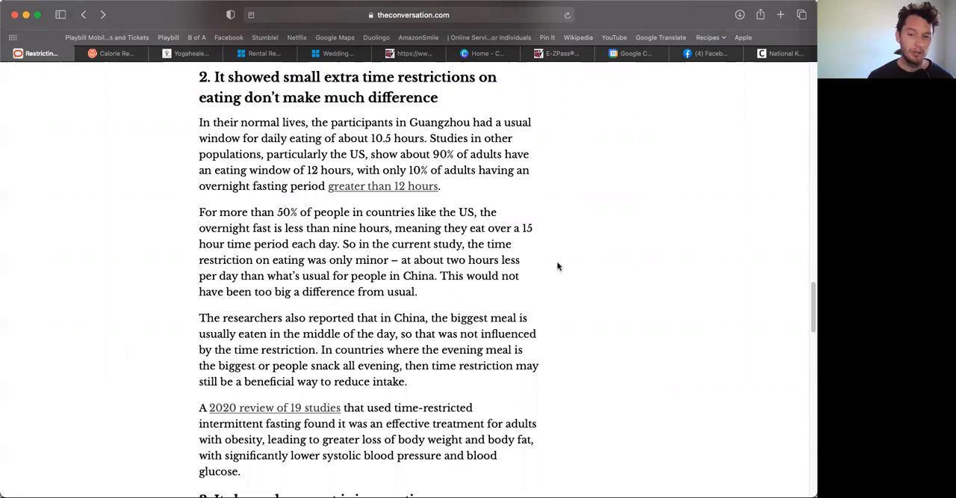
mouse_move(545, 238)
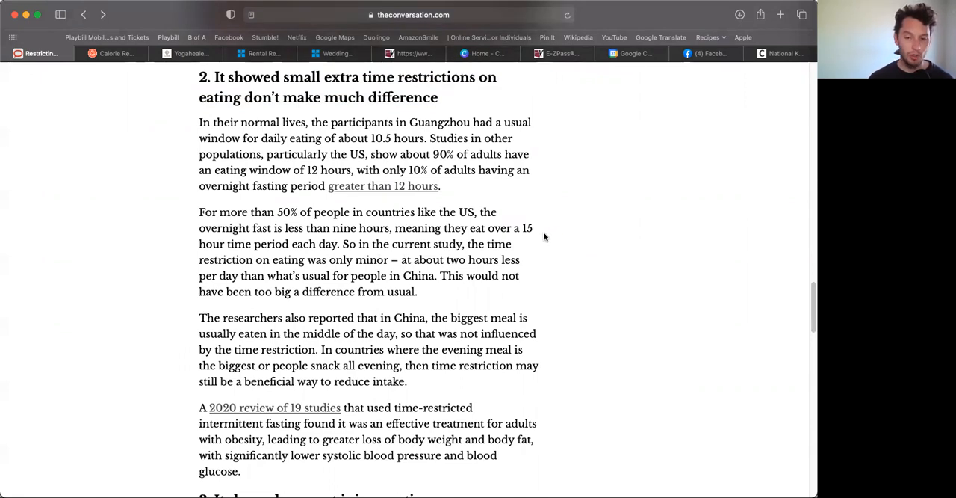
mouse_move(445, 295)
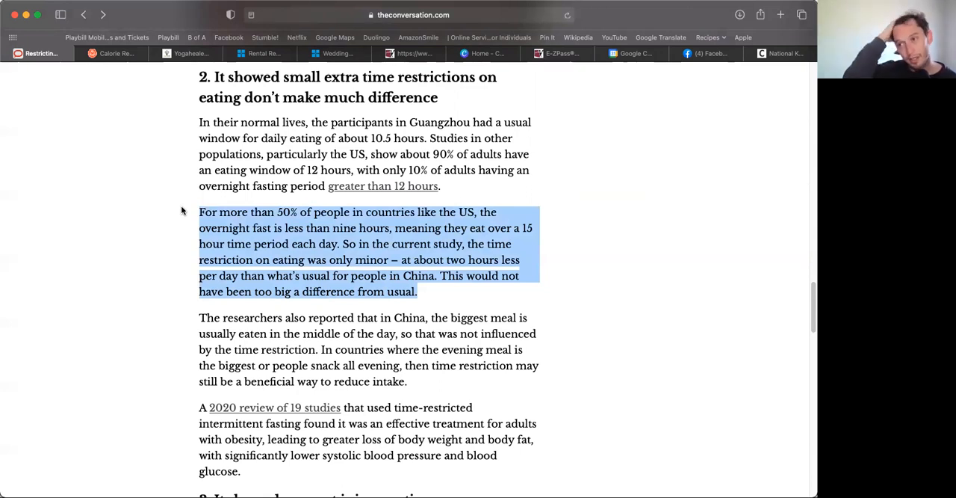
mouse_move(199, 217)
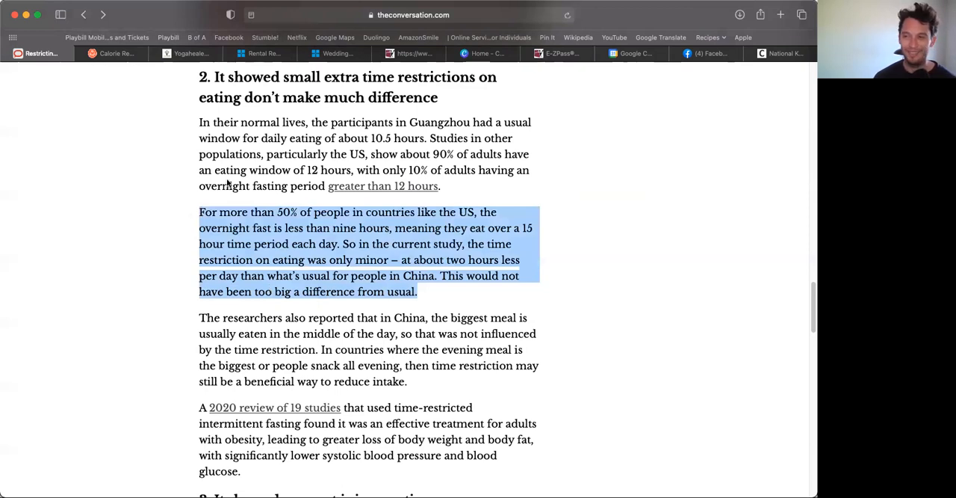
mouse_move(410, 361)
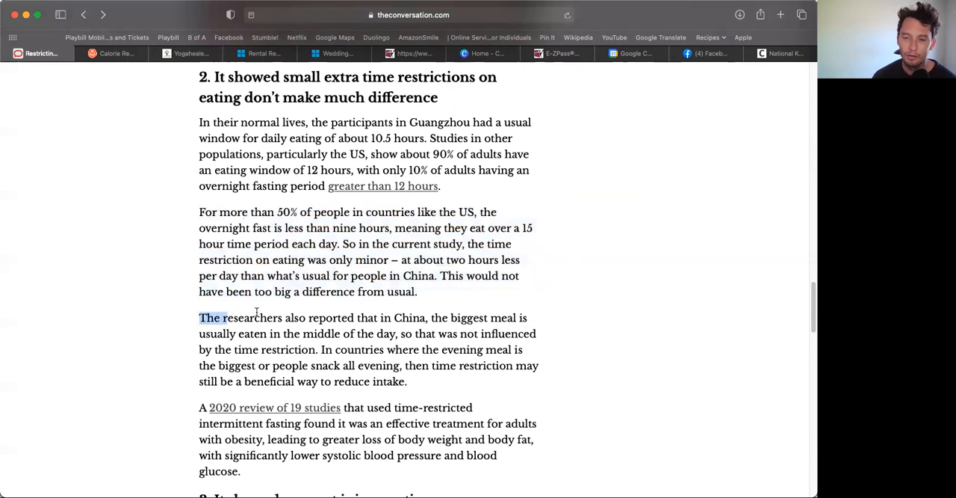
Highlight the sentence on evening meals and snacking, then open the linked '2020 review of 19 studies'
left_click_drag(224, 317, 538, 333)
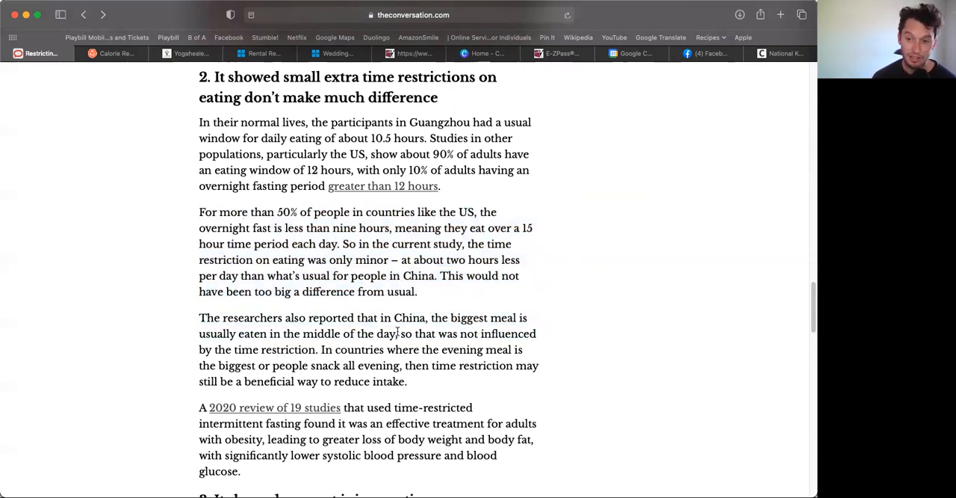
left_click_drag(432, 318, 397, 333)
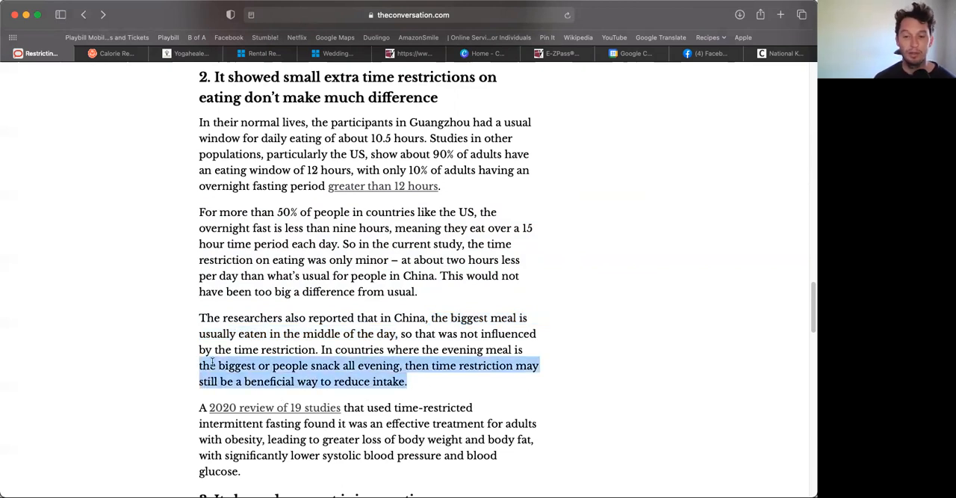
scroll("down", 3)
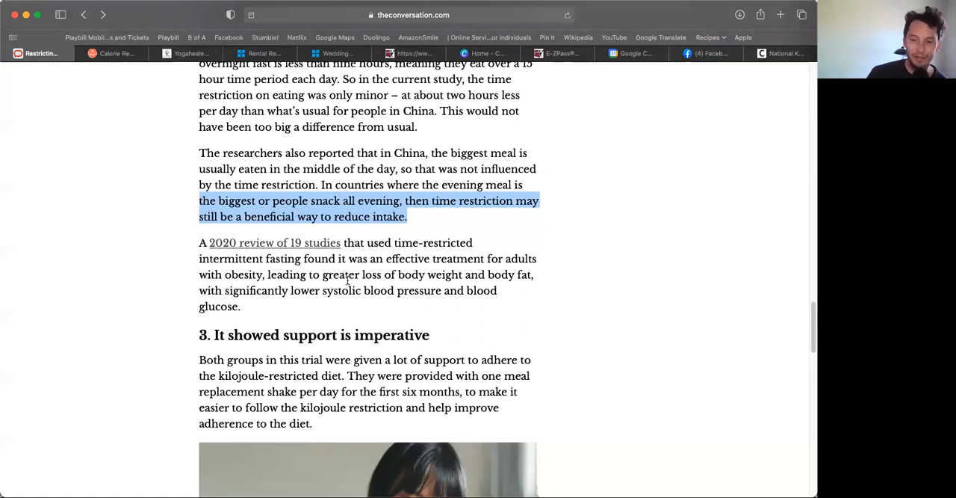
mouse_move(351, 325)
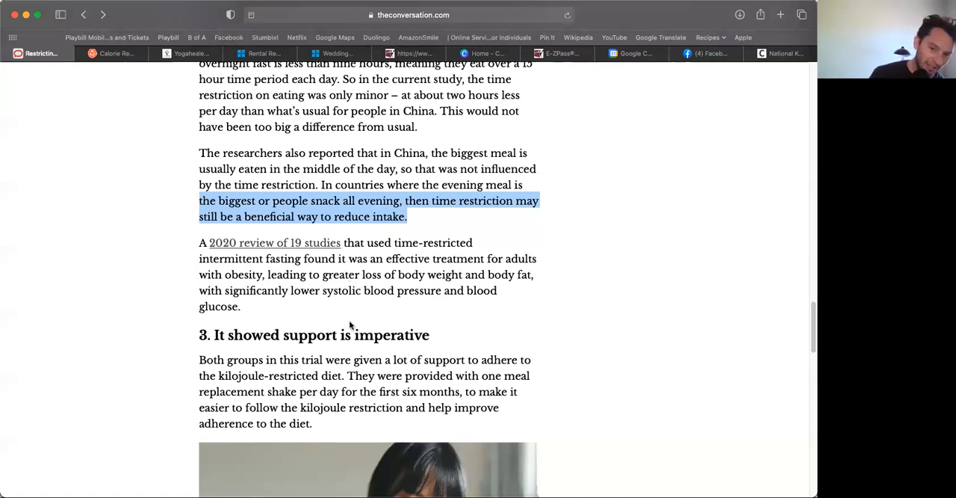
mouse_move(372, 320)
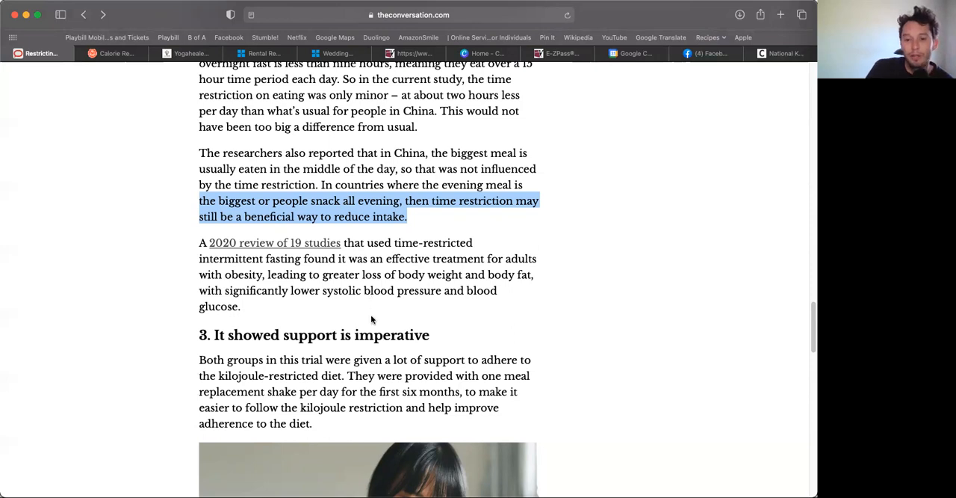
mouse_move(346, 304)
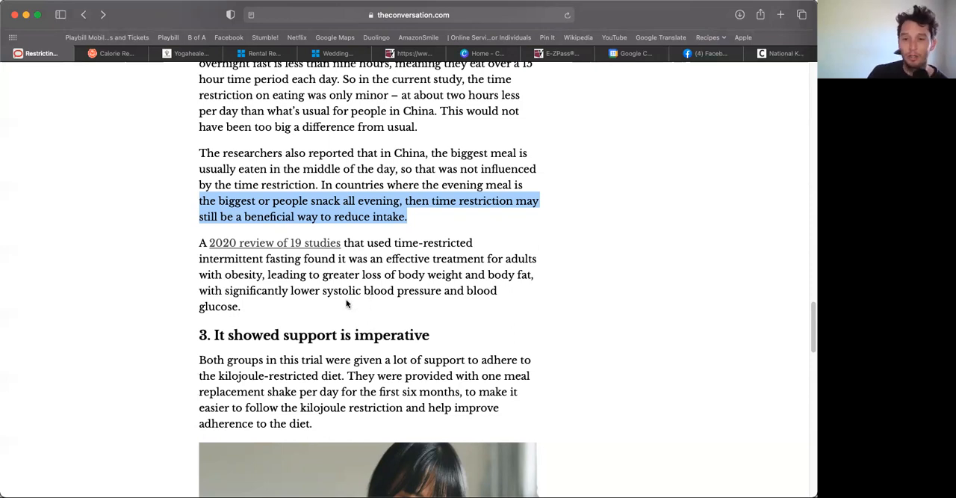
mouse_move(309, 239)
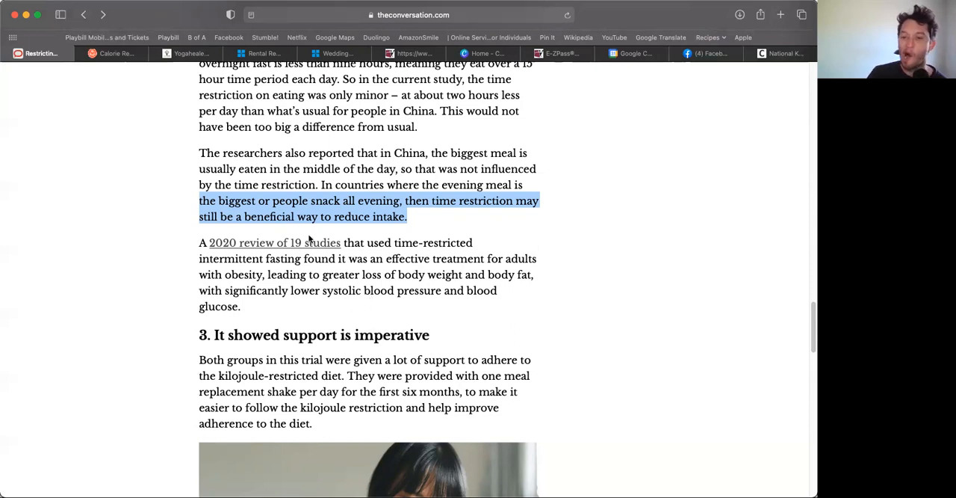
left_click(274, 242)
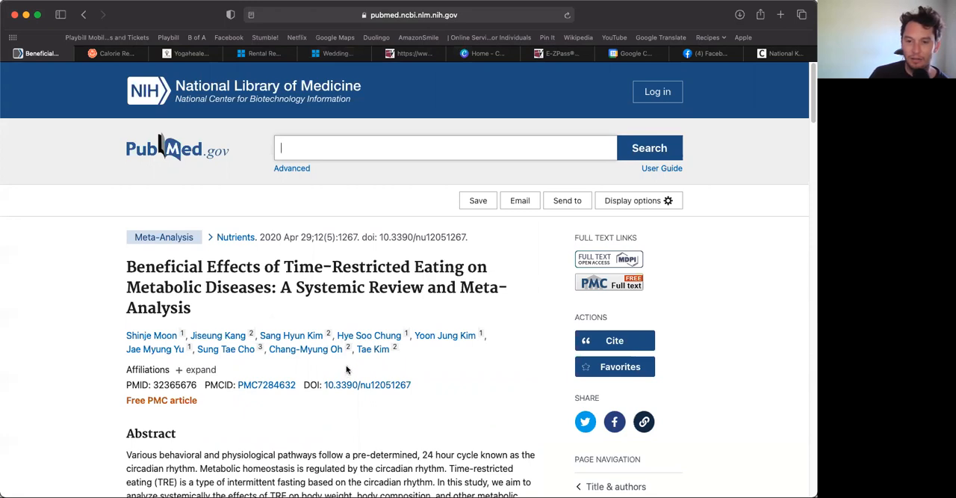
Skim the PubMed abstract down to similar articles, then go back to The Conversation
scroll("down", 3)
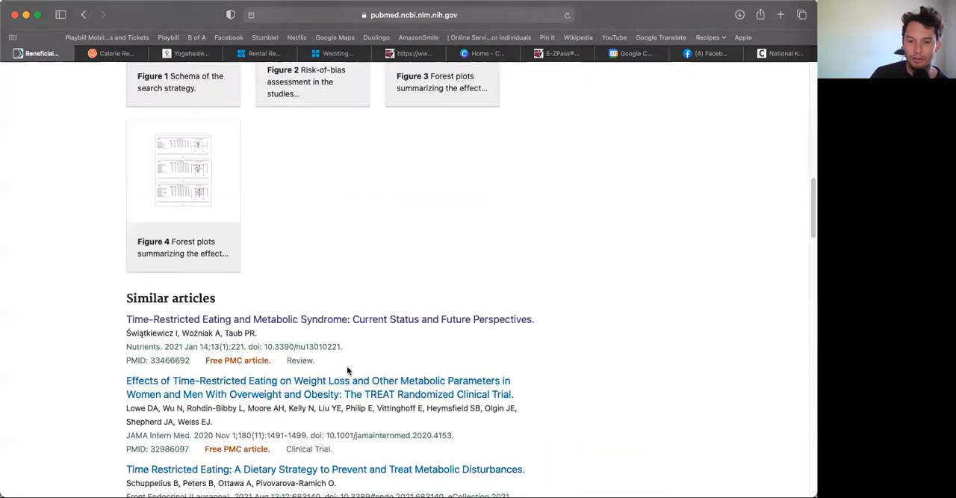
left_click(82, 14)
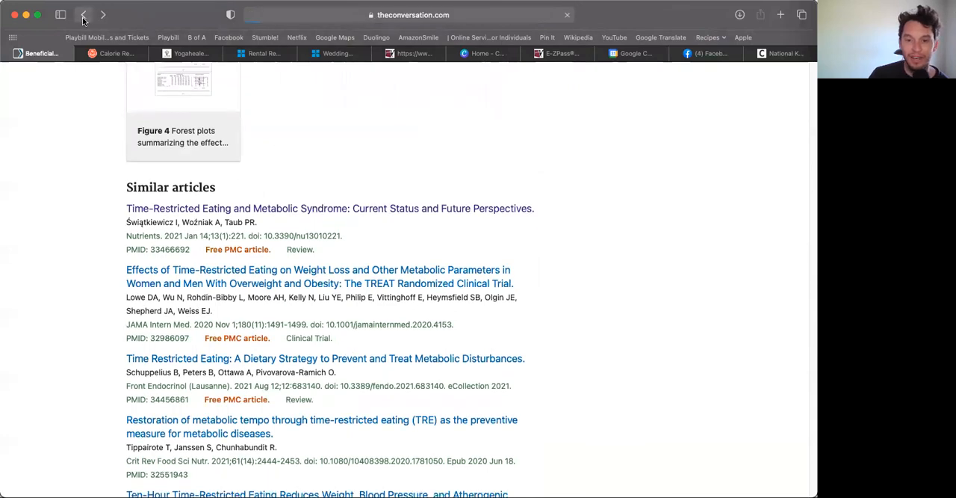
left_click(83, 15)
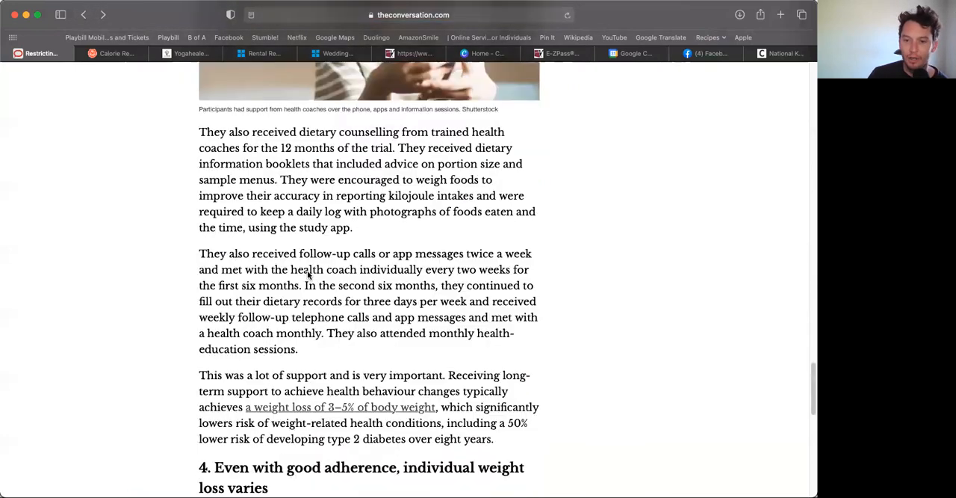
scroll("up", 3)
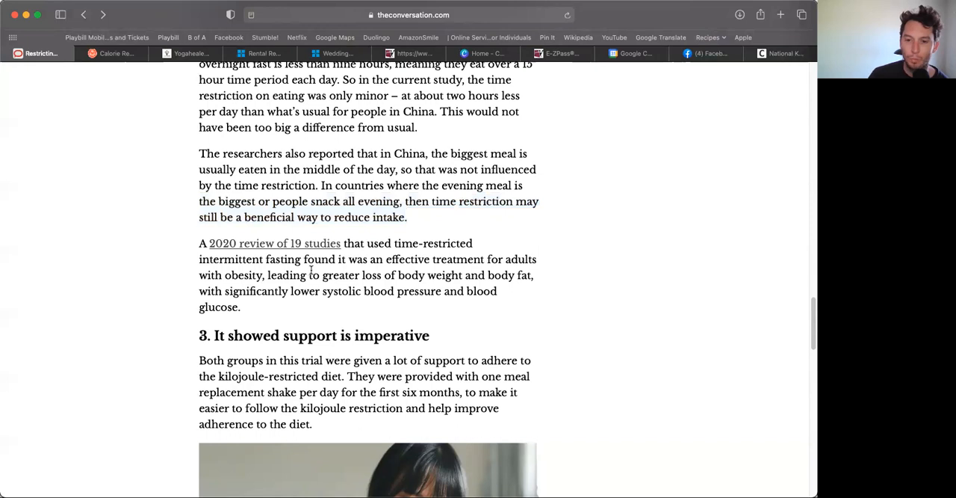
scroll("up", 3)
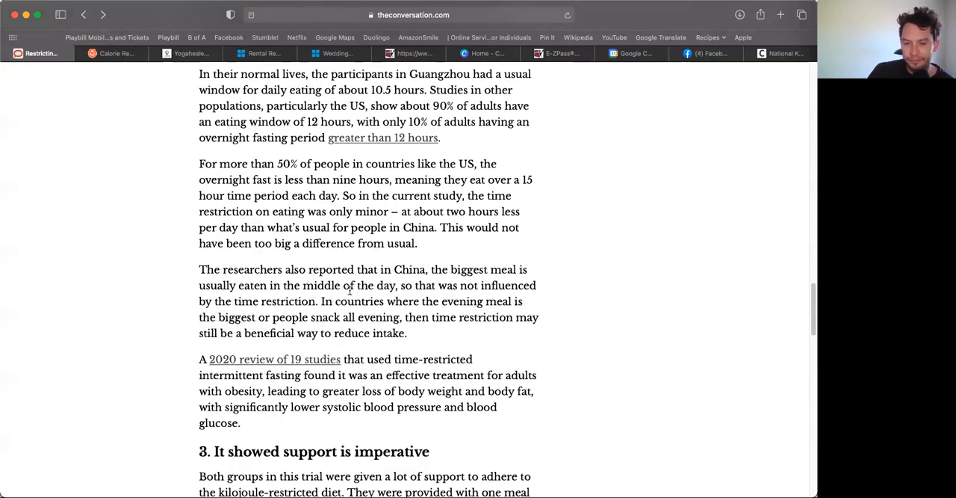
scroll("down", 3)
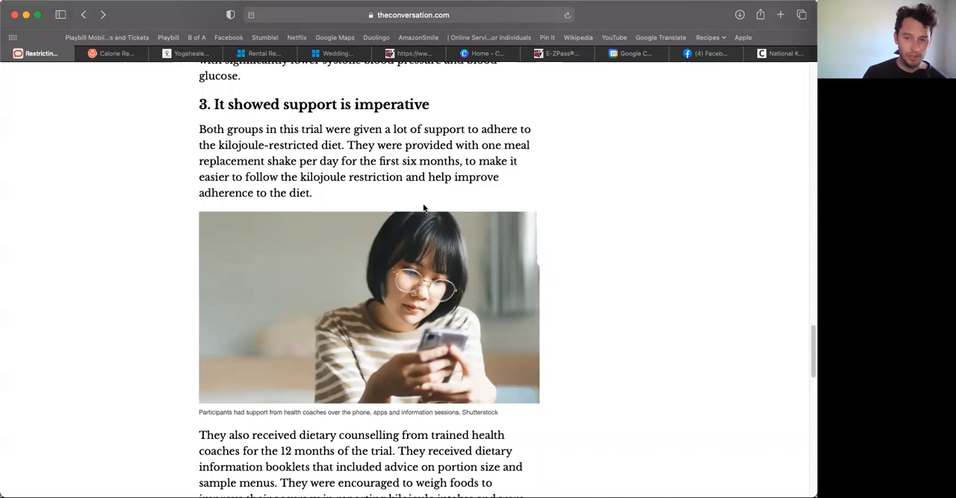
mouse_move(422, 206)
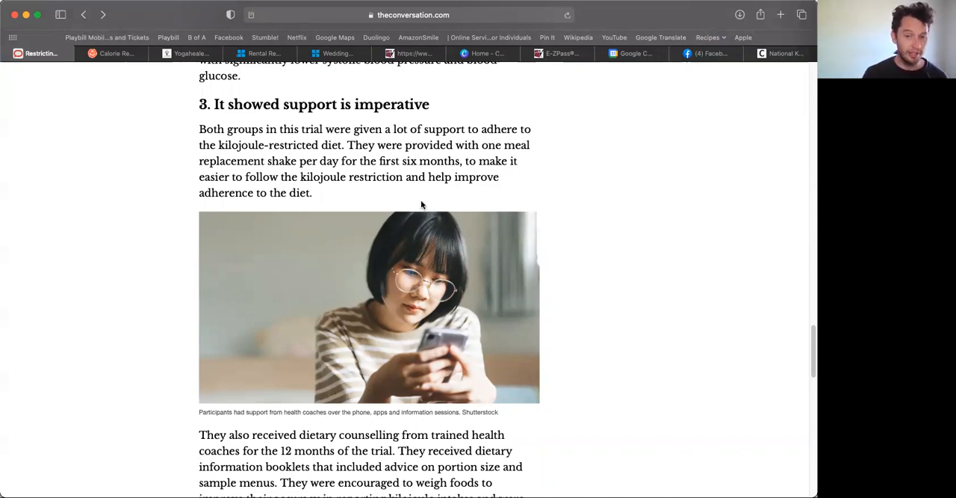
mouse_move(406, 207)
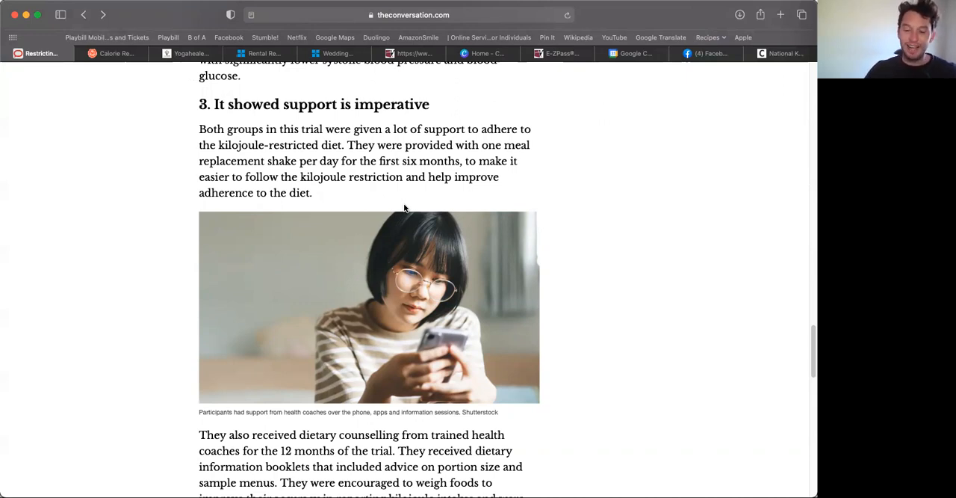
mouse_move(403, 213)
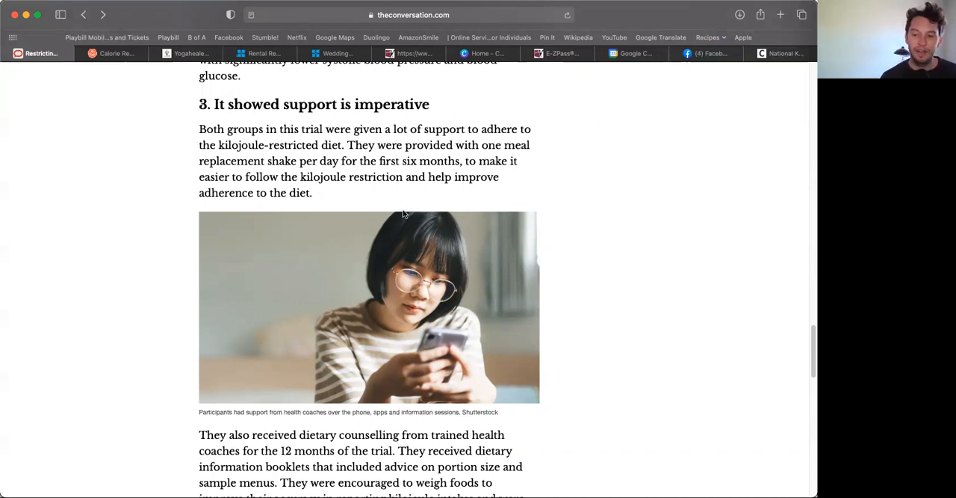
scroll("down", 3)
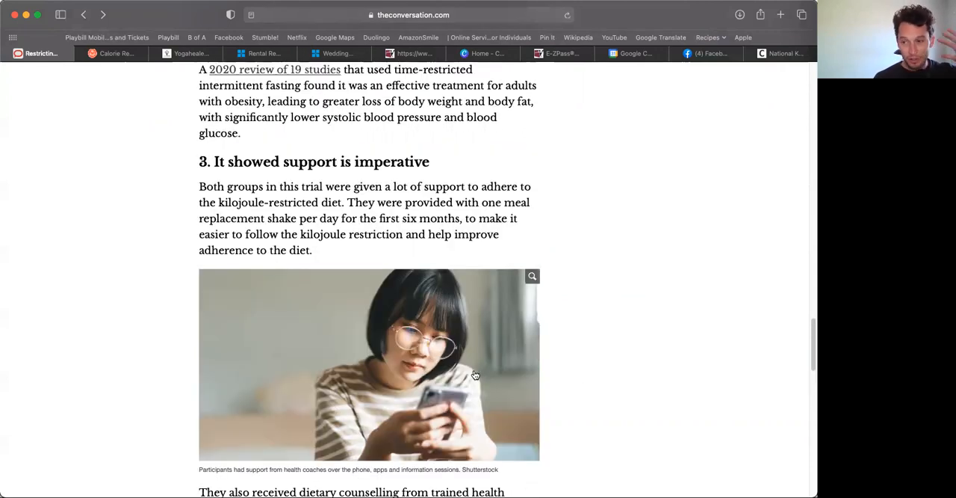
Highlight the phrase about fortnightly health coach meetings, clear it, and reselect the next line
scroll("down", 3)
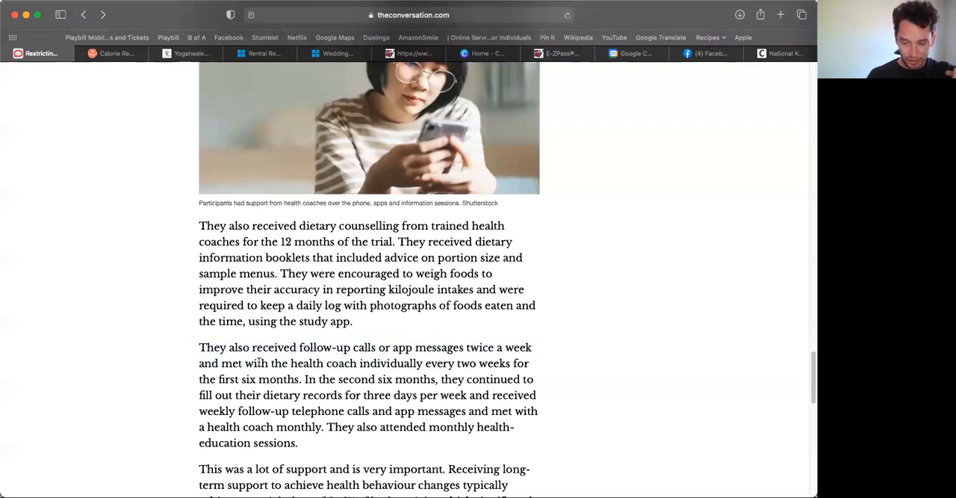
left_click_drag(222, 363, 529, 363)
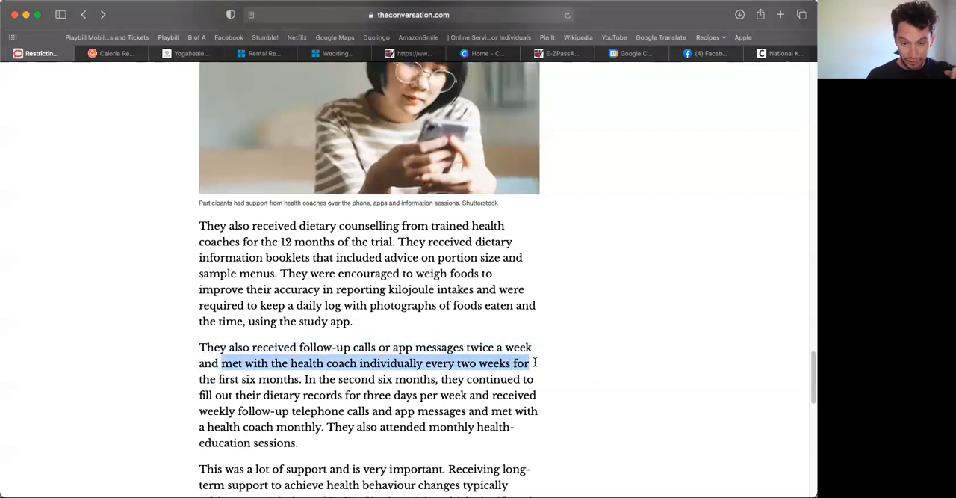
left_click(303, 376)
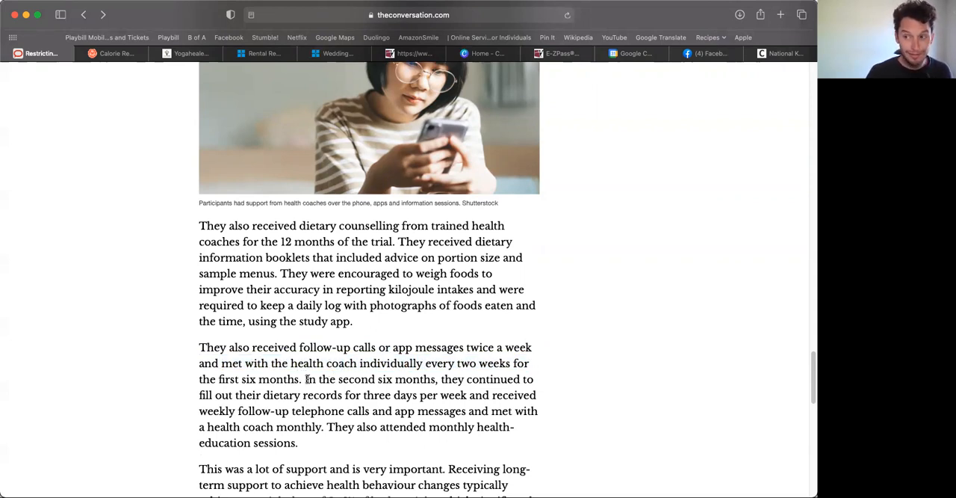
left_click_drag(305, 378, 533, 379)
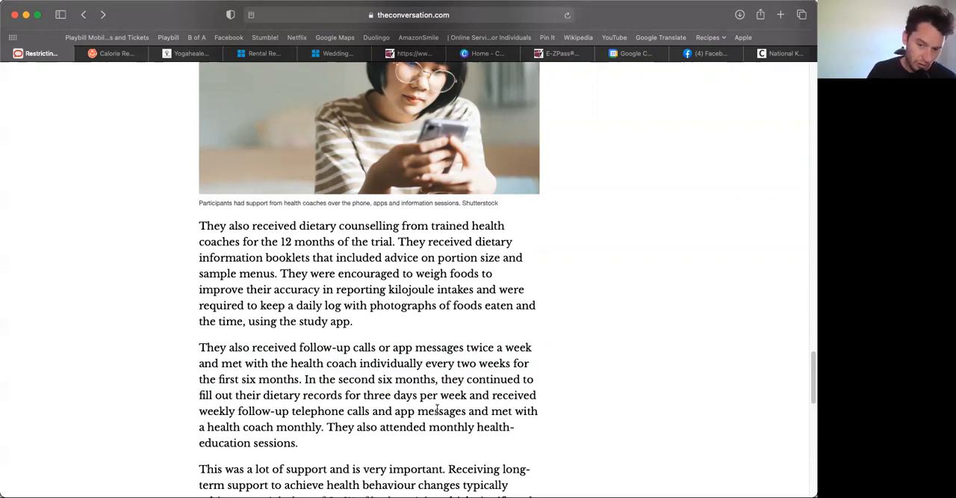
mouse_move(423, 421)
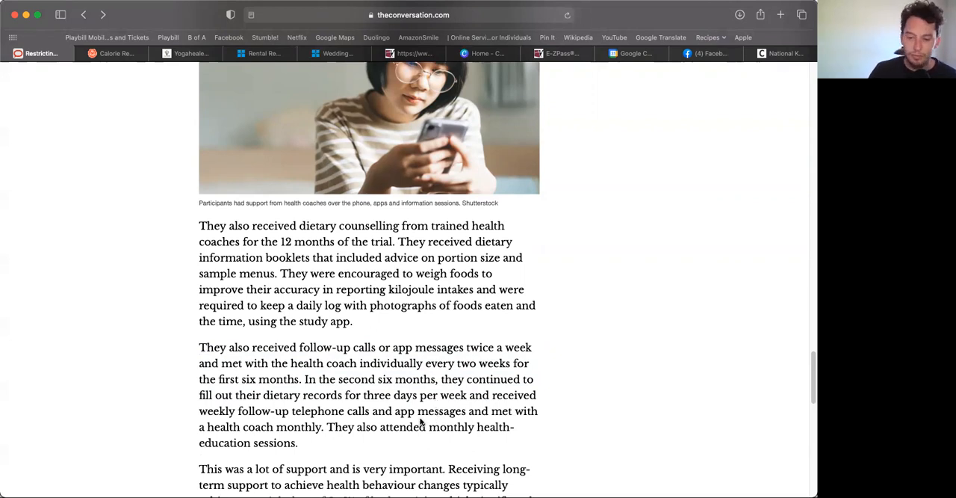
Highlight the whole 'This was a lot of support…' paragraph on 3–5% weight loss, then deselect
scroll("down", 3)
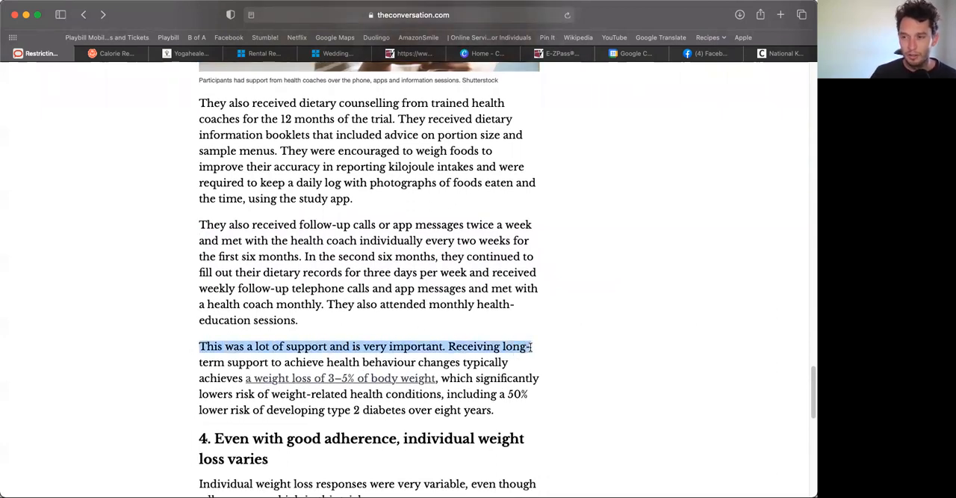
left_click_drag(530, 346, 531, 362)
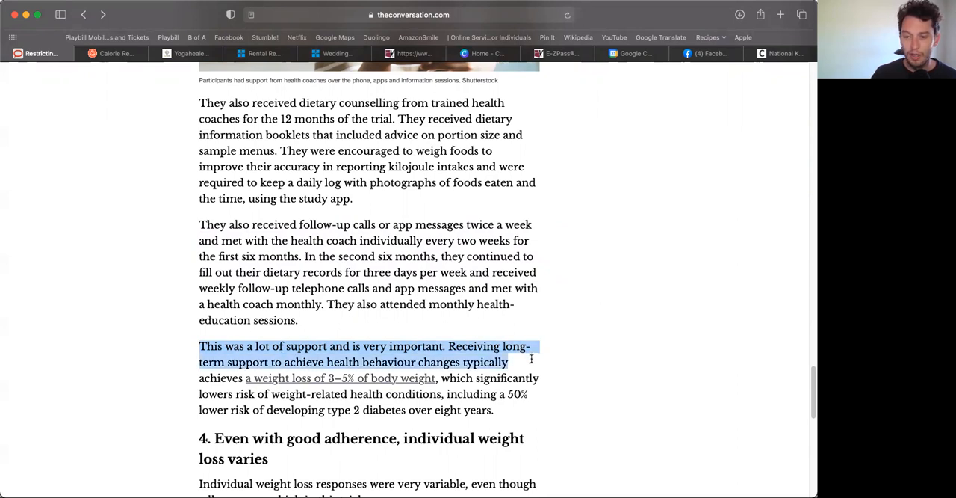
left_click_drag(532, 358, 534, 370)
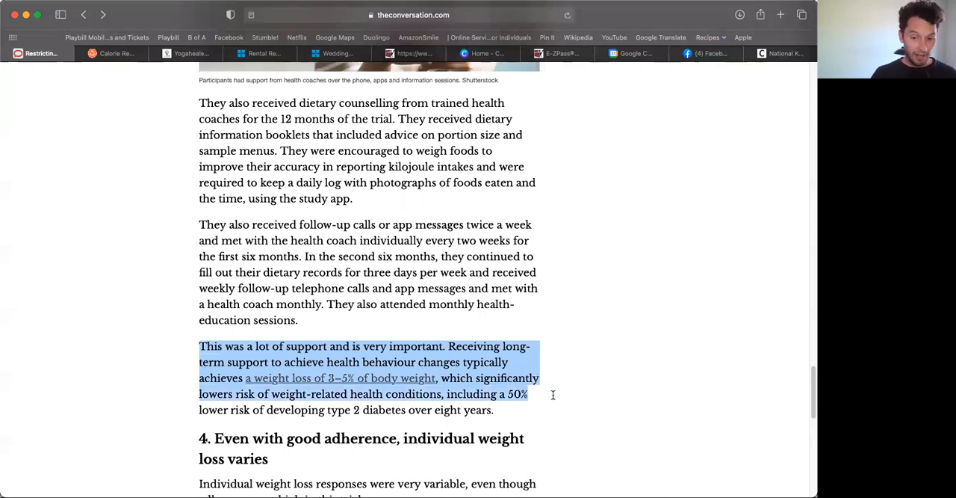
left_click_drag(528, 394, 494, 409)
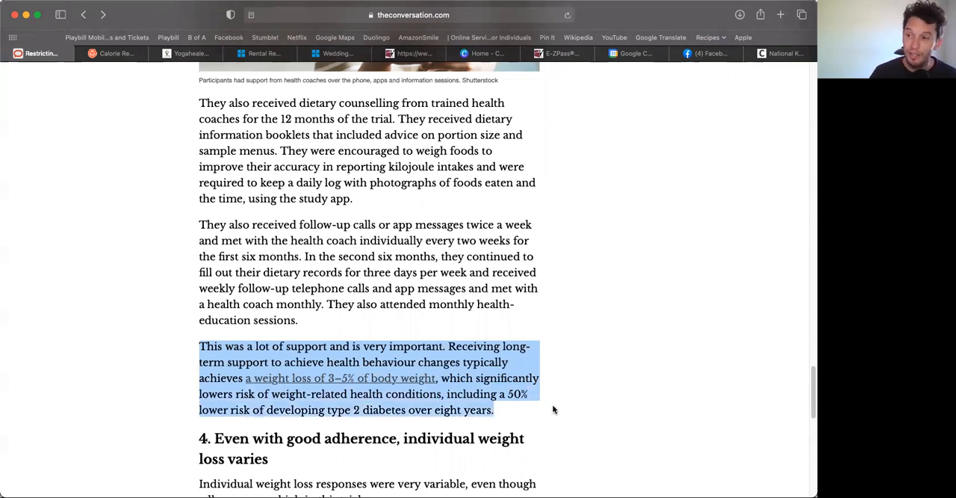
left_click(557, 410)
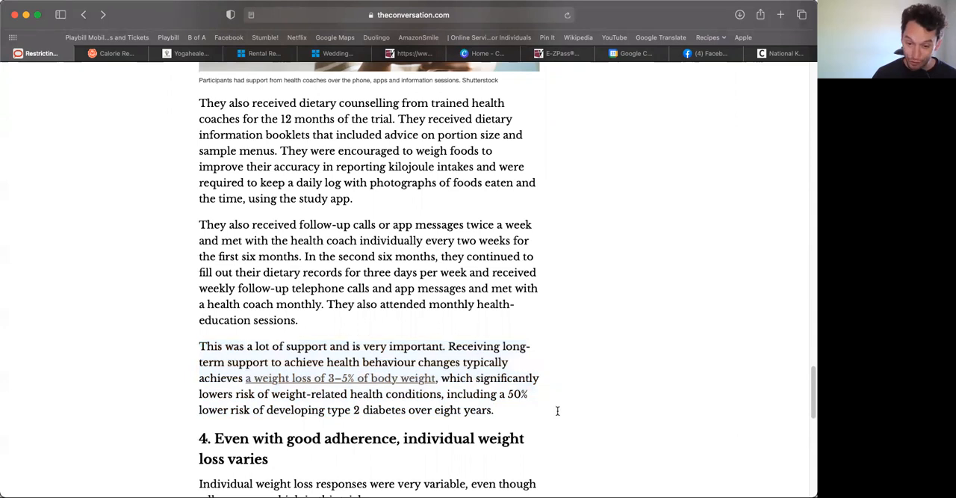
mouse_move(466, 367)
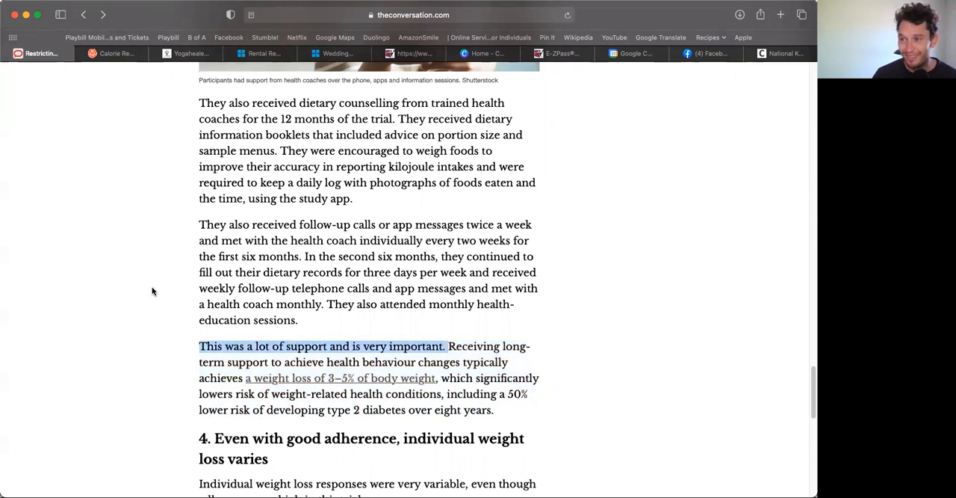
mouse_move(265, 287)
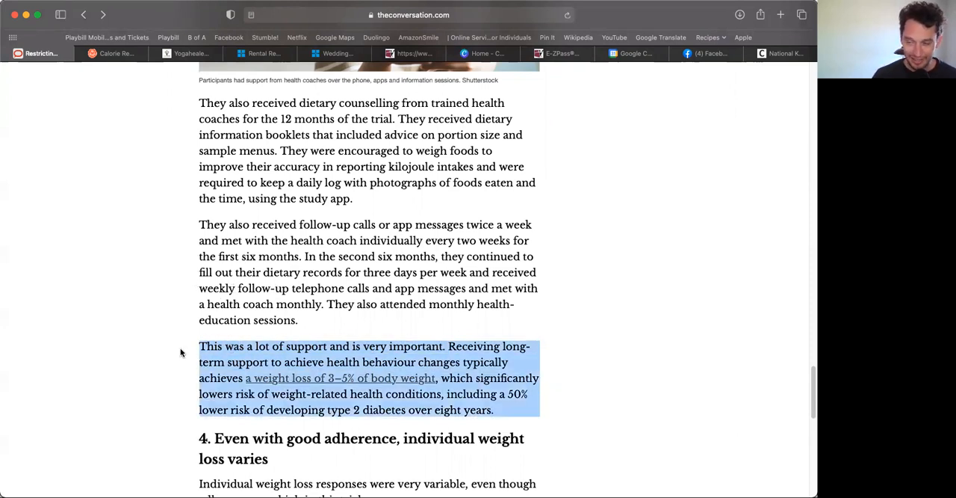
scroll("down", 3)
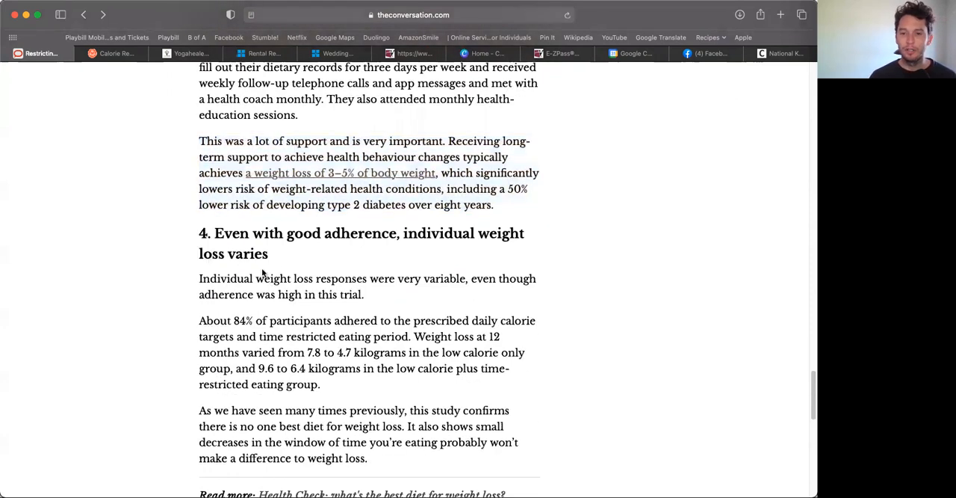
scroll("down", 3)
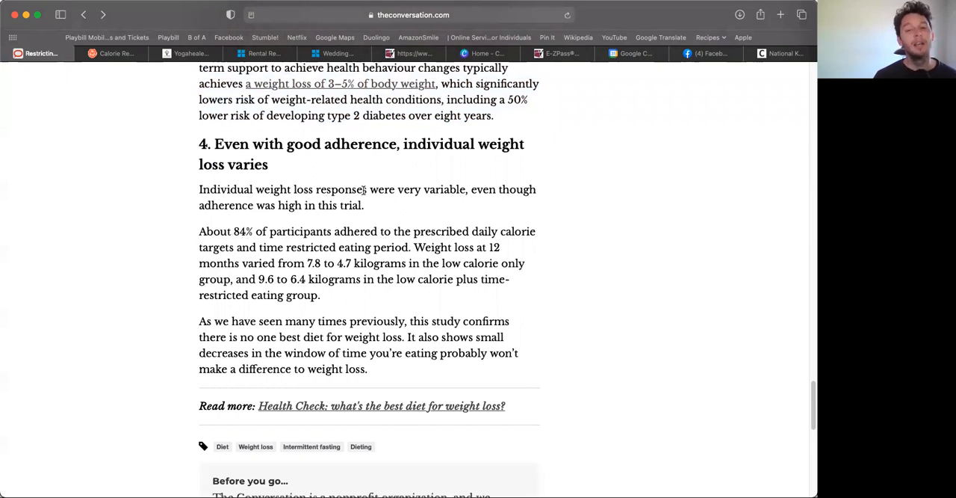
mouse_move(410, 204)
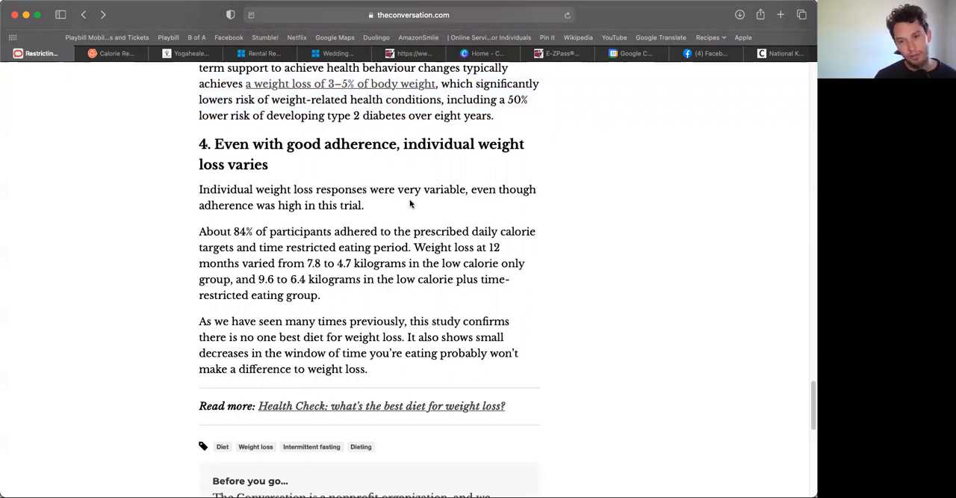
mouse_move(342, 207)
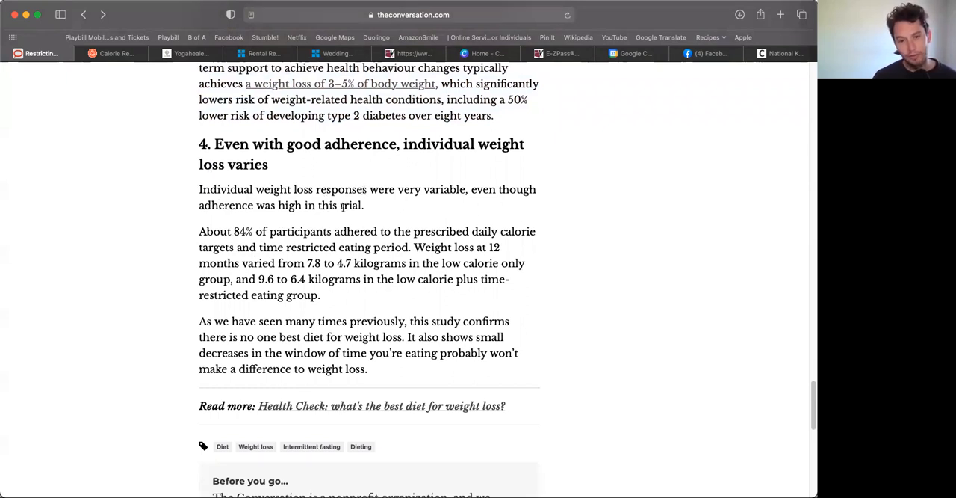
mouse_move(220, 235)
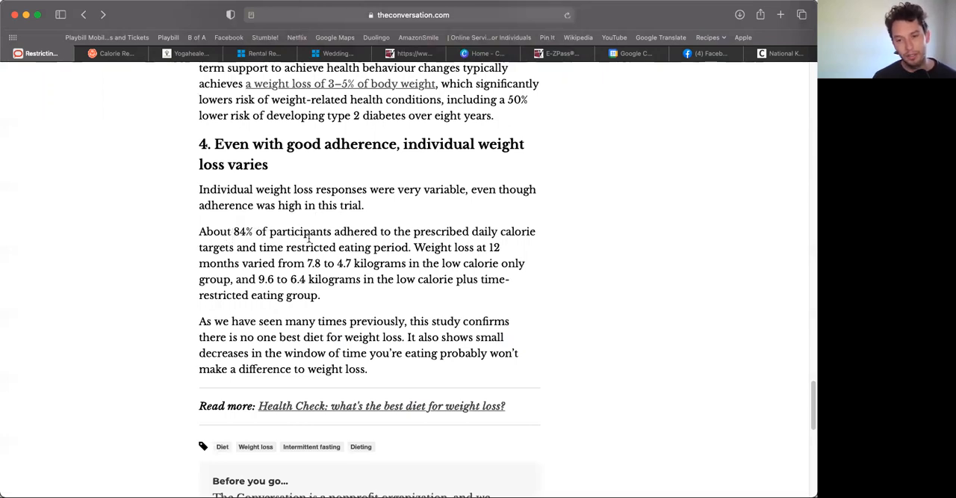
mouse_move(626, 409)
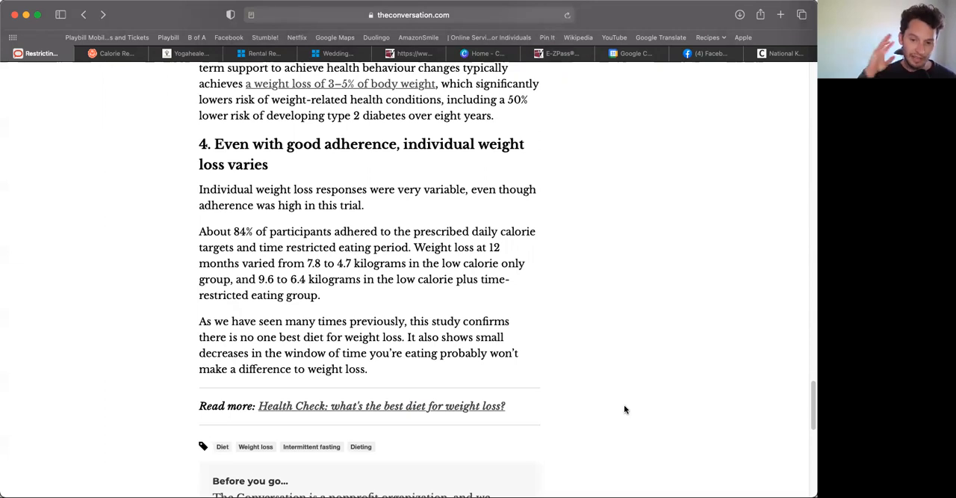